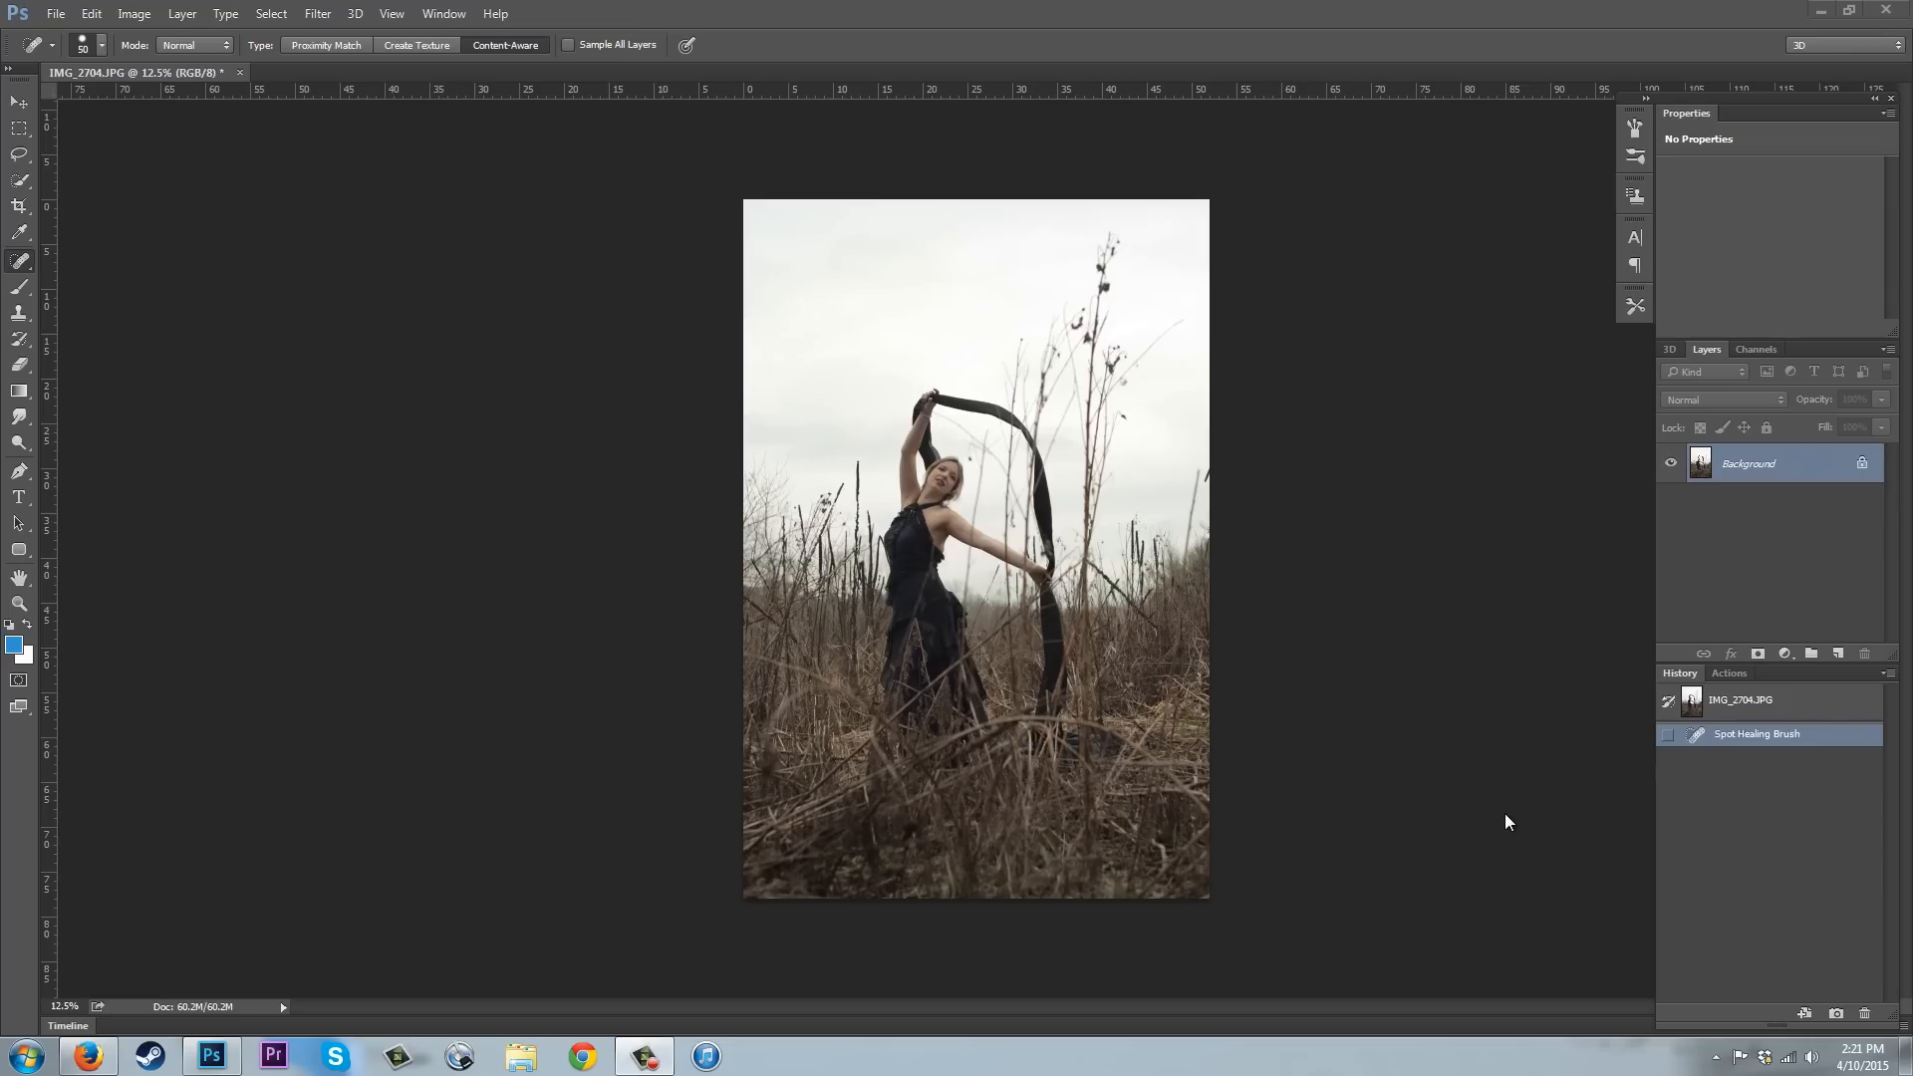
pyautogui.moveTo(1236, 200)
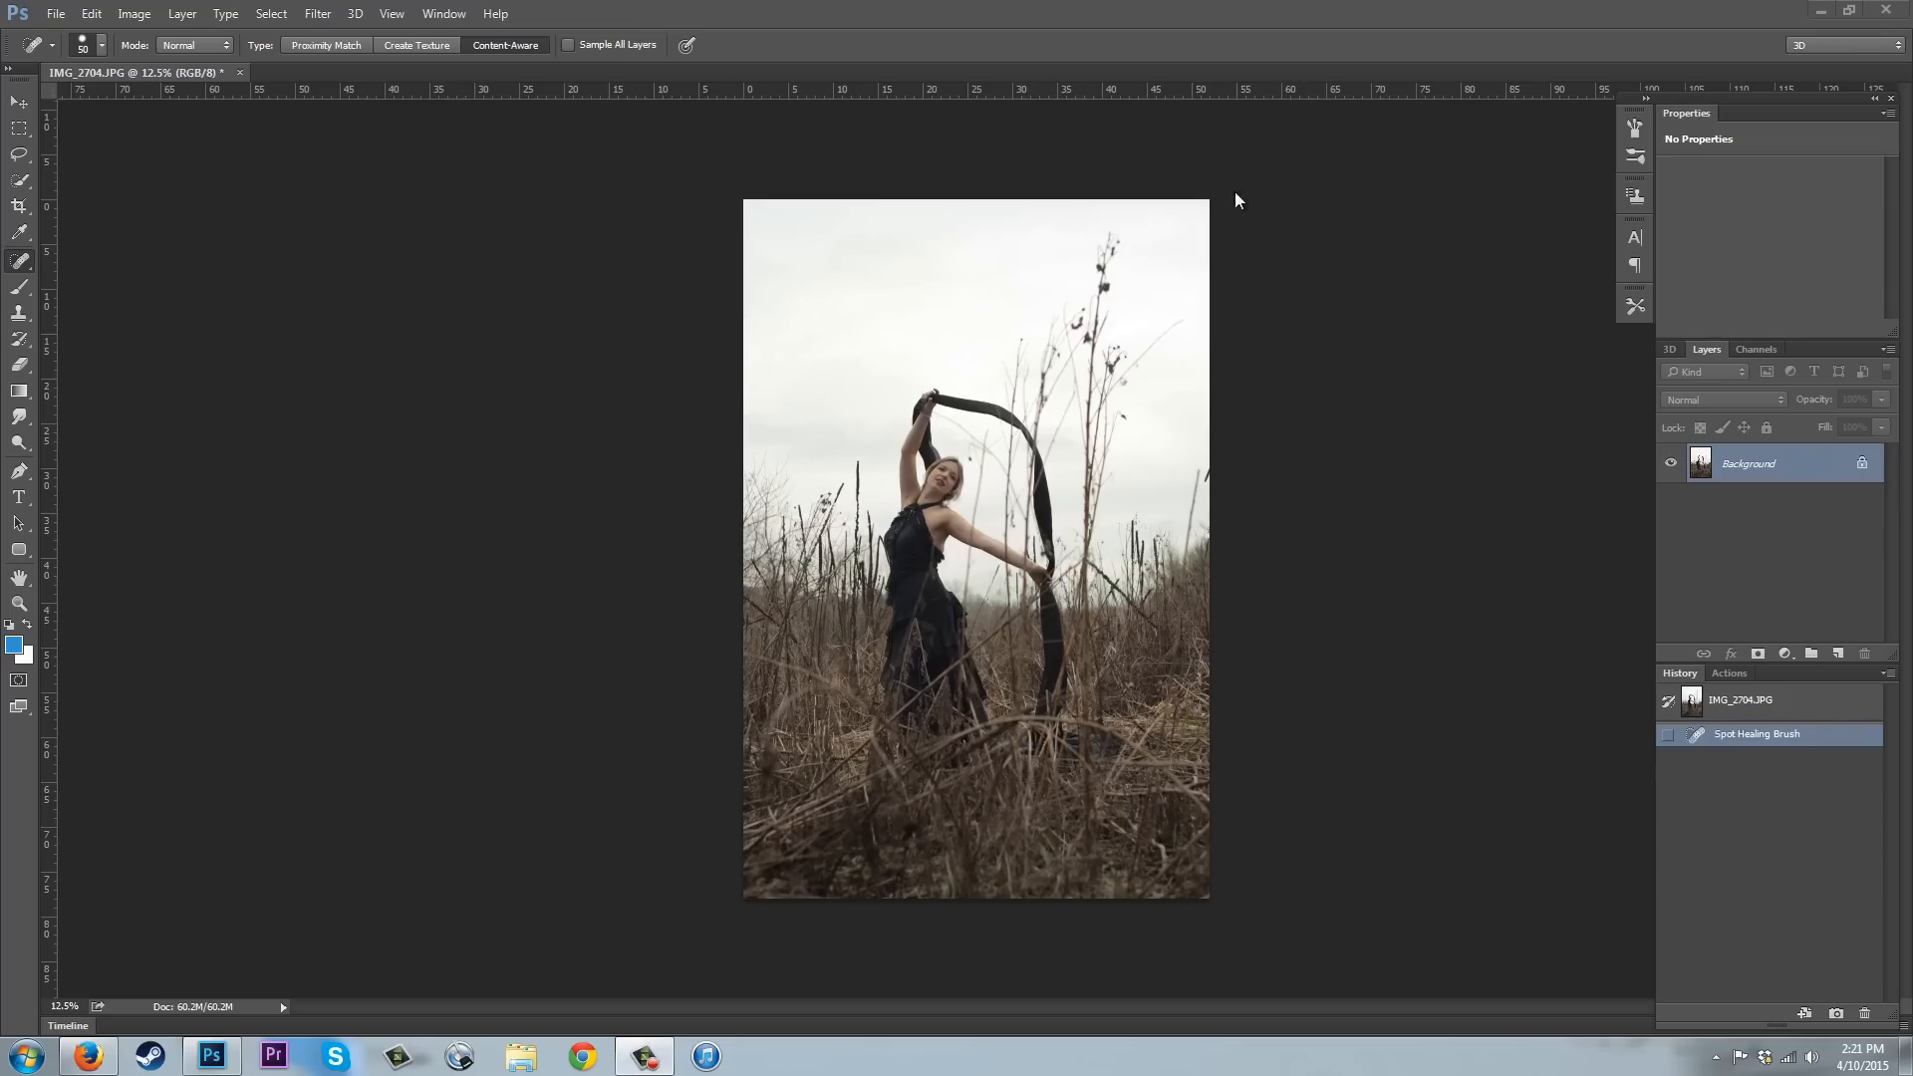
pyautogui.moveTo(644, 604)
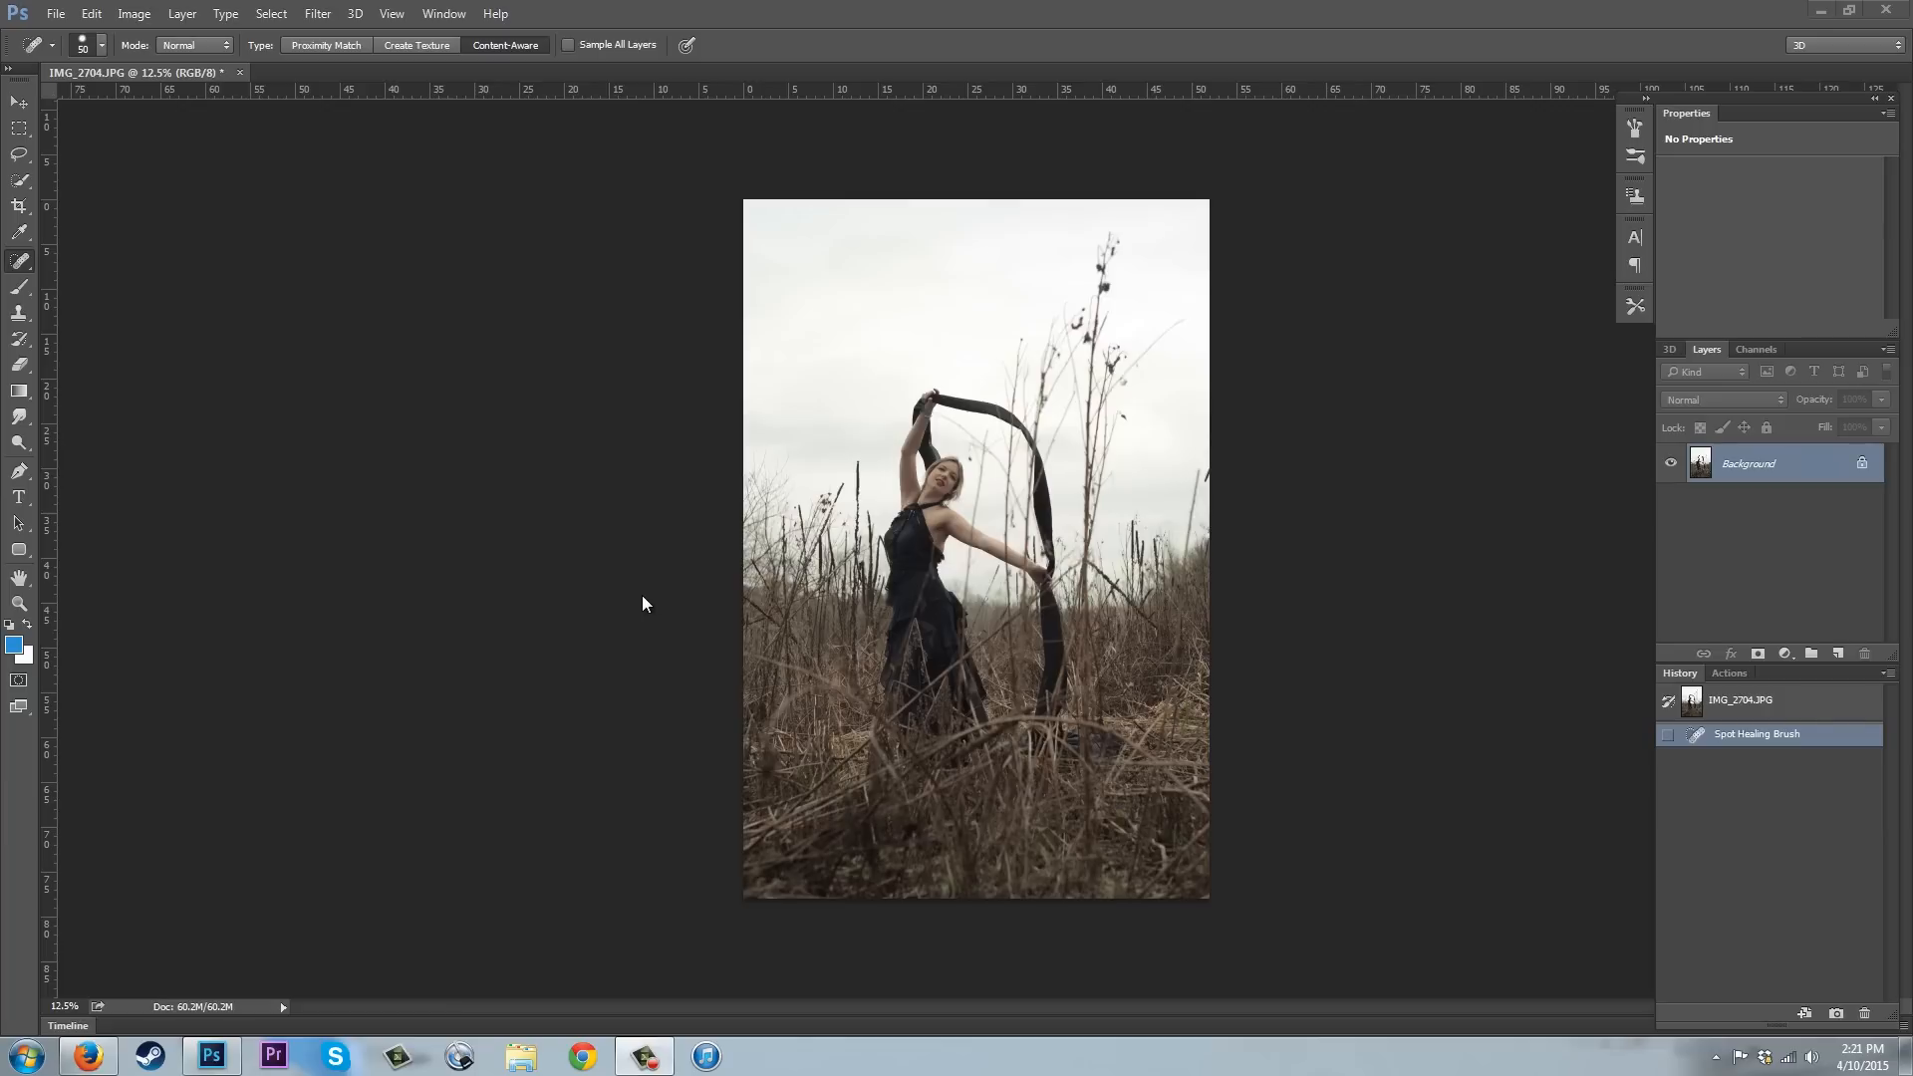
pyautogui.moveTo(1323, 199)
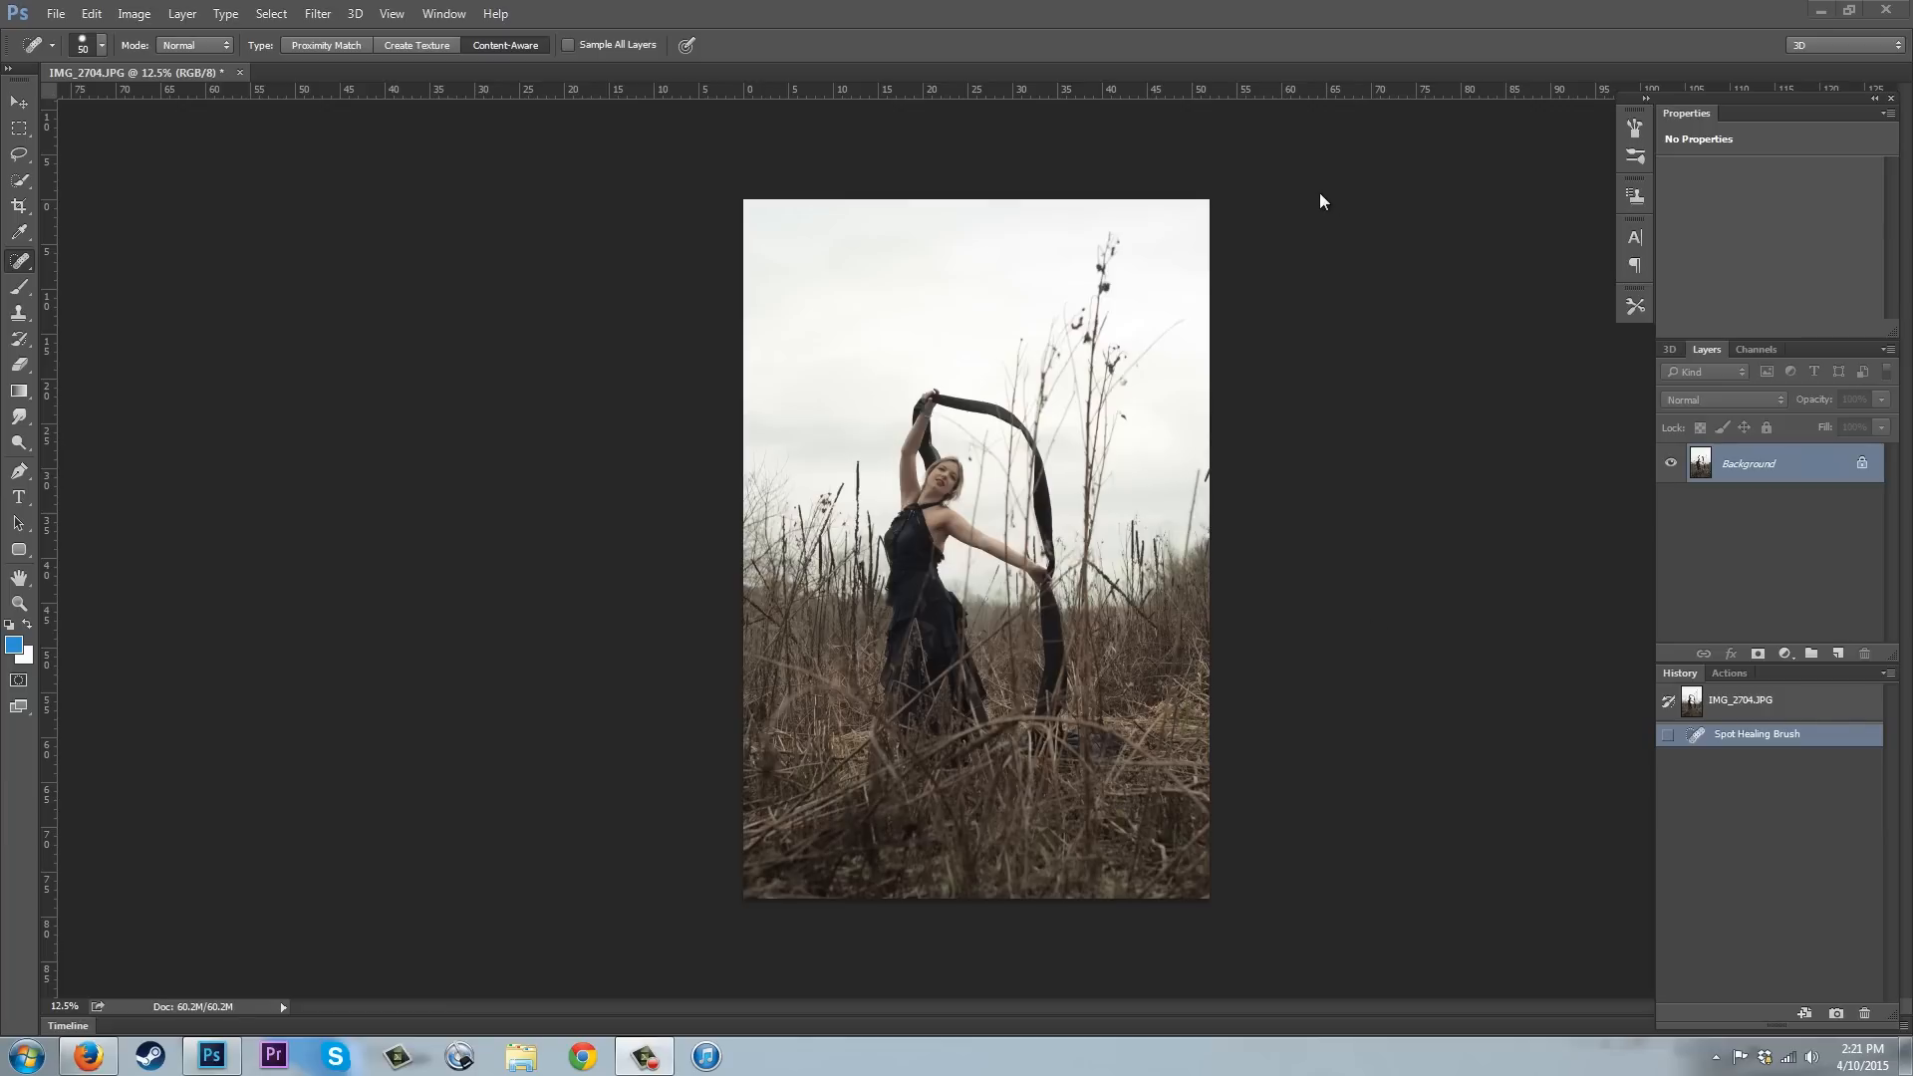
pyautogui.moveTo(1272, 183)
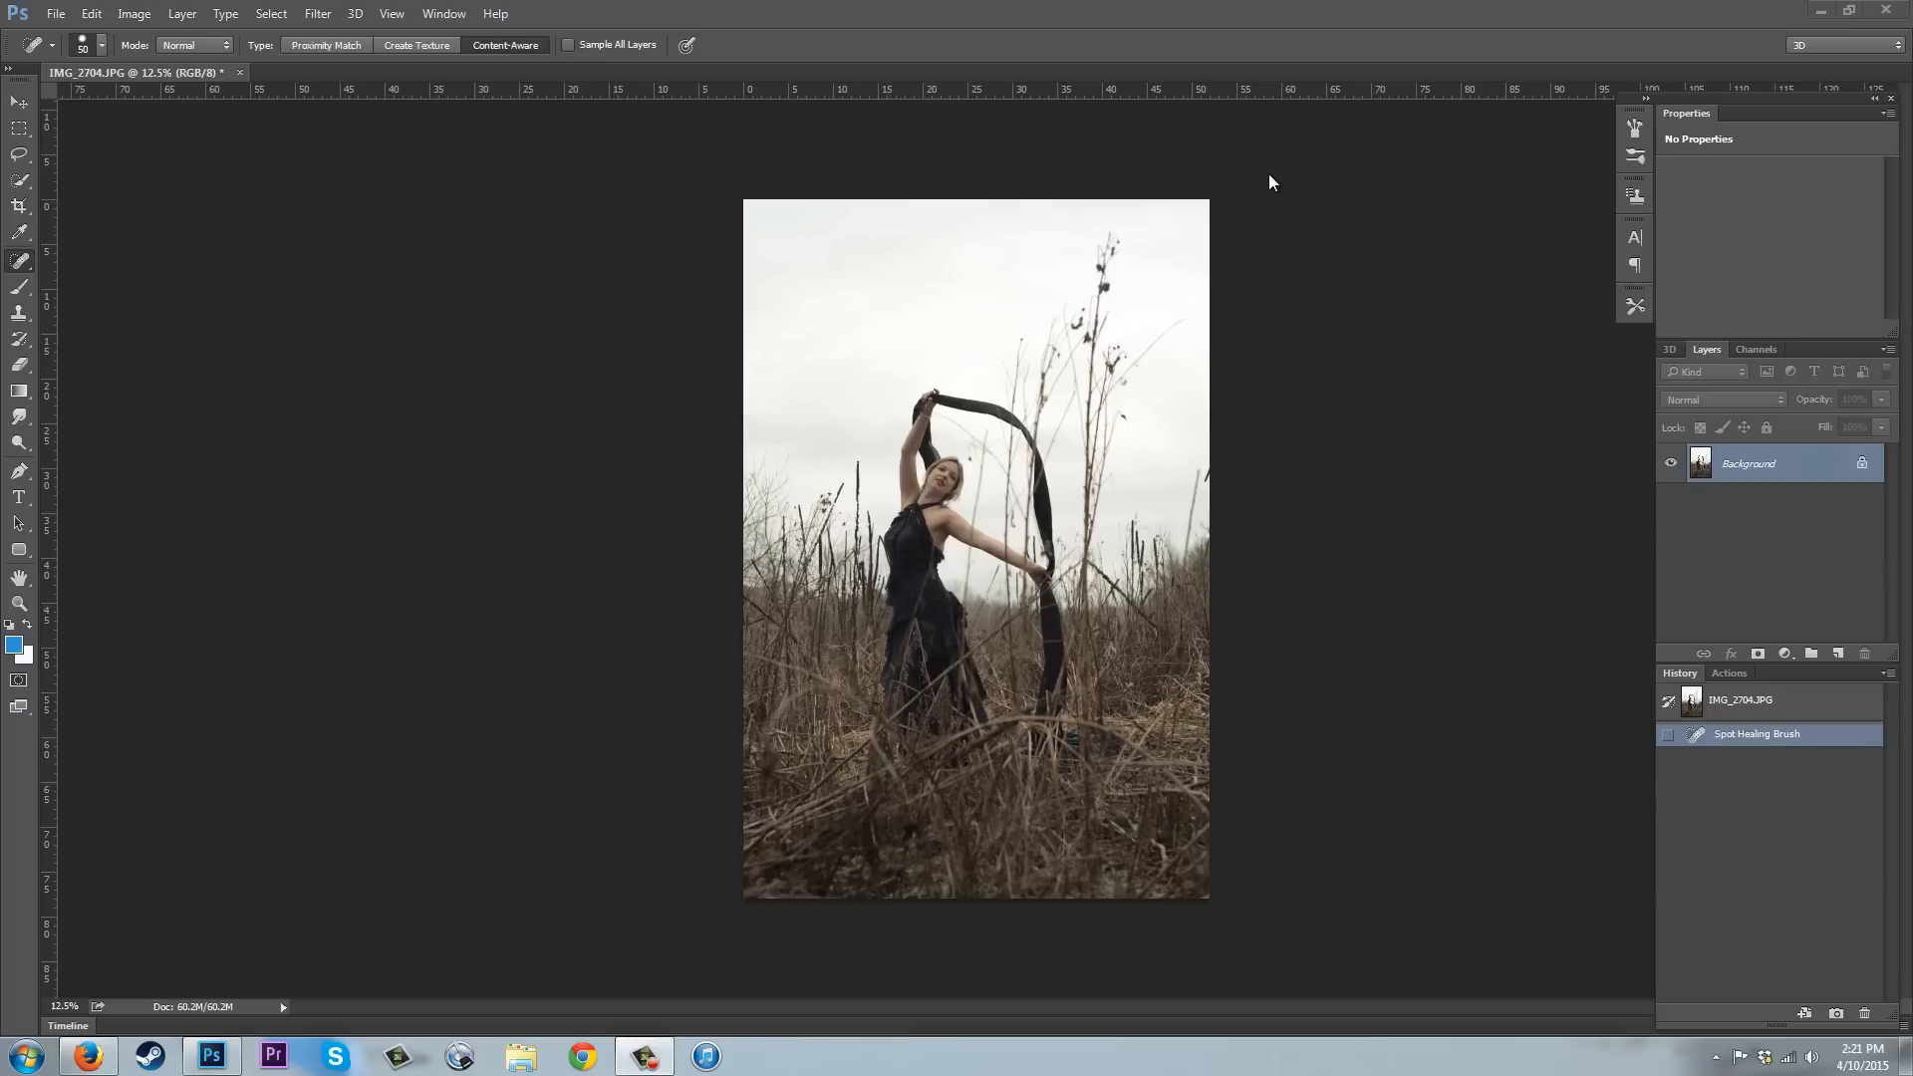
pyautogui.moveTo(1302, 787)
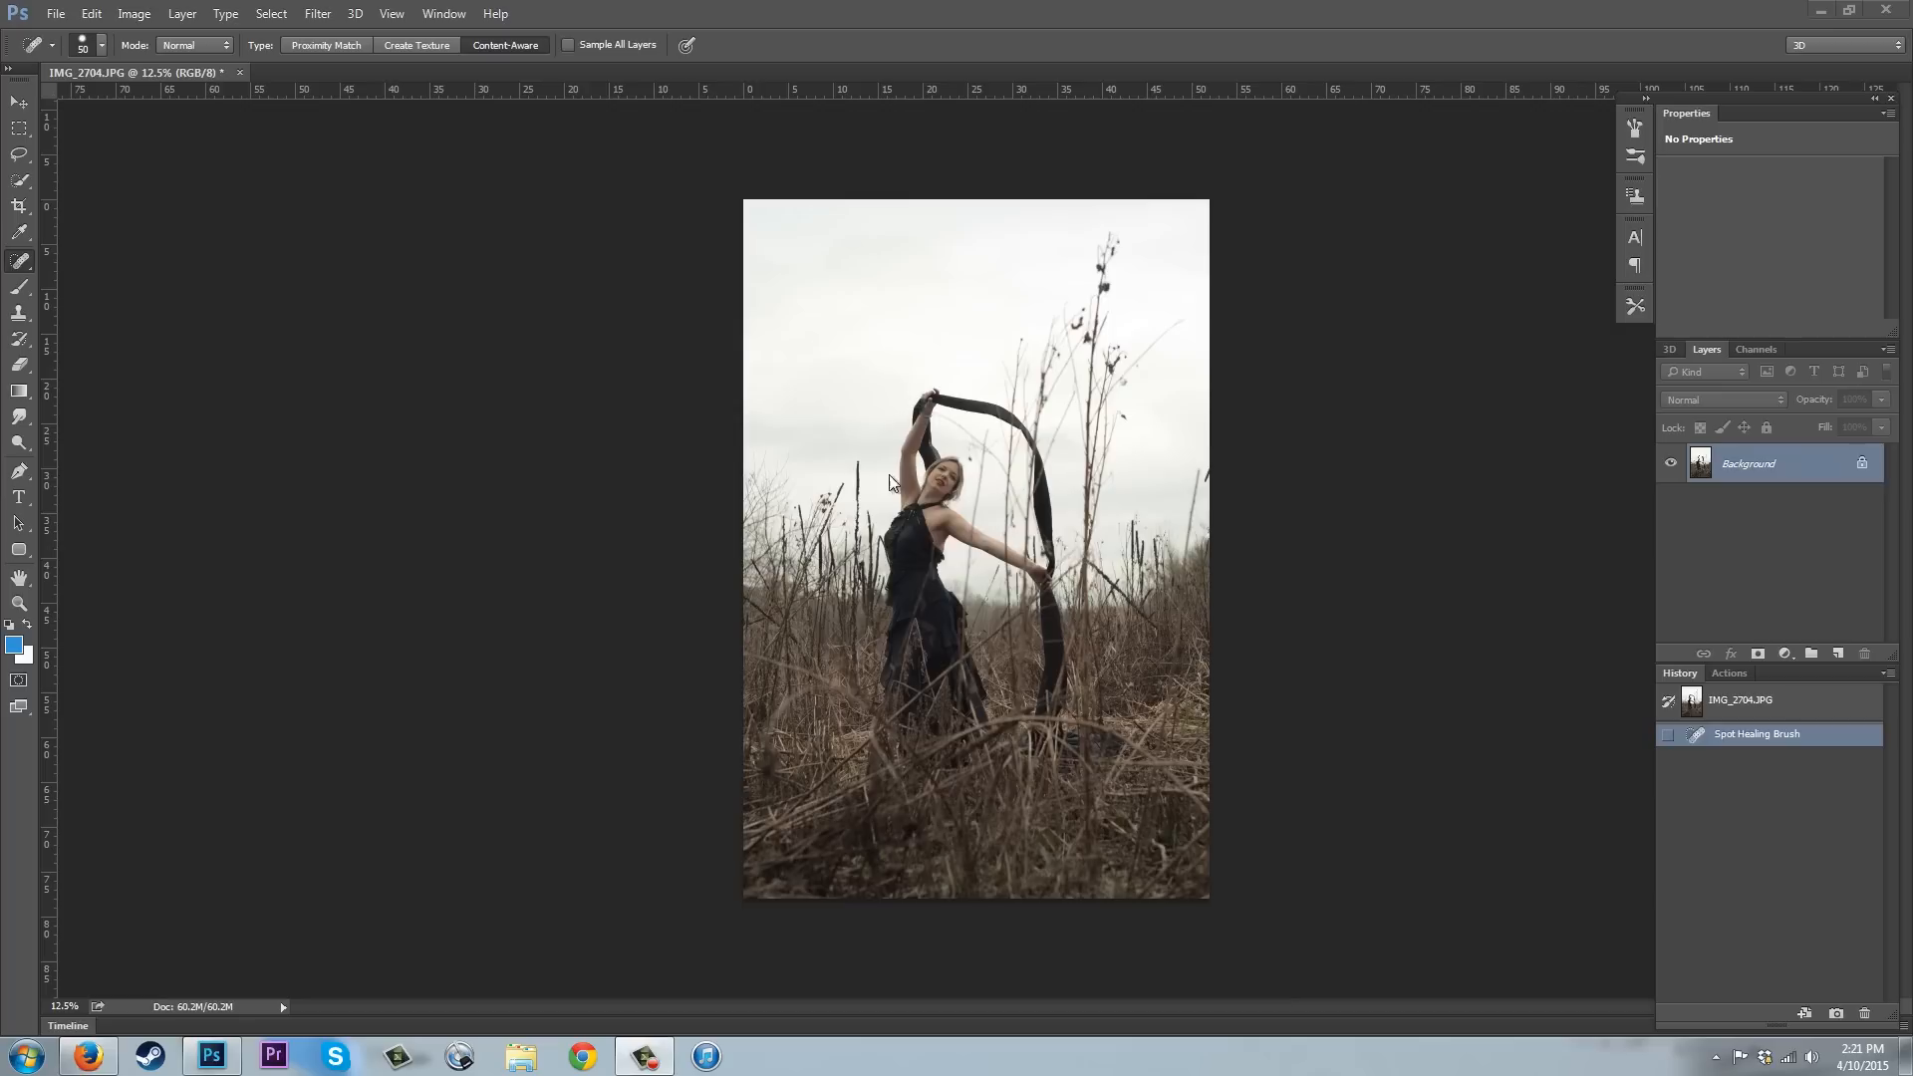
pyautogui.moveTo(921, 354)
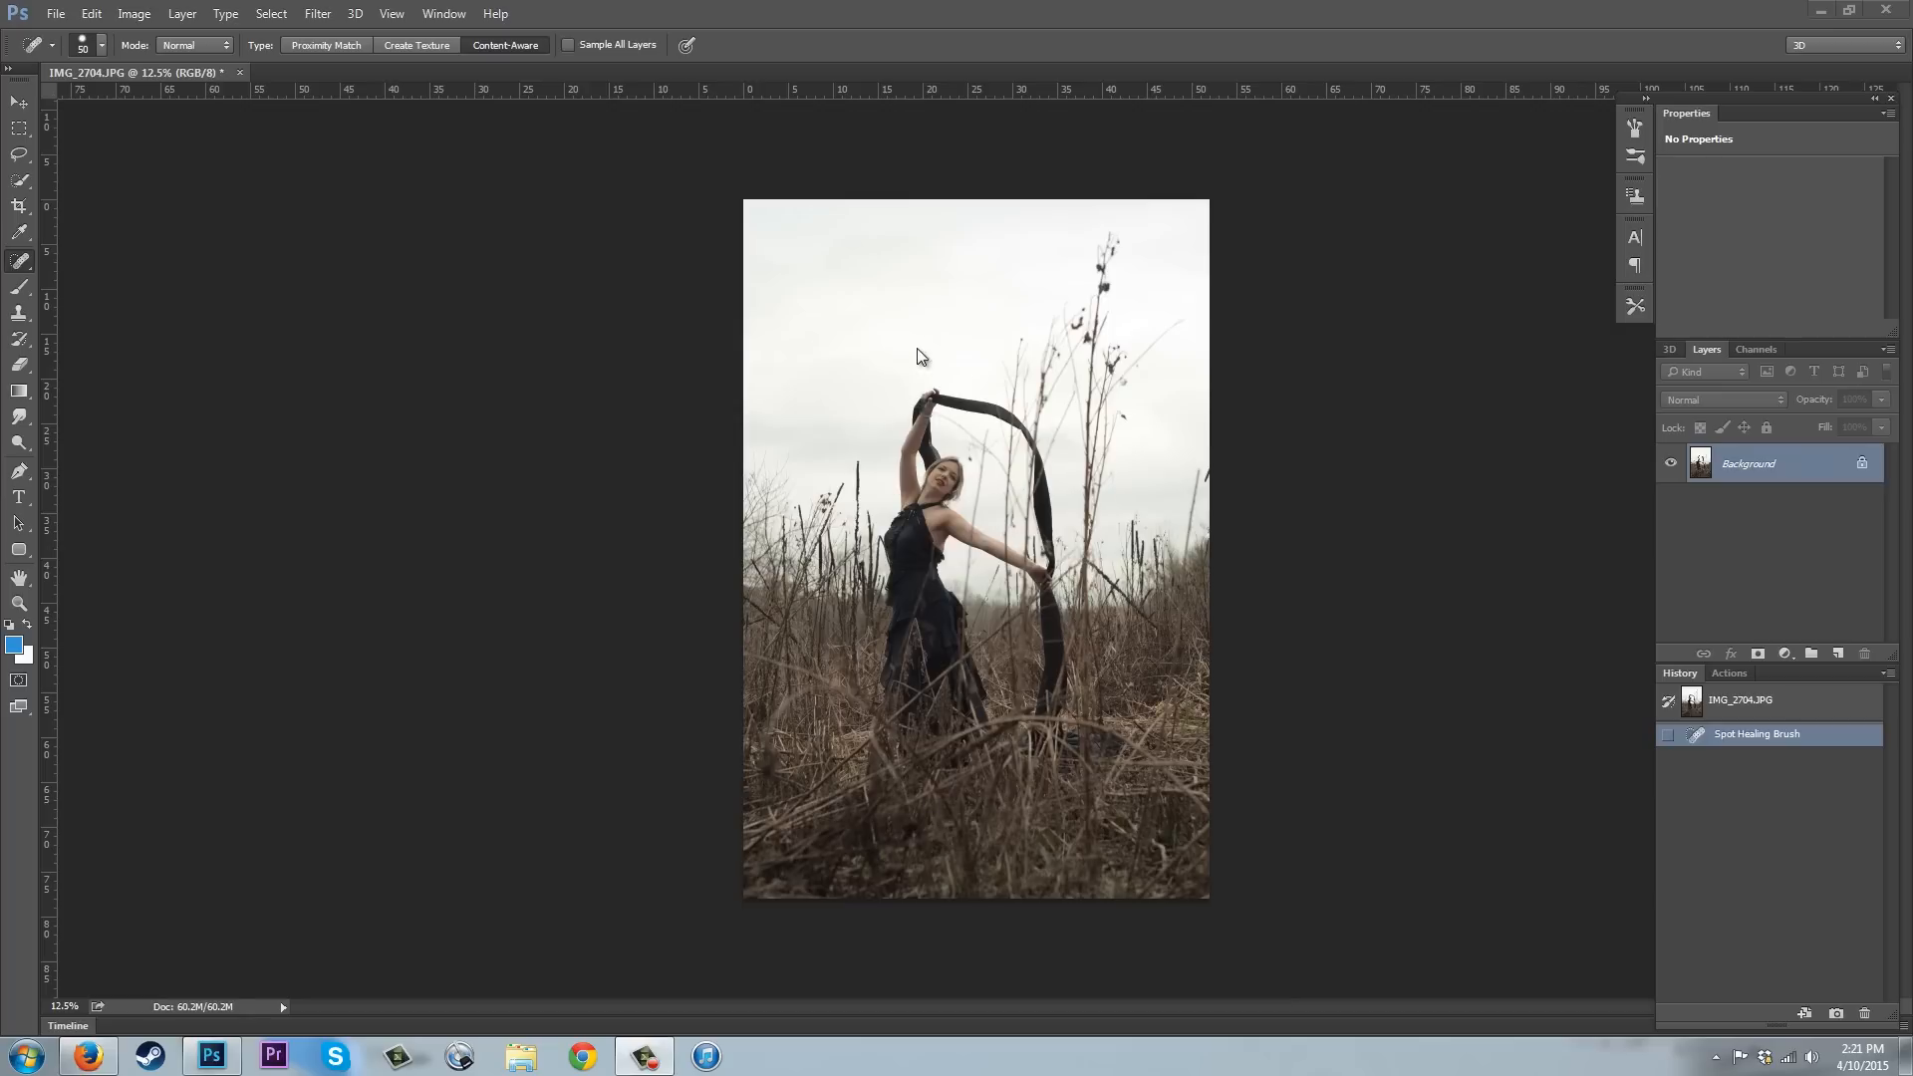
pyautogui.moveTo(763, 572)
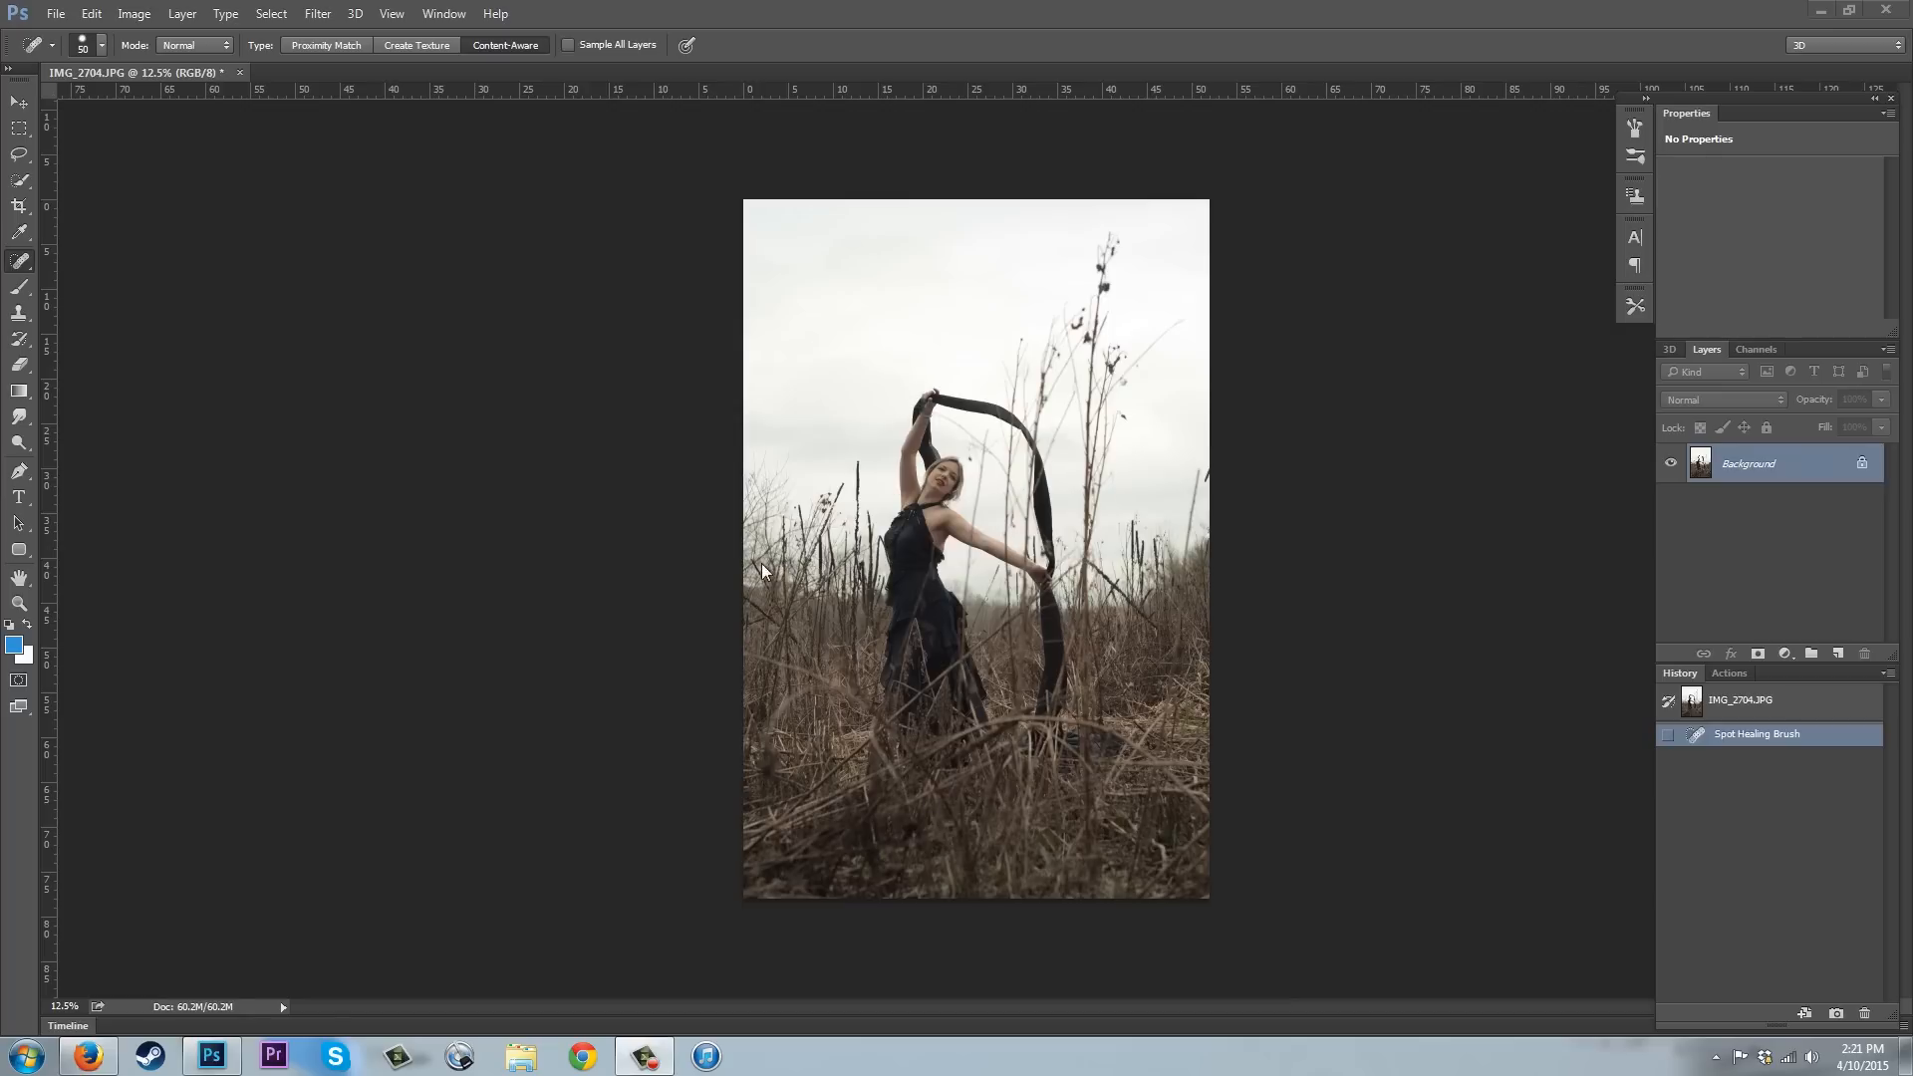
pyautogui.moveTo(811, 614)
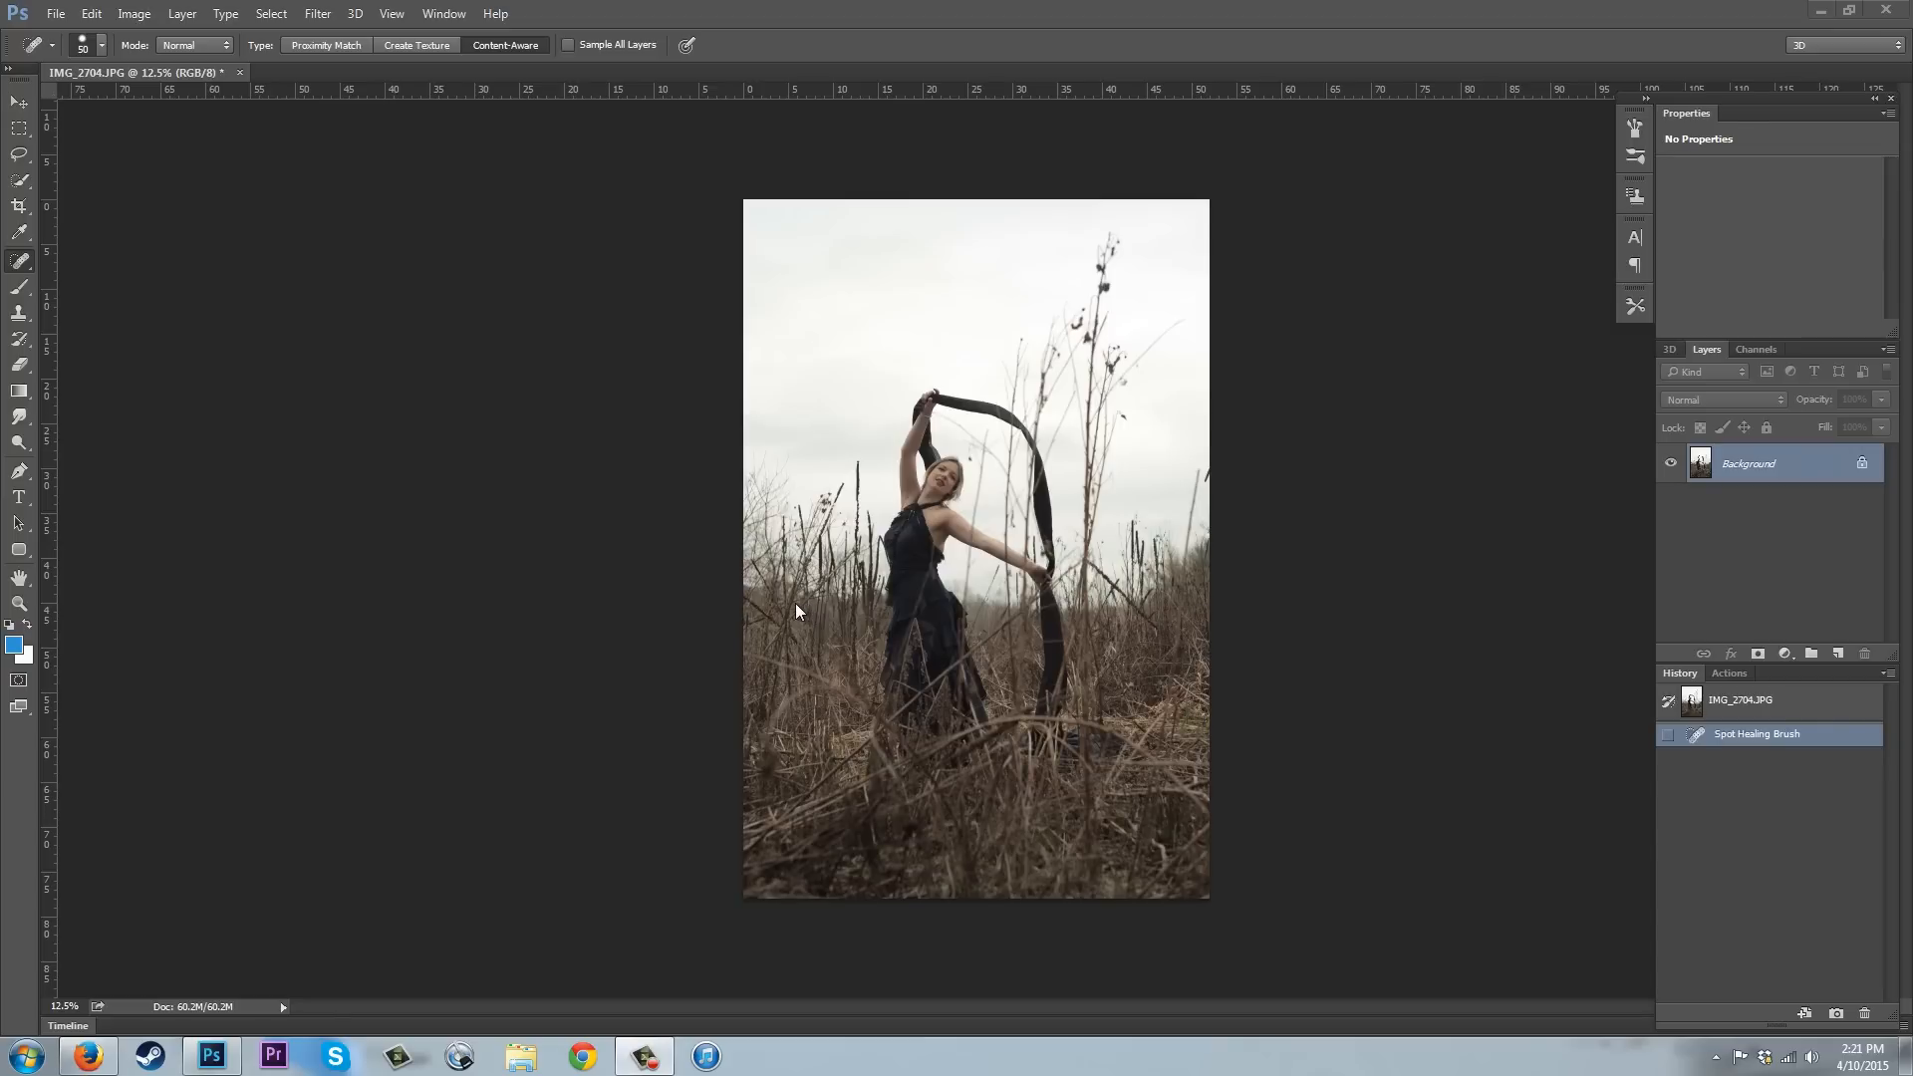
pyautogui.moveTo(134, 14)
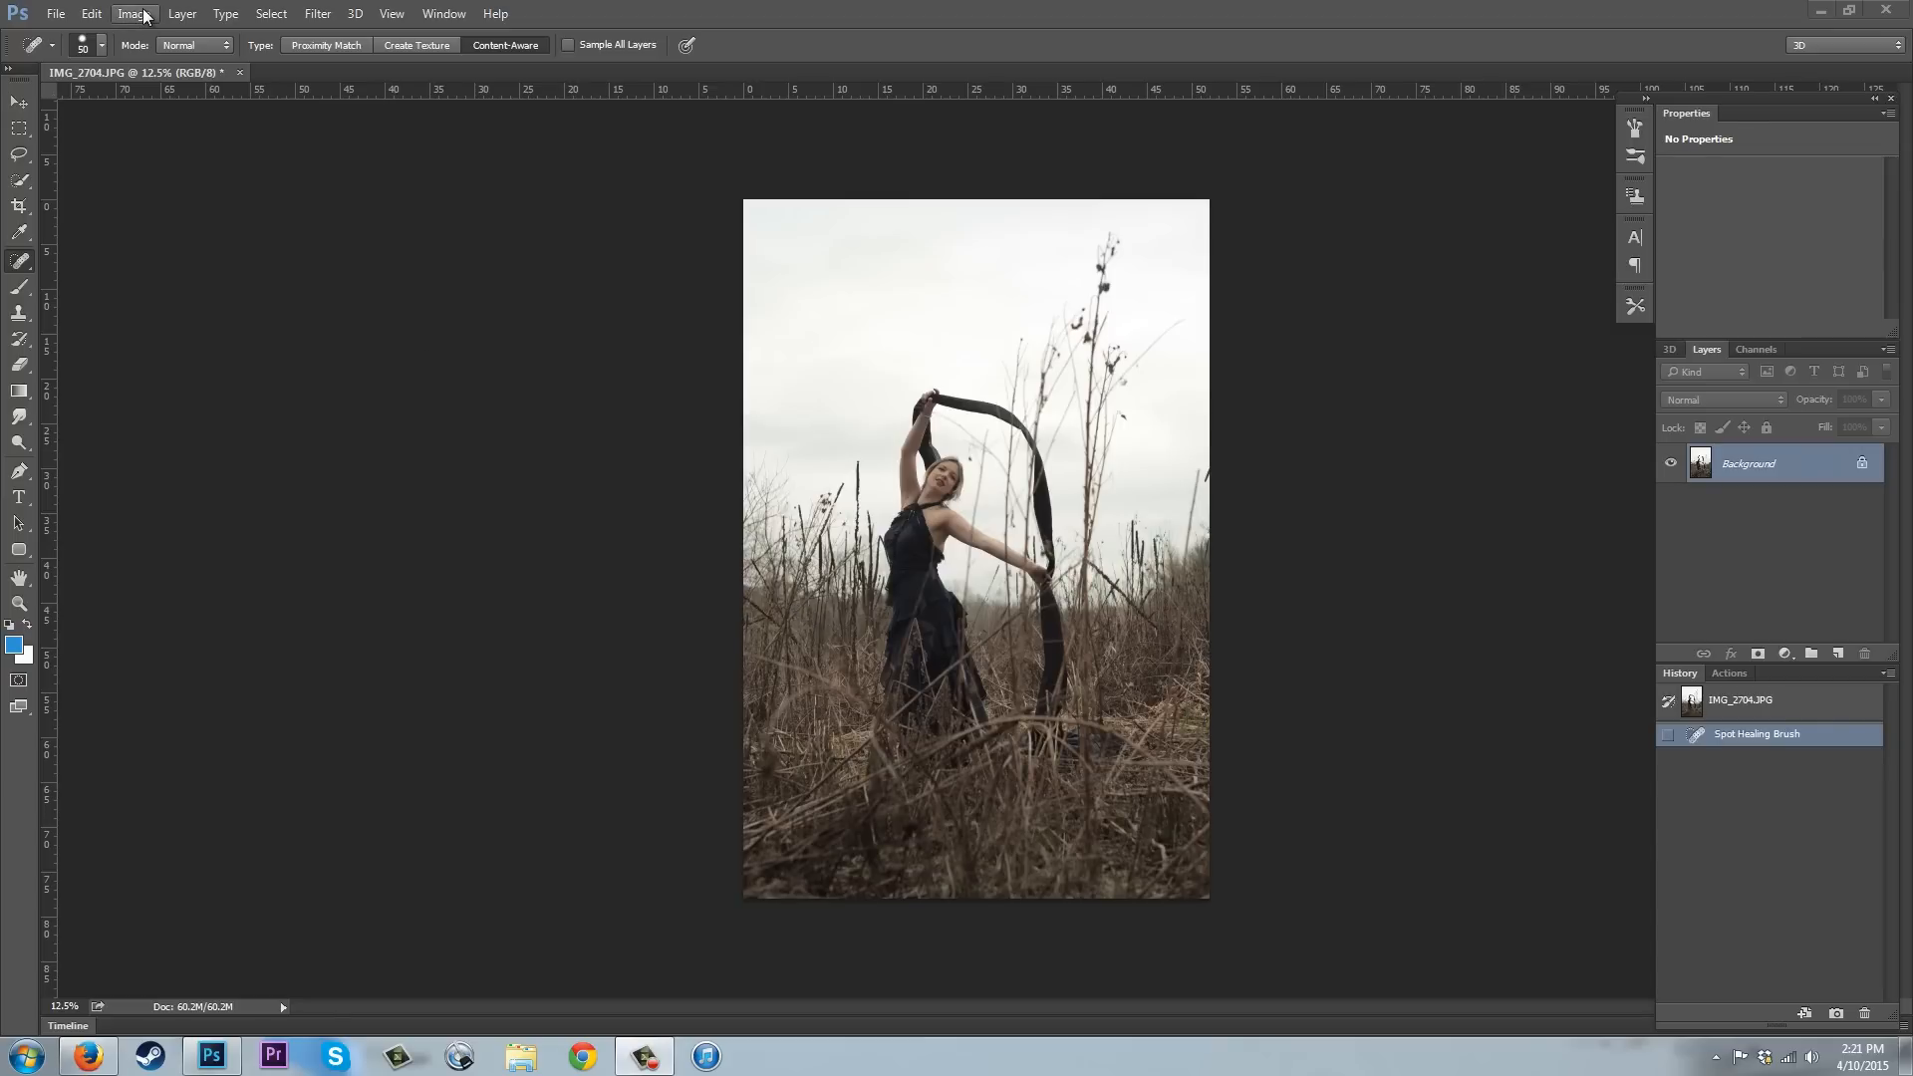
# Apply a Brightness/Contrast adjustment of Brightness 32 and Contrast 15 to the photo.
pyautogui.click(134, 14)
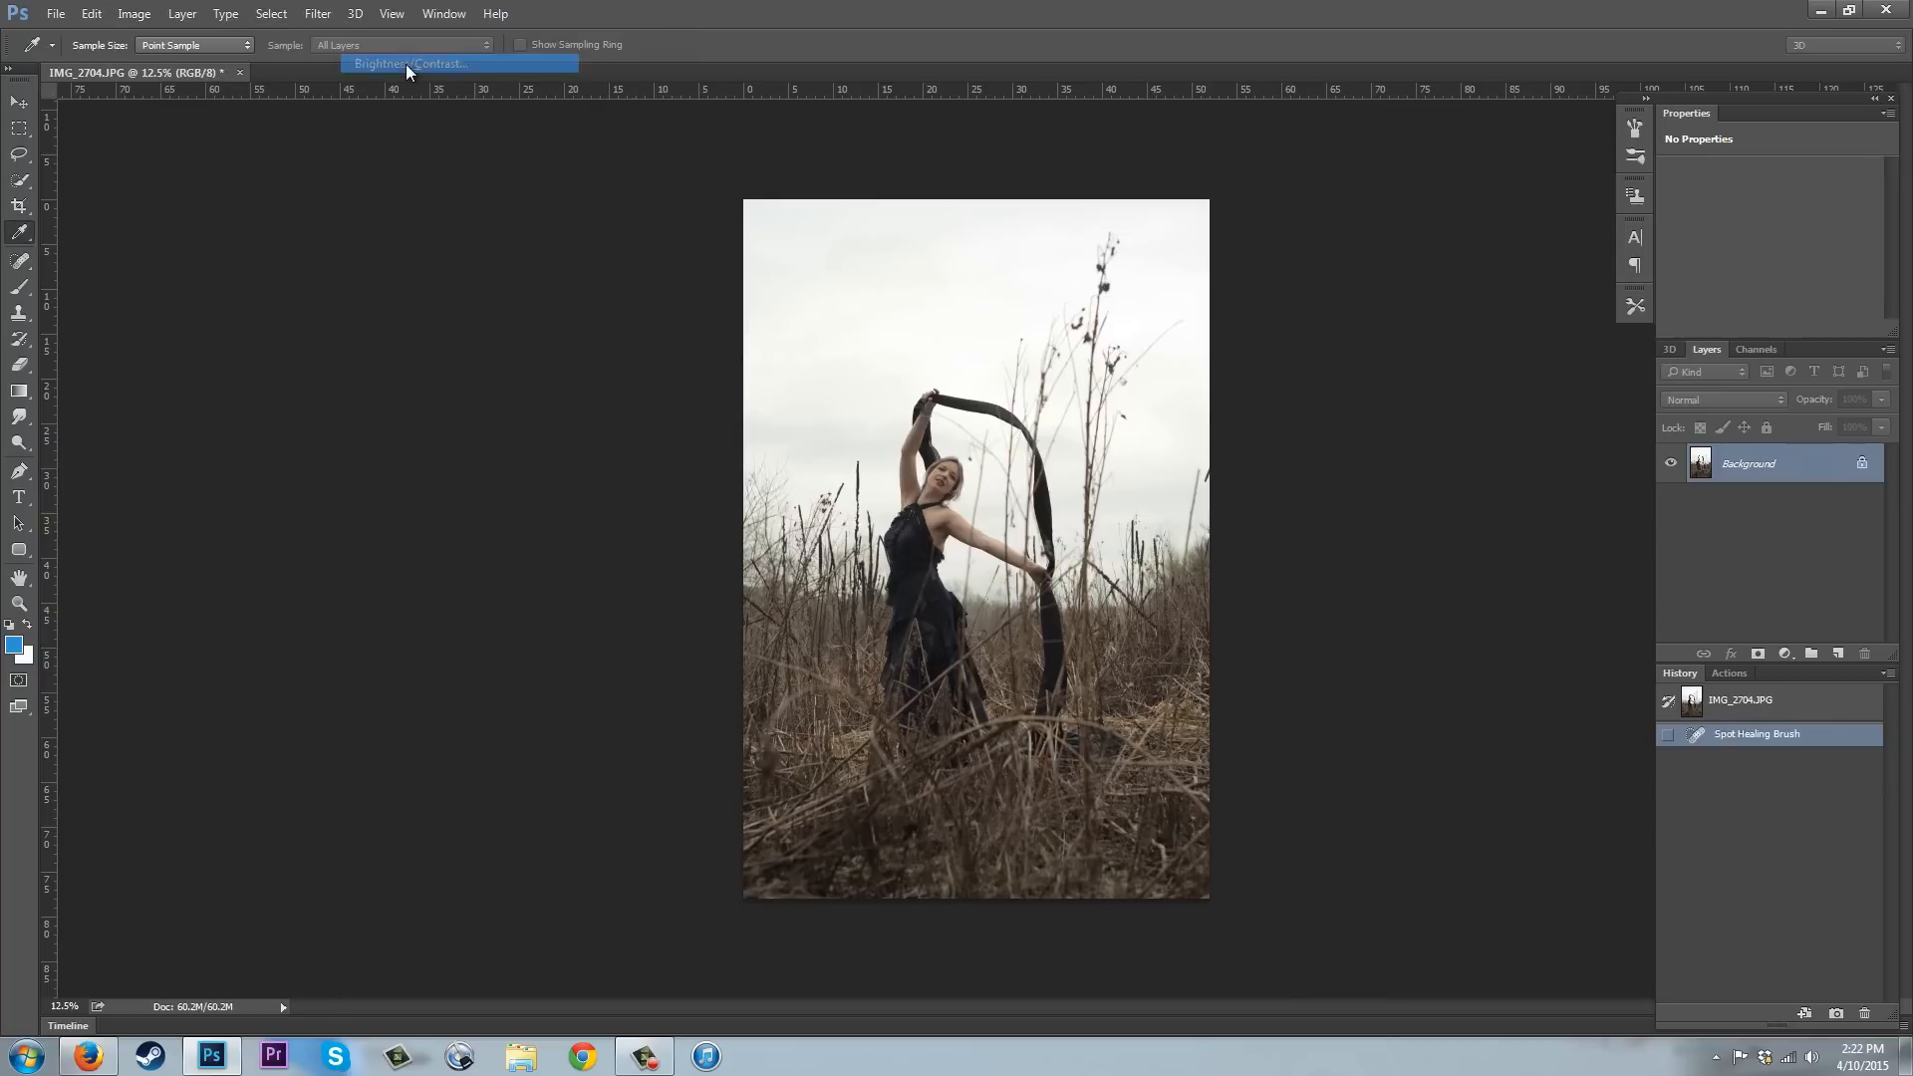
pyautogui.click(410, 64)
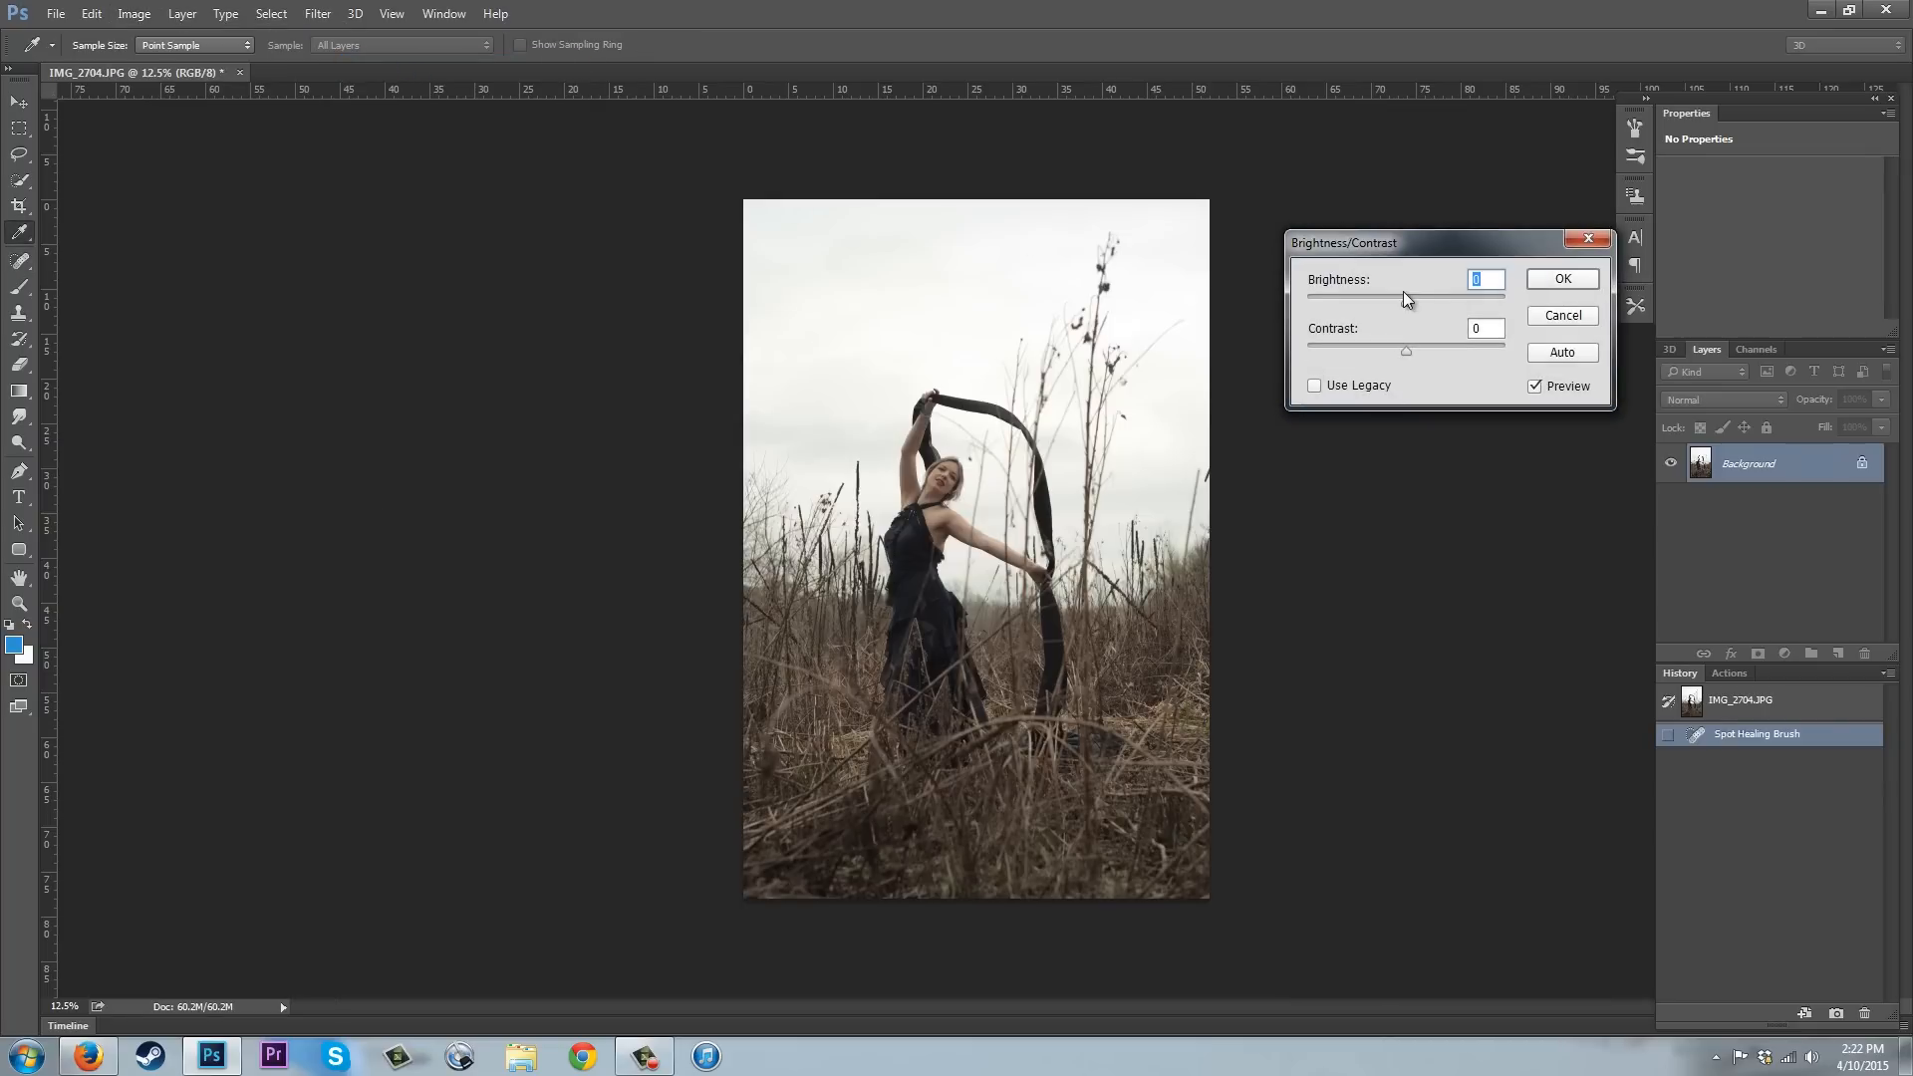
pyautogui.moveTo(1412, 307)
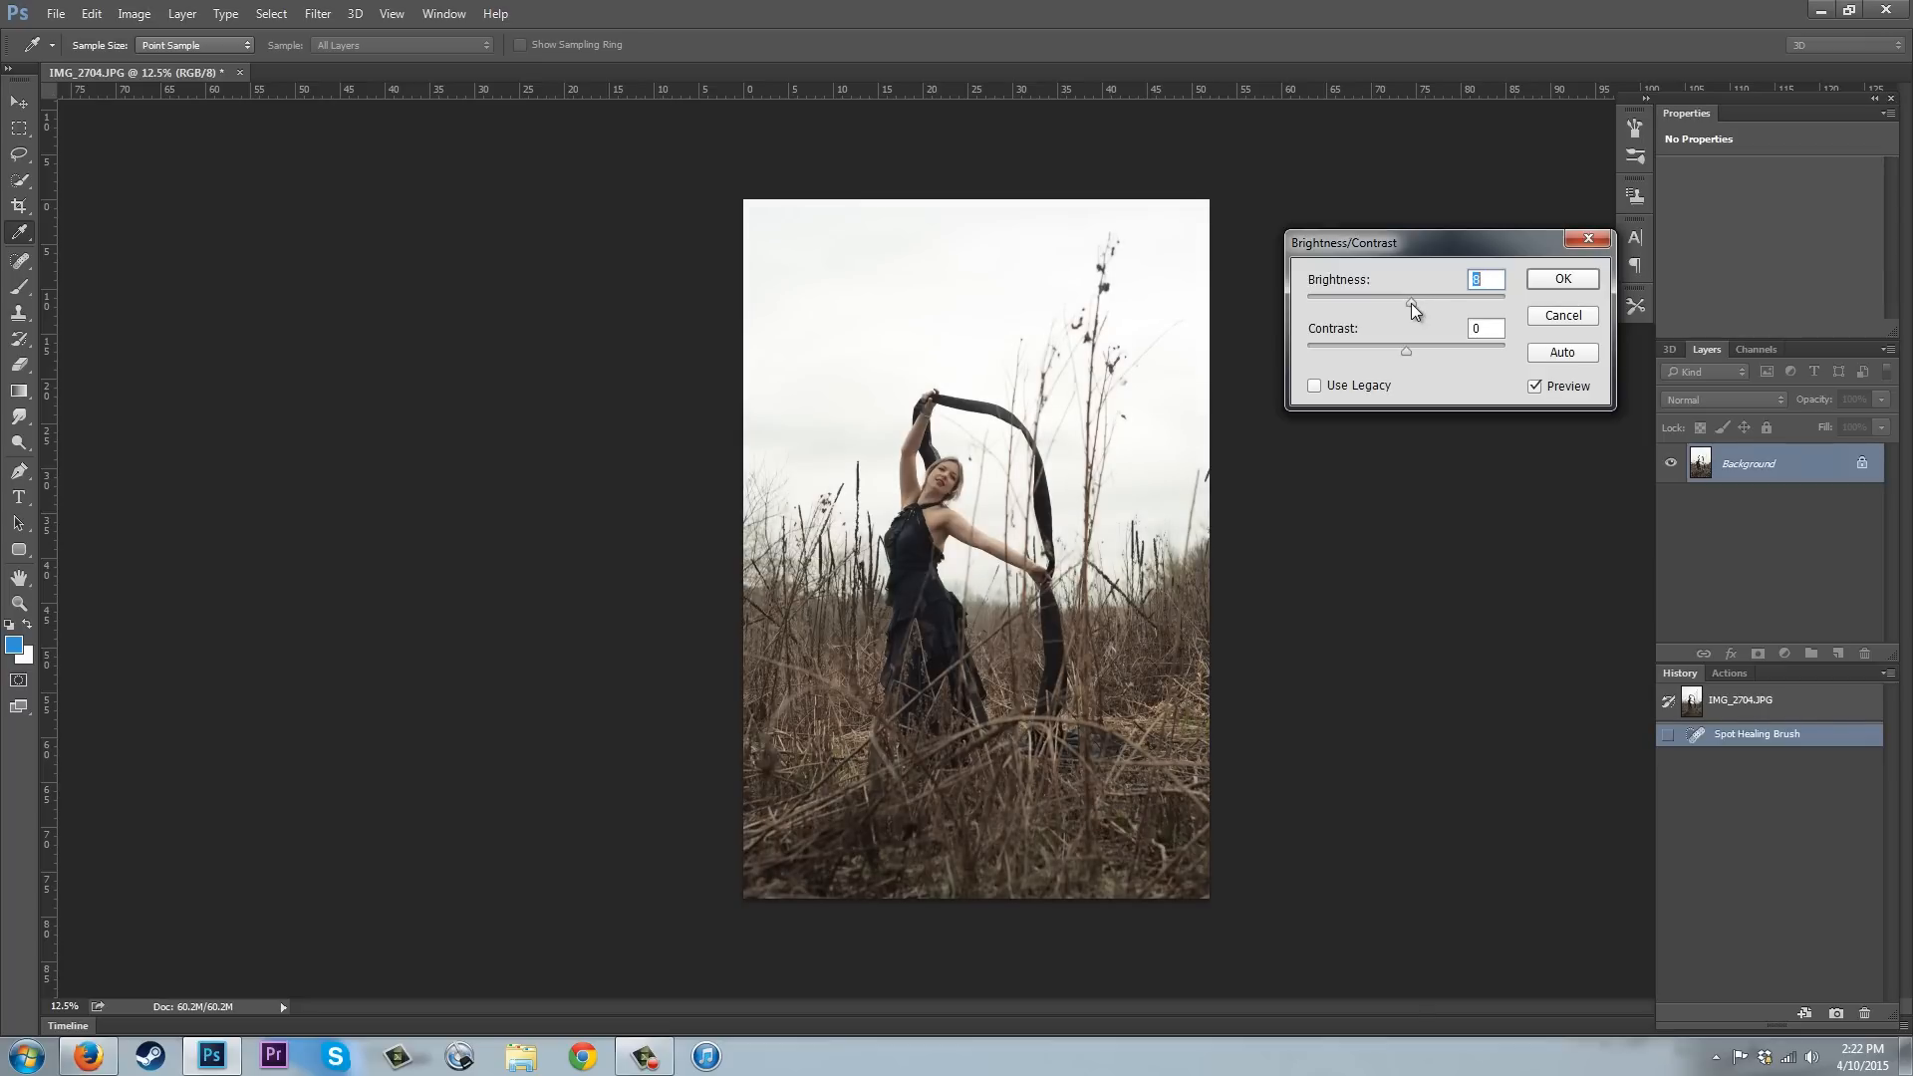
pyautogui.click(1485, 327)
pyautogui.write('15')
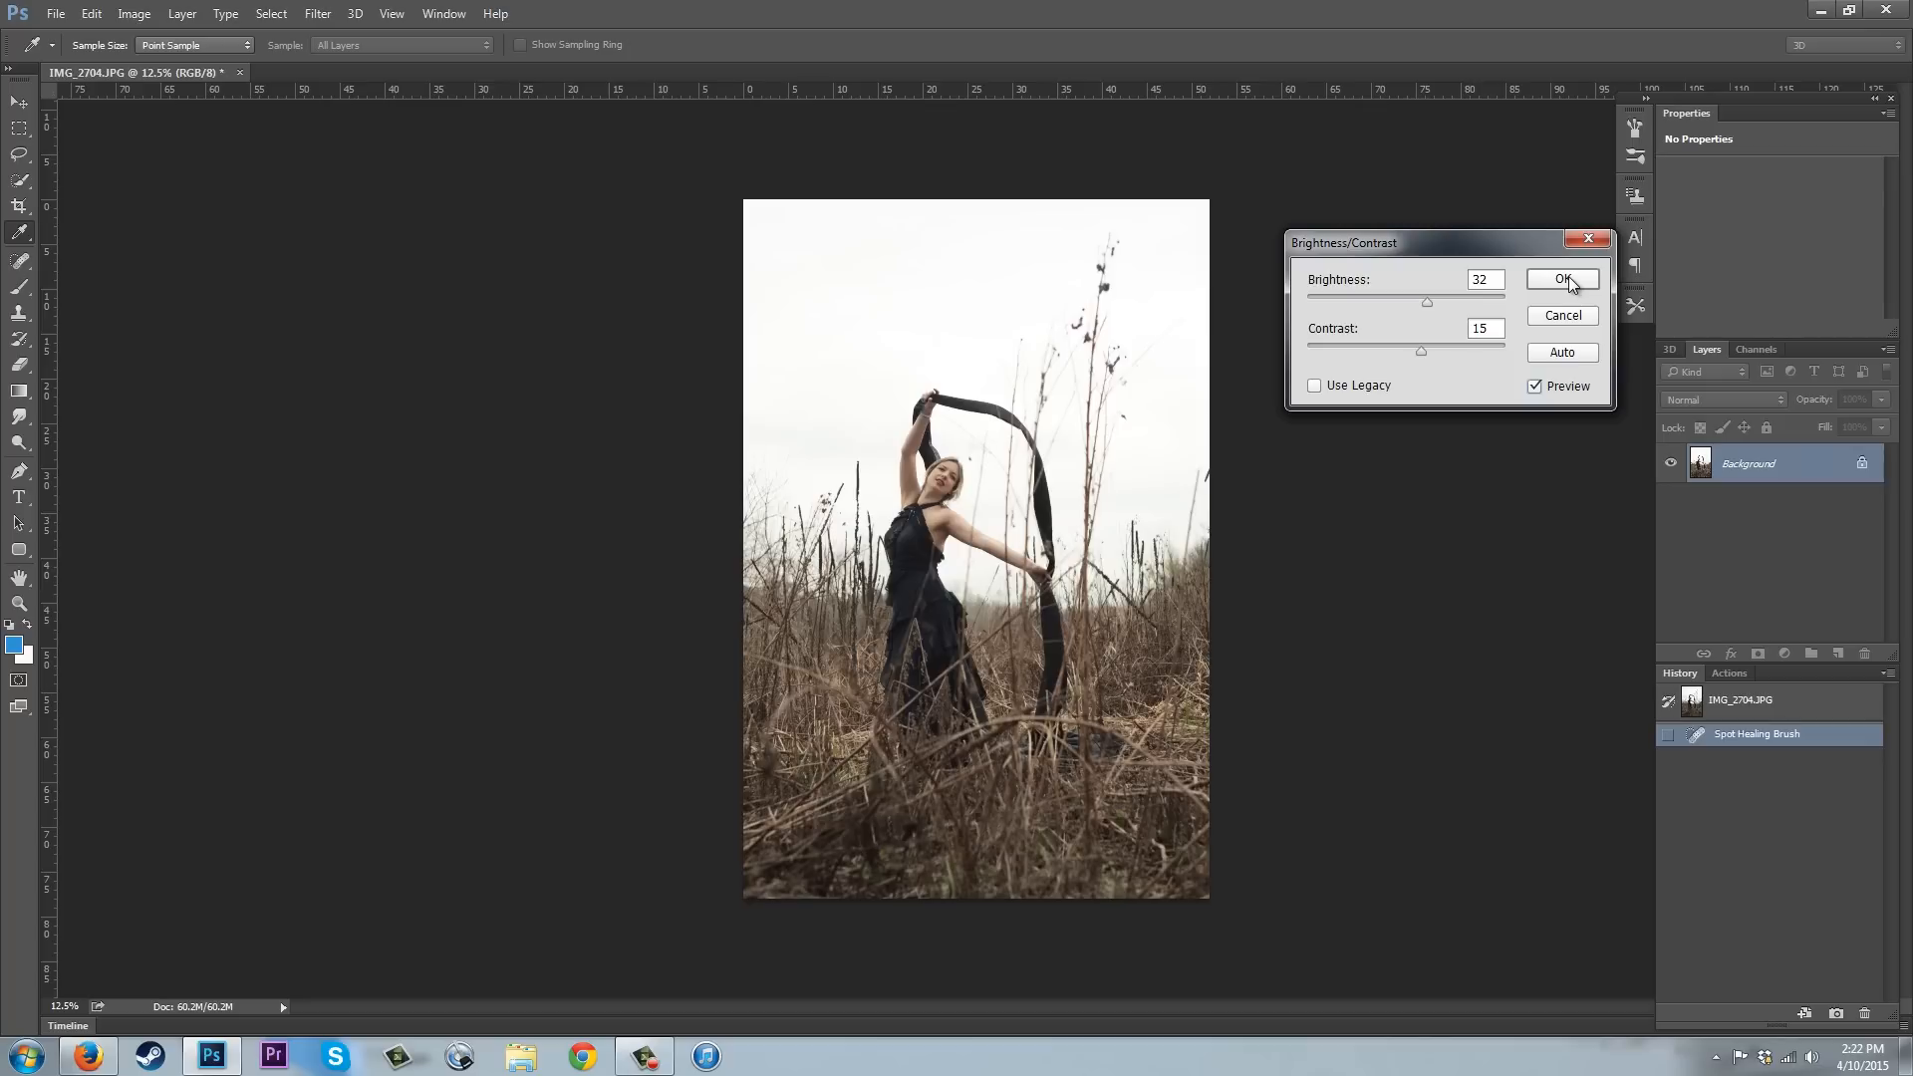
pyautogui.click(1563, 279)
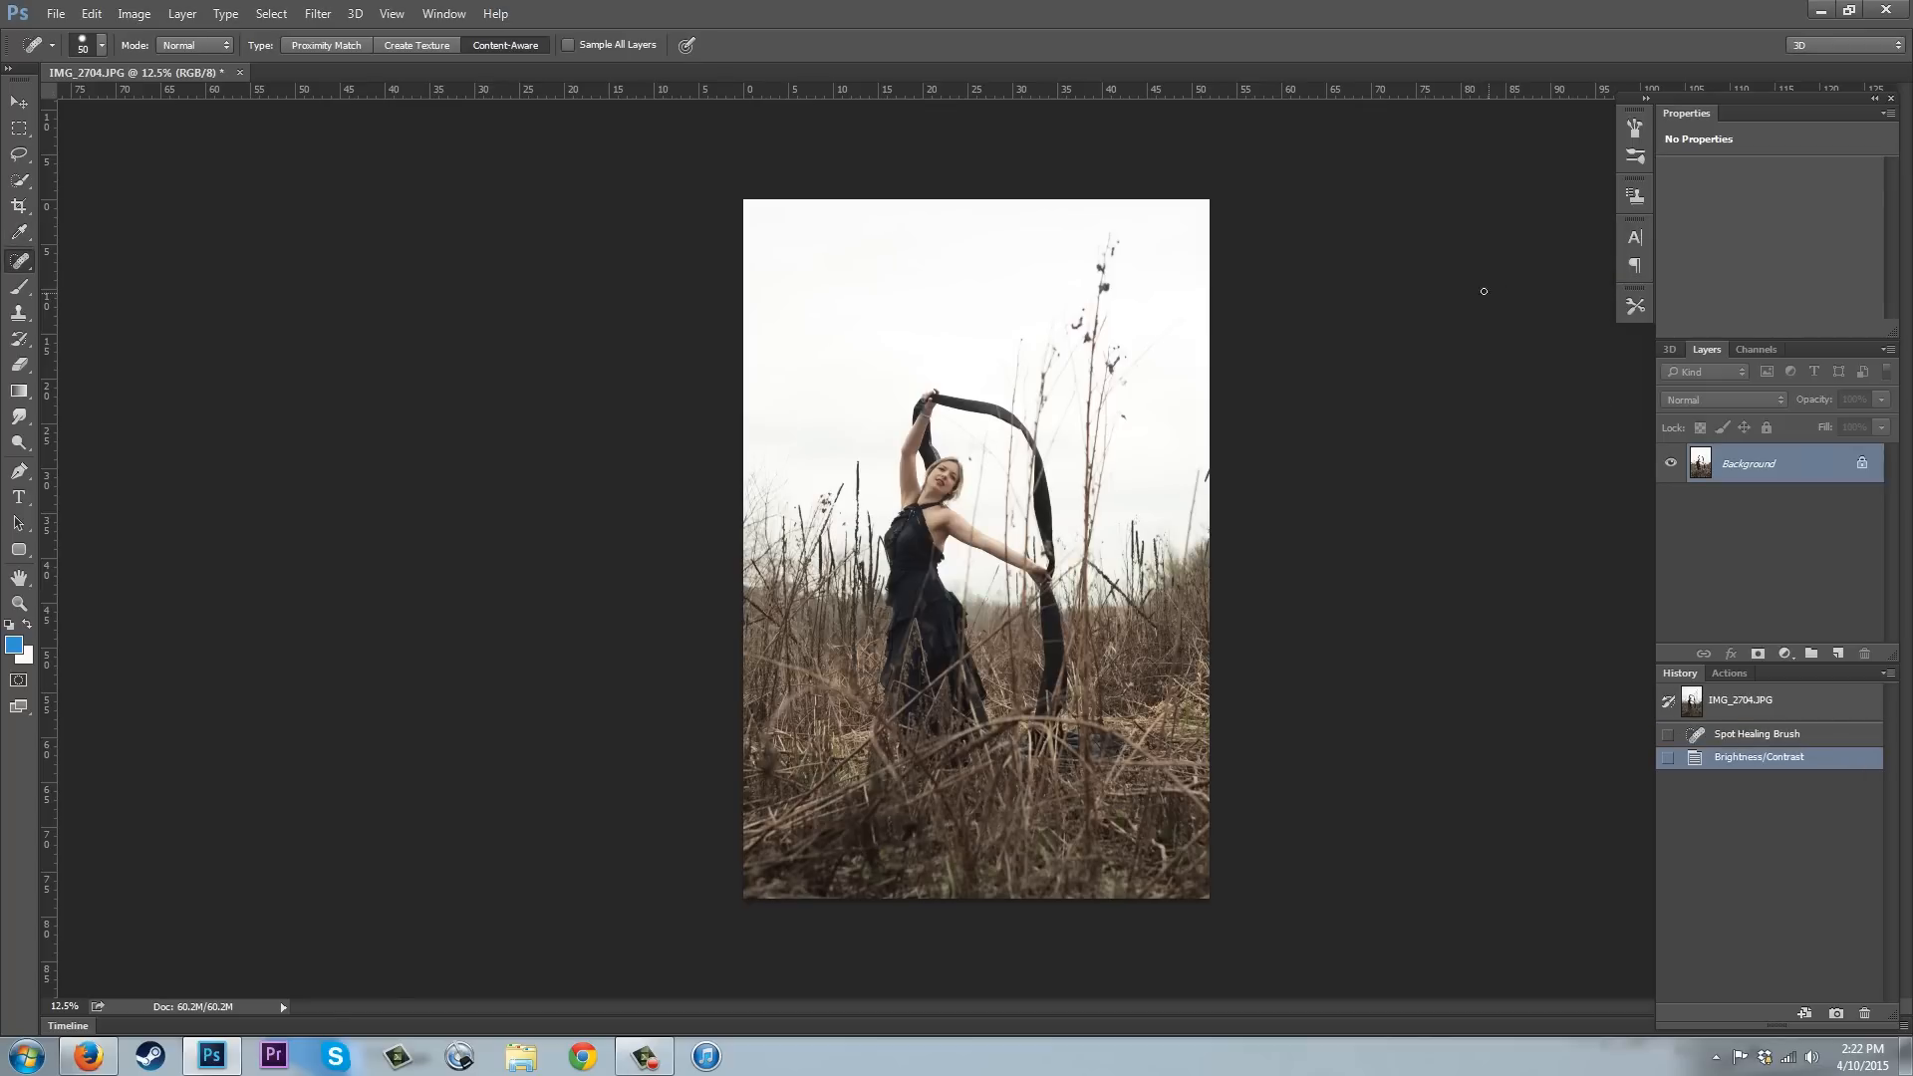
pyautogui.moveTo(465, 206)
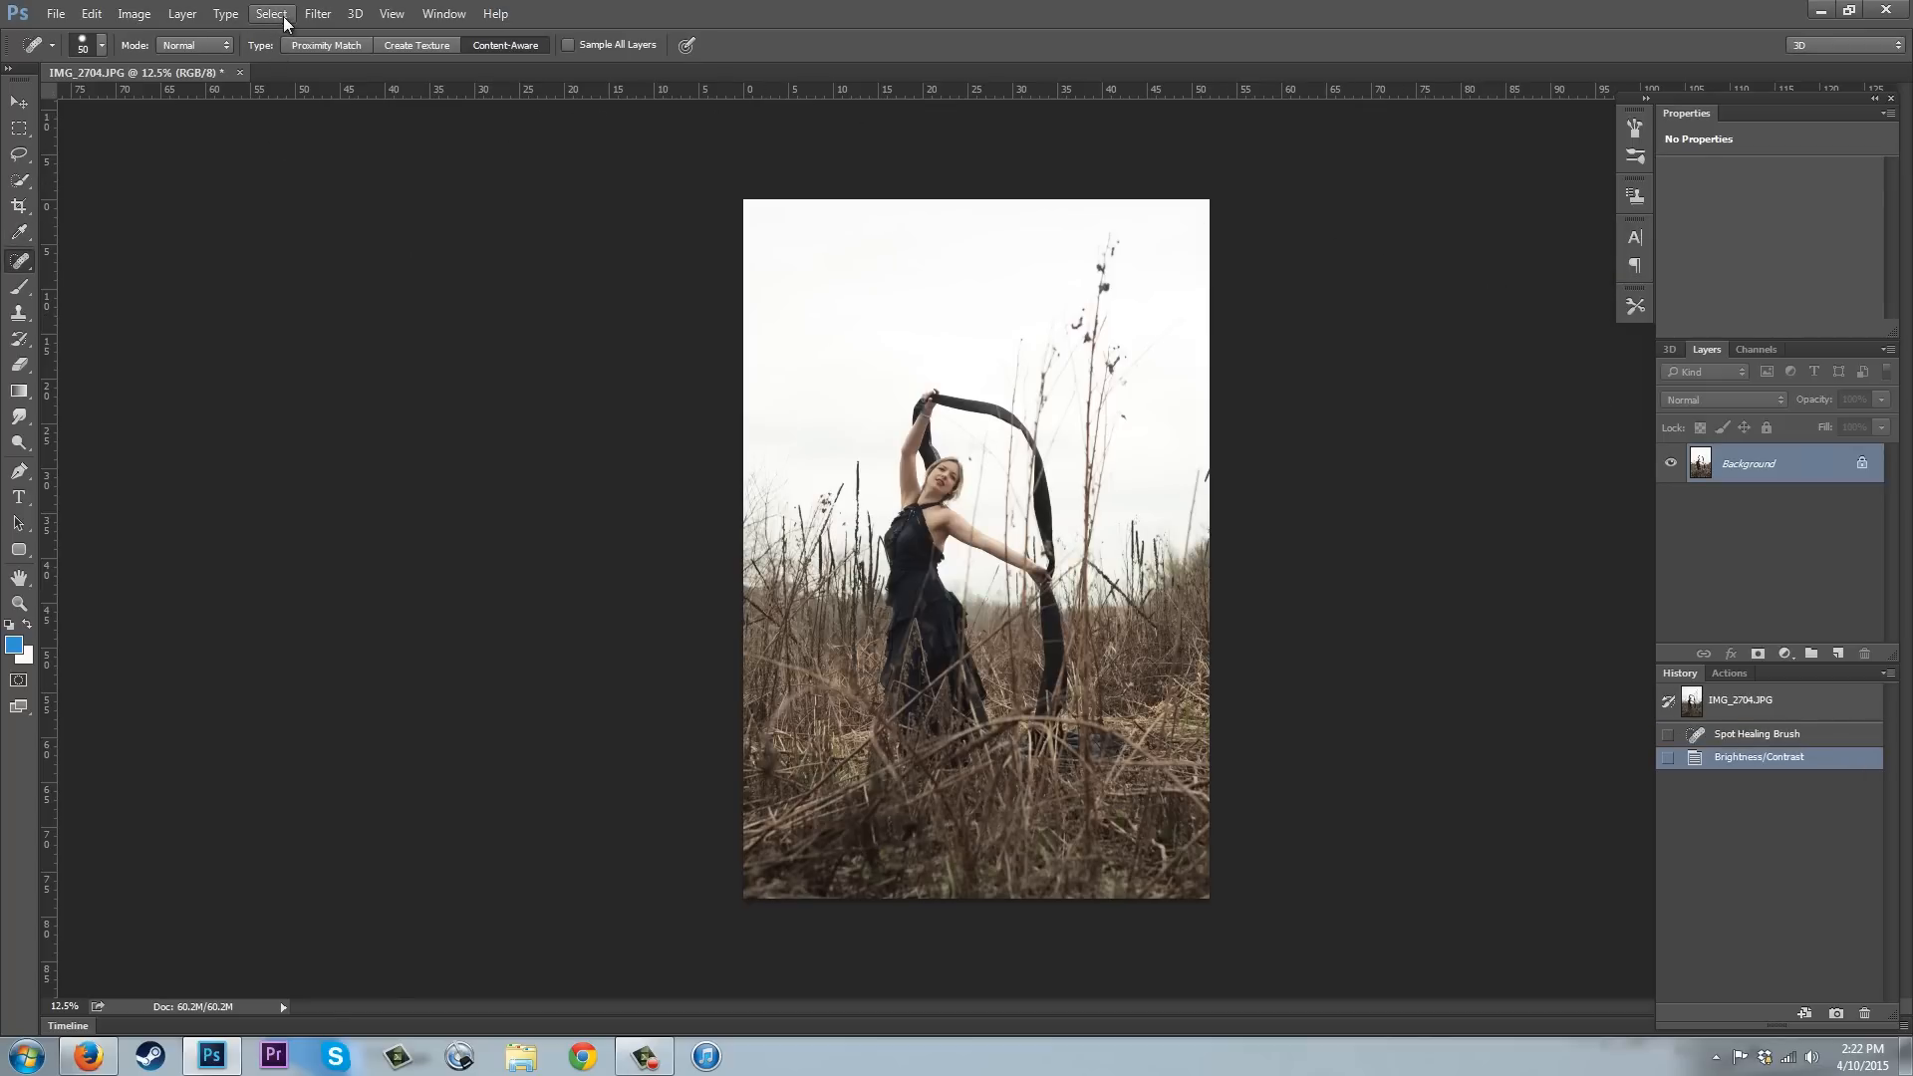
# Start a Color Range selection to sample the white sky at fuzziness 40.
pyautogui.click(271, 14)
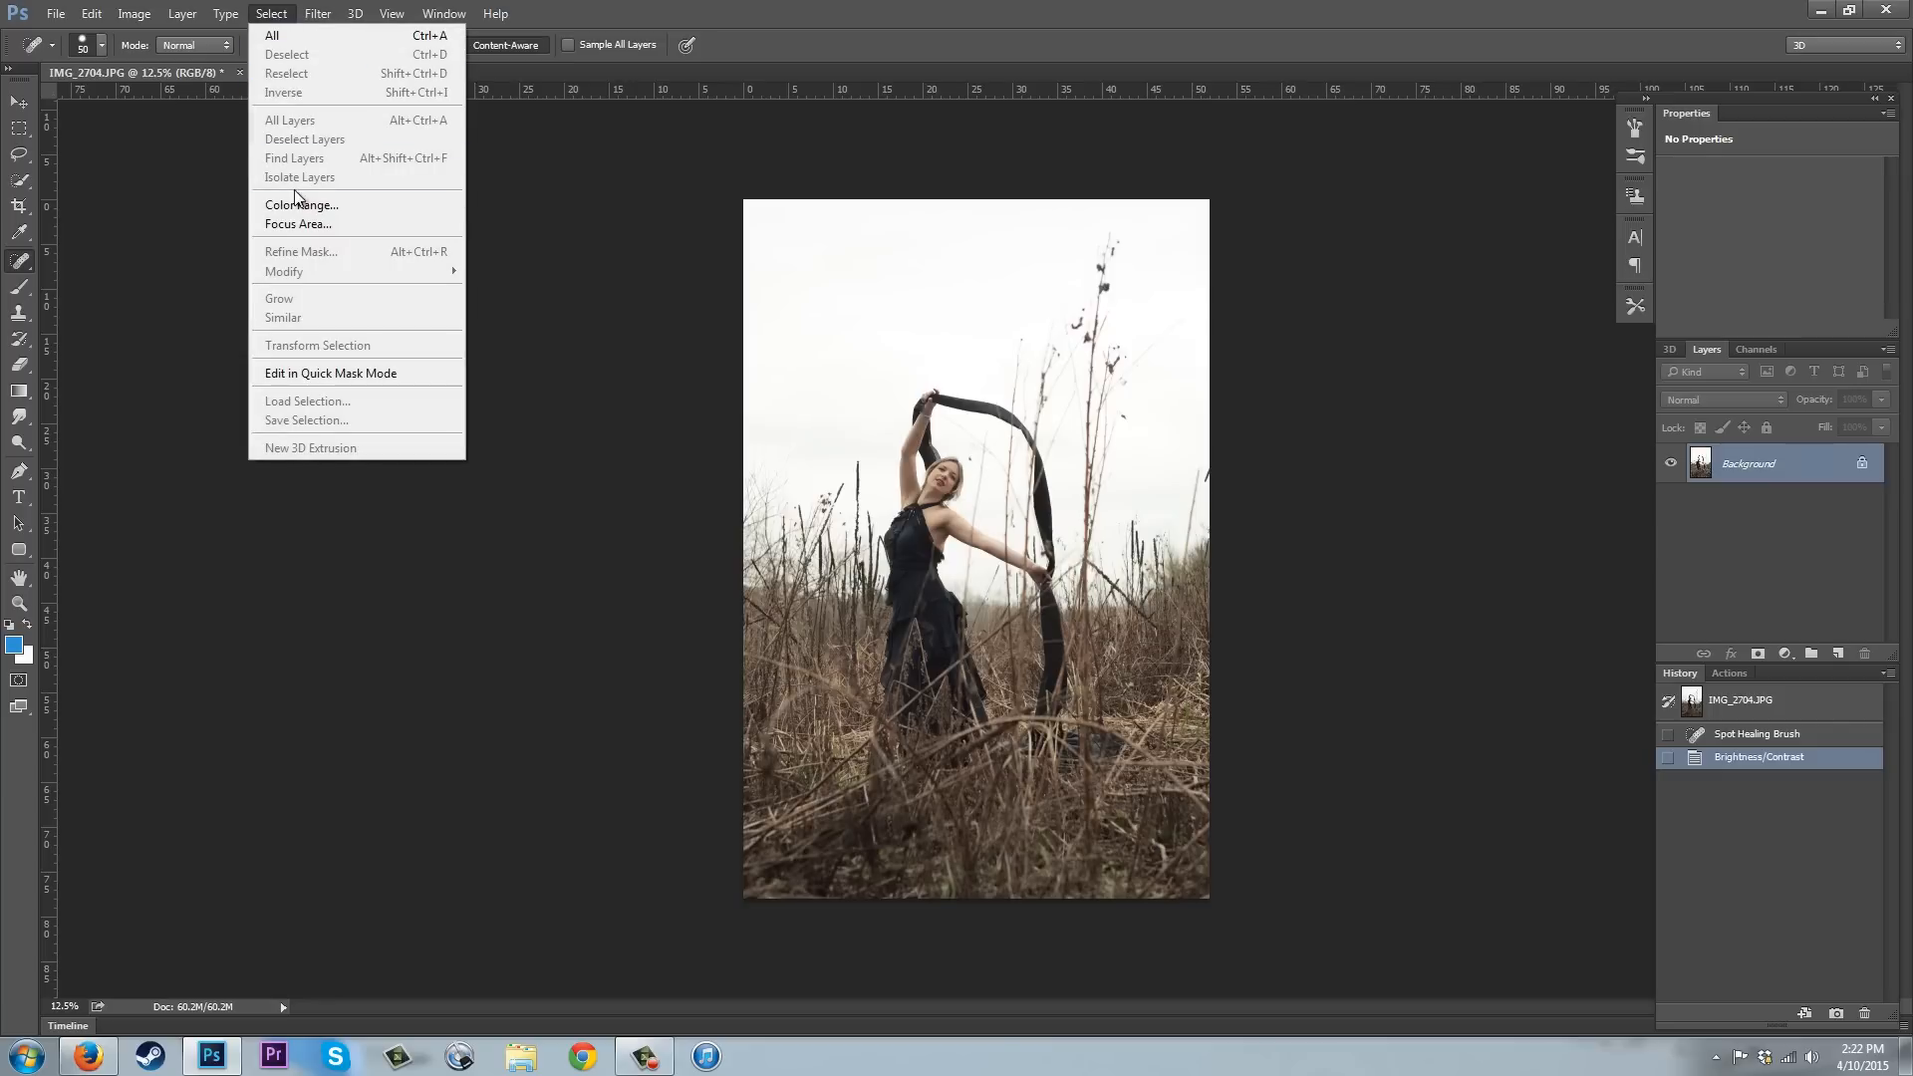
pyautogui.click(301, 203)
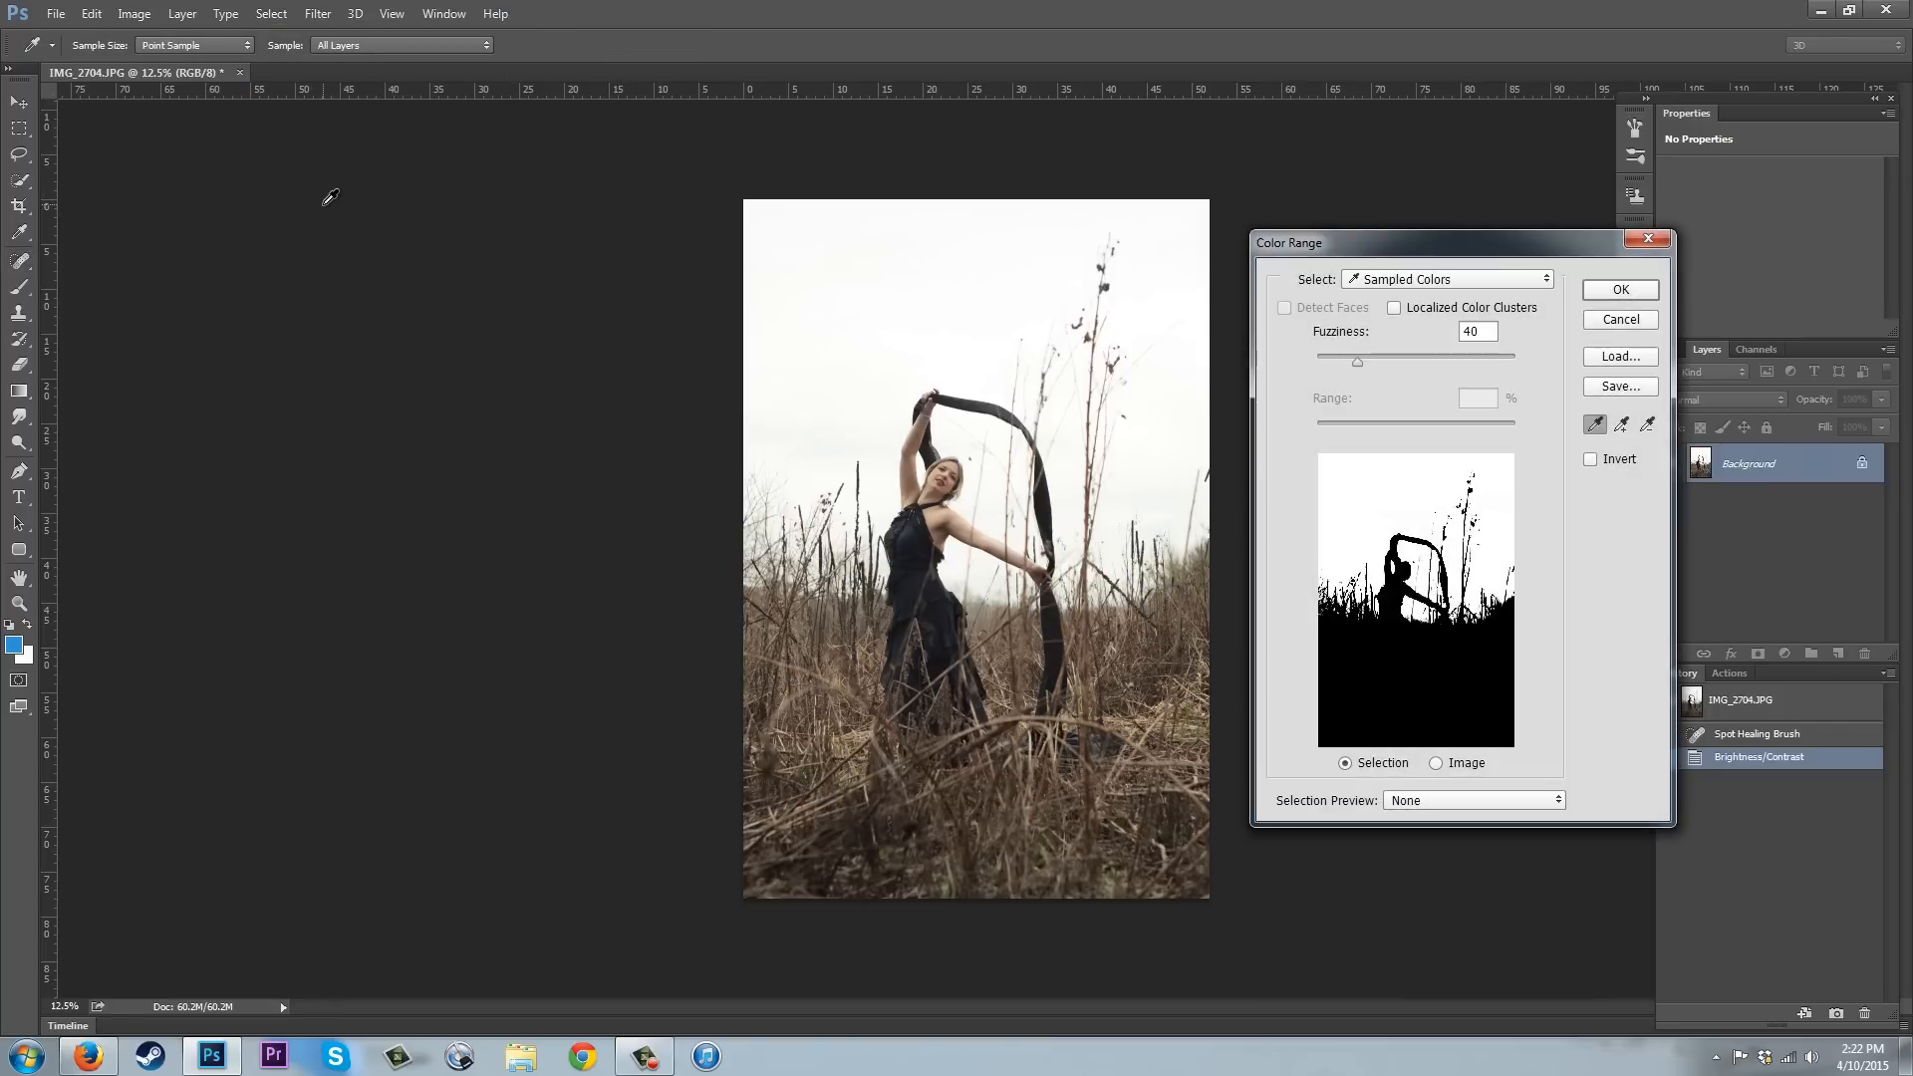
pyautogui.moveTo(1531, 622)
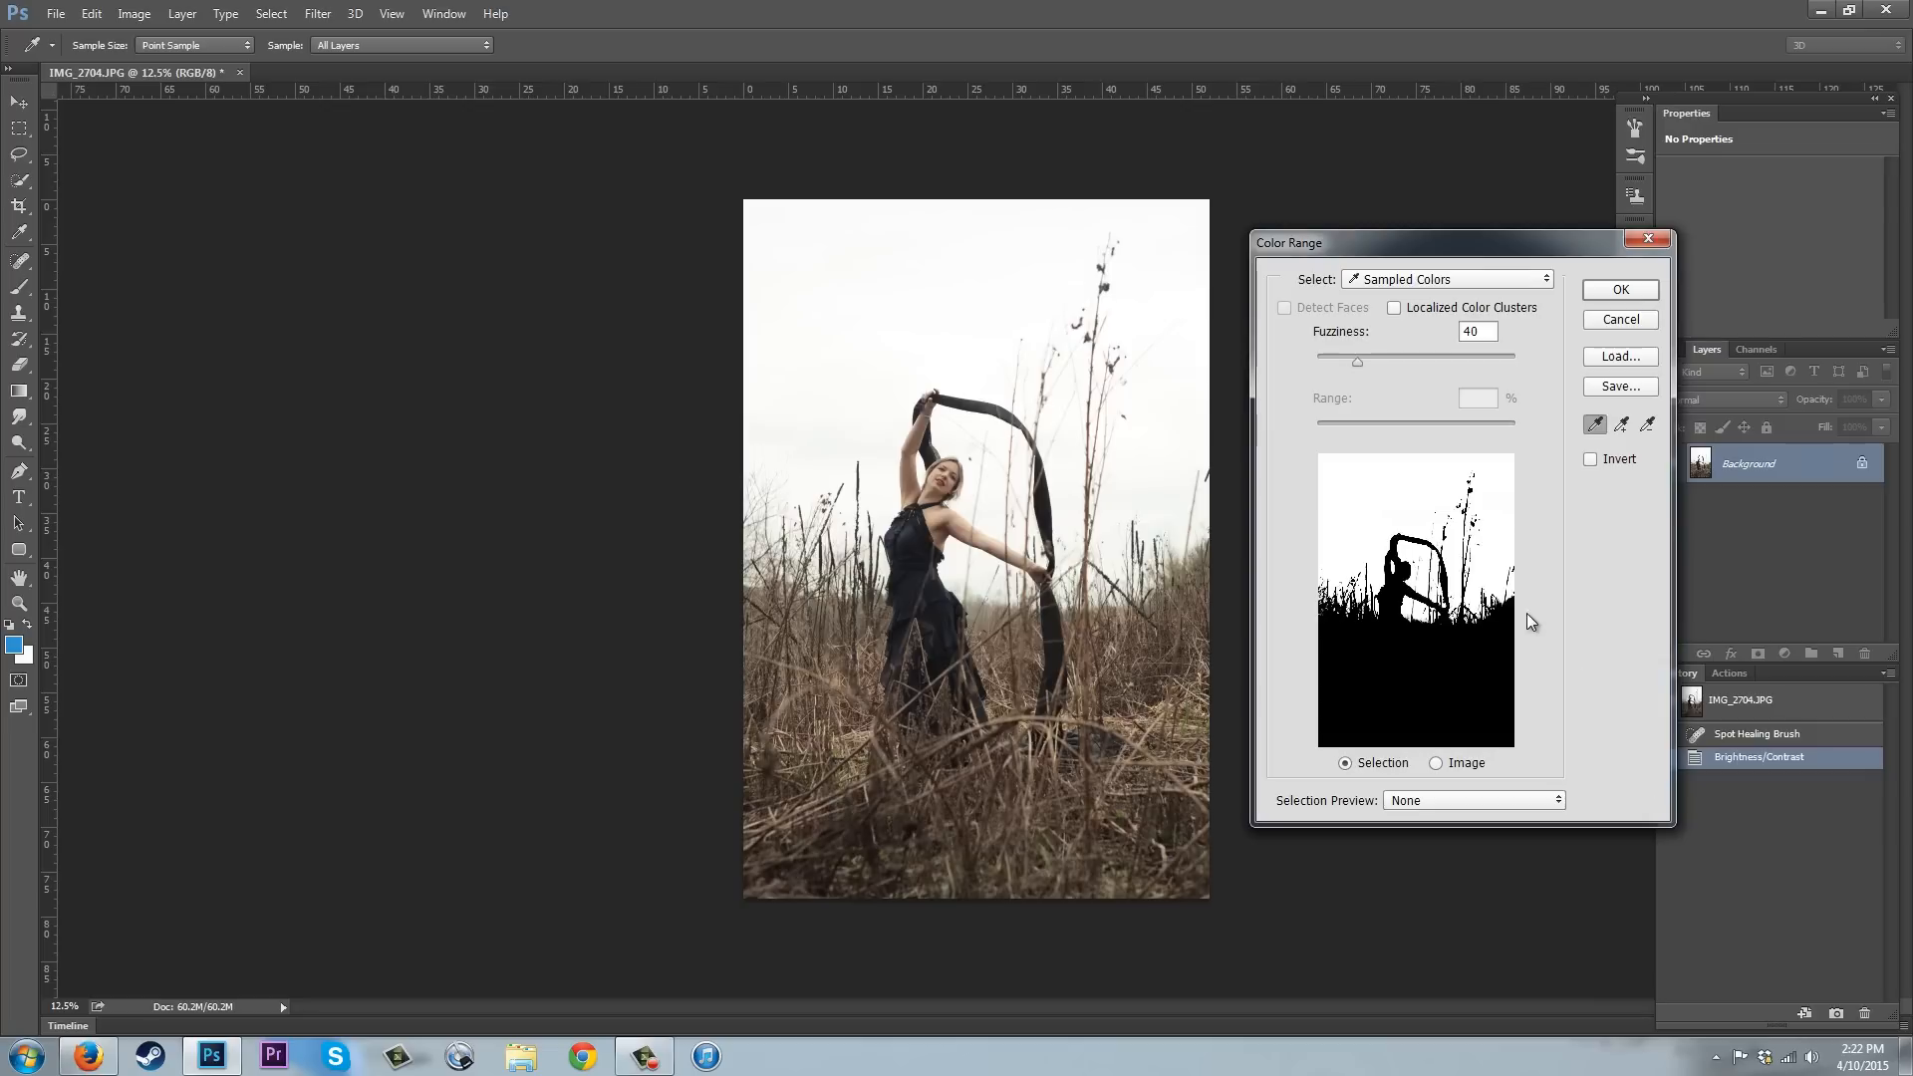
pyautogui.moveTo(1437, 470)
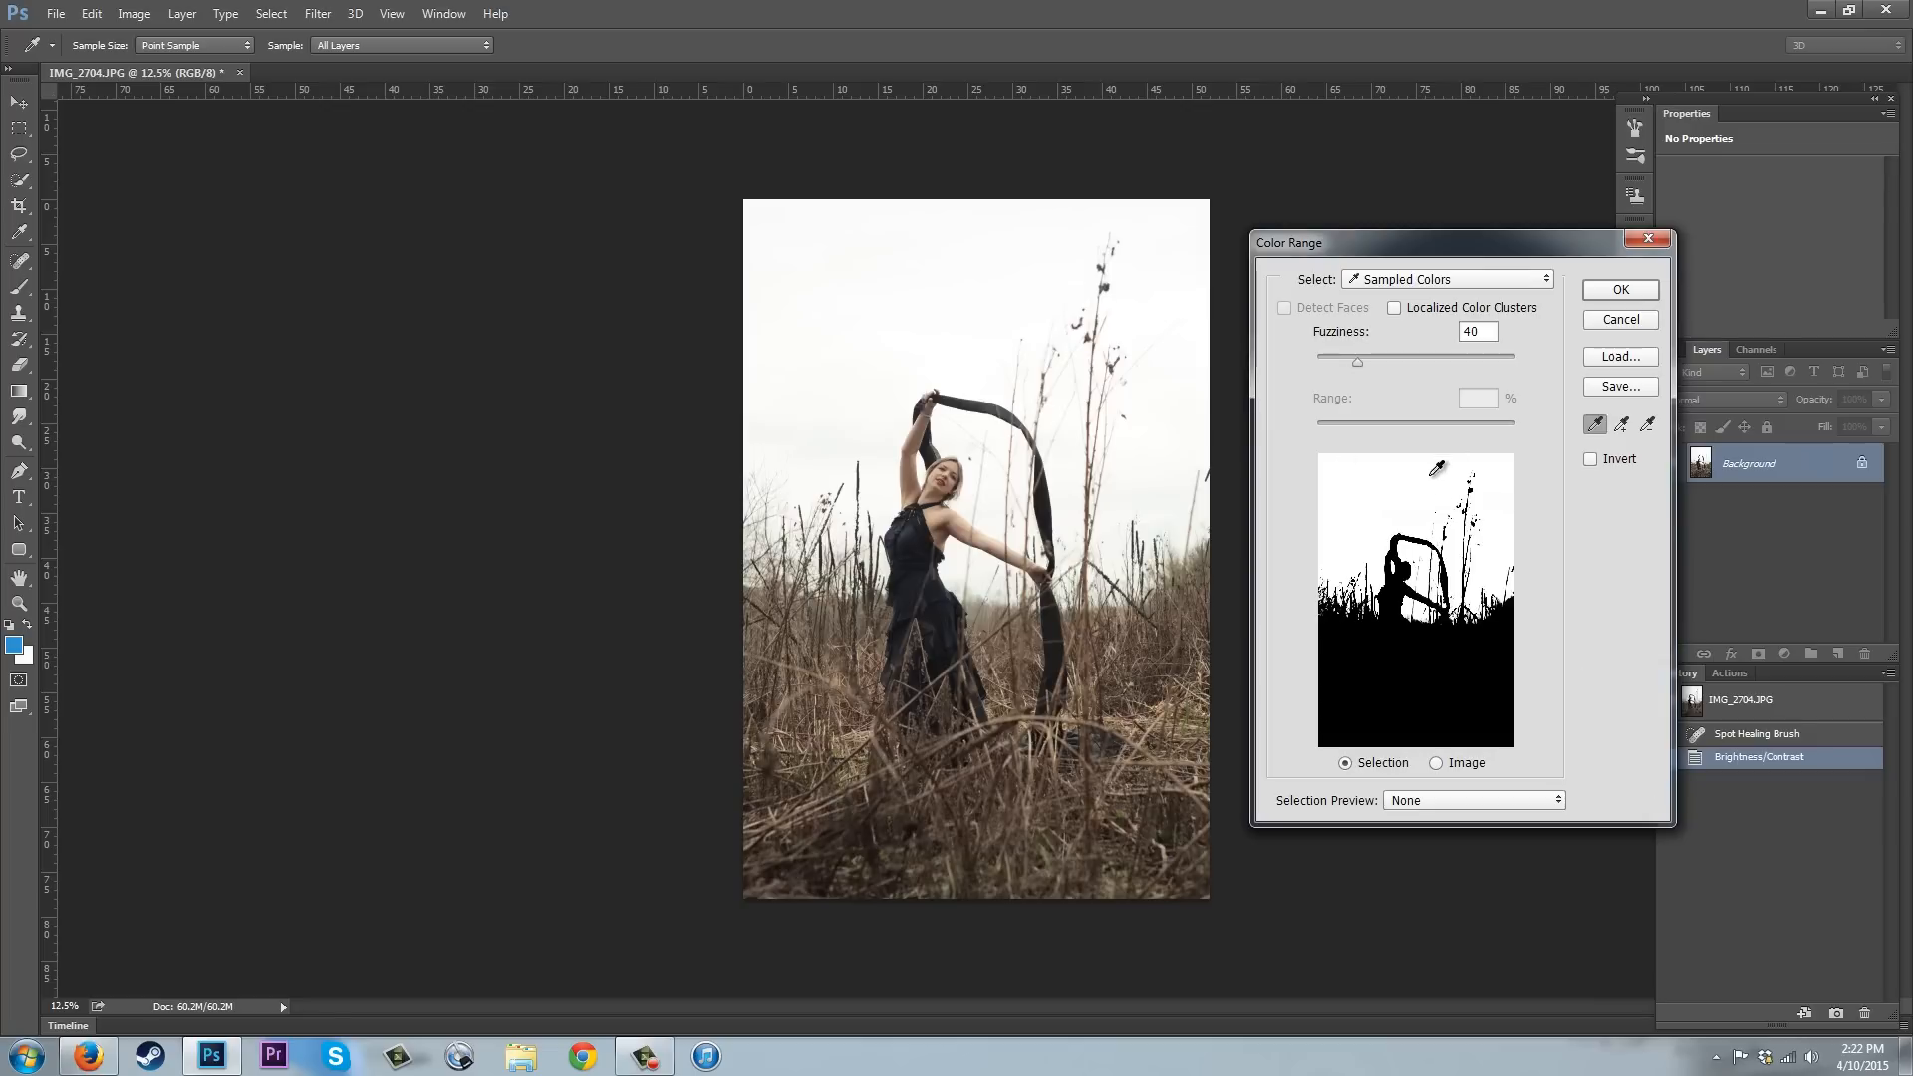
pyautogui.moveTo(1341, 492)
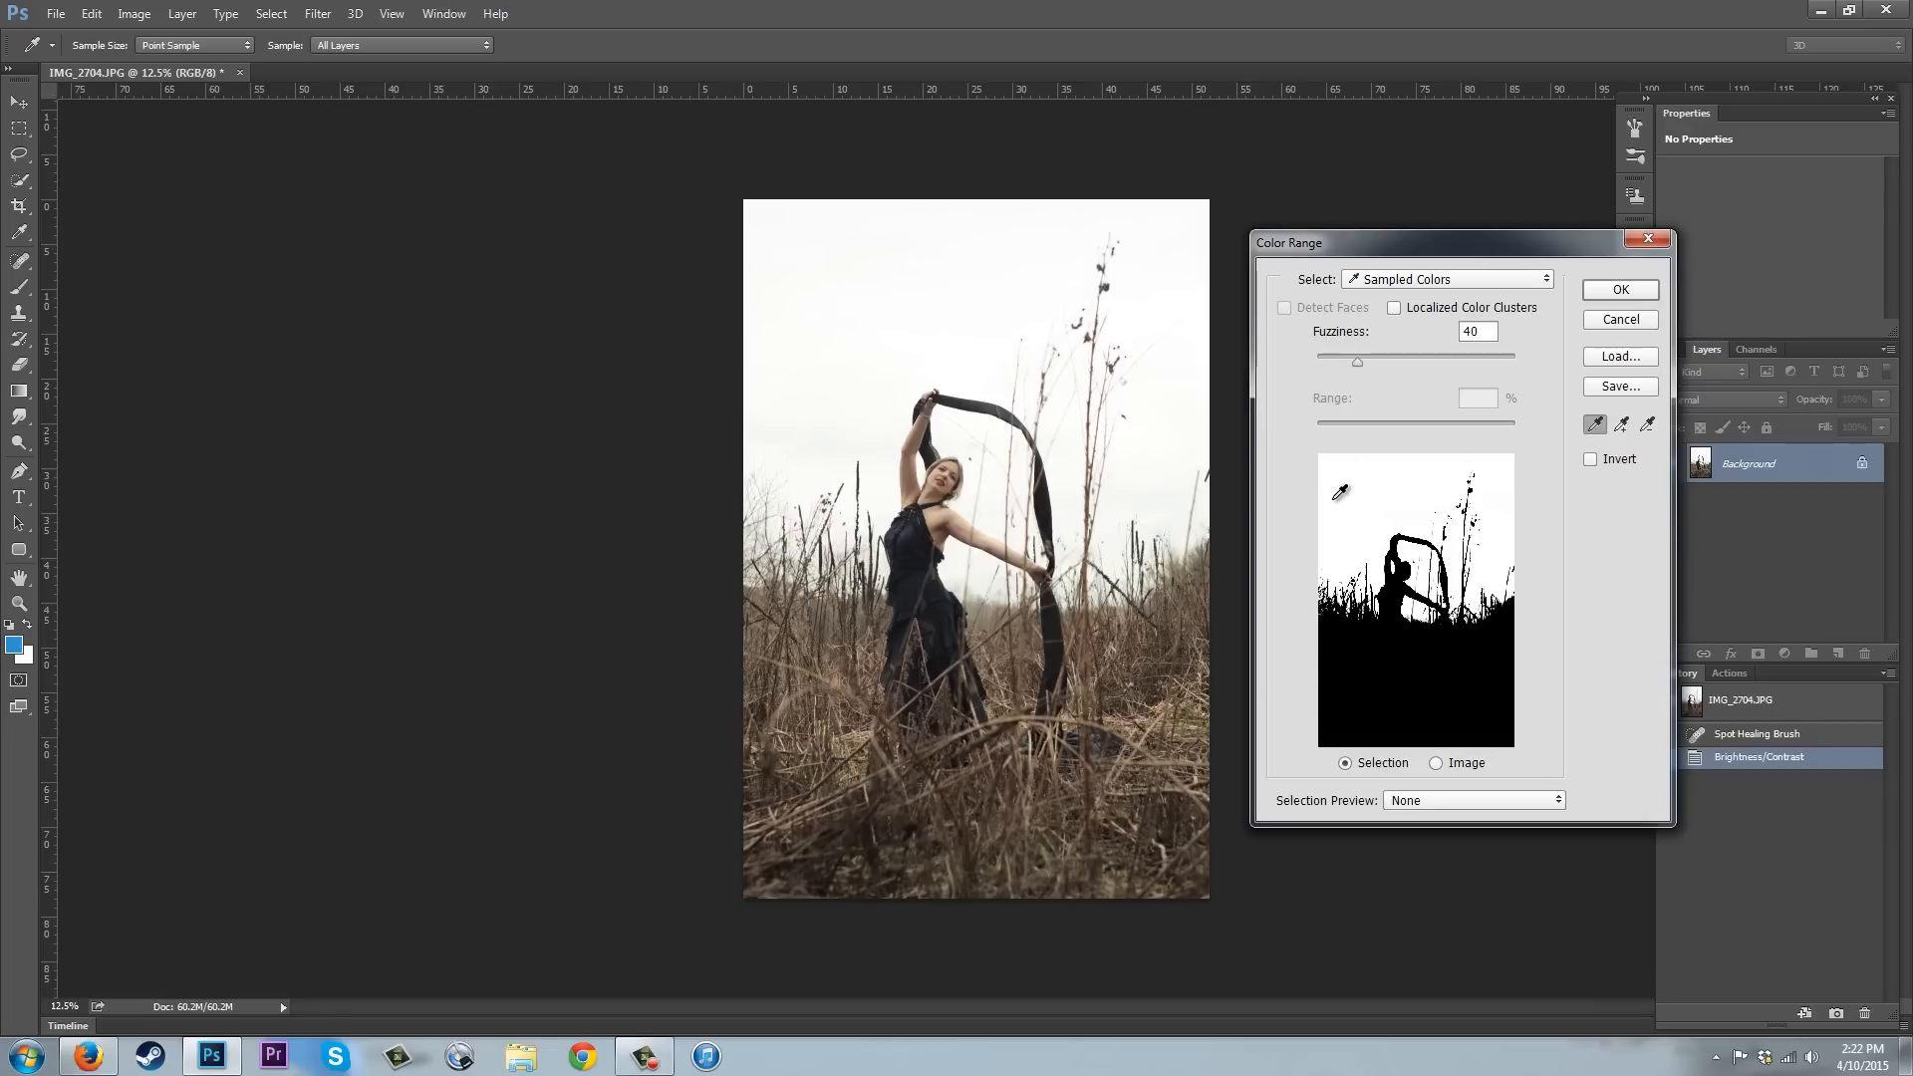
pyautogui.moveTo(1349, 516)
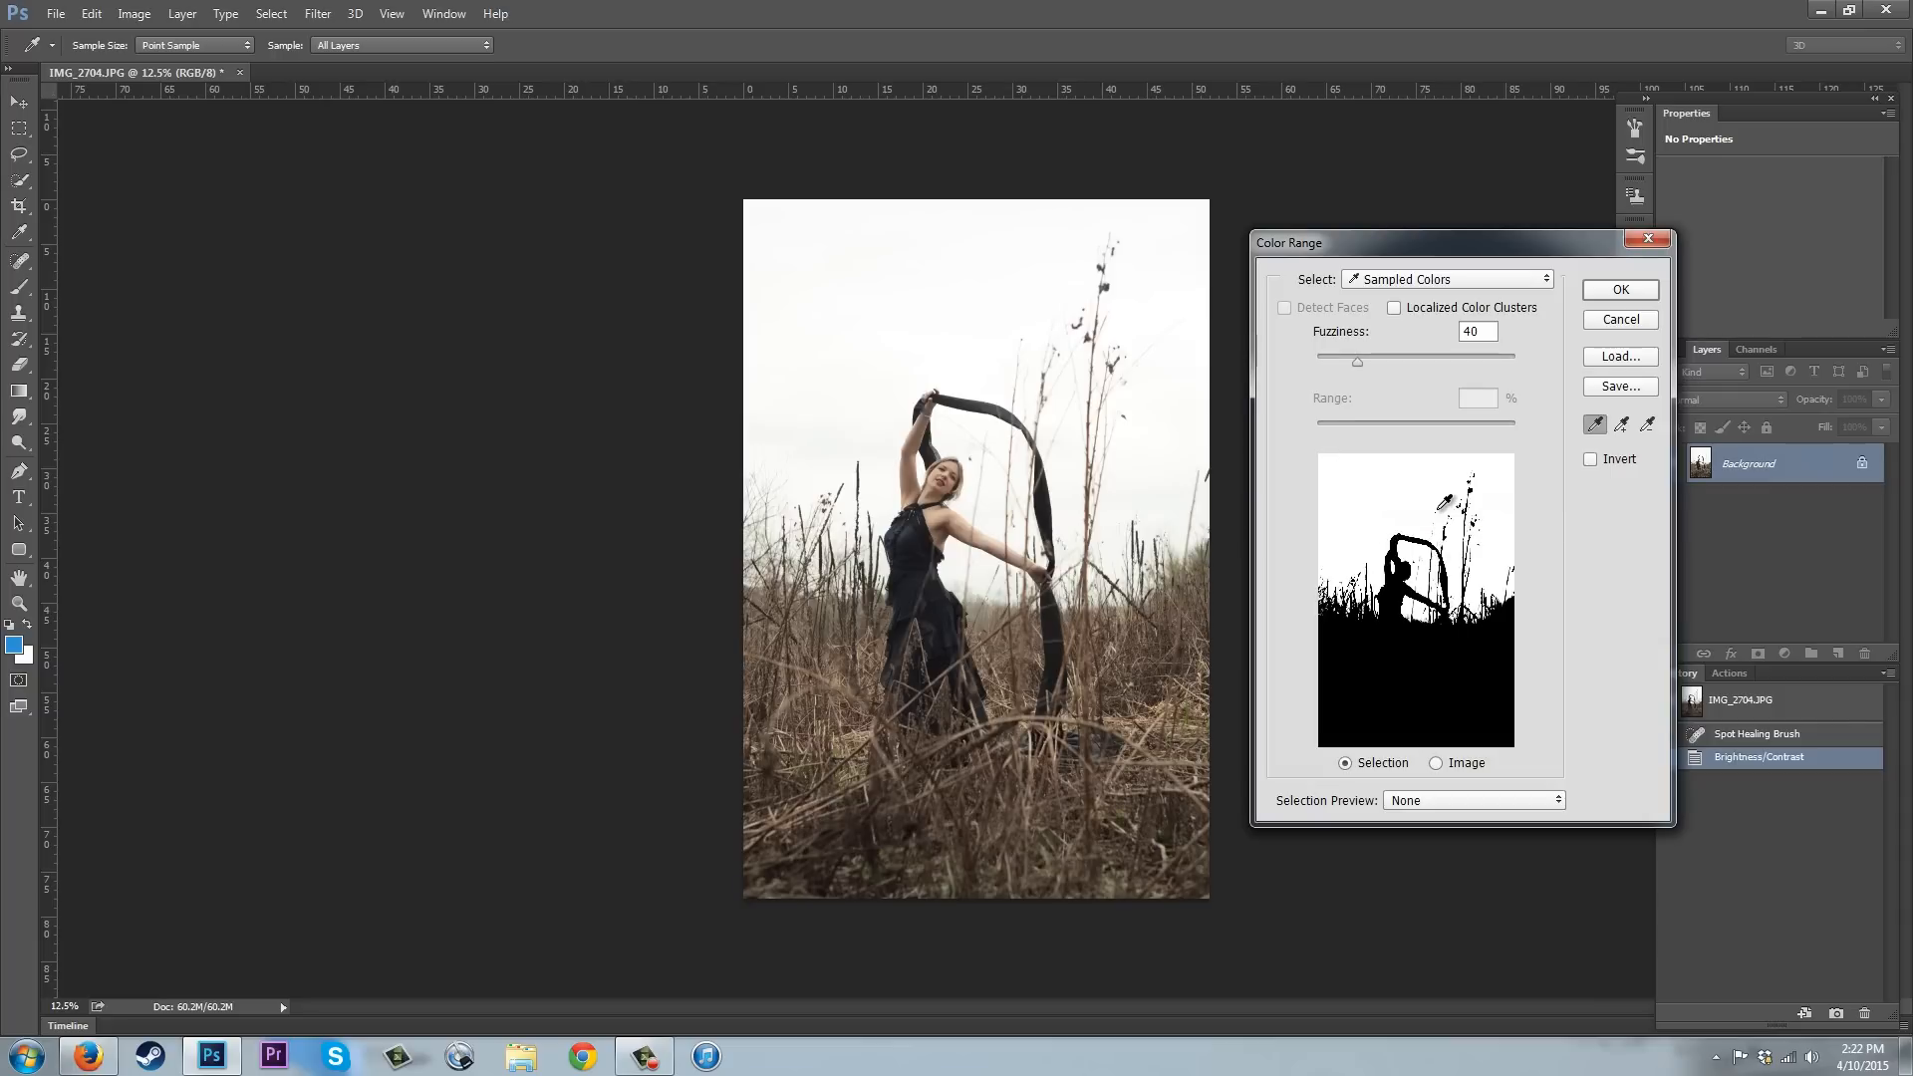
pyautogui.moveTo(1402, 439)
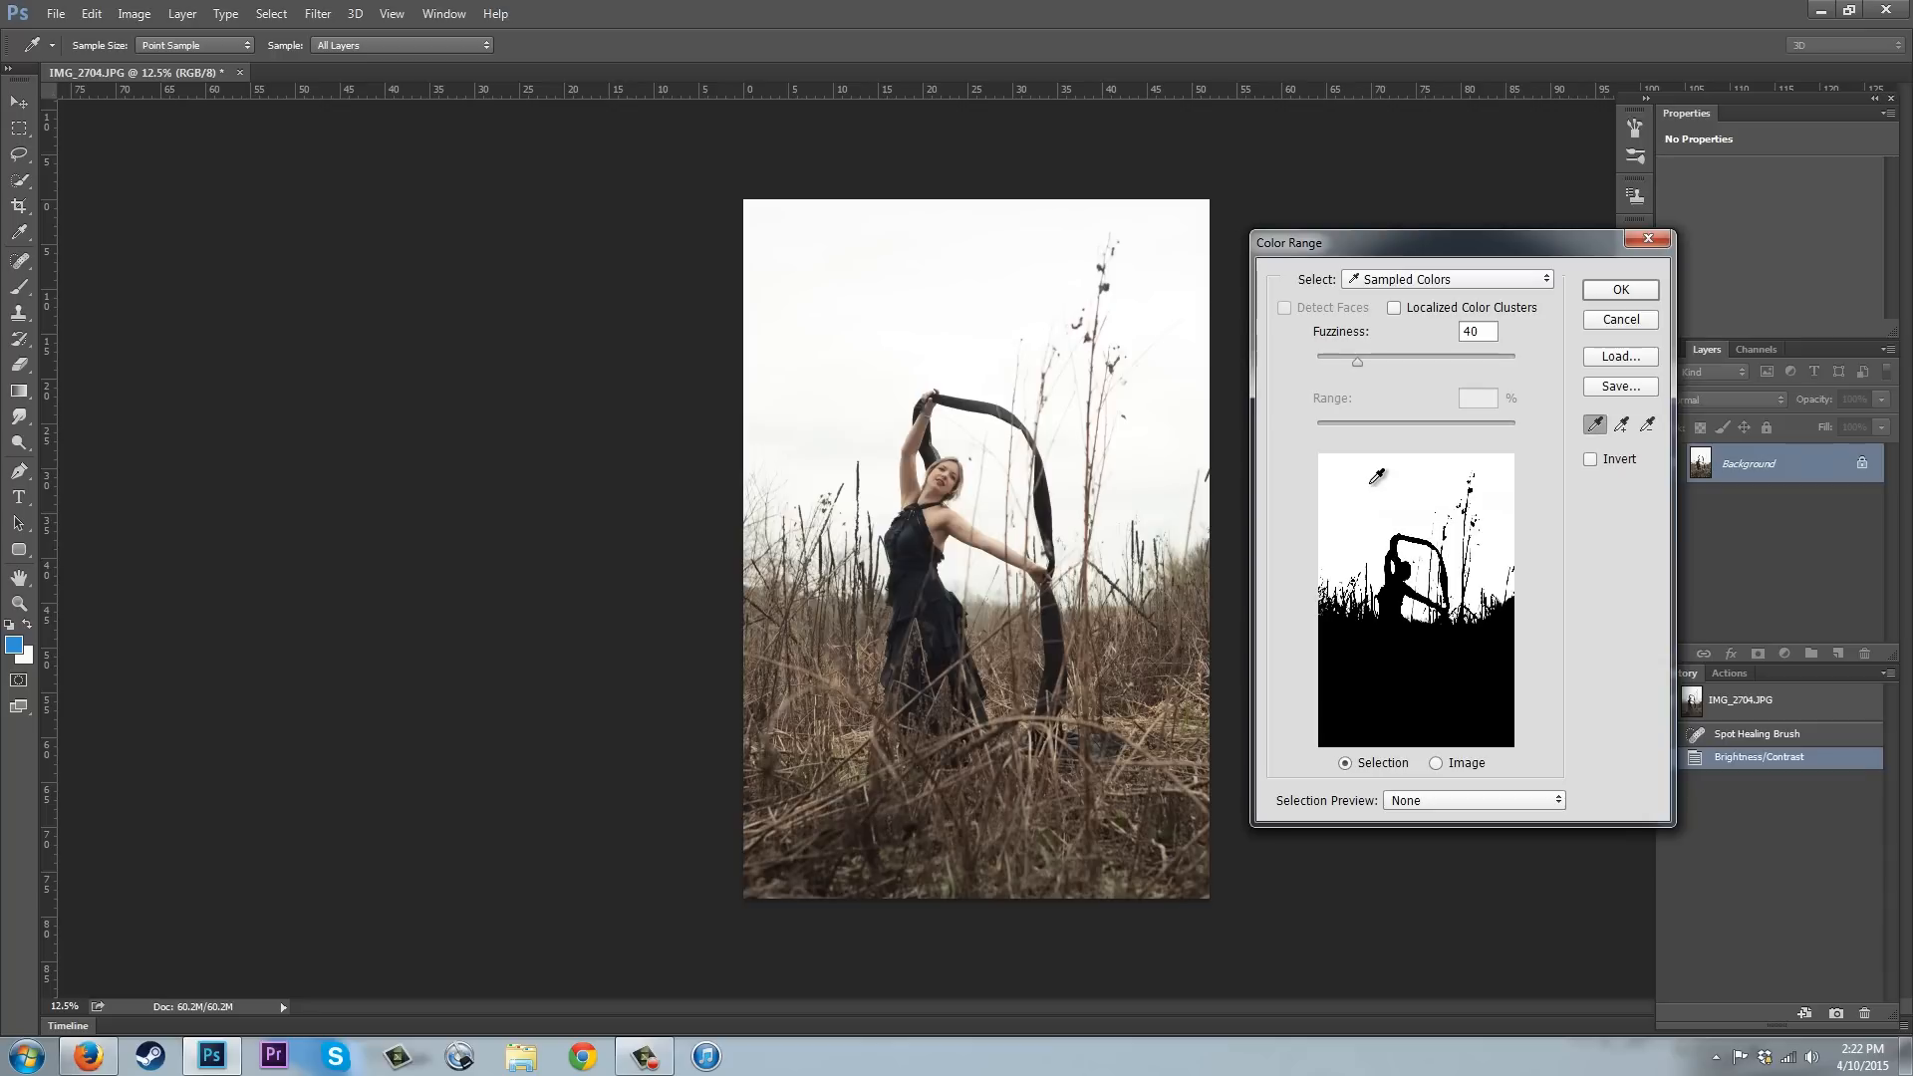
pyautogui.moveTo(1371, 477)
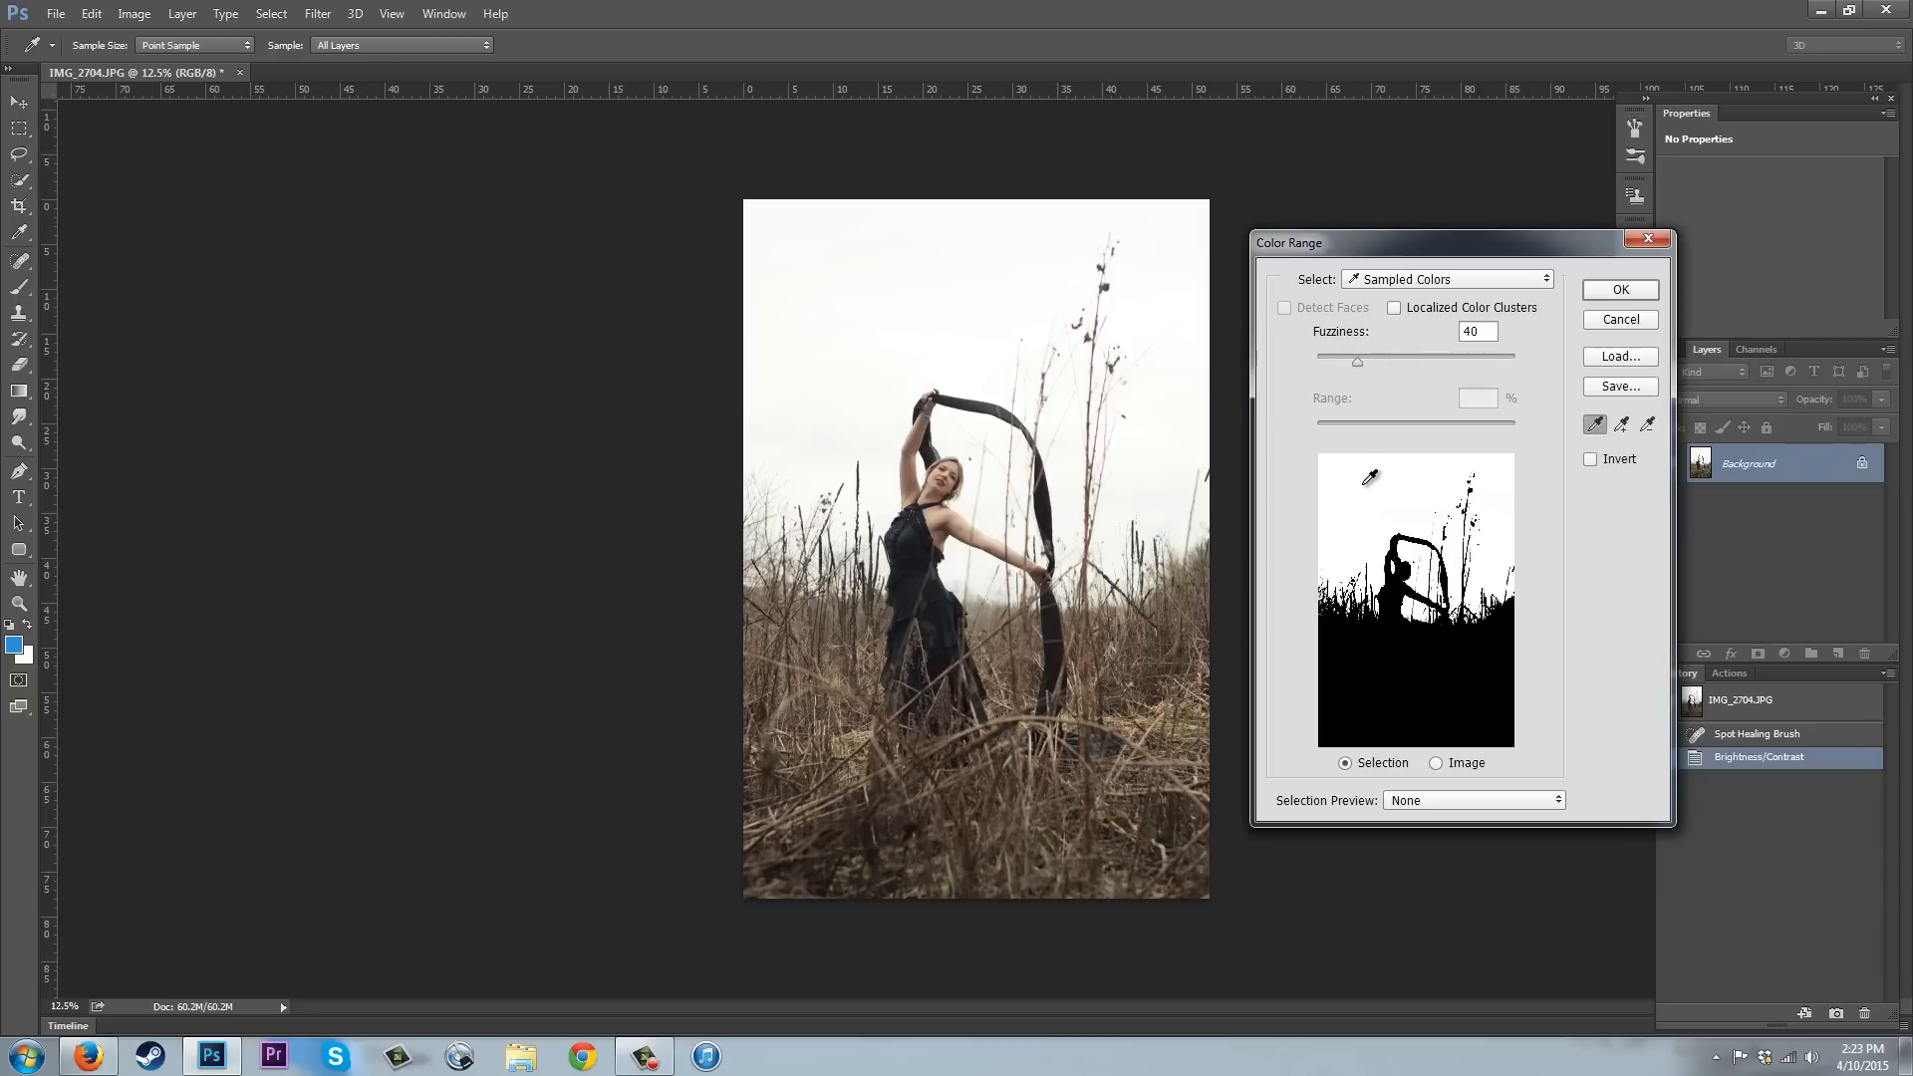
pyautogui.moveTo(1519, 471)
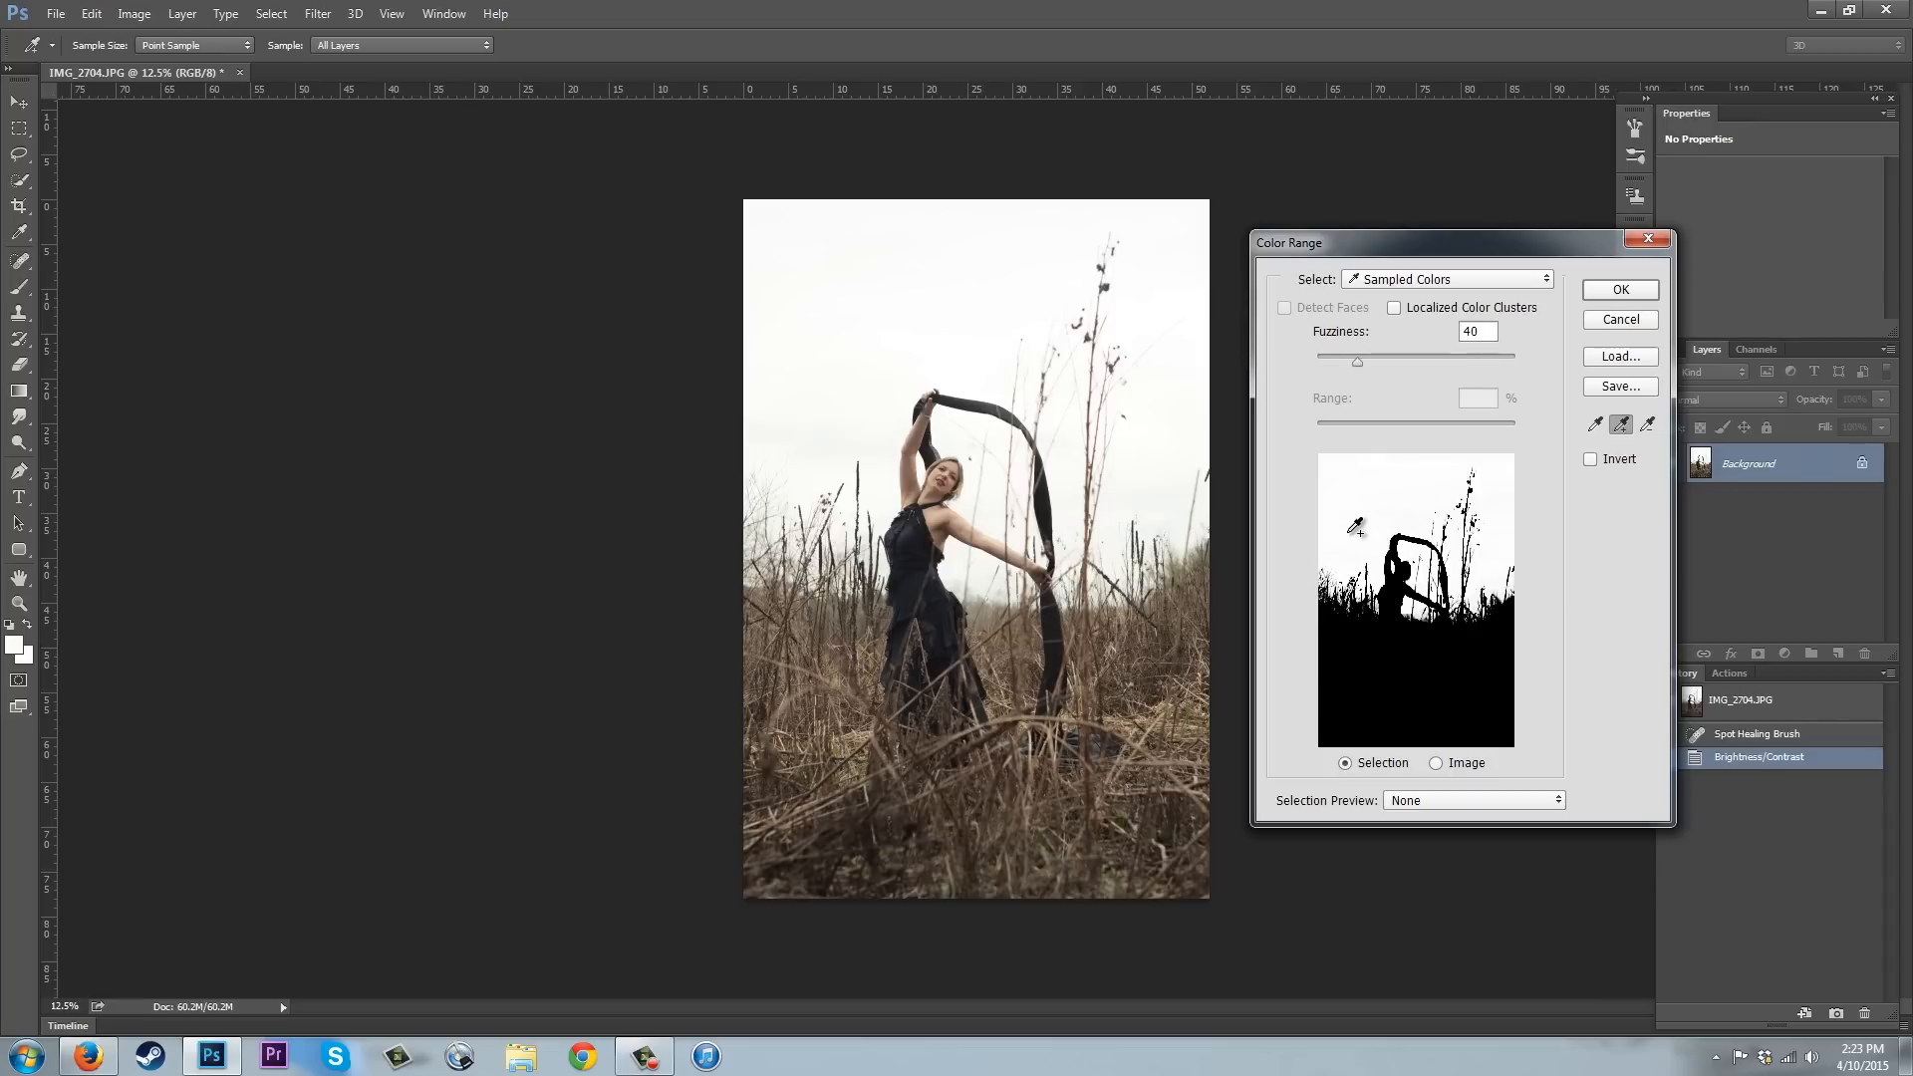
pyautogui.moveTo(1419, 500)
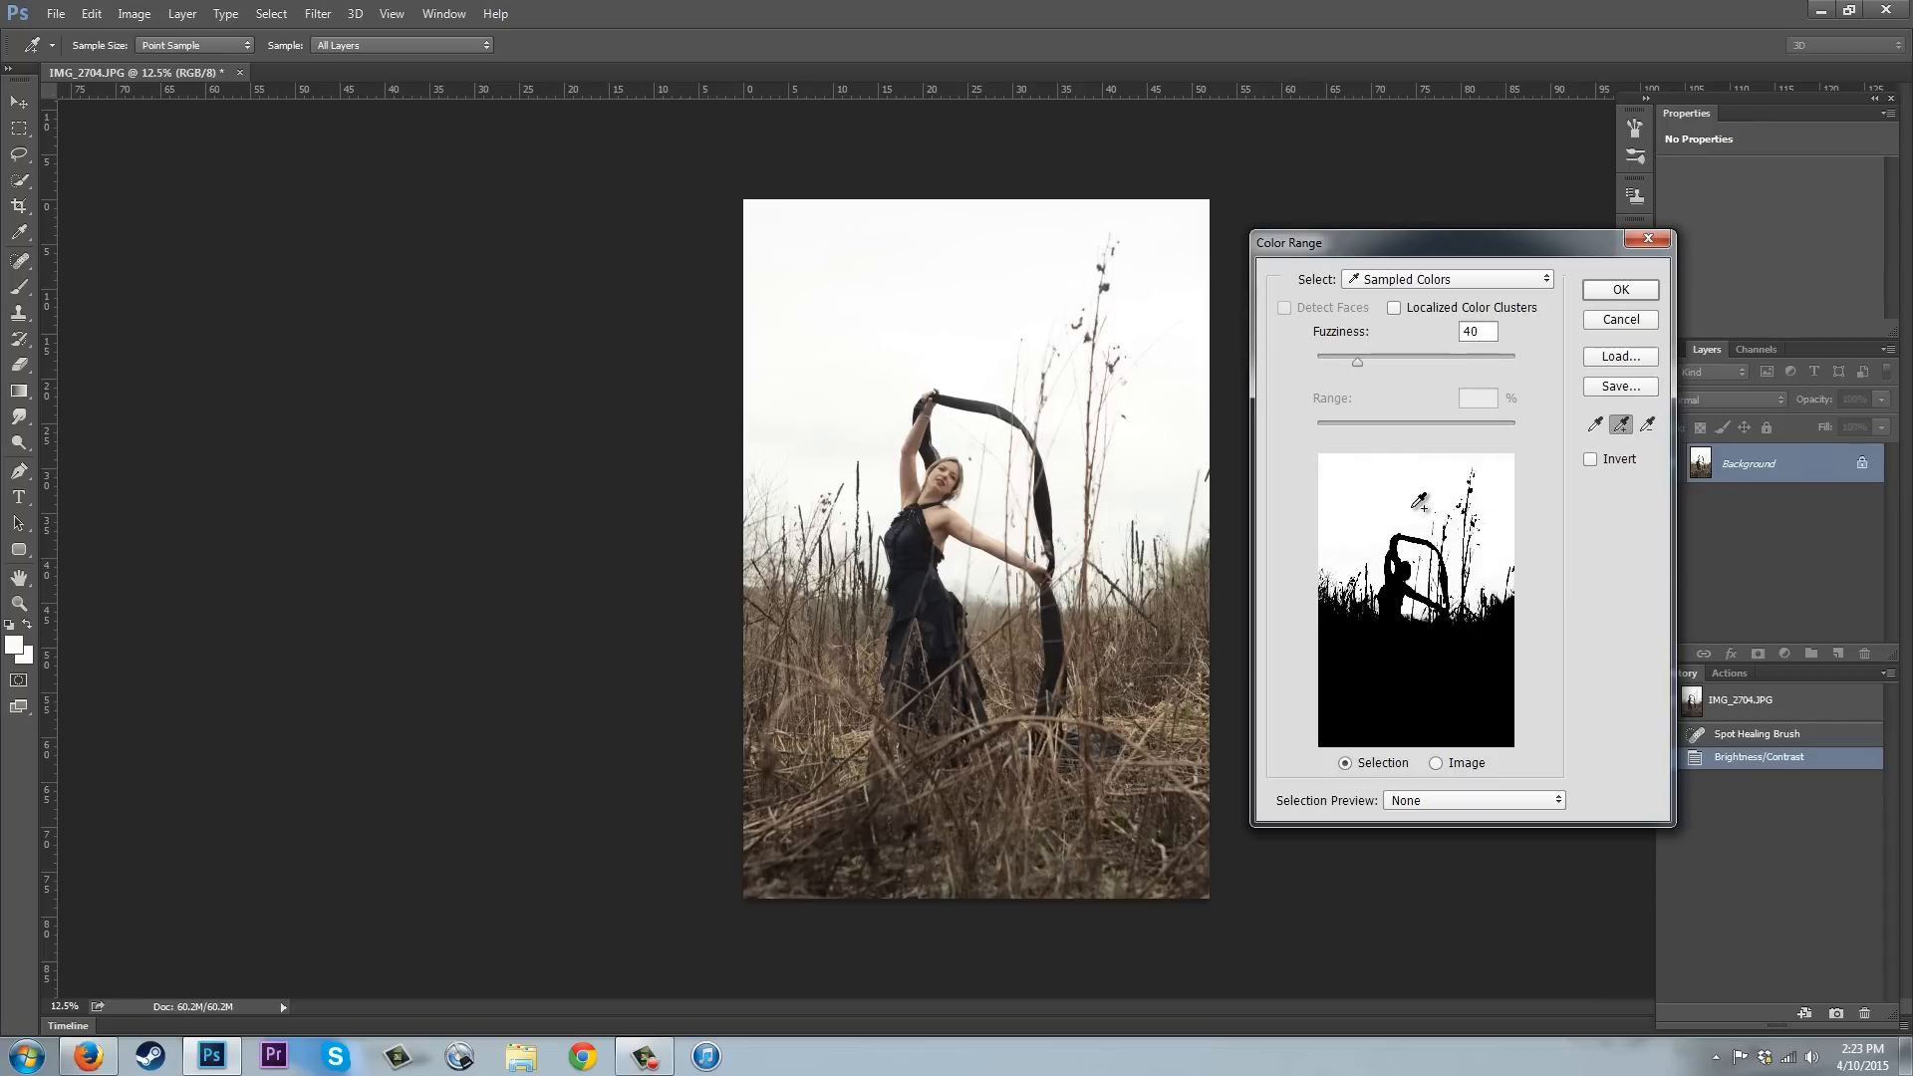
pyautogui.moveTo(1340, 547)
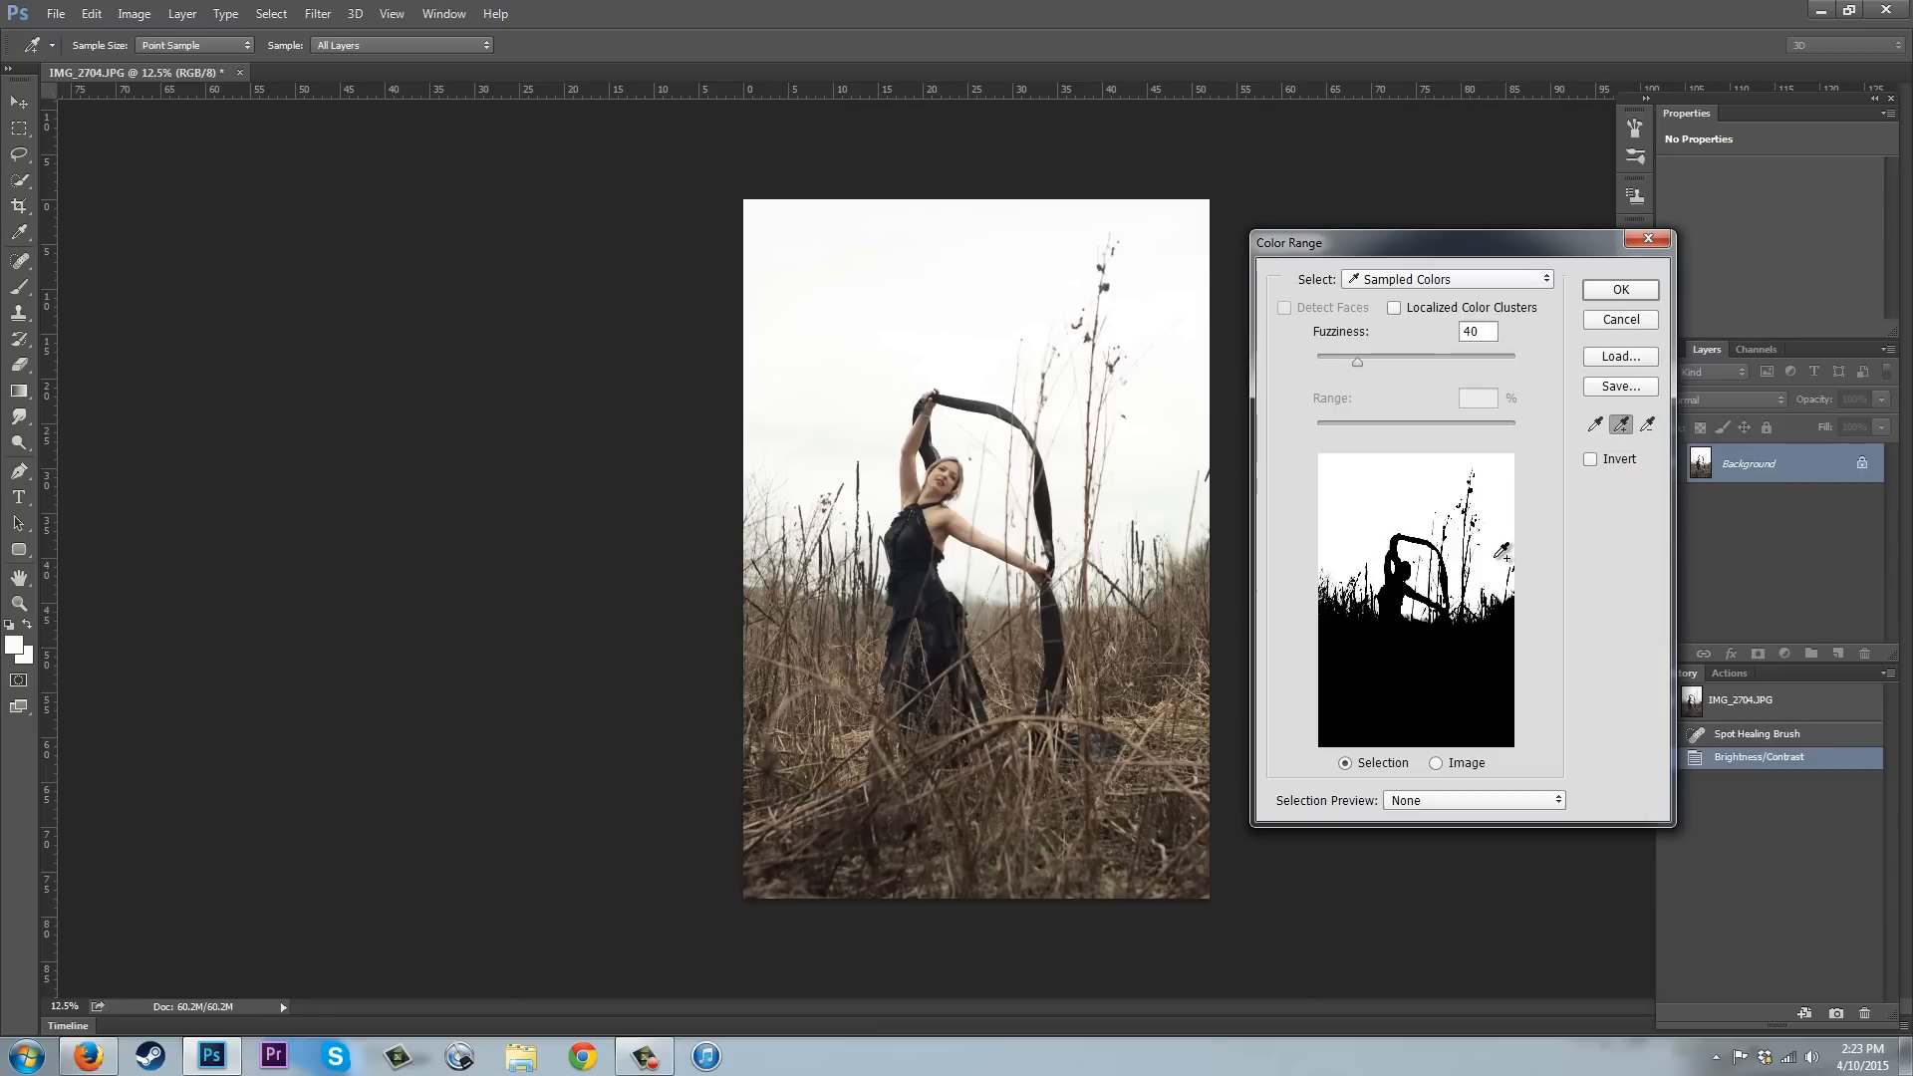
pyautogui.moveTo(1019, 570)
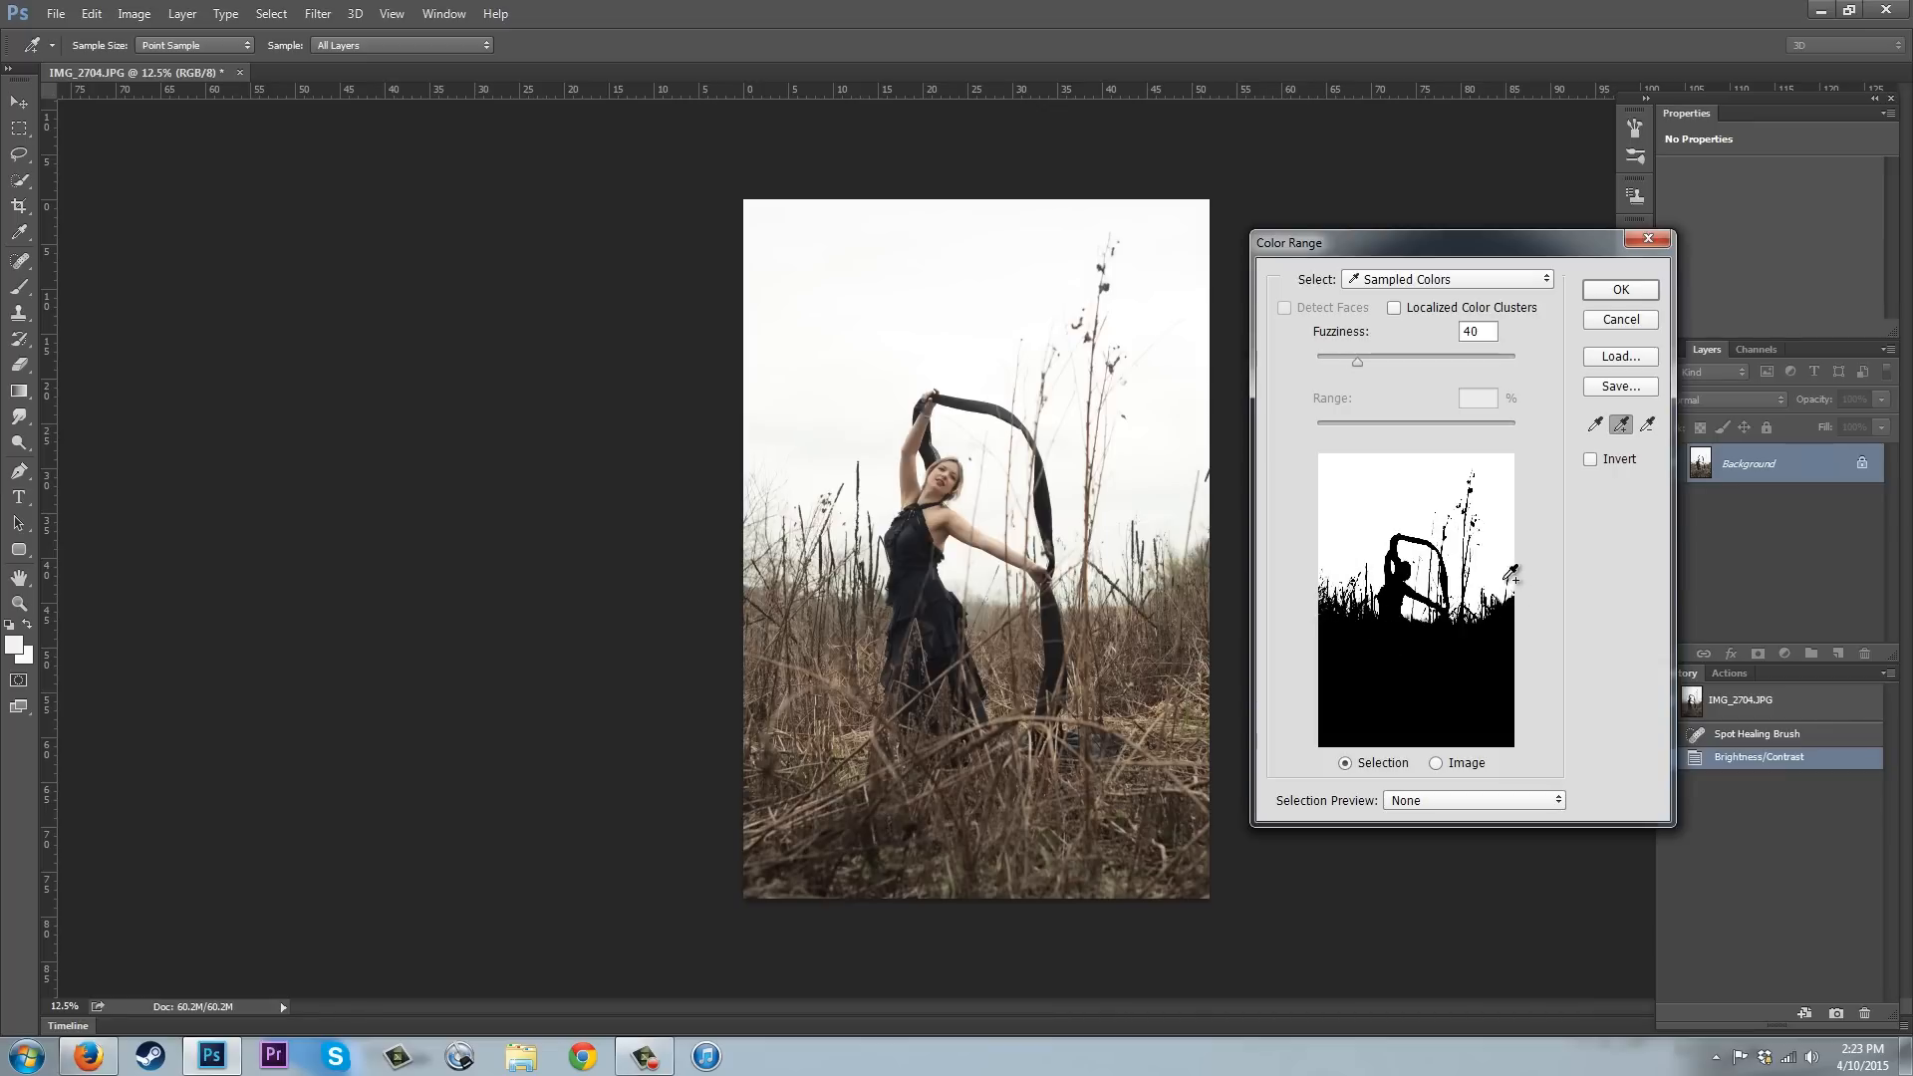
pyautogui.moveTo(1043, 574)
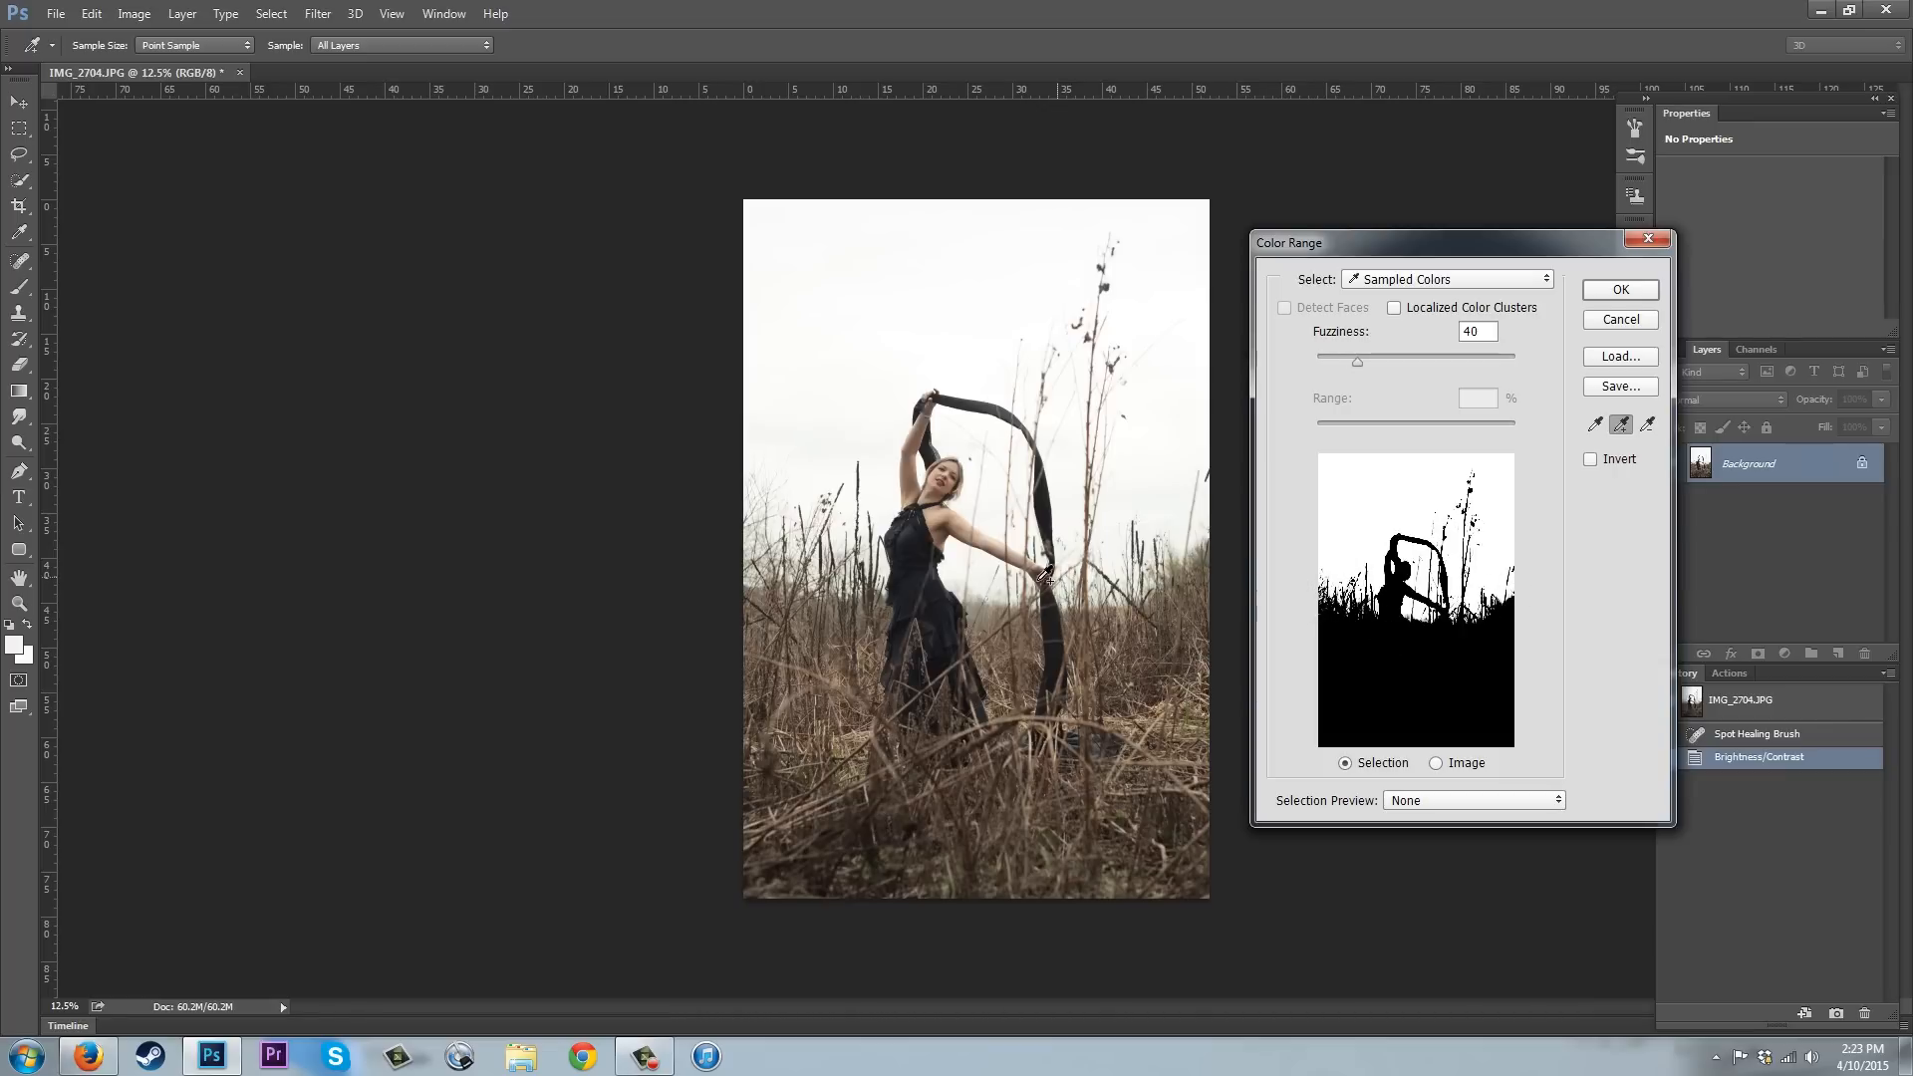
pyautogui.moveTo(1004, 582)
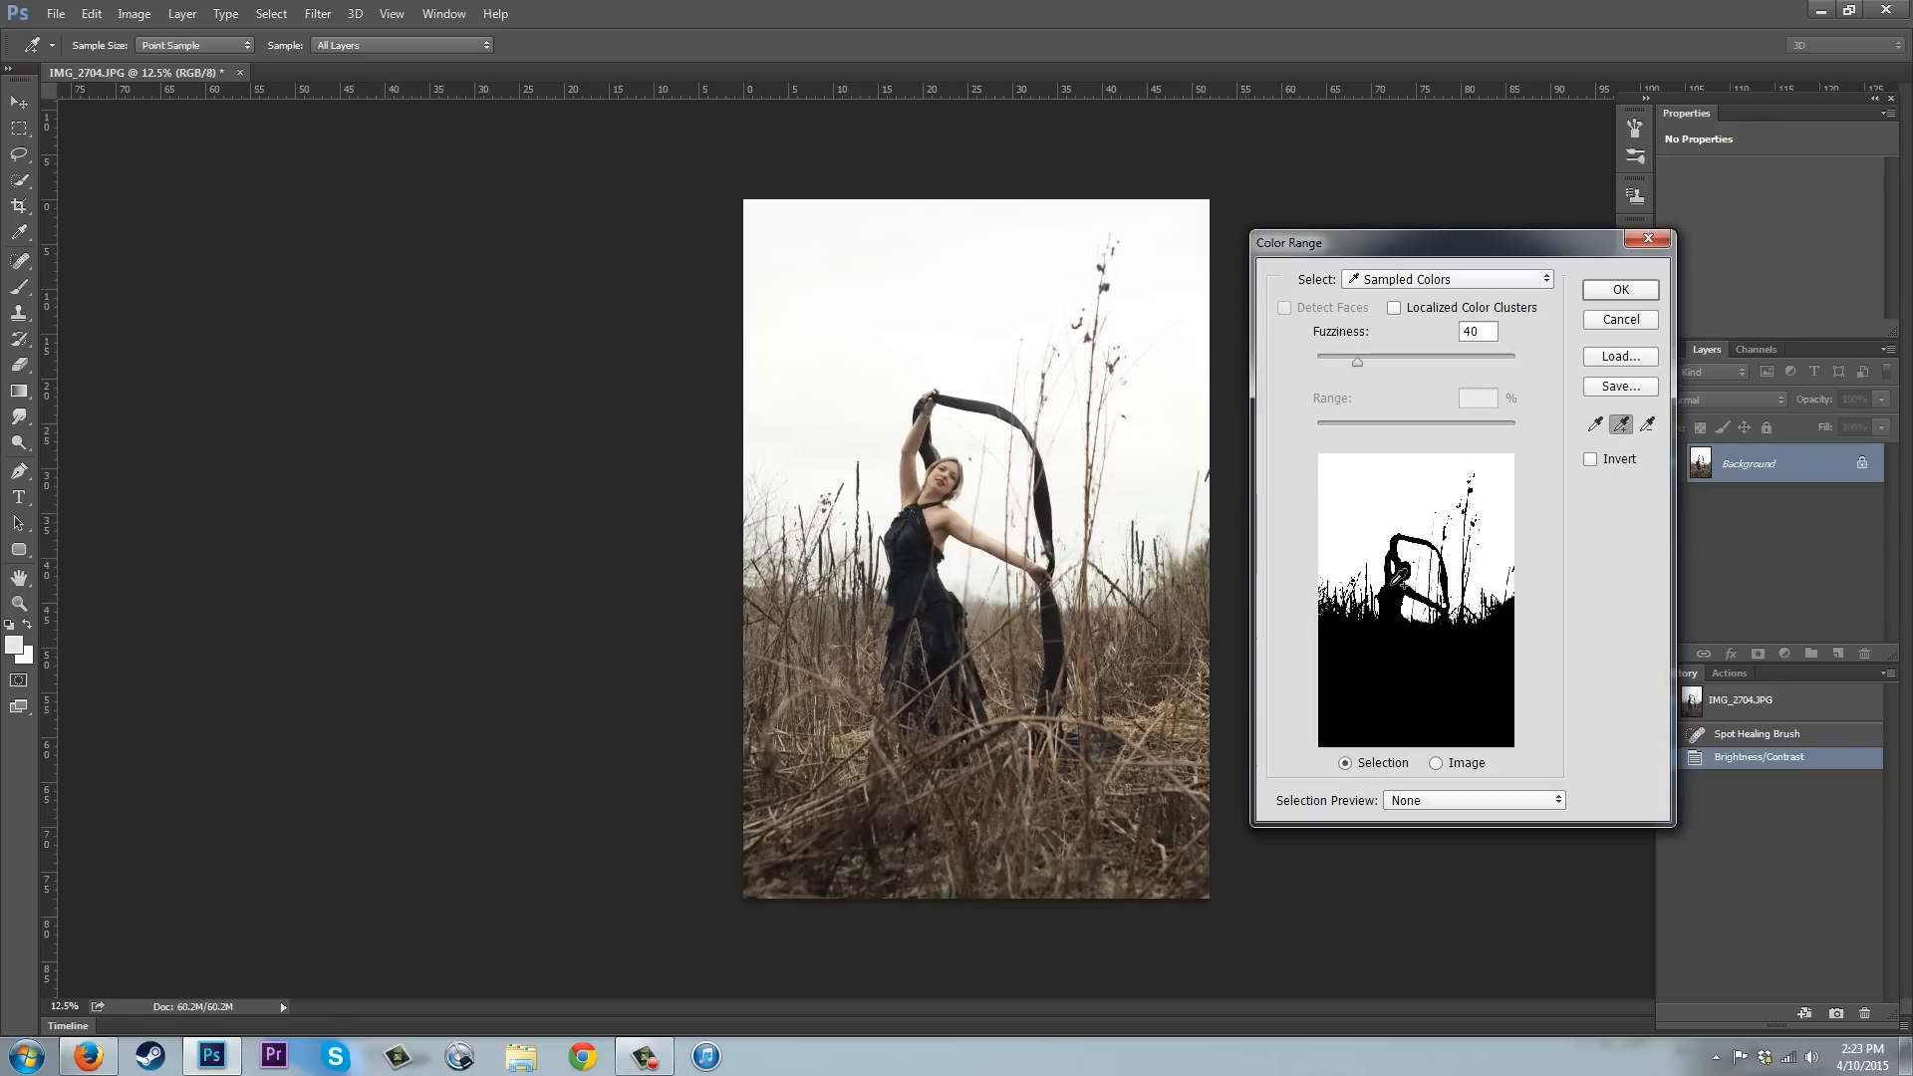
pyautogui.moveTo(1336, 460)
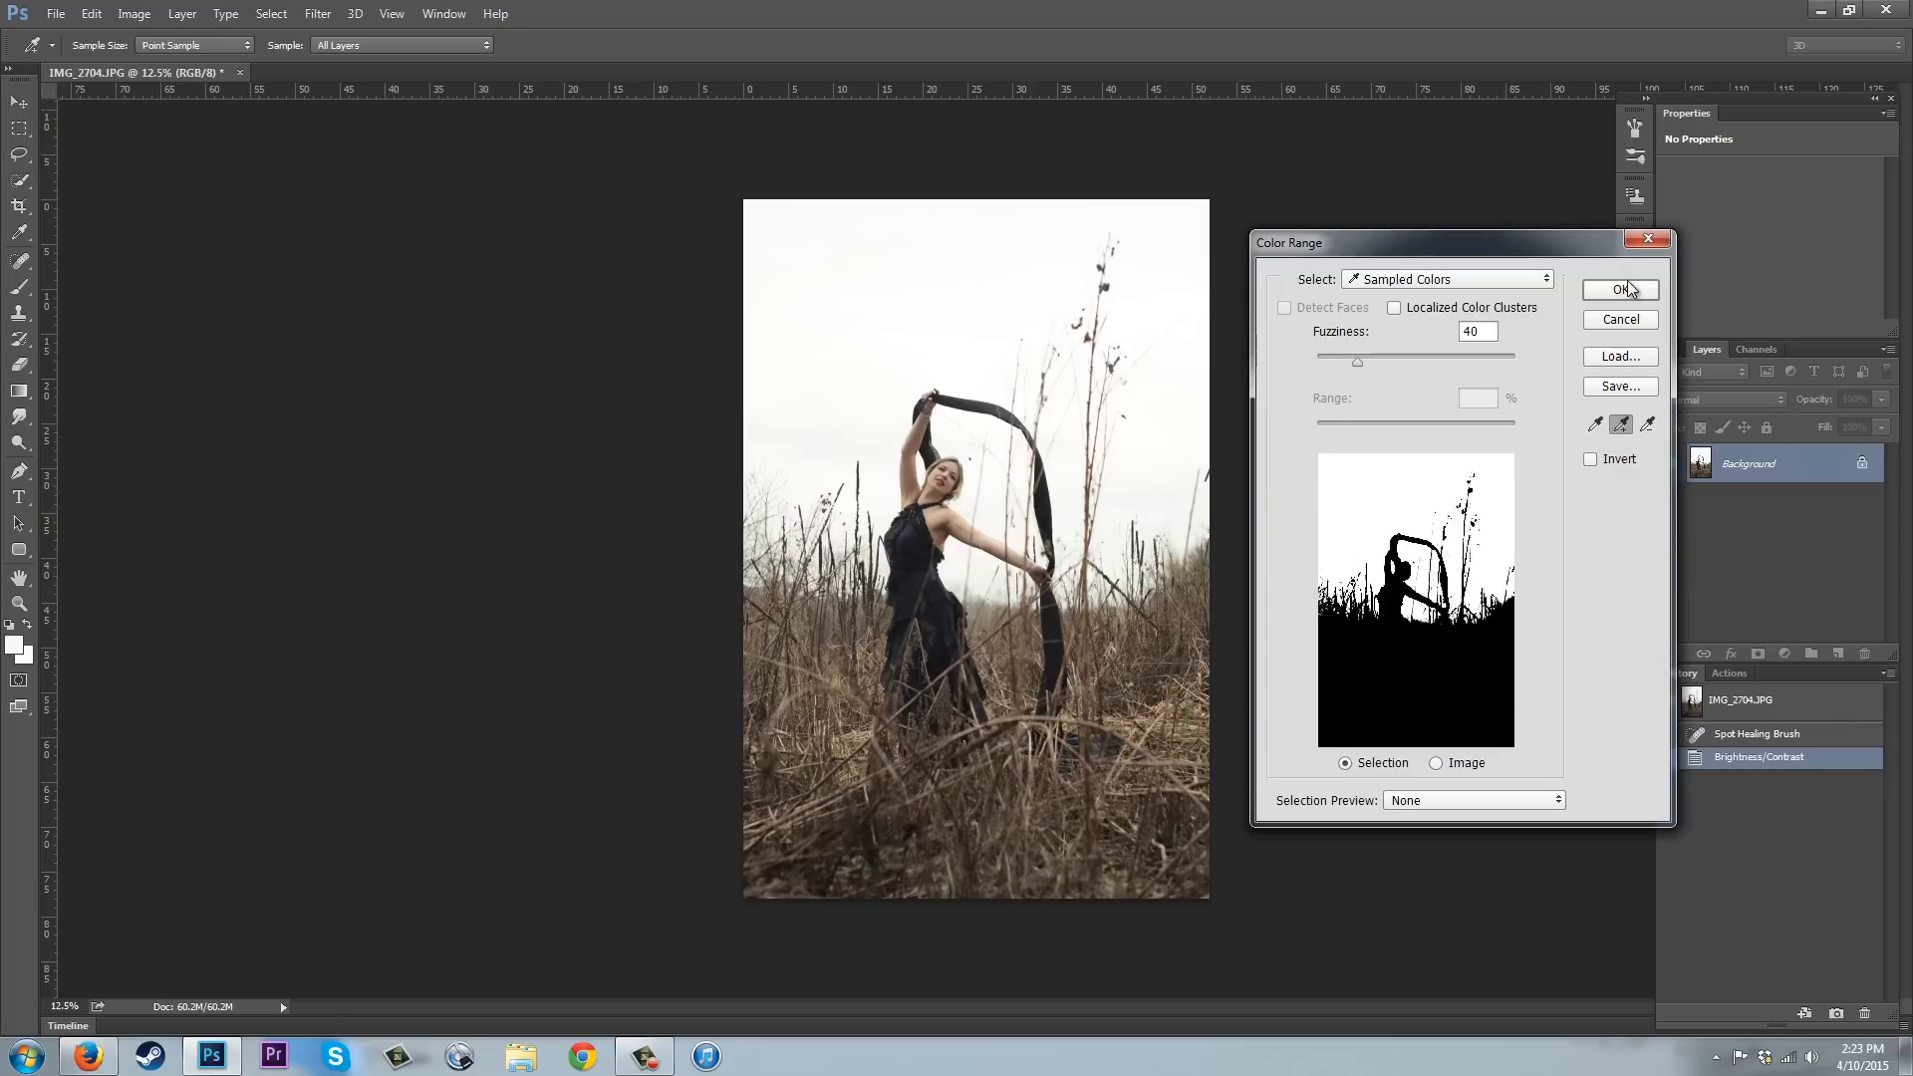
# Confirm the Color Range so the white sky becomes an active selection.
pyautogui.click(1619, 289)
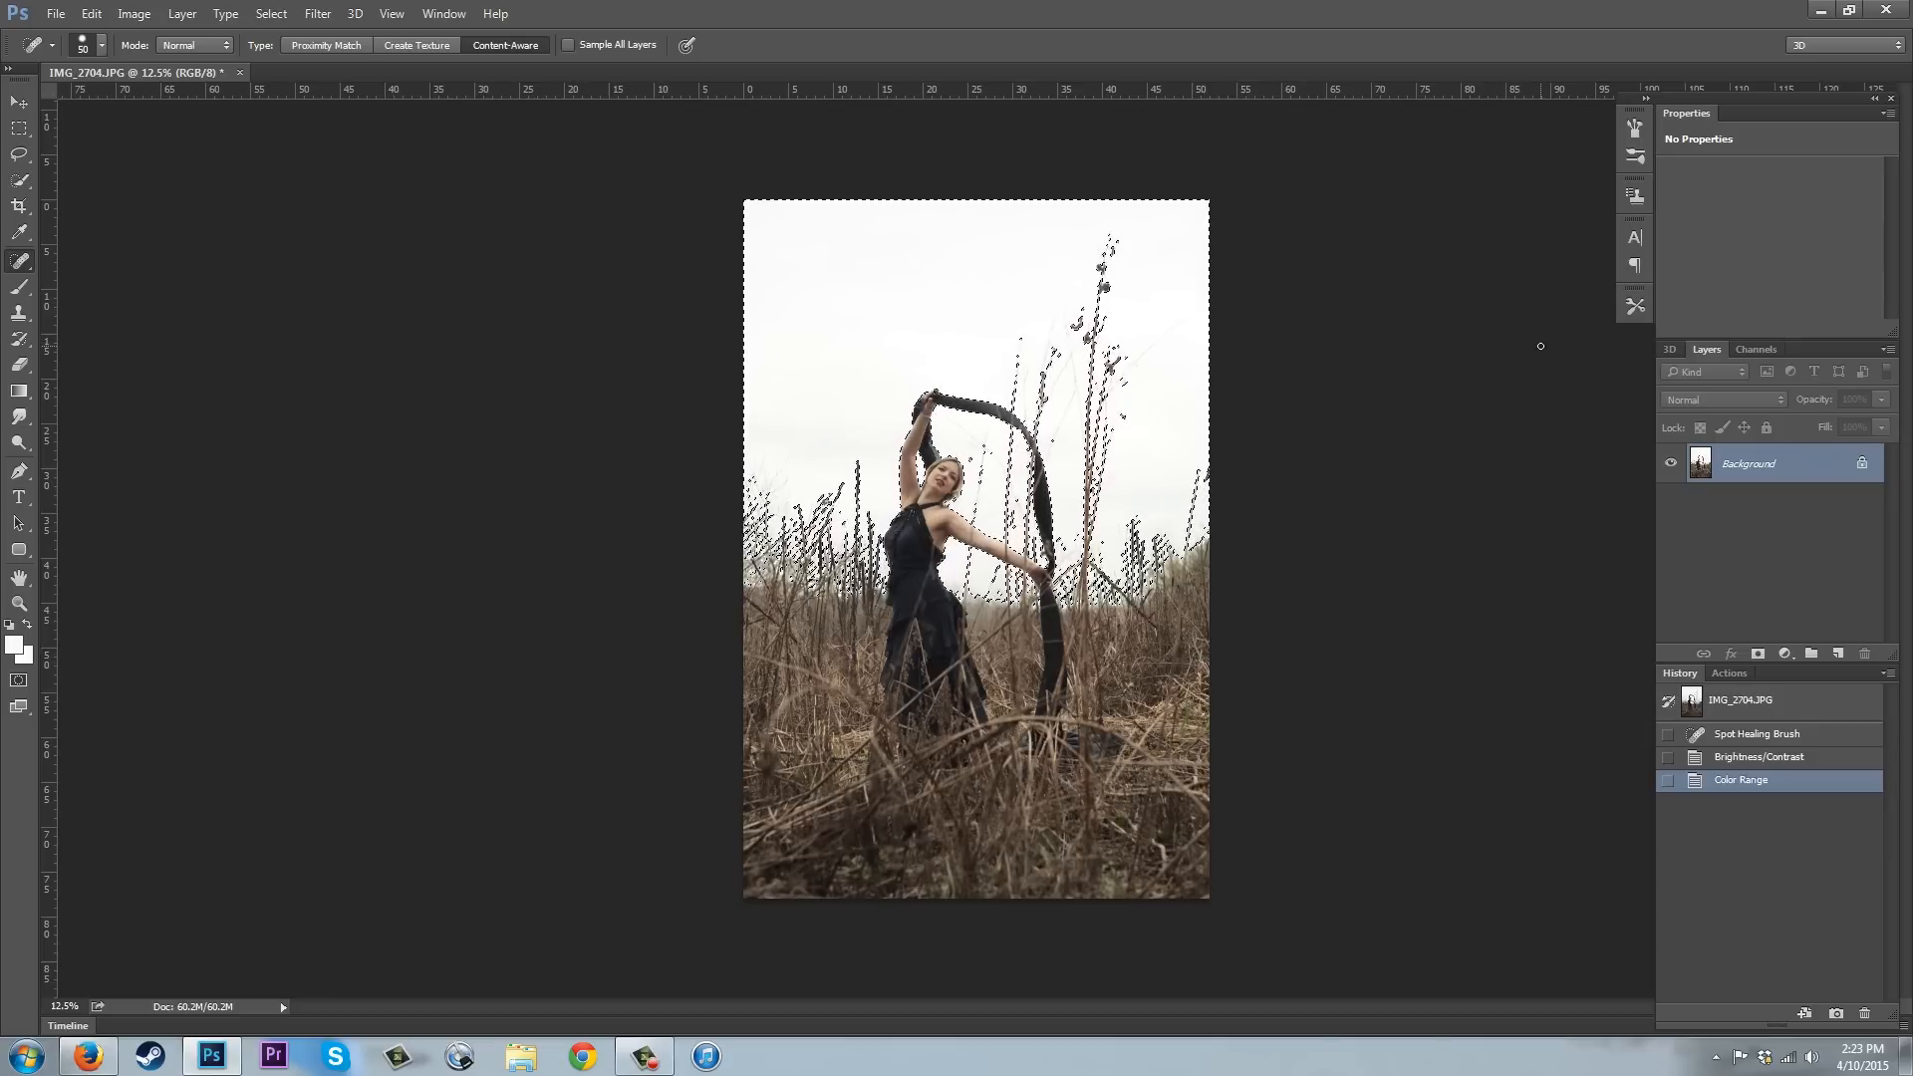
pyautogui.click(1122, 241)
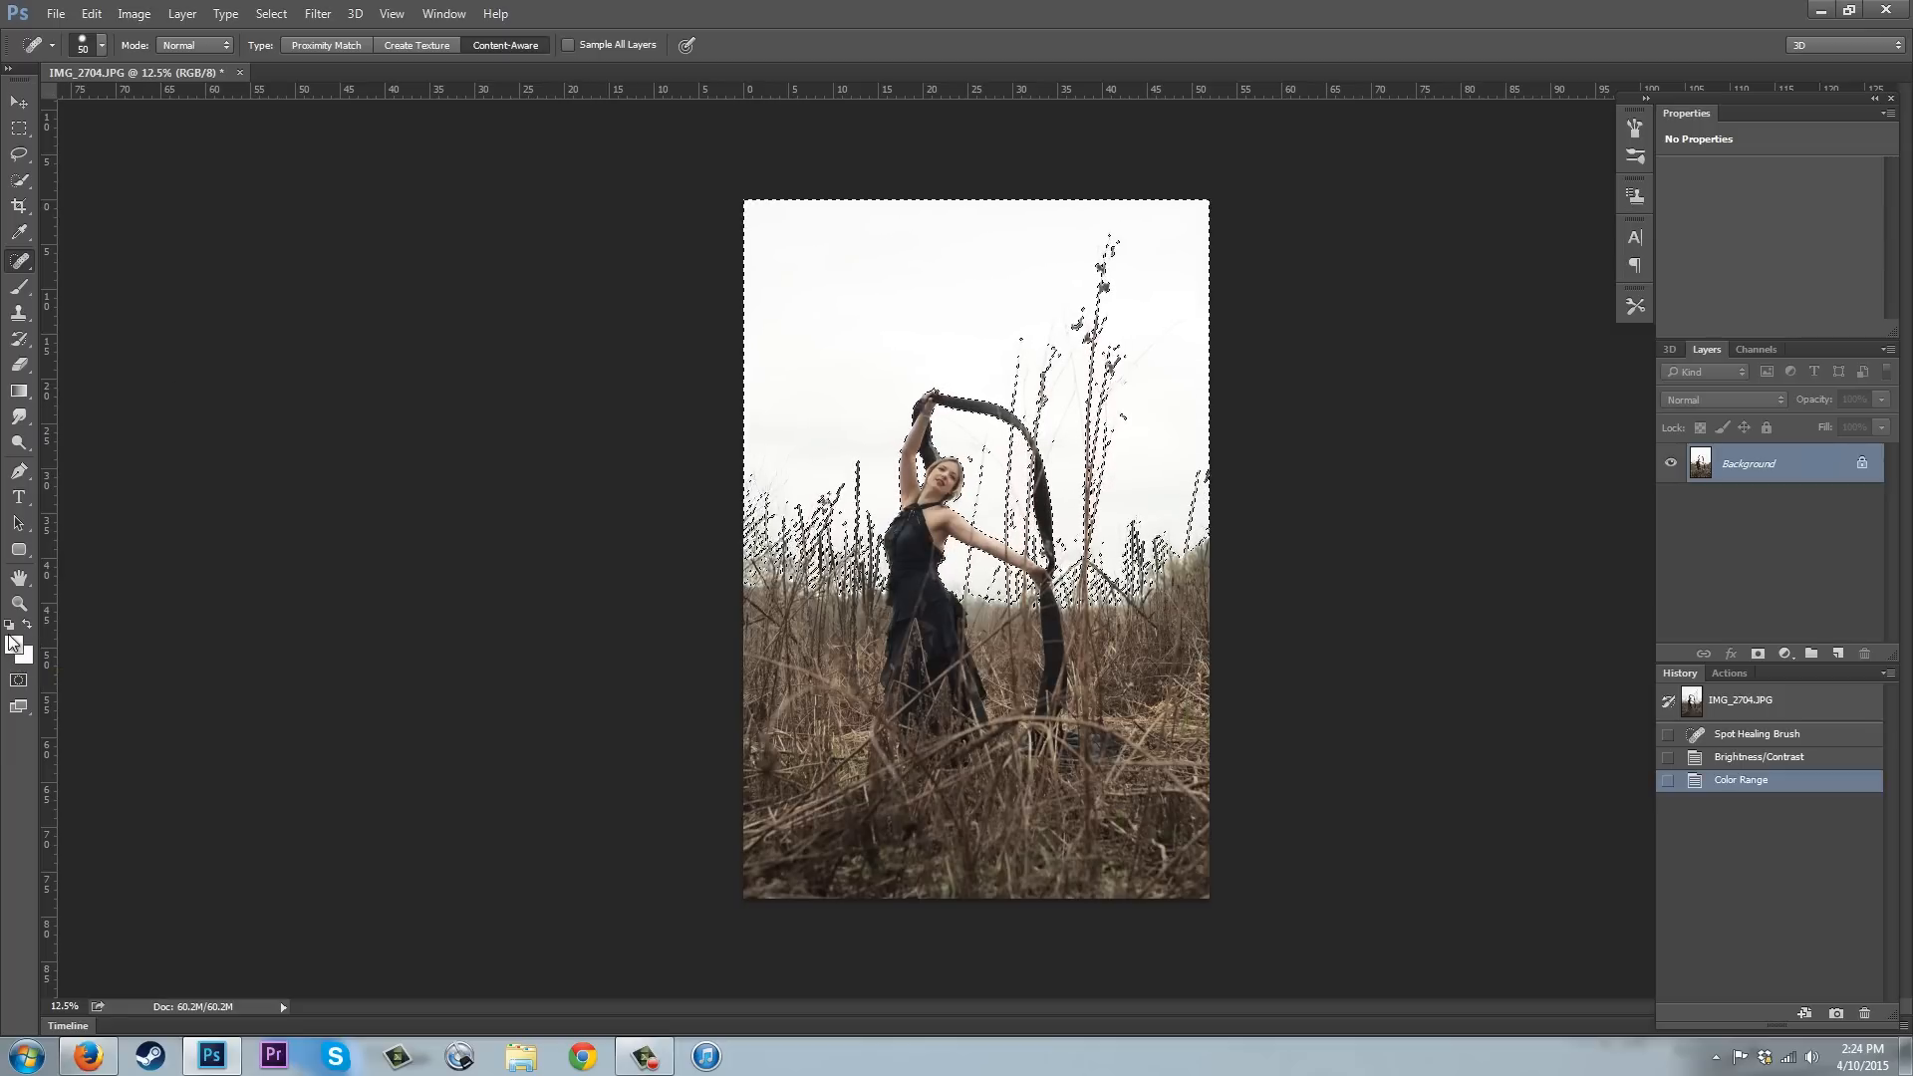
pyautogui.moveTo(18, 653)
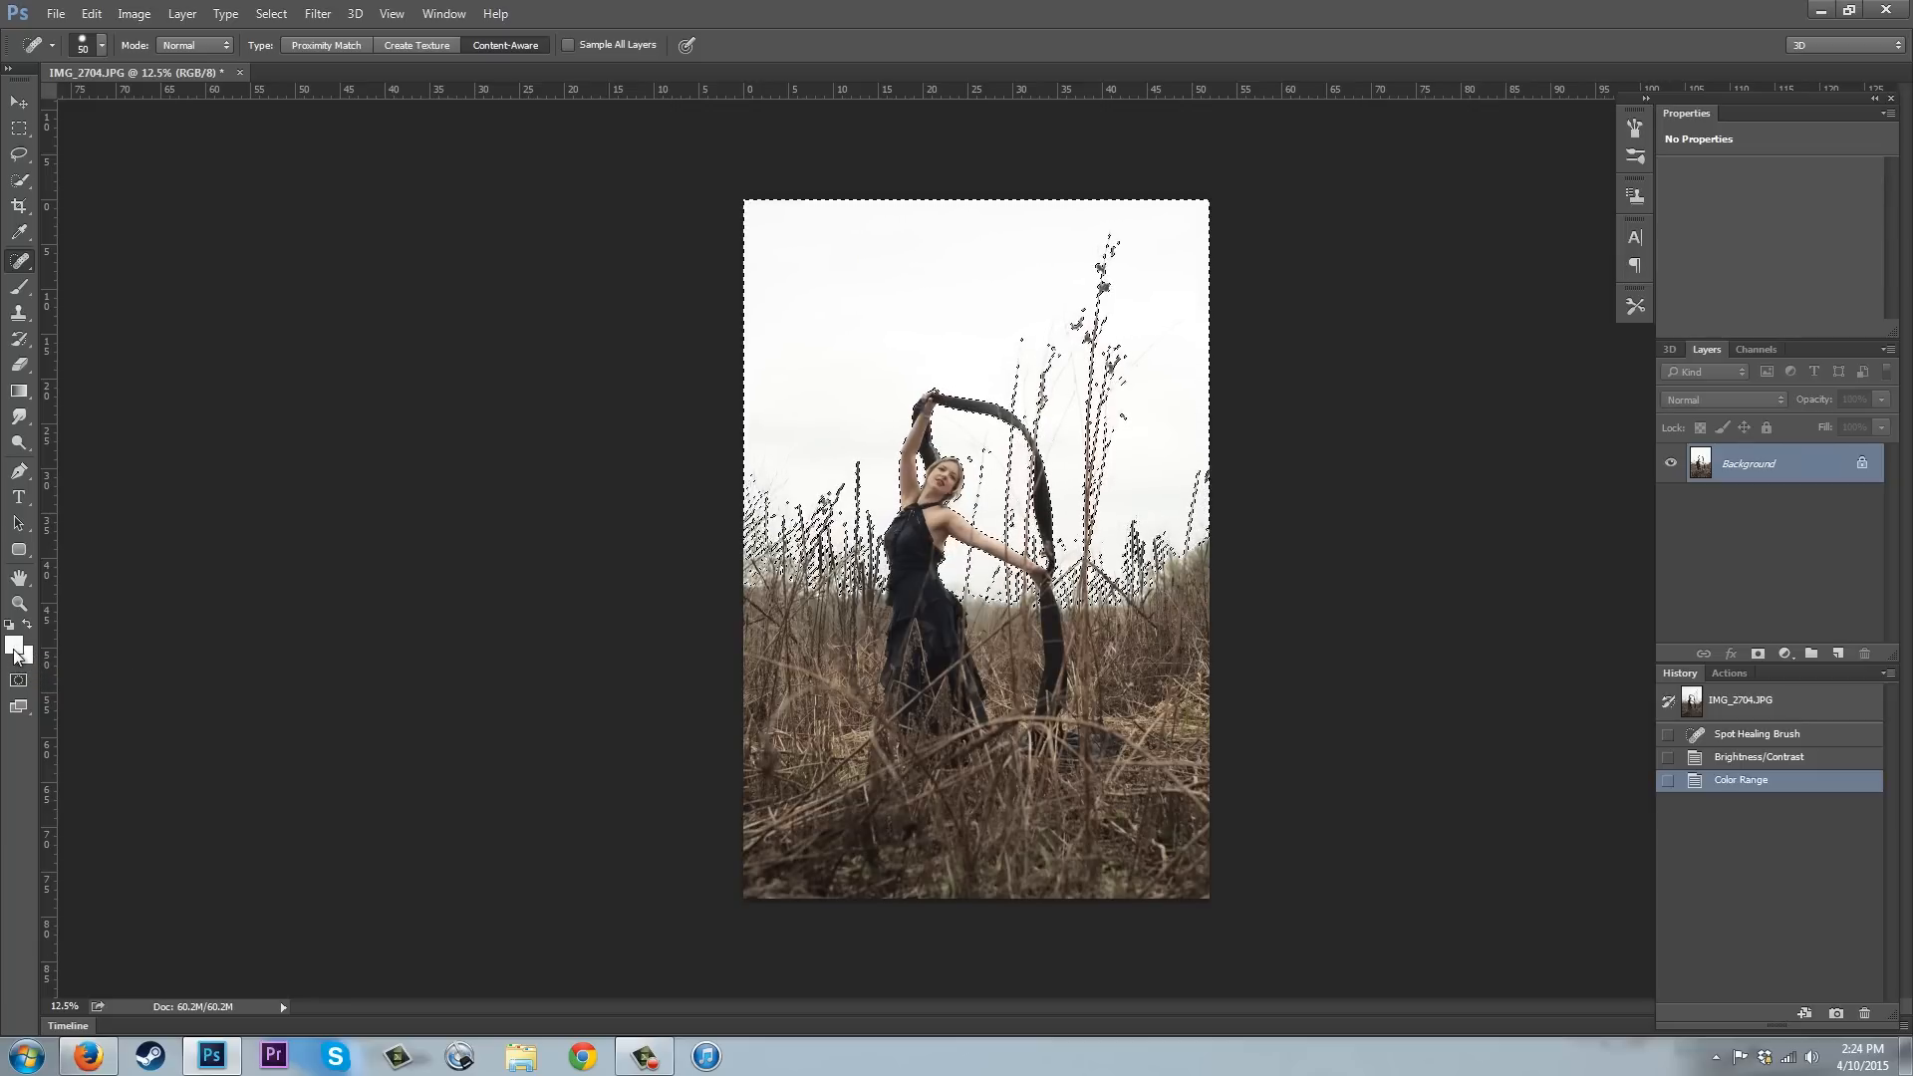
# Set the foreground colour to bright sky blue #30b9e6 in the Color Picker.
pyautogui.click(14, 644)
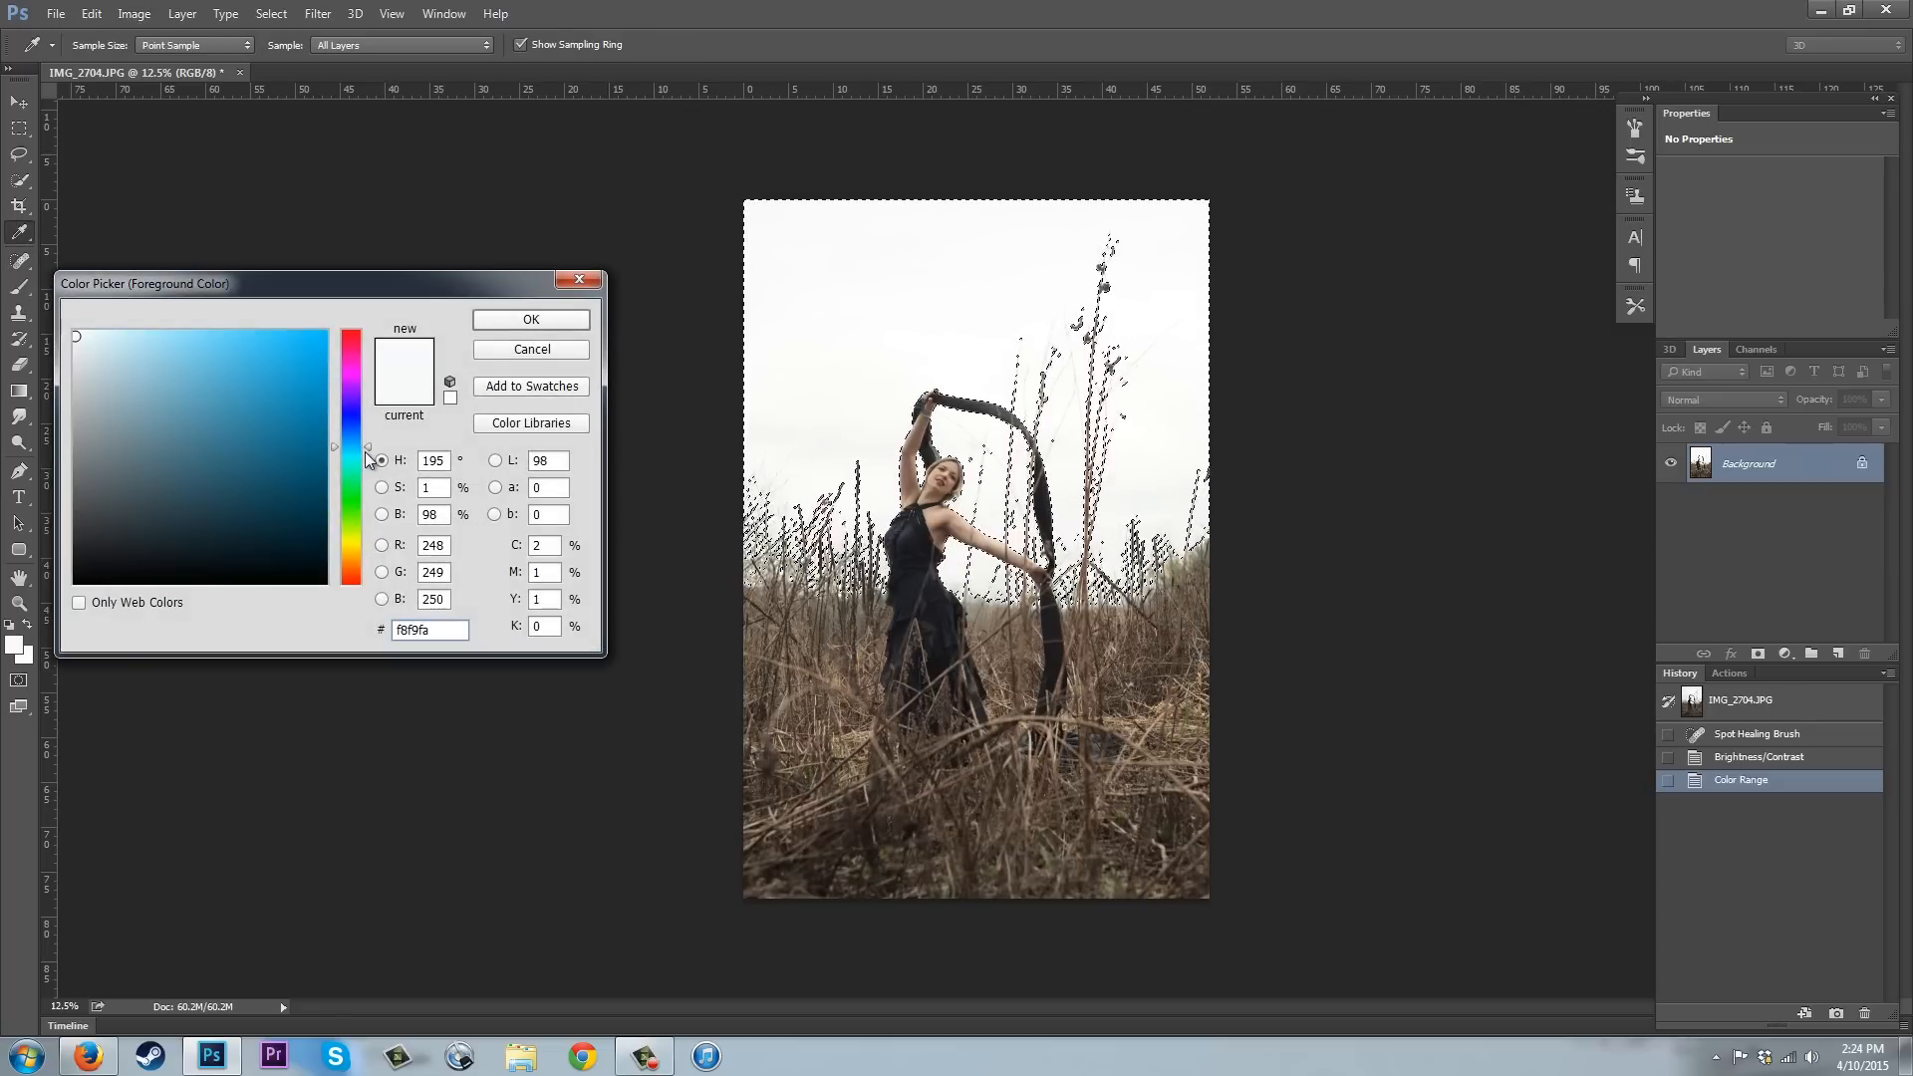
pyautogui.click(335, 452)
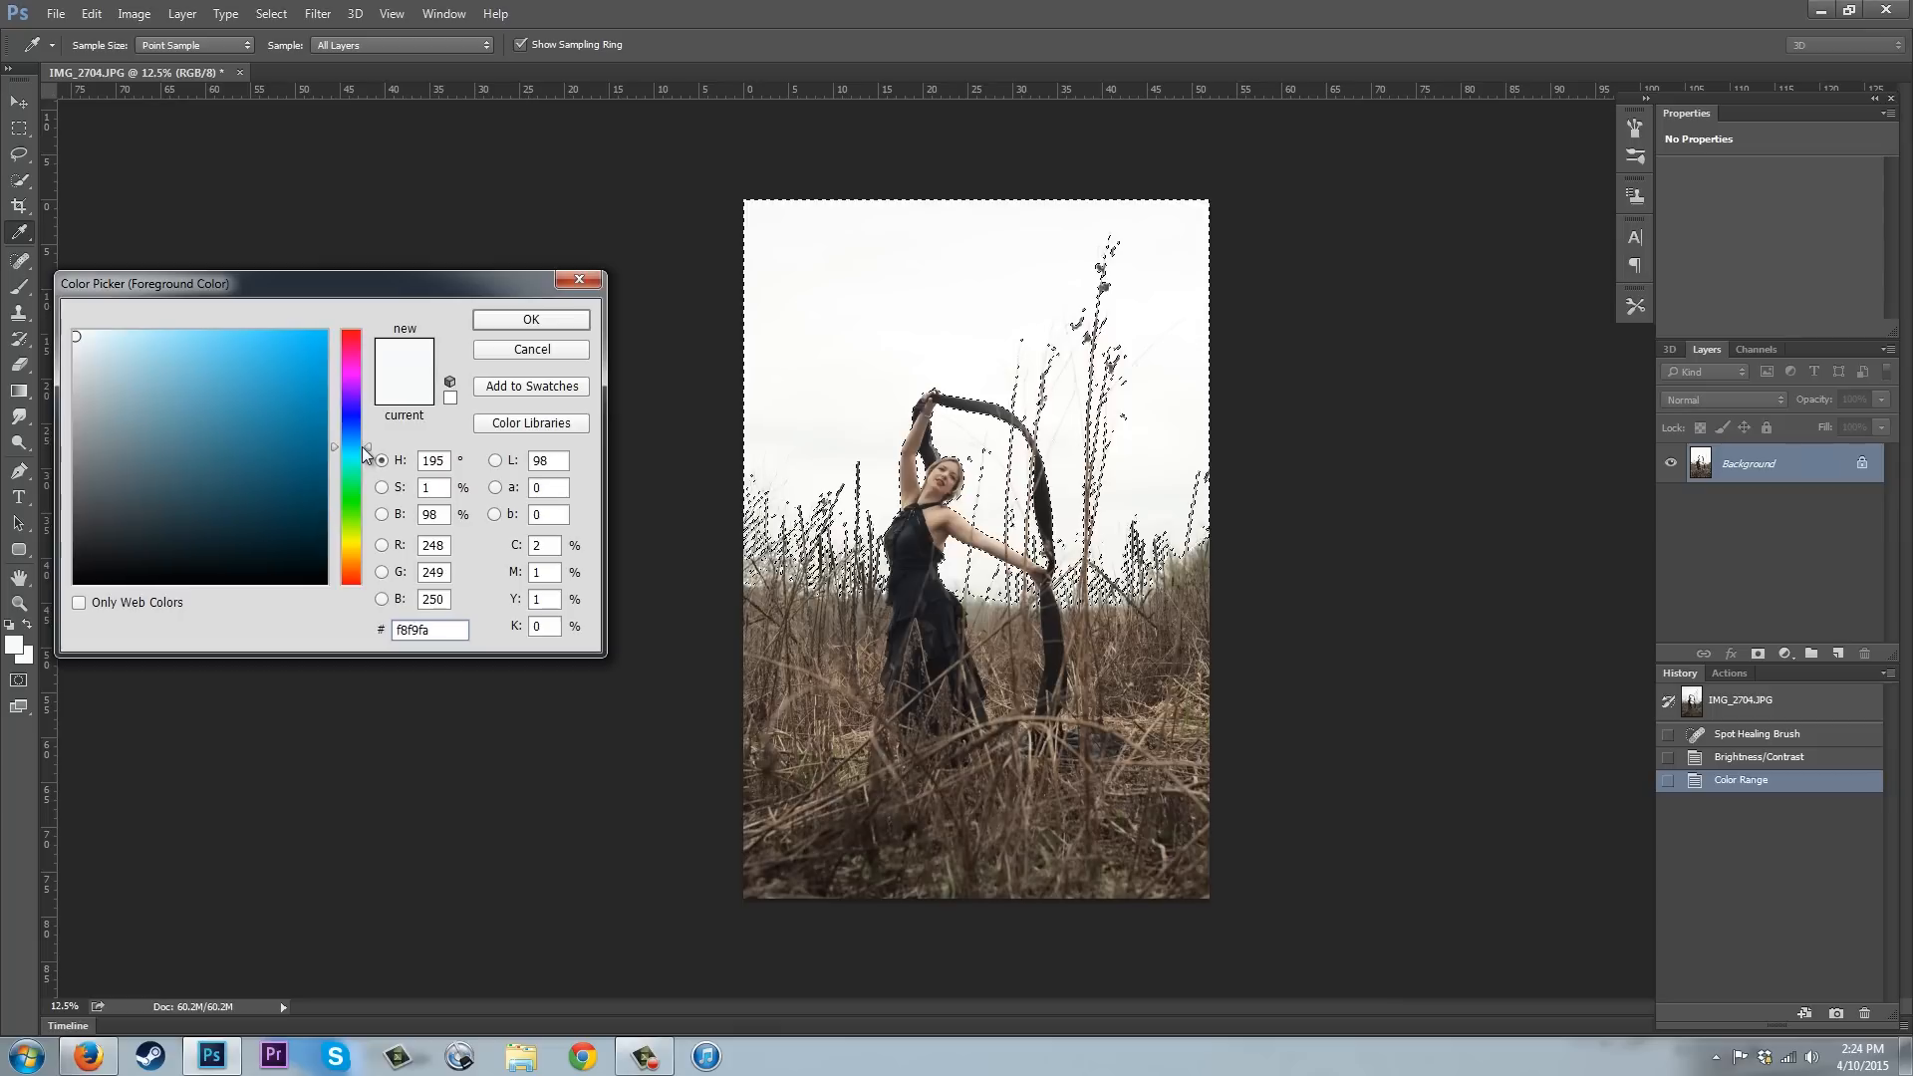
pyautogui.click(275, 355)
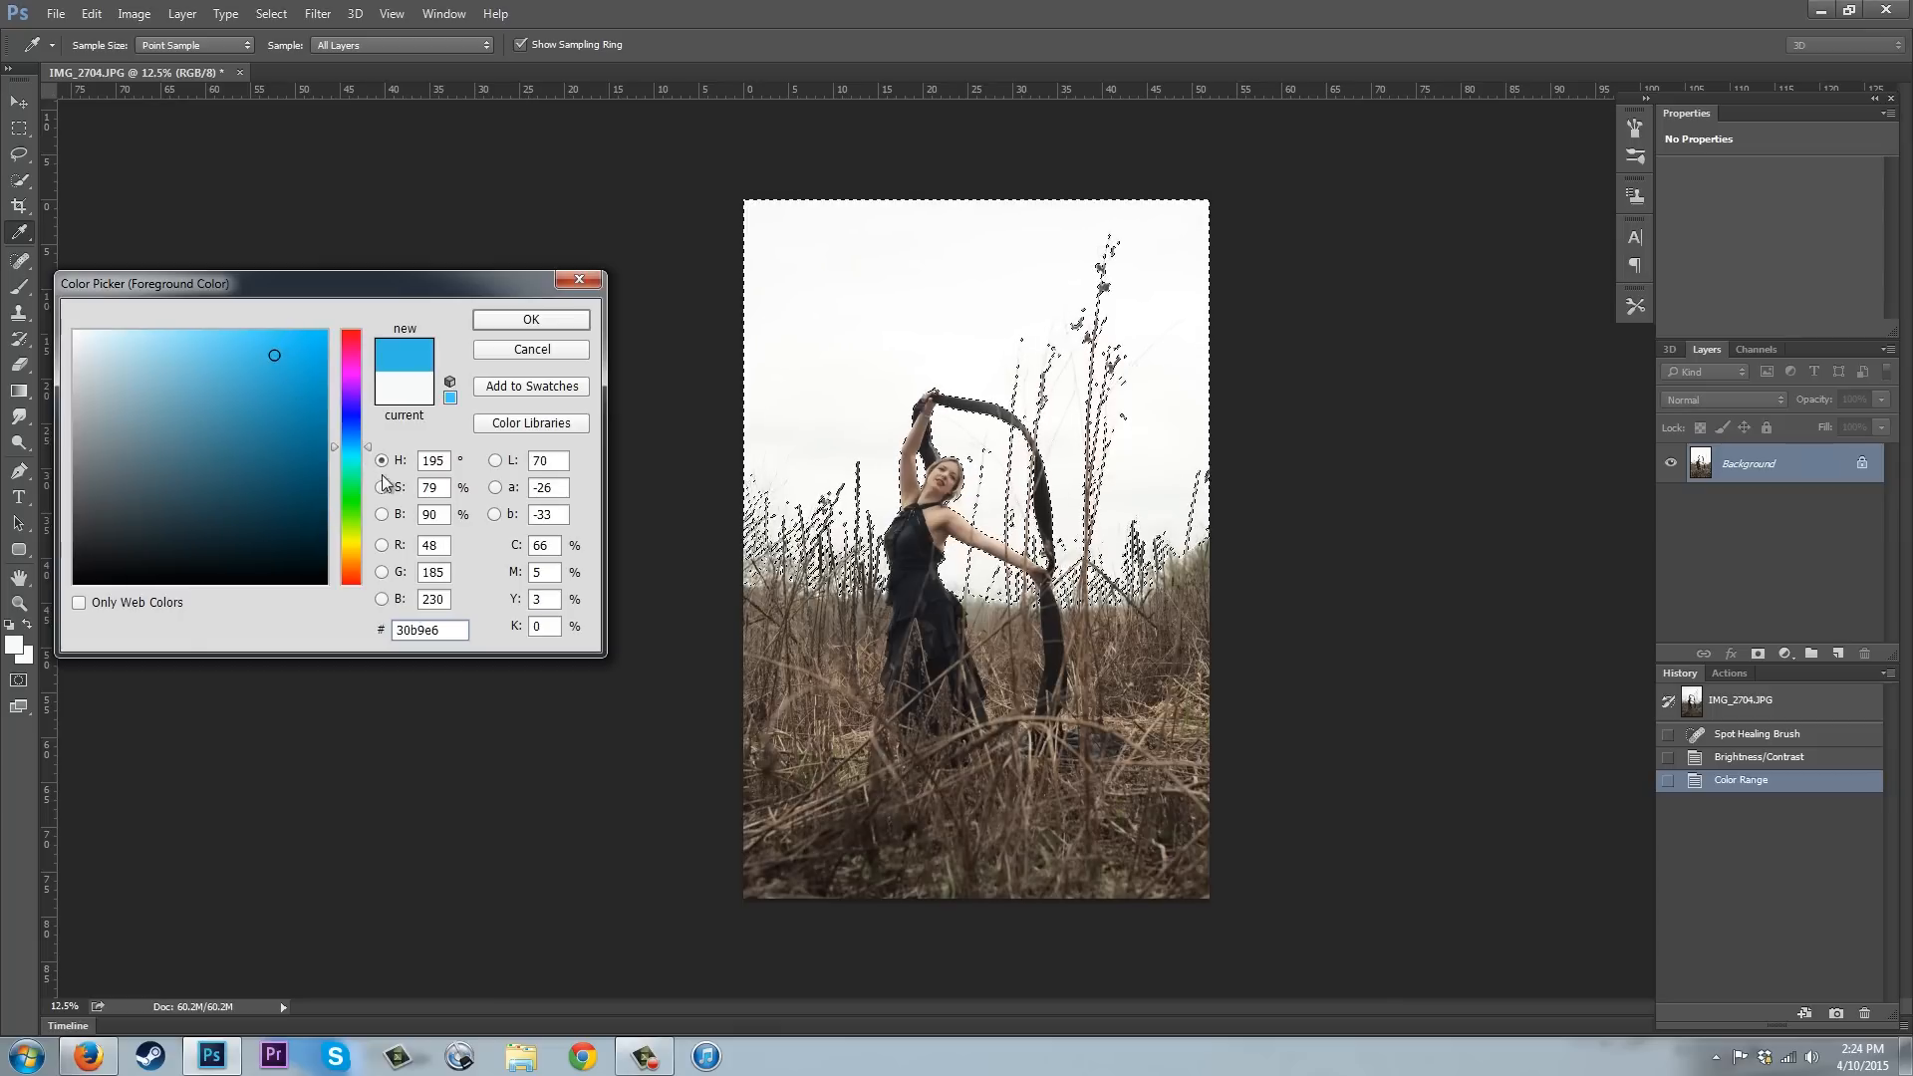
pyautogui.click(530, 318)
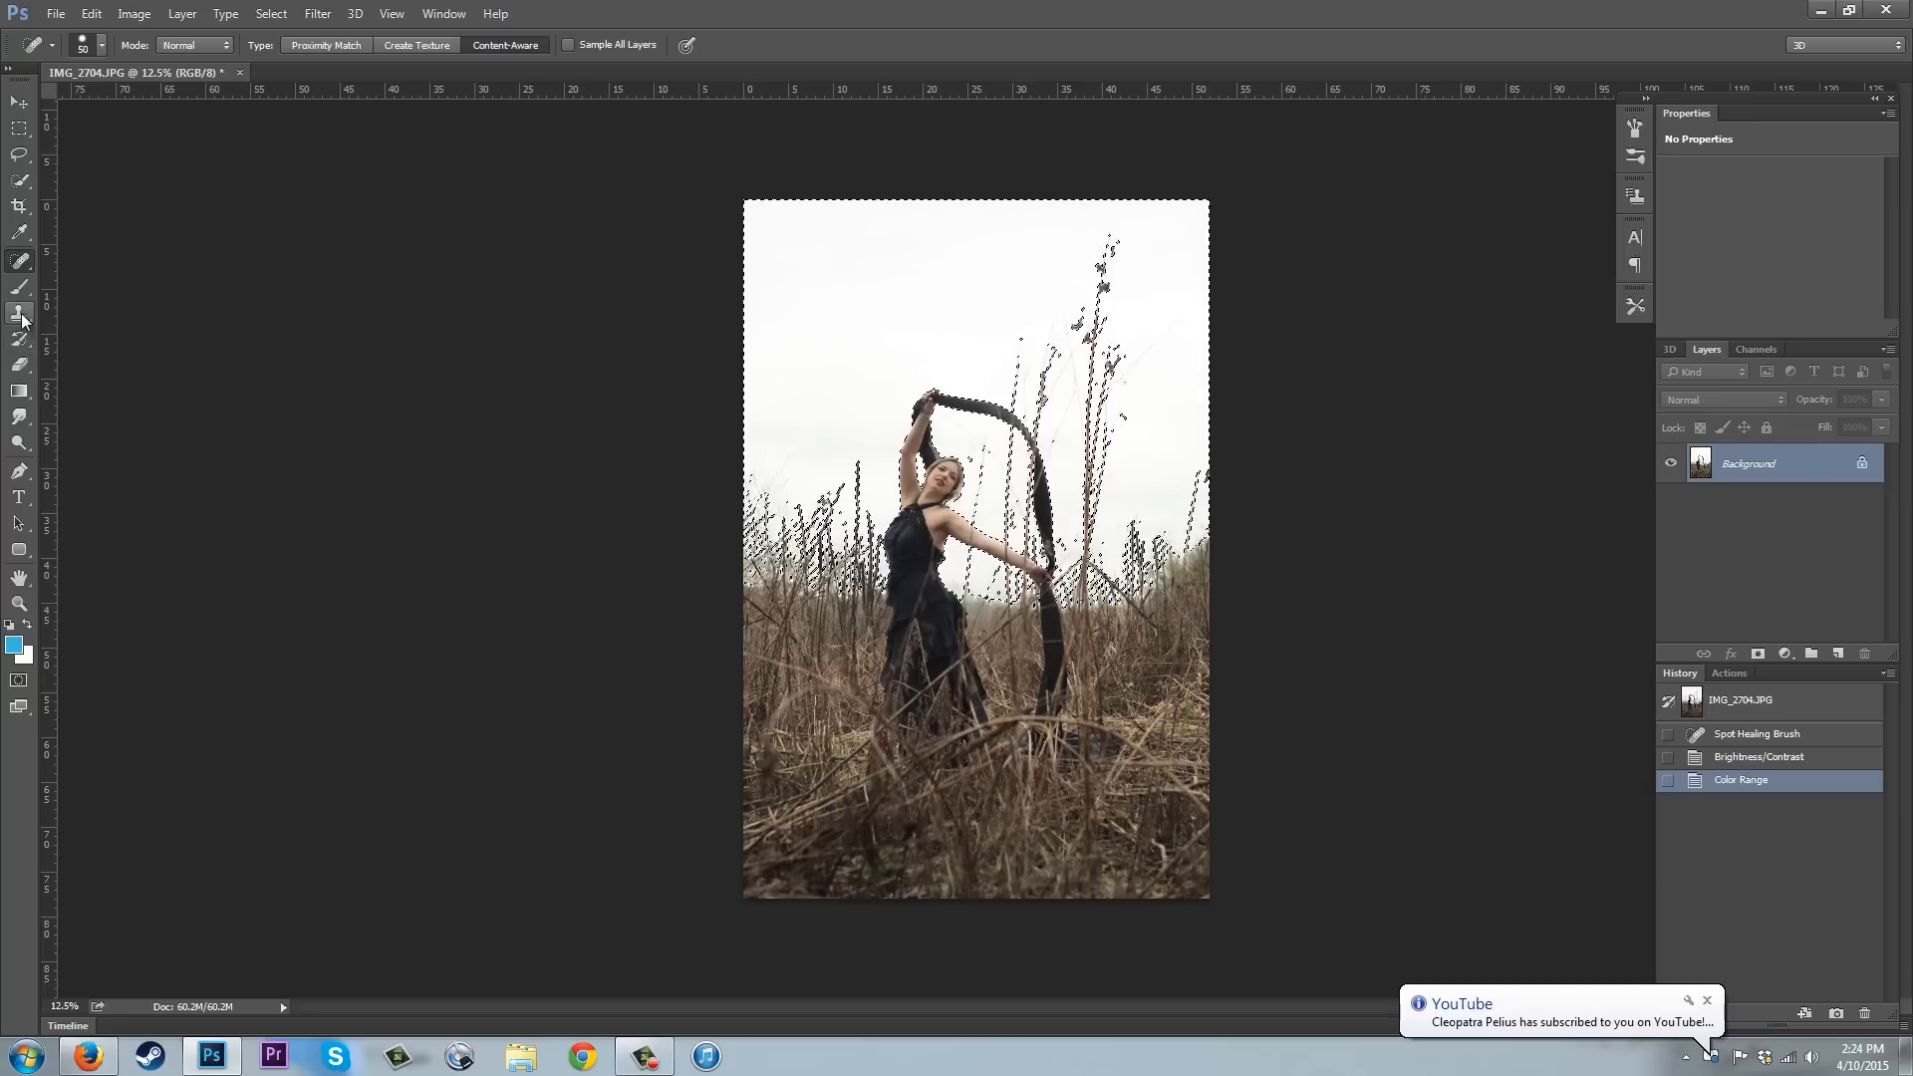
pyautogui.moveTo(20, 289)
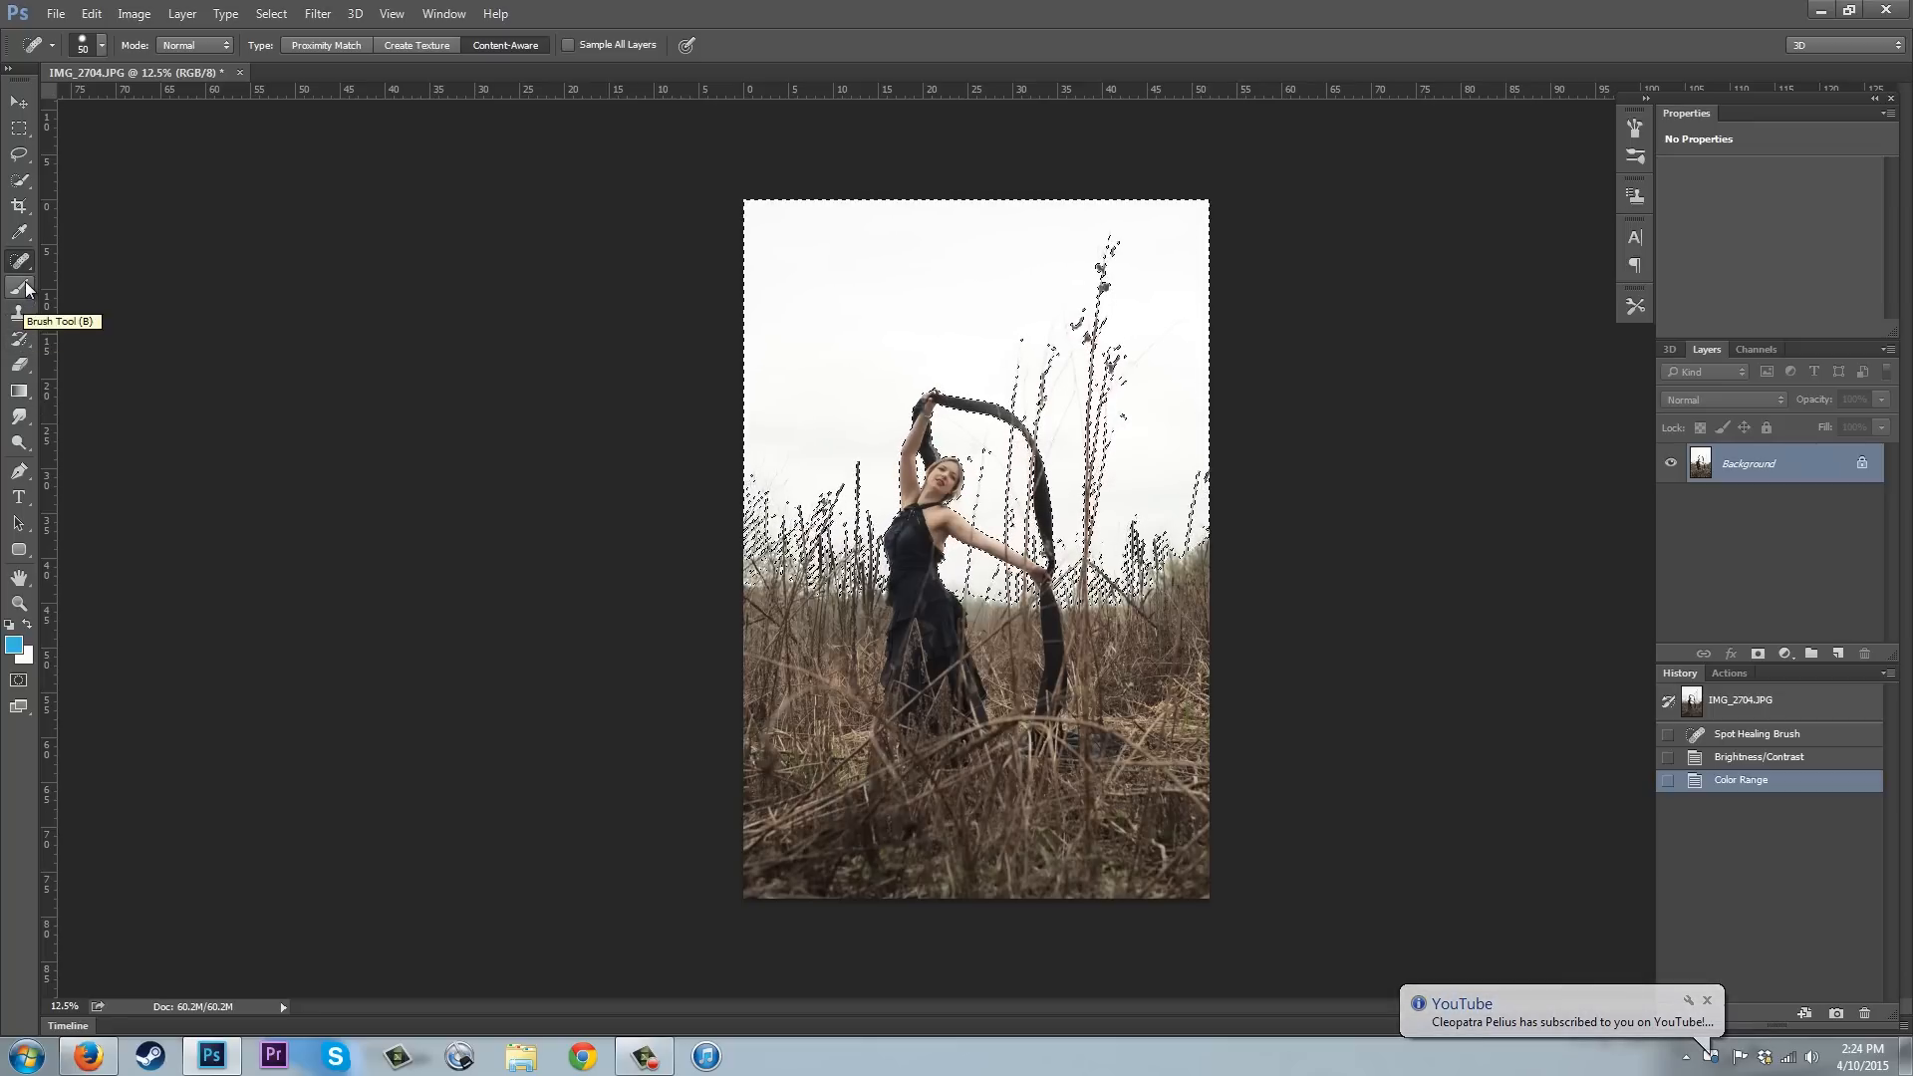
pyautogui.moveTo(19, 392)
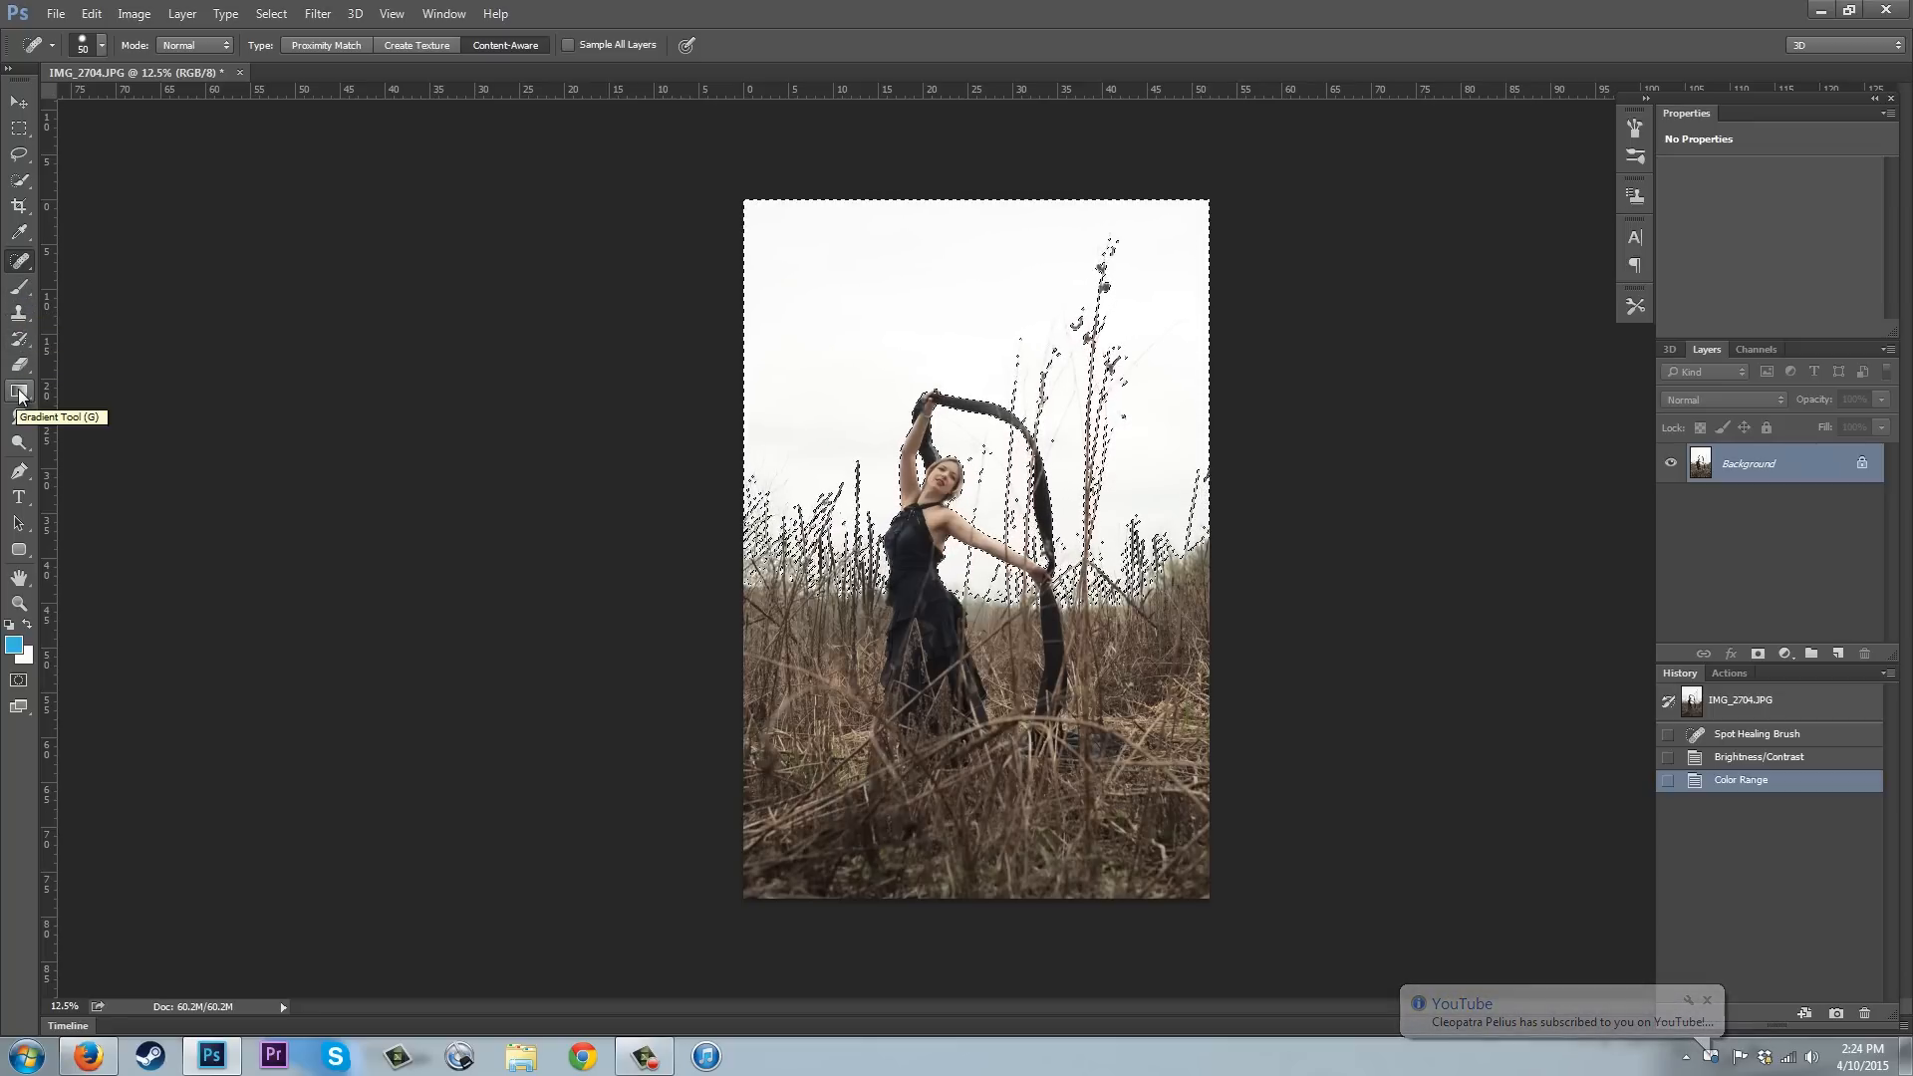
# Fill the selected sky with a blue gradient at 42% opacity using the Gradient Tool.
pyautogui.click(19, 393)
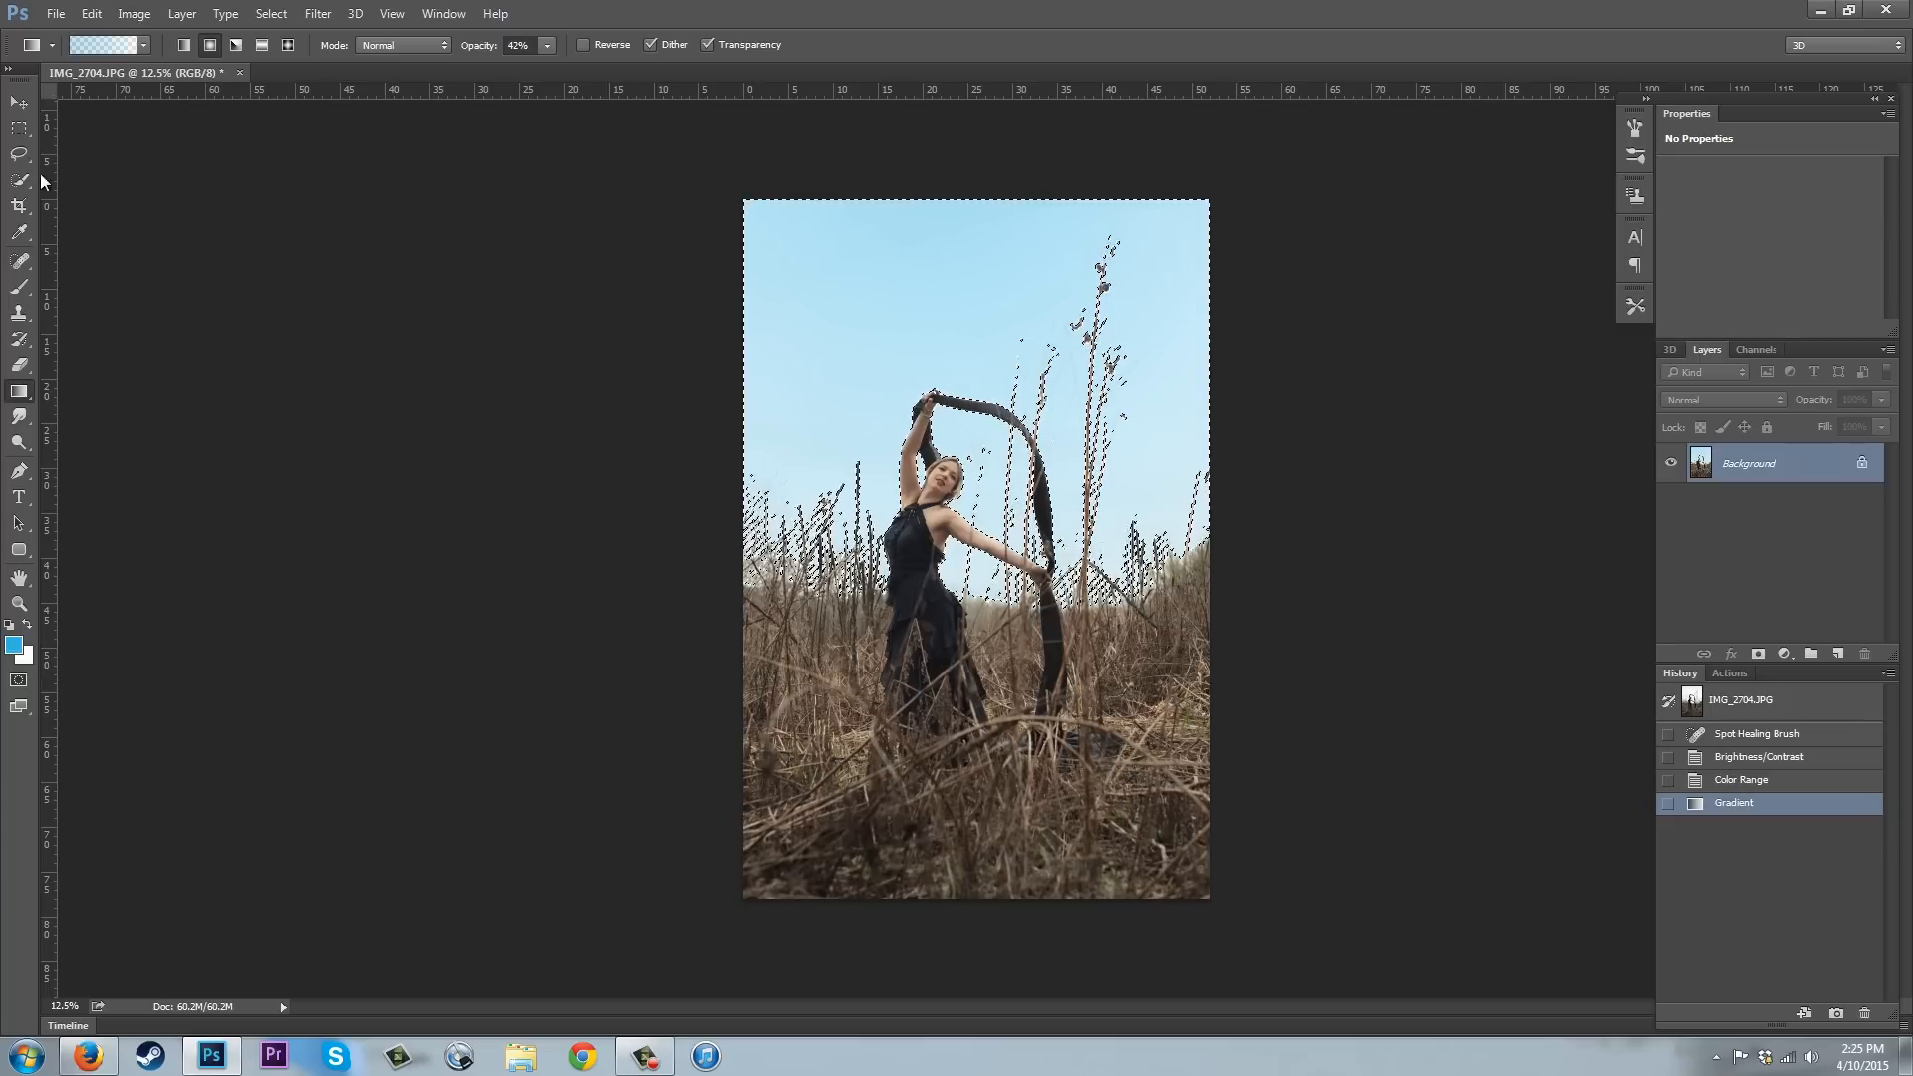
# Deselect the sky, leaving the finished blue gradient behind the reeds.
pyautogui.rightClick(1036, 366)
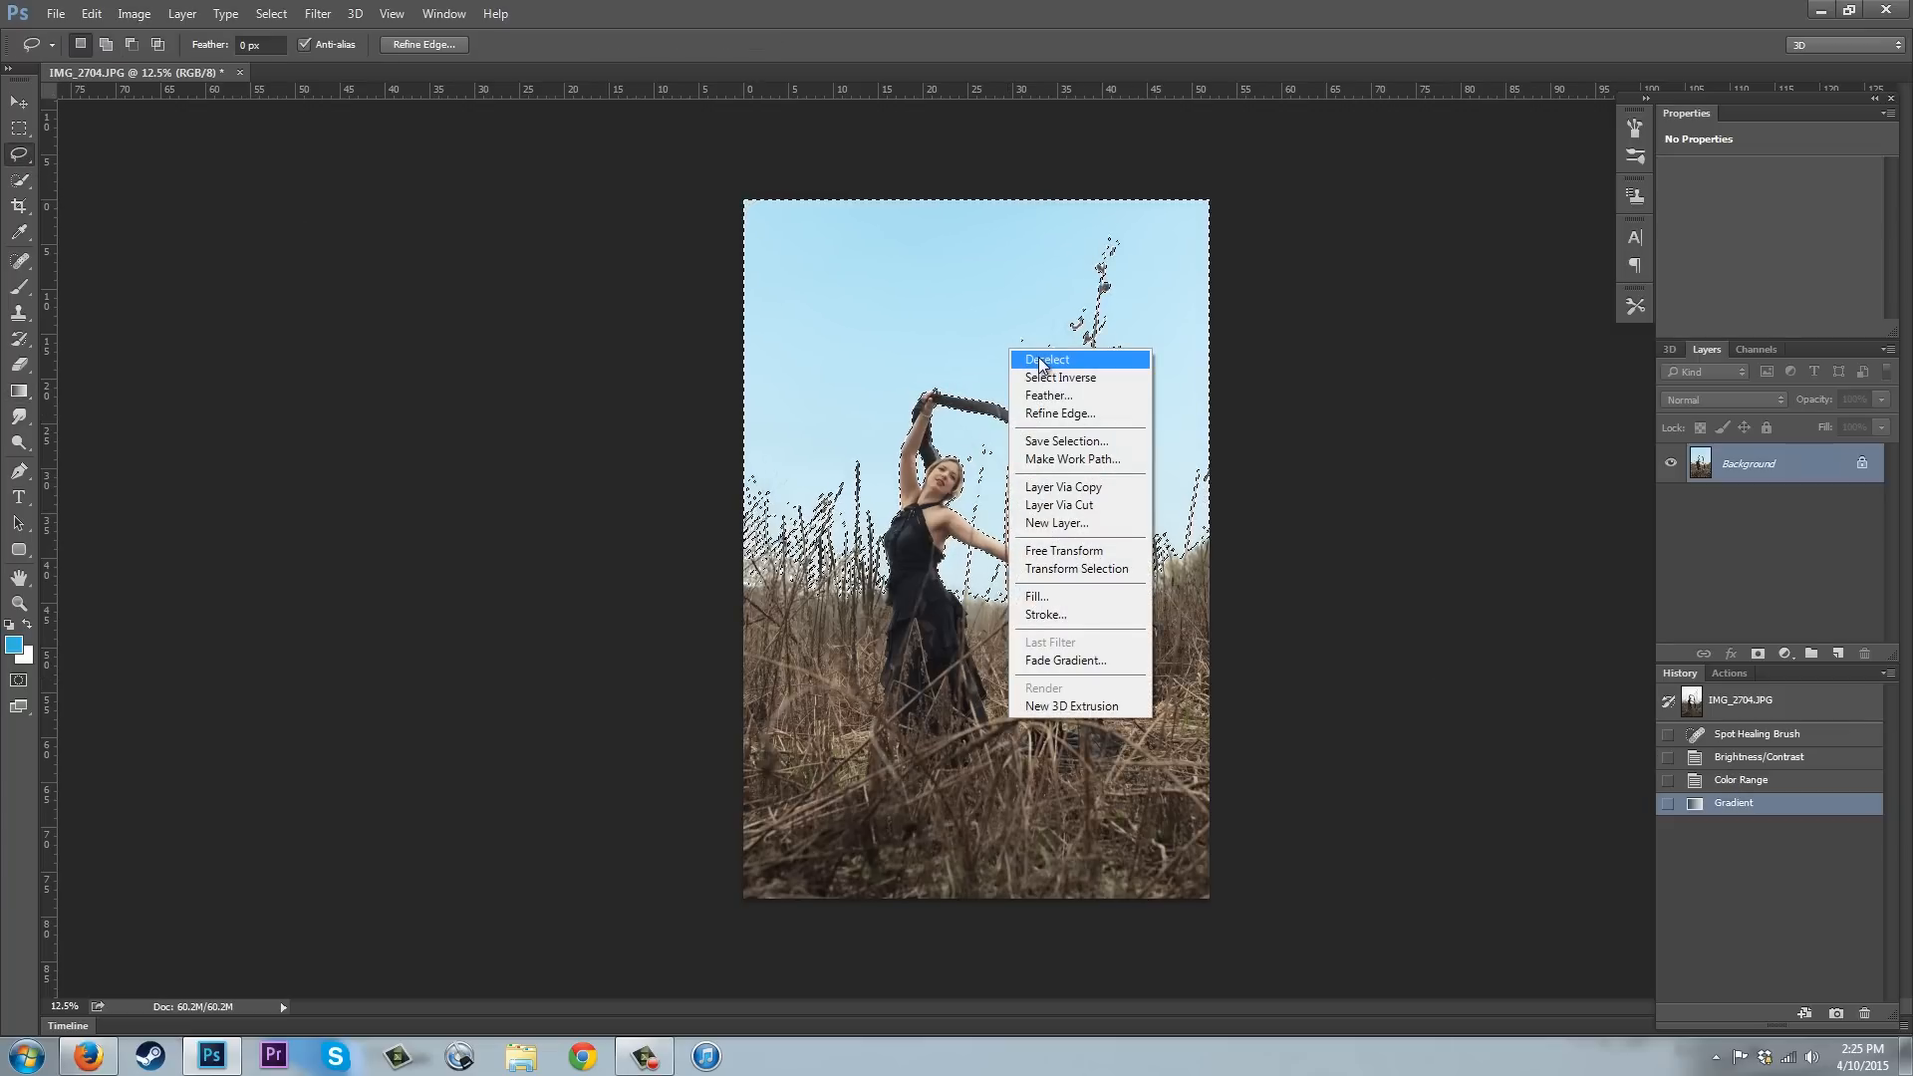
pyautogui.click(1047, 358)
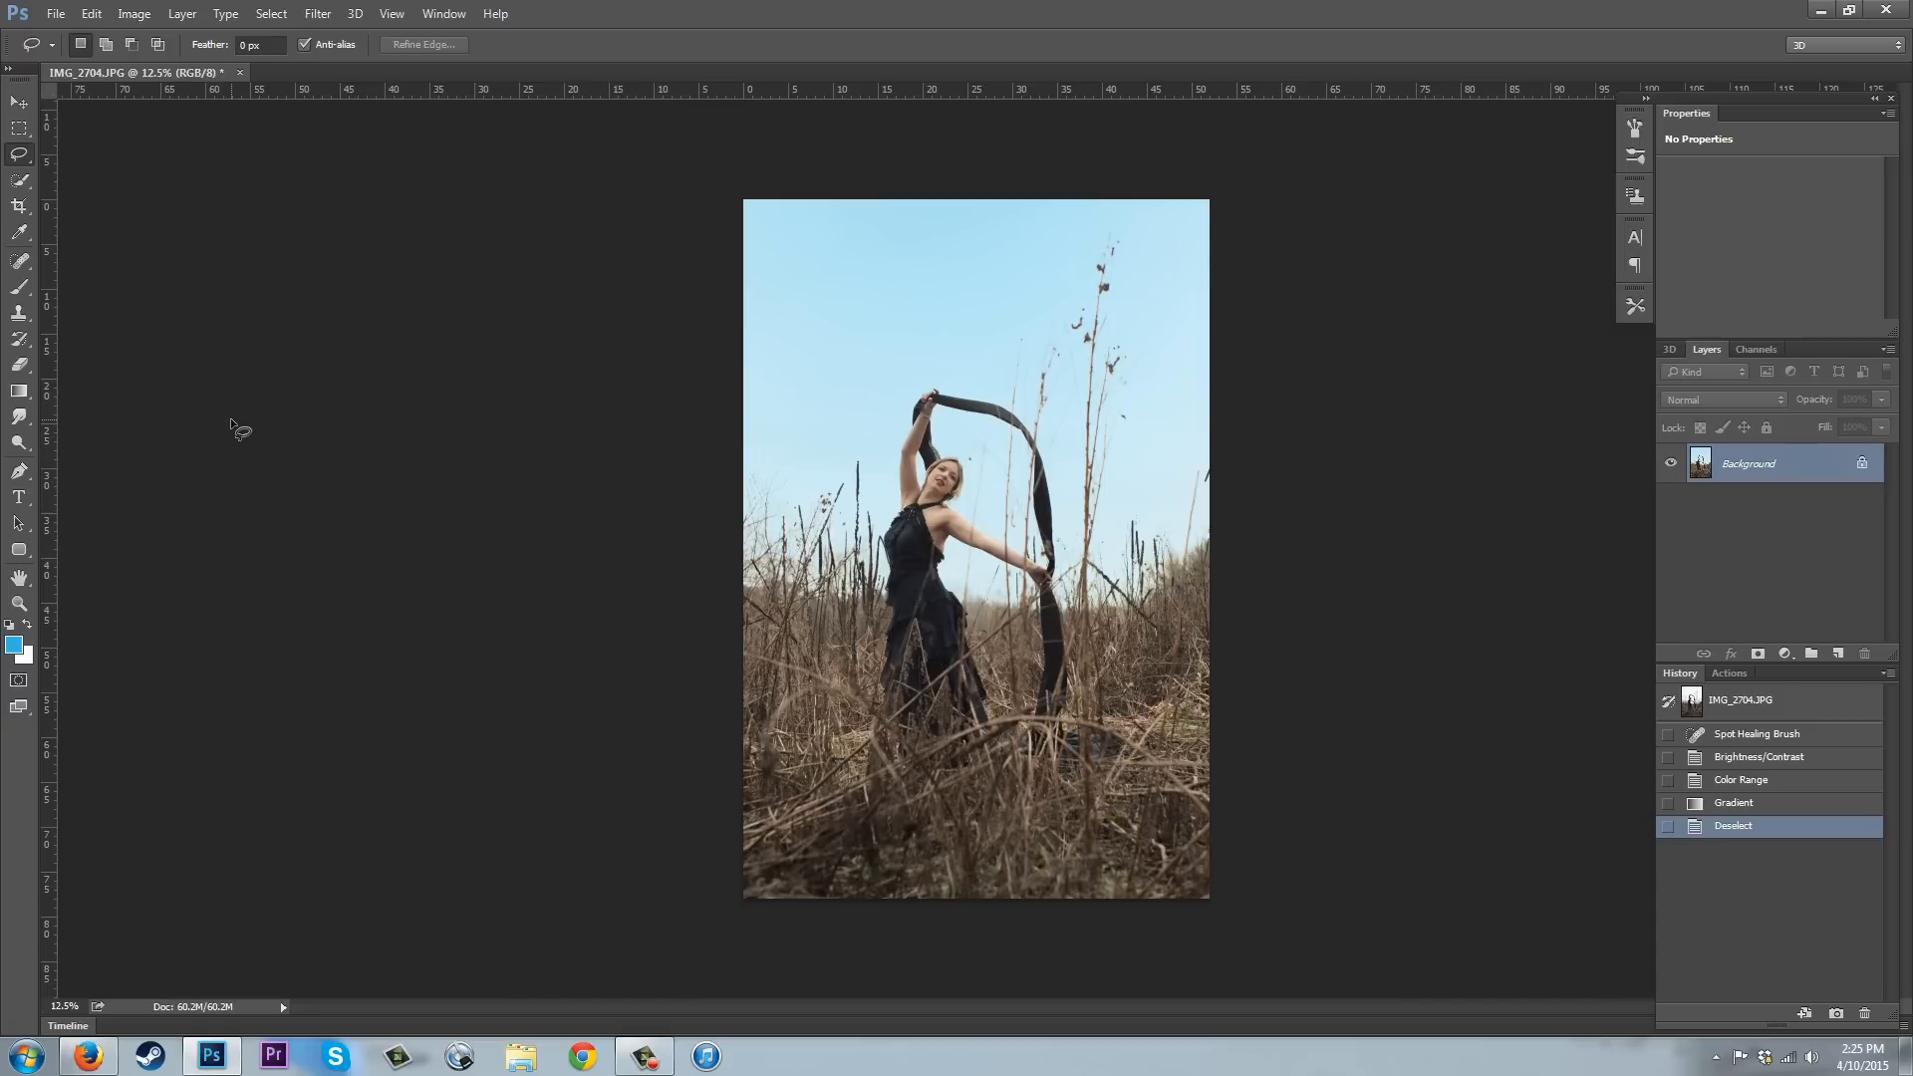
pyautogui.moveTo(325, 403)
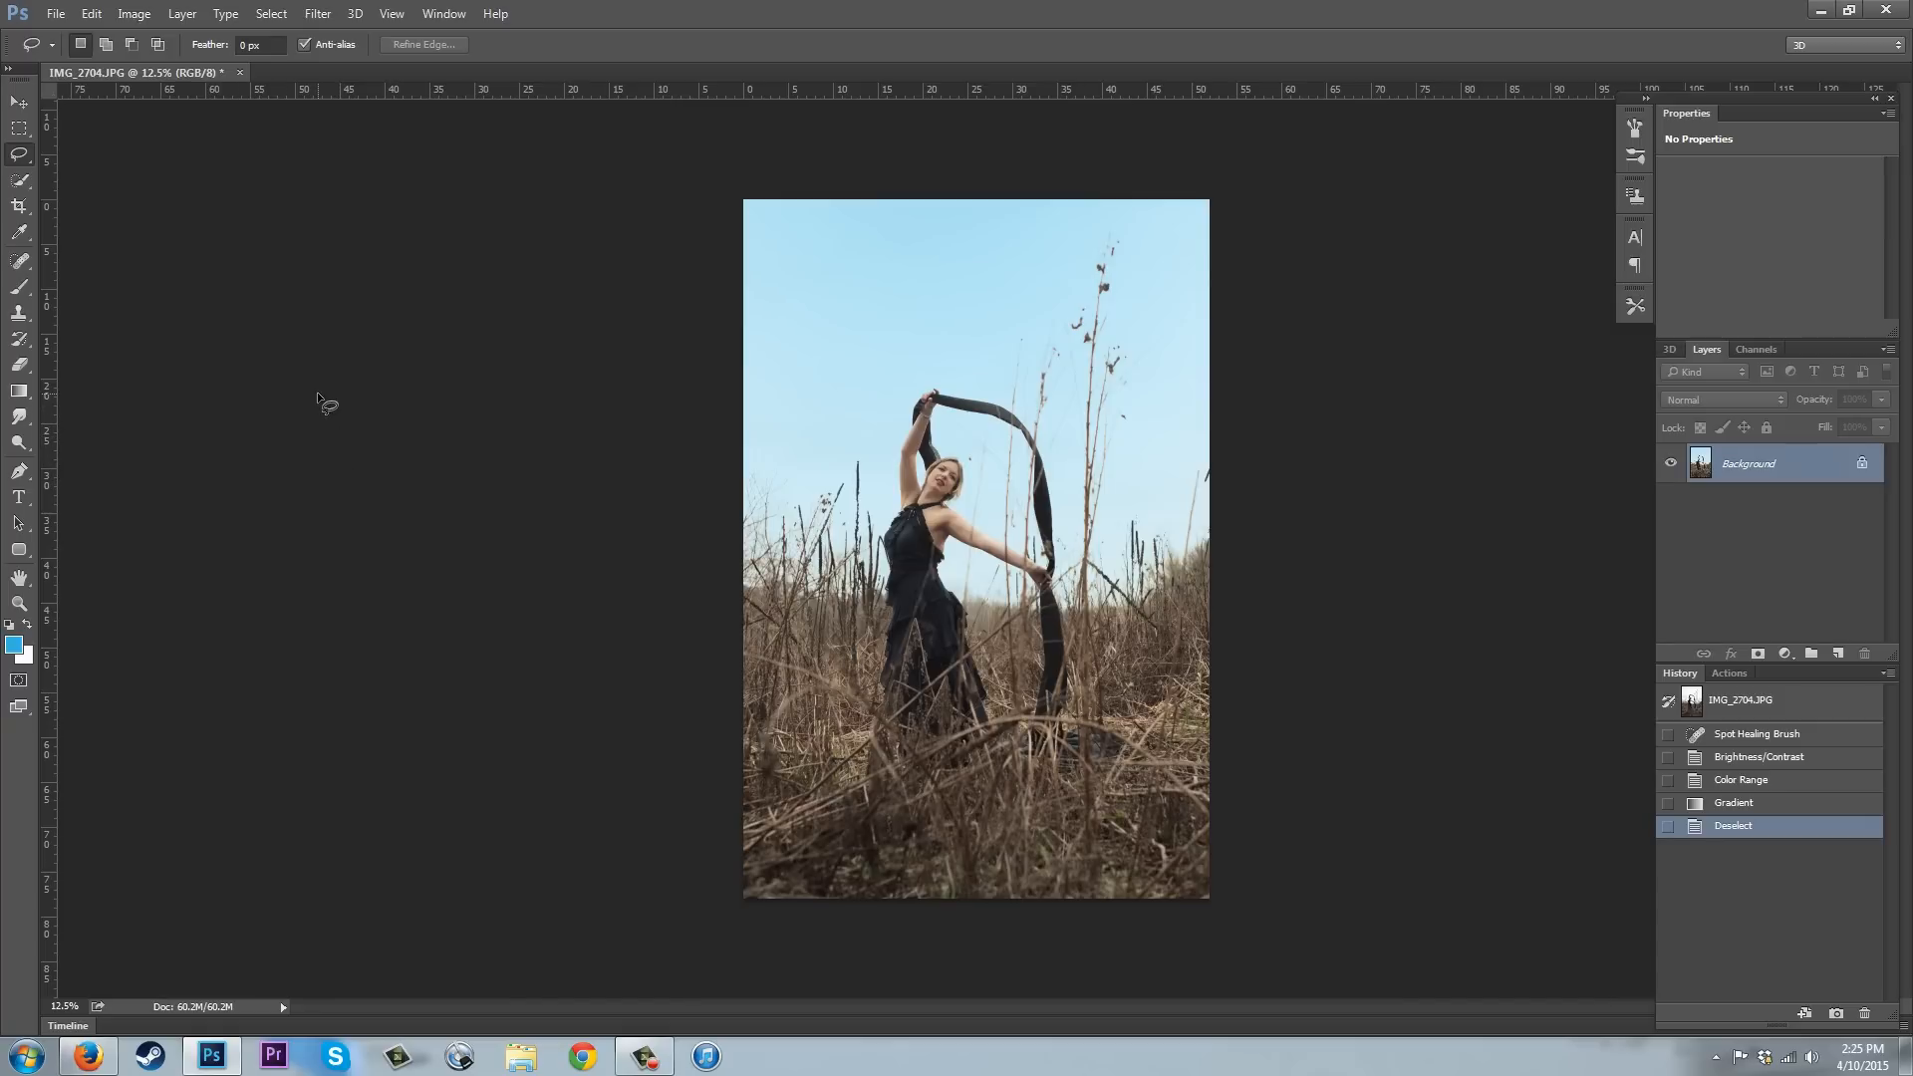
pyautogui.moveTo(1012, 471)
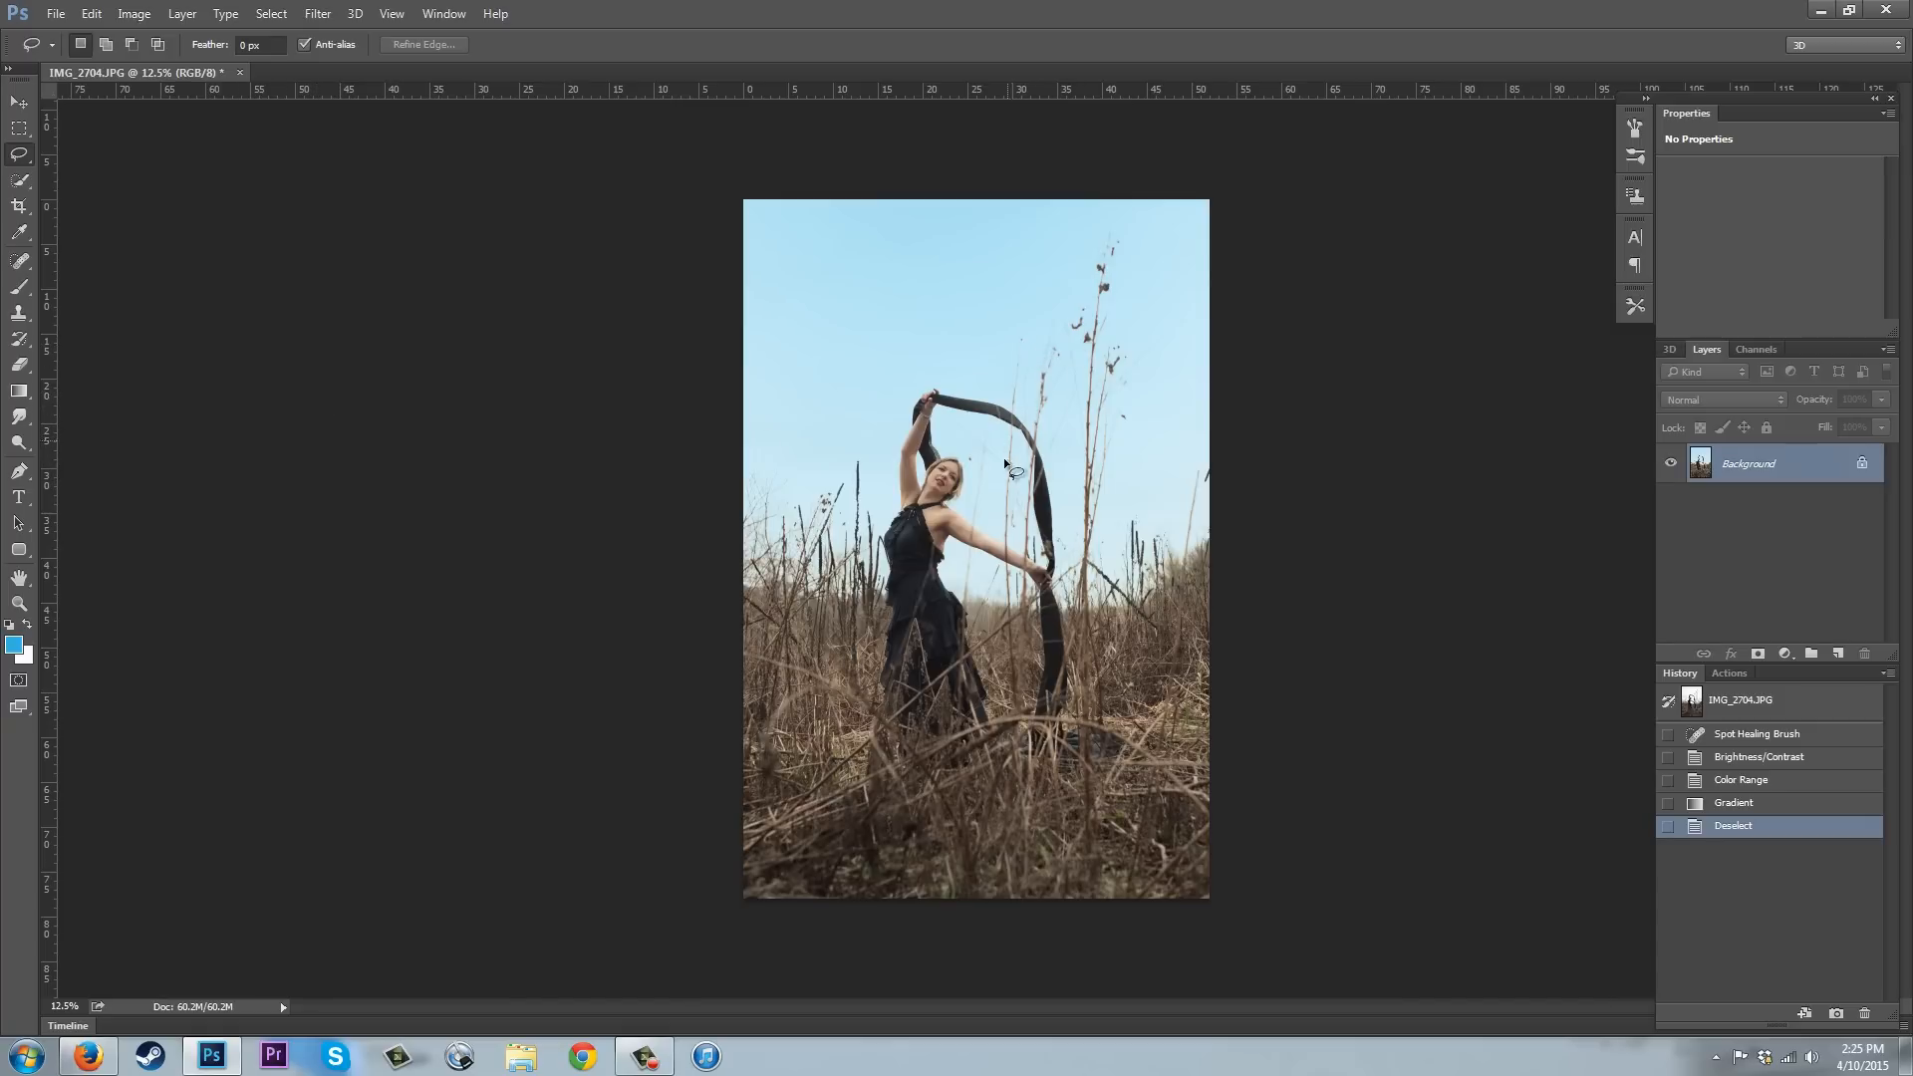
pyautogui.moveTo(1117, 265)
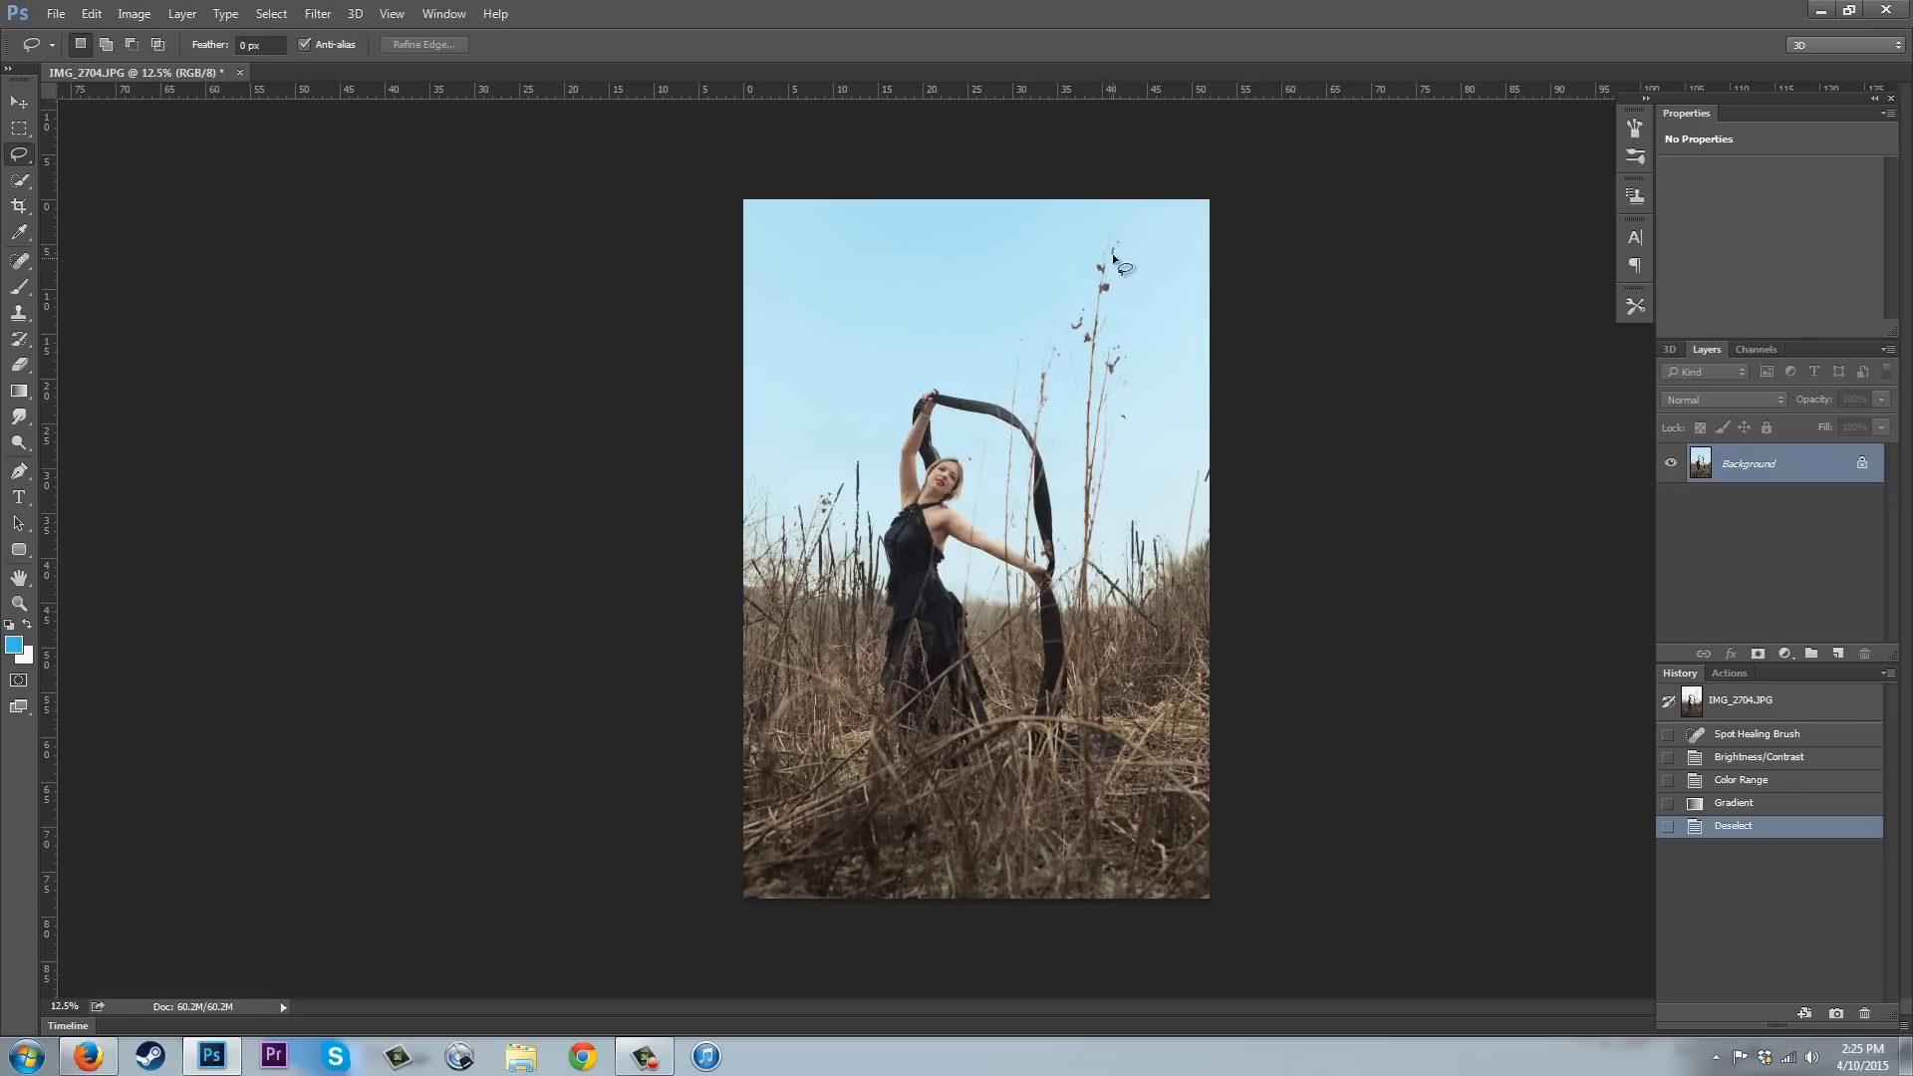
pyautogui.moveTo(1084, 596)
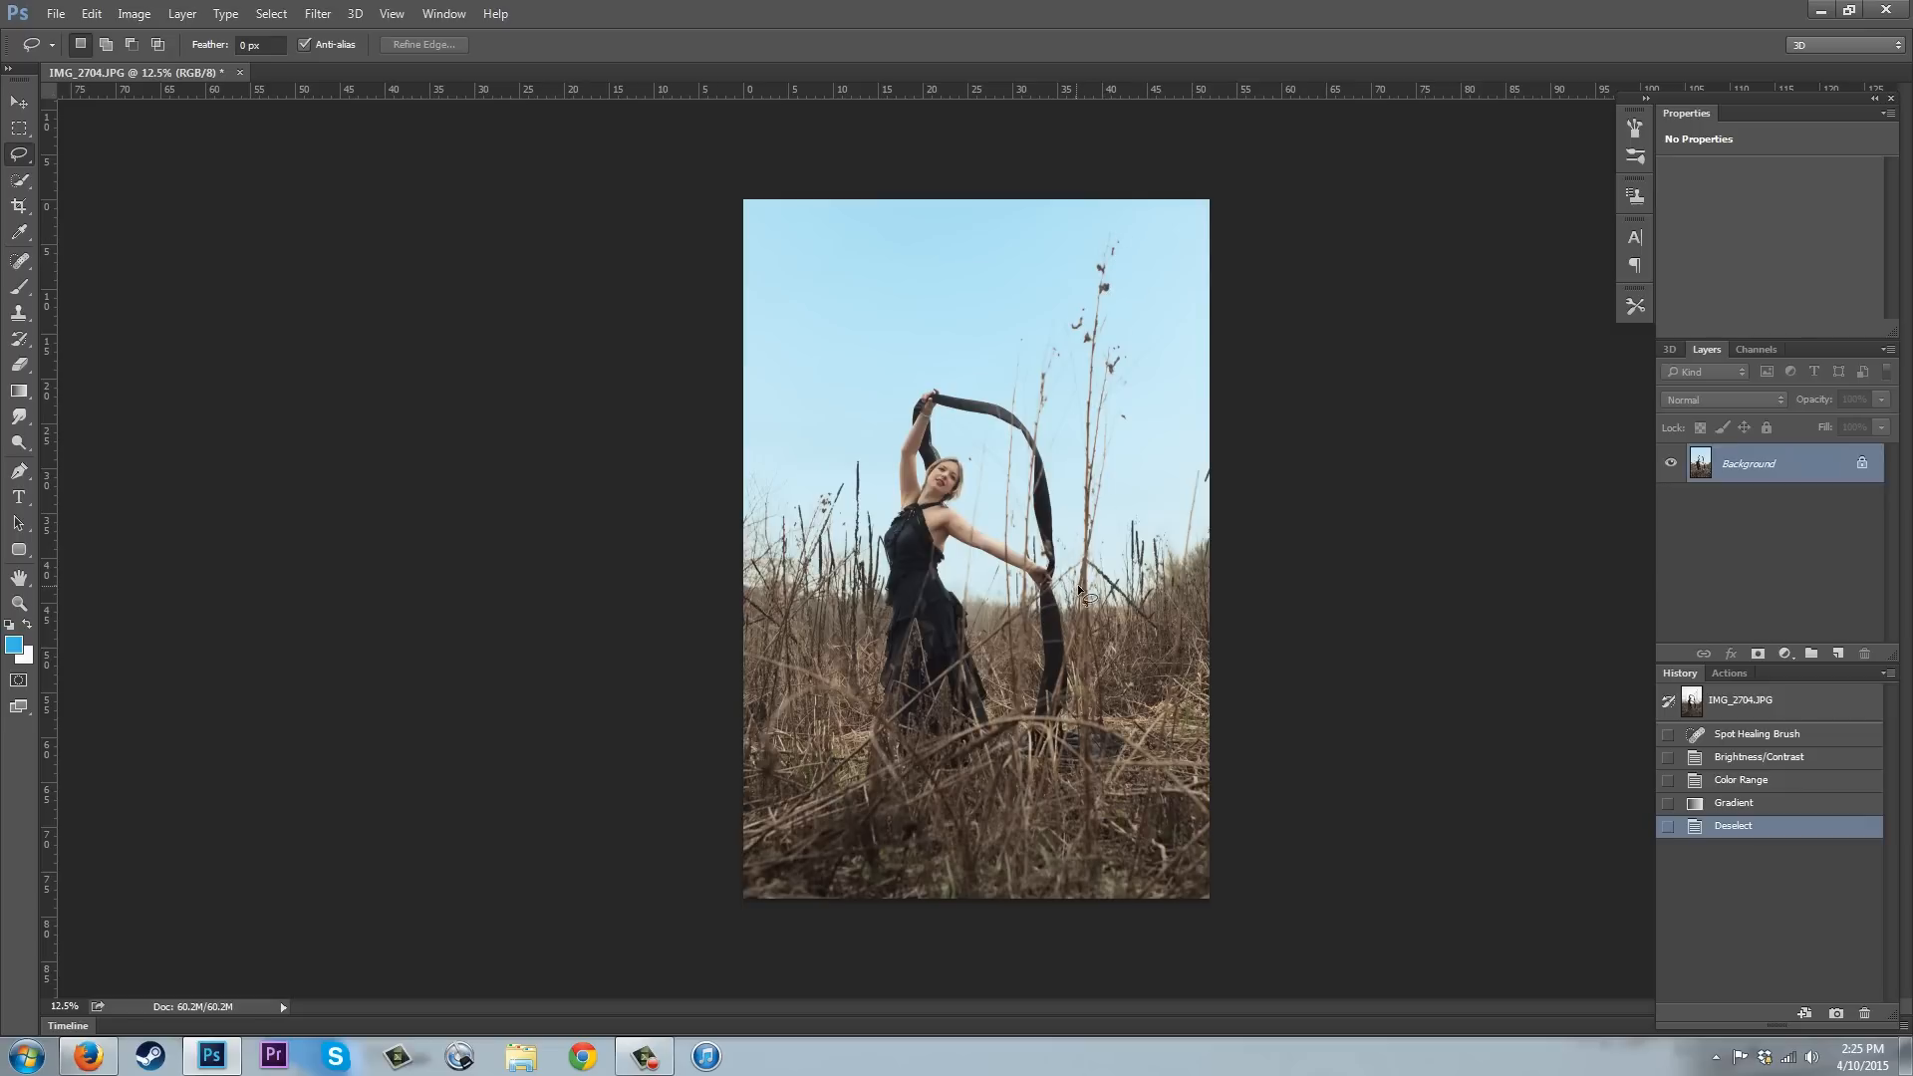
pyautogui.moveTo(1138, 409)
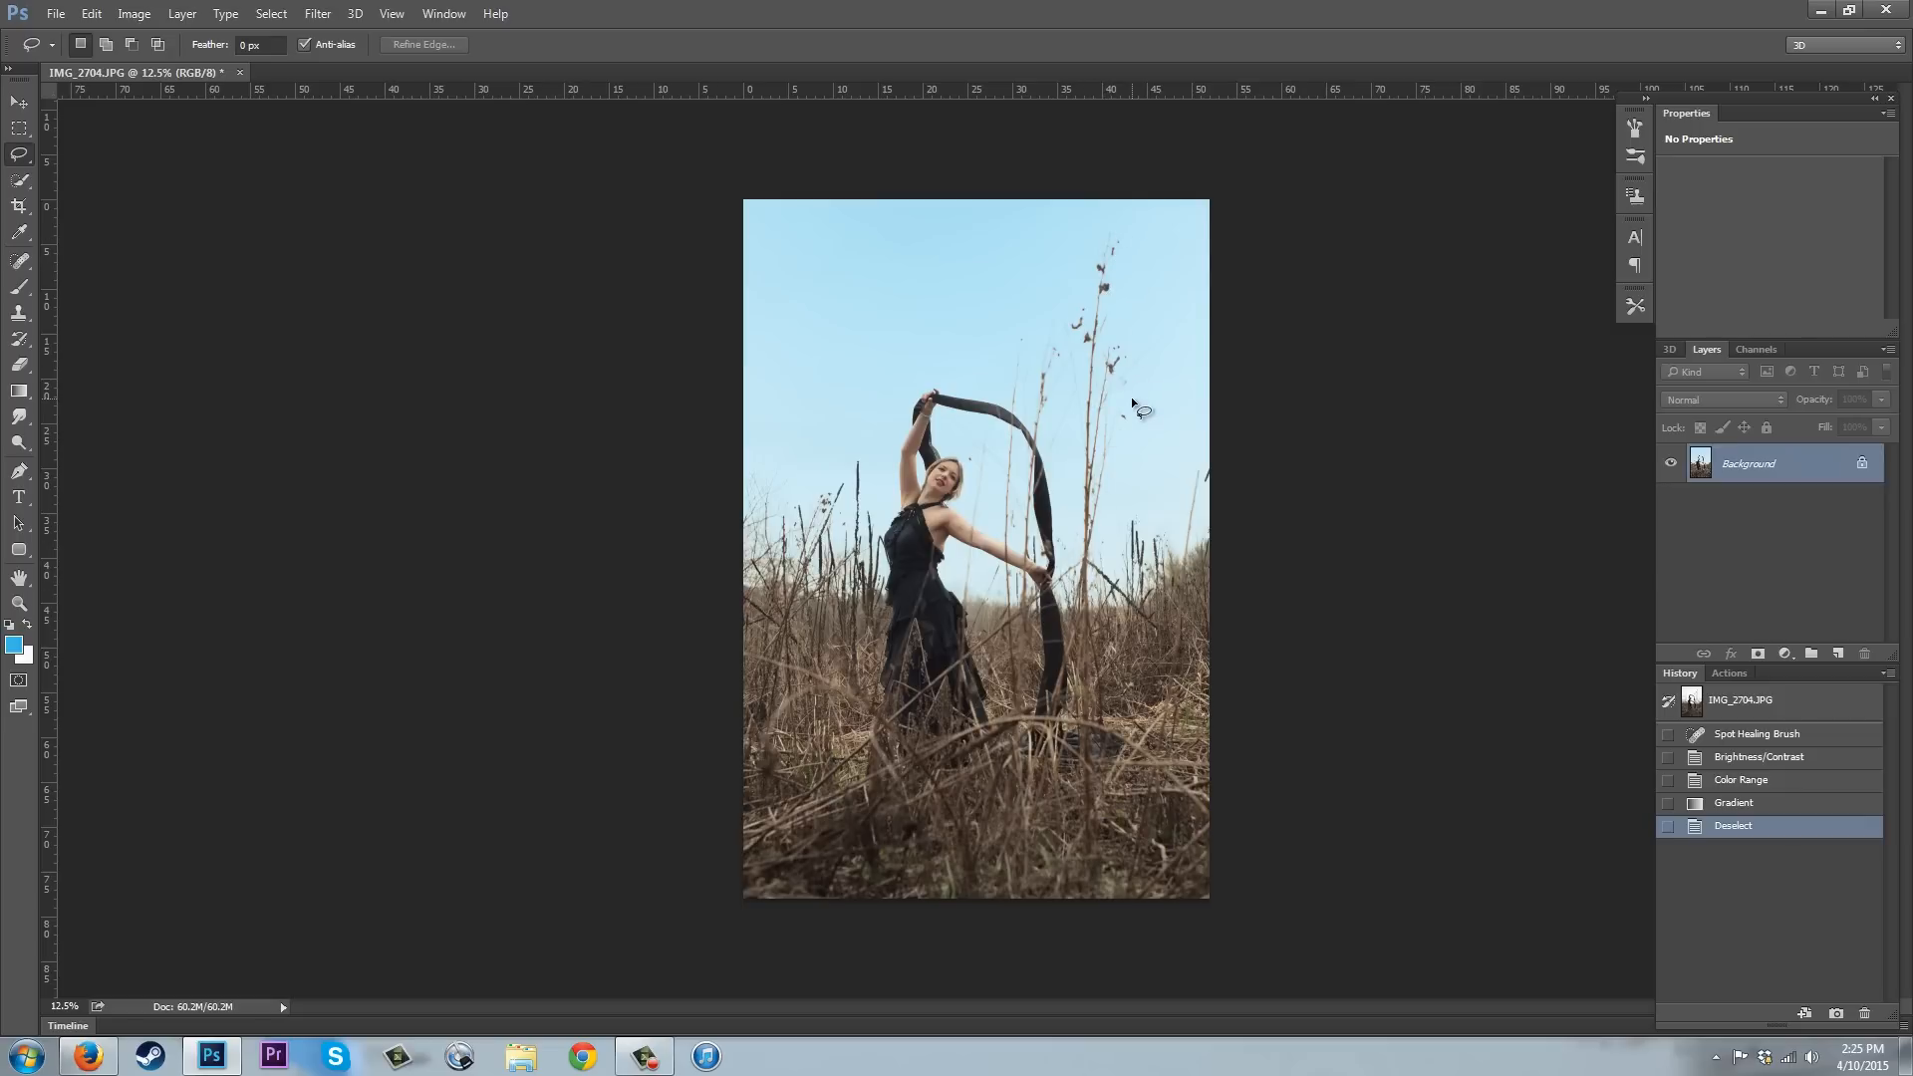
pyautogui.moveTo(408, 357)
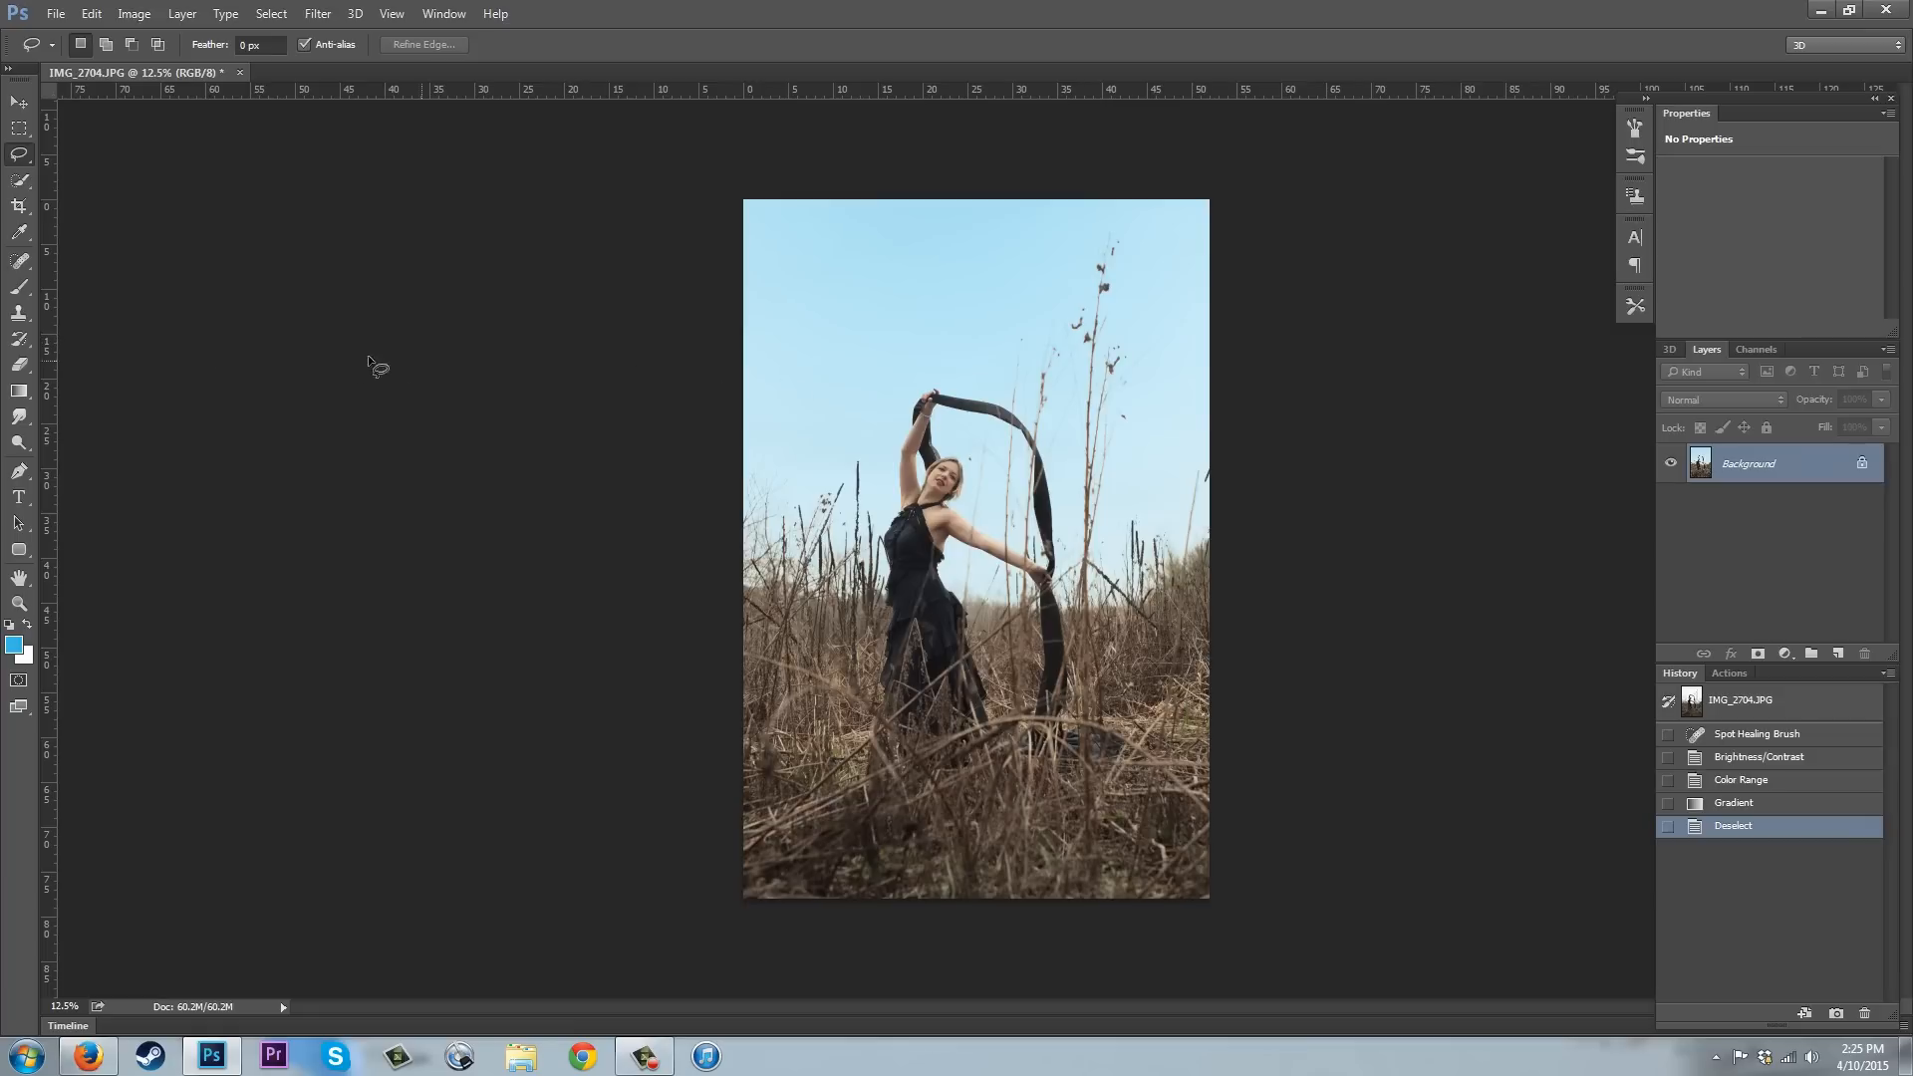
# Heal away the stray reed tips, seed heads and specks poking into the blue sky with the Spot Healing Brush.
pyautogui.click(19, 231)
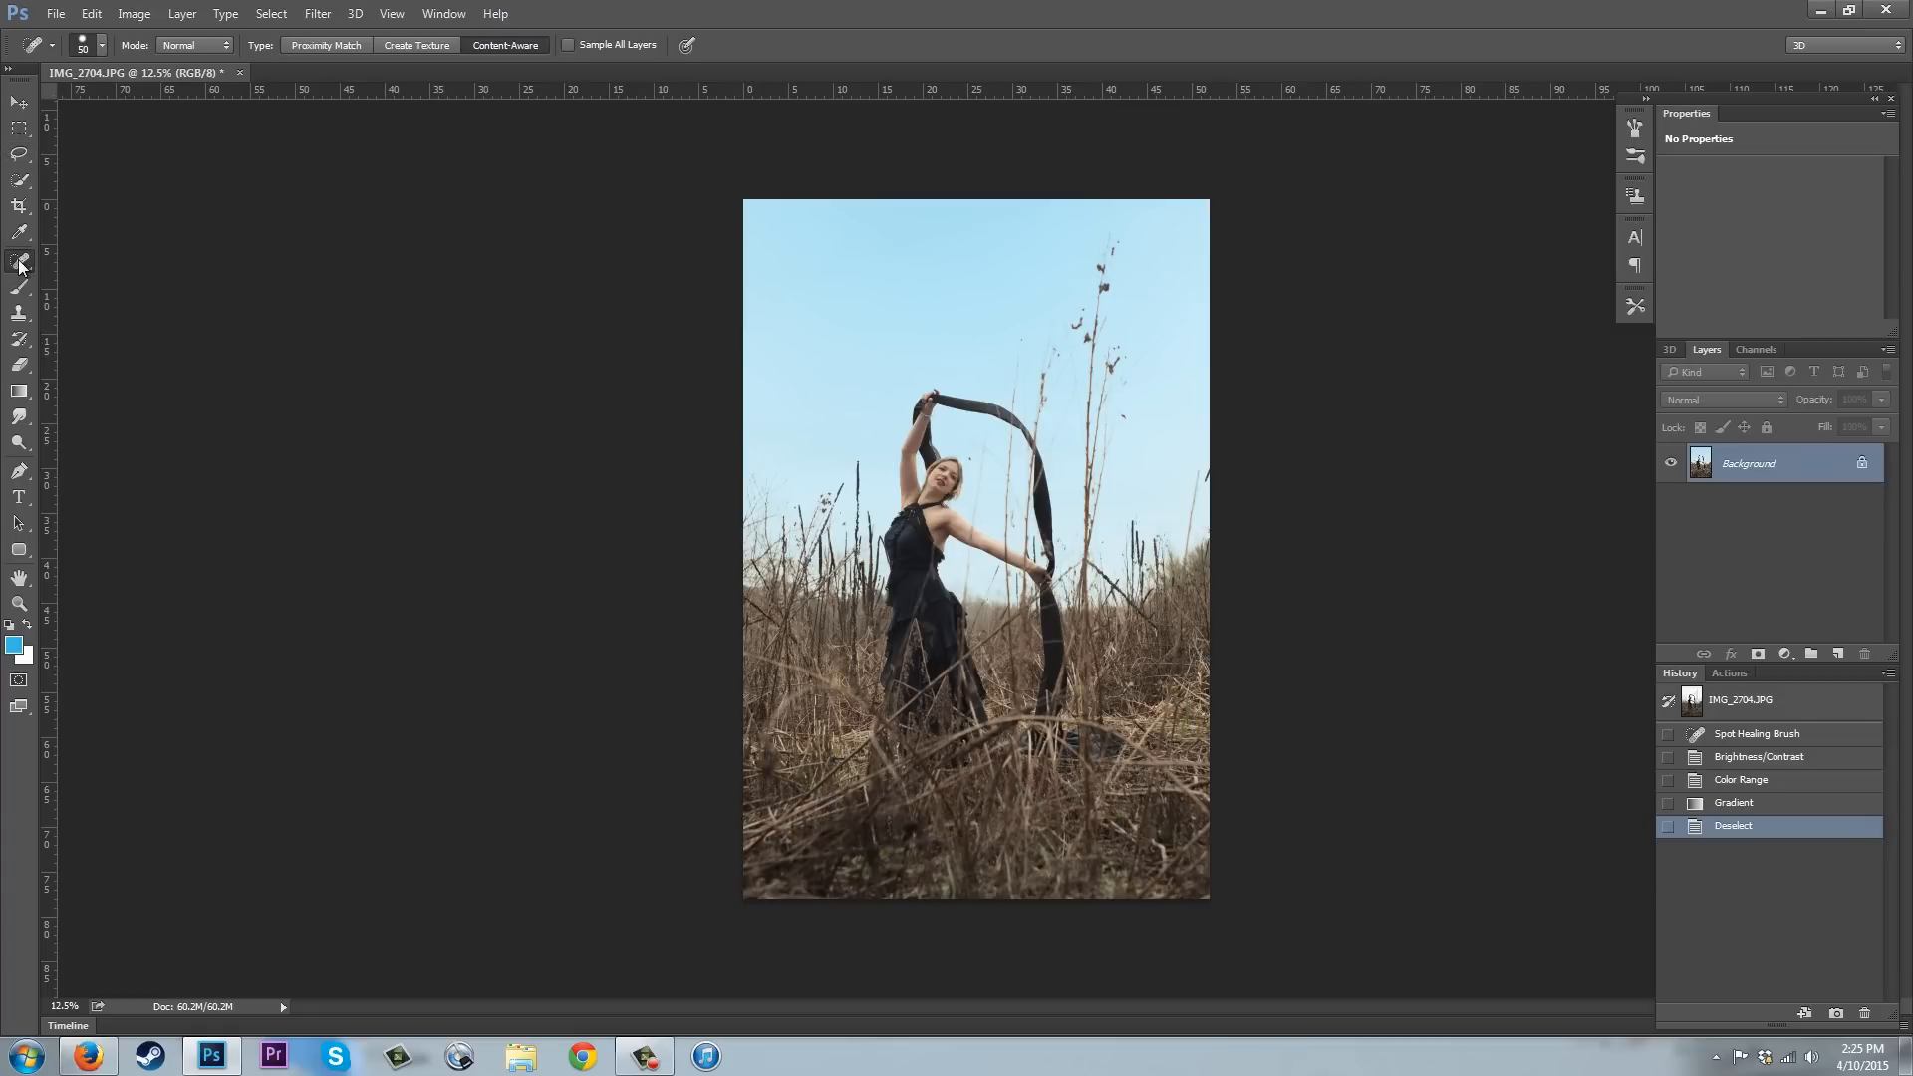
pyautogui.moveTo(151, 273)
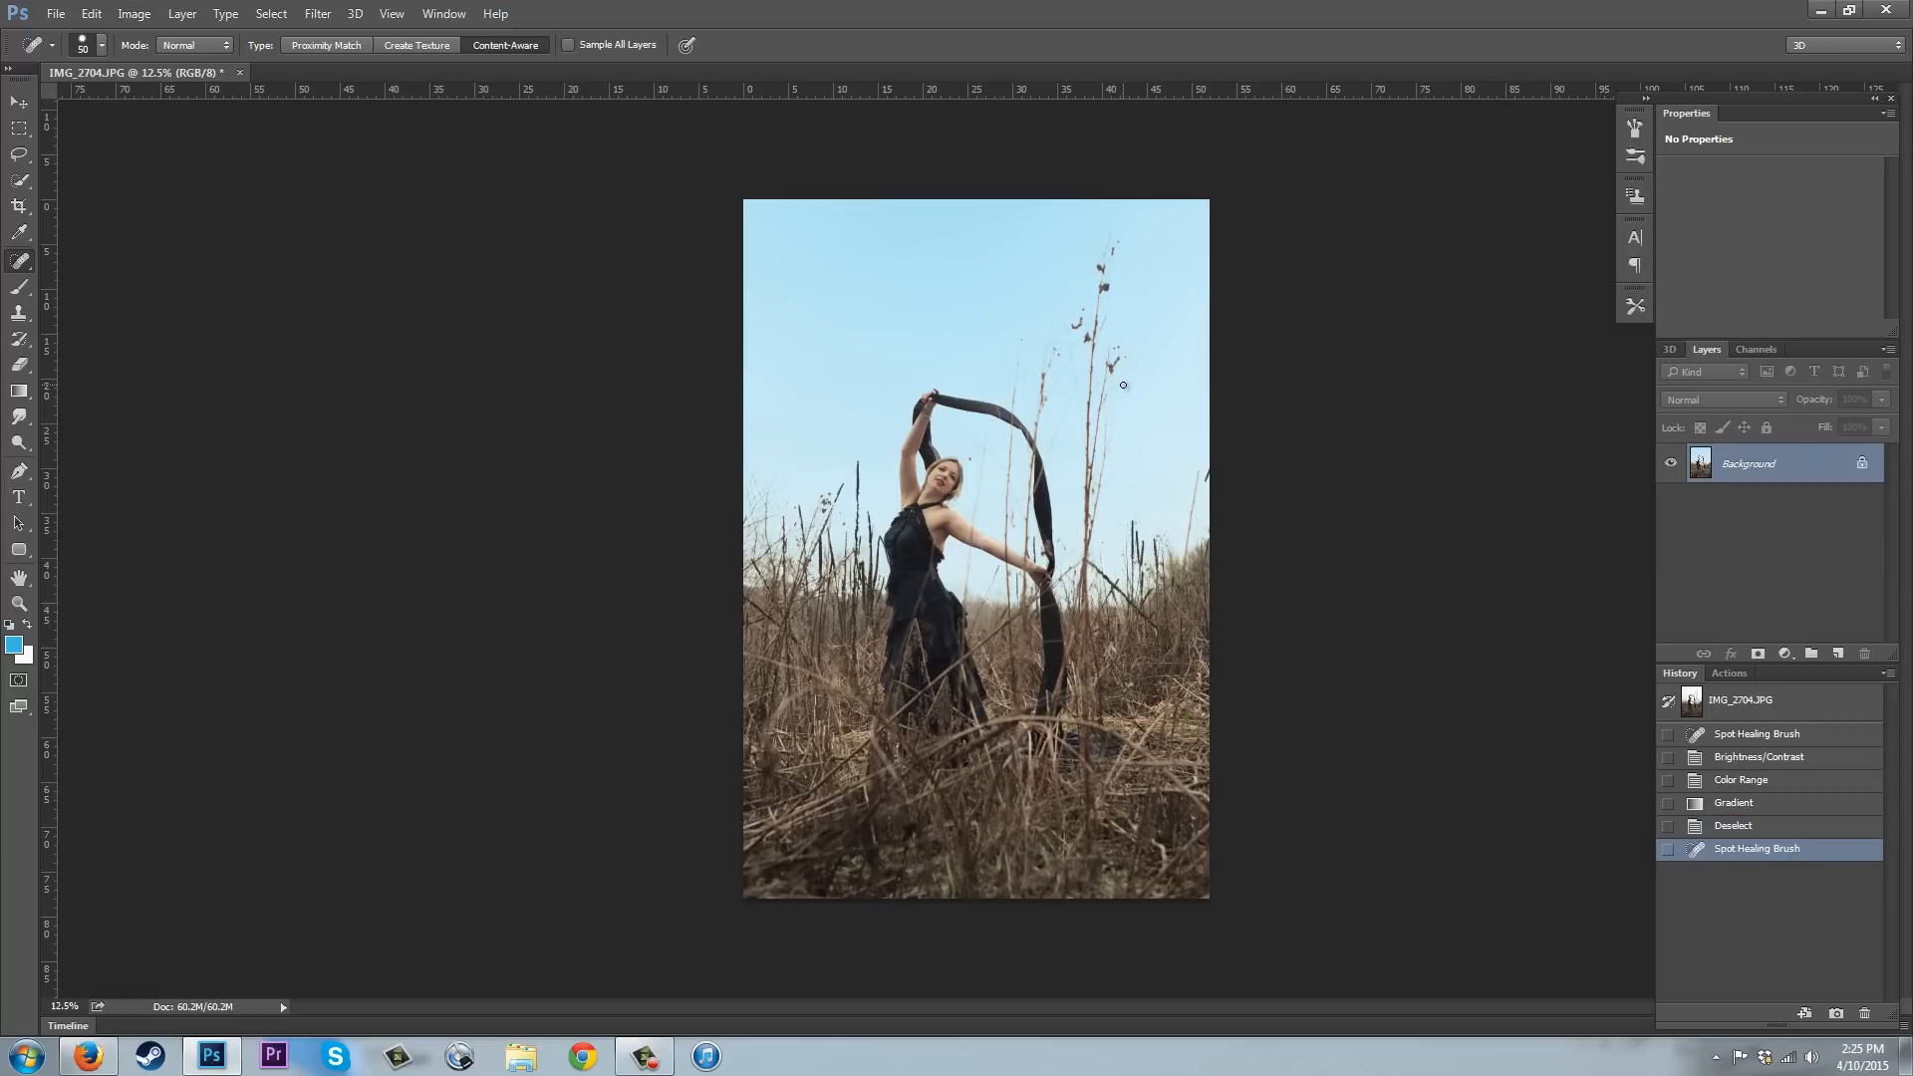
pyautogui.click(1122, 373)
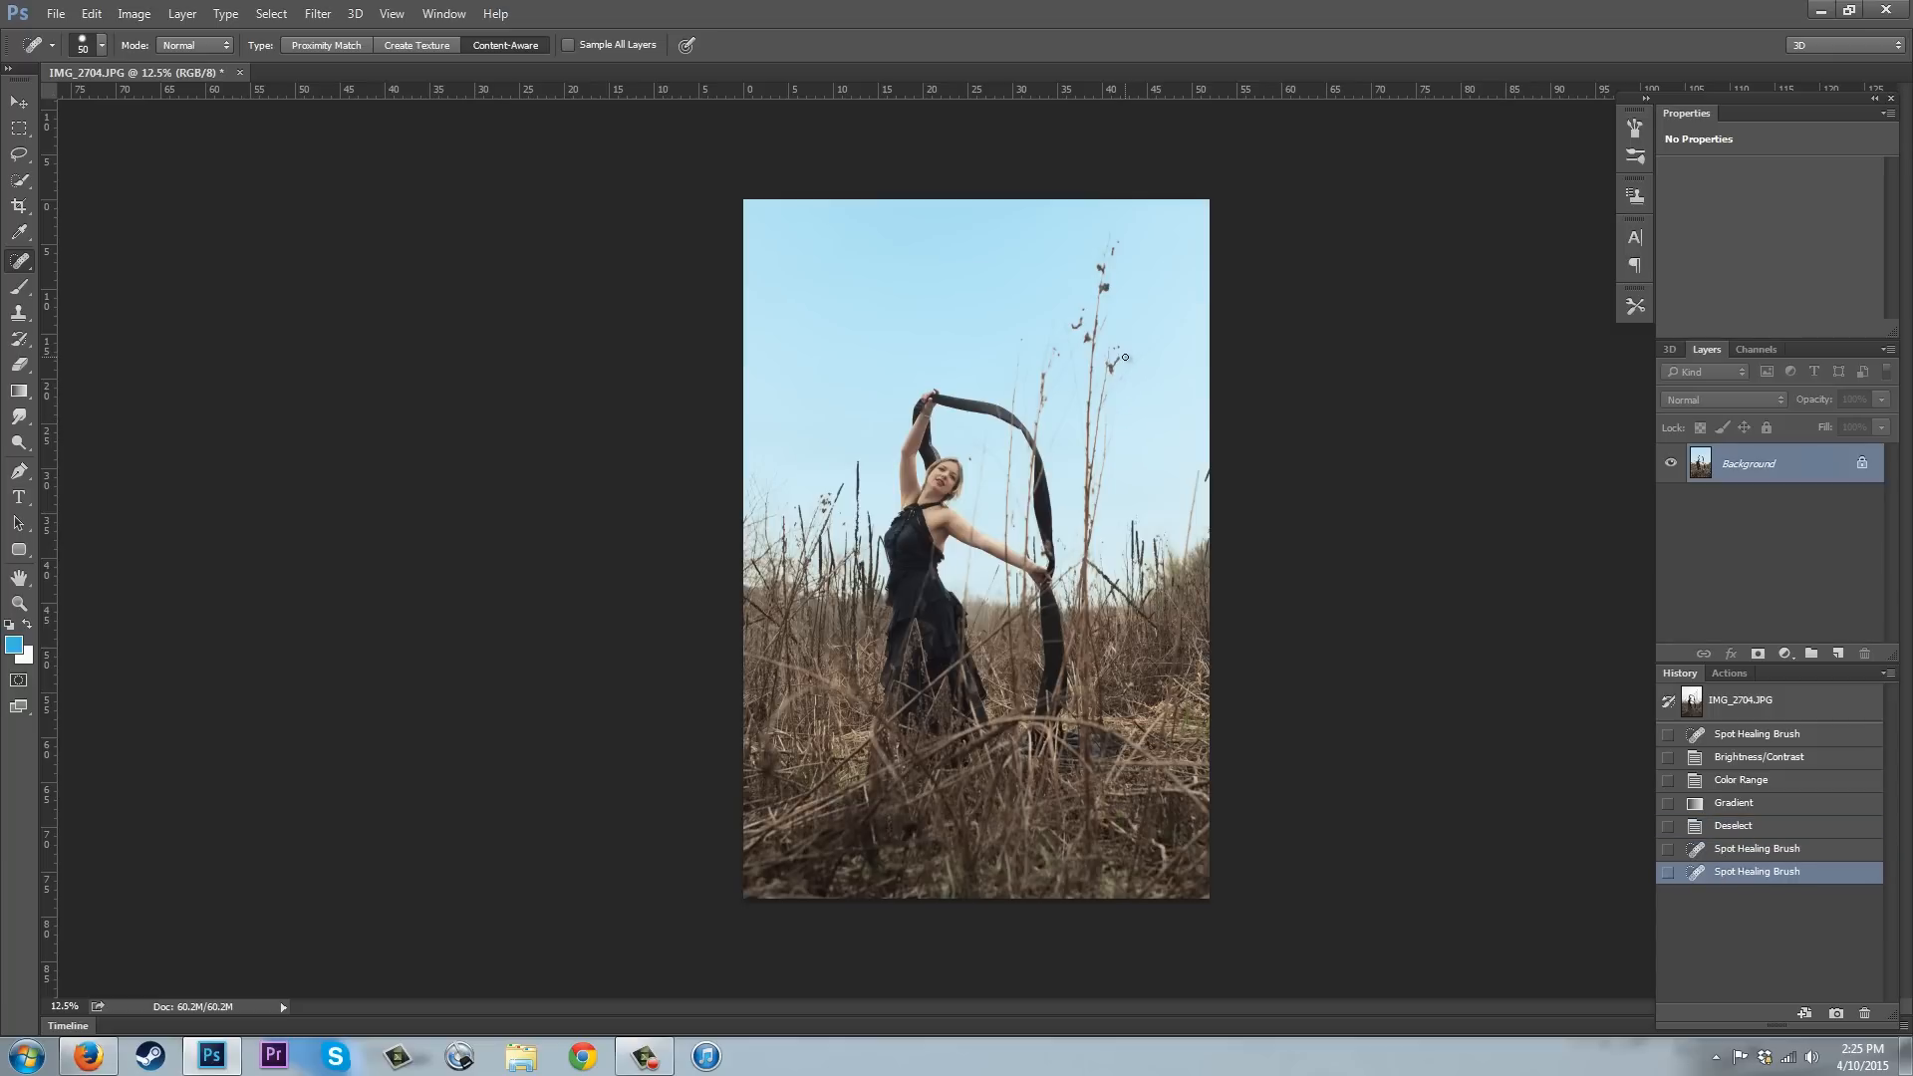
pyautogui.click(1116, 346)
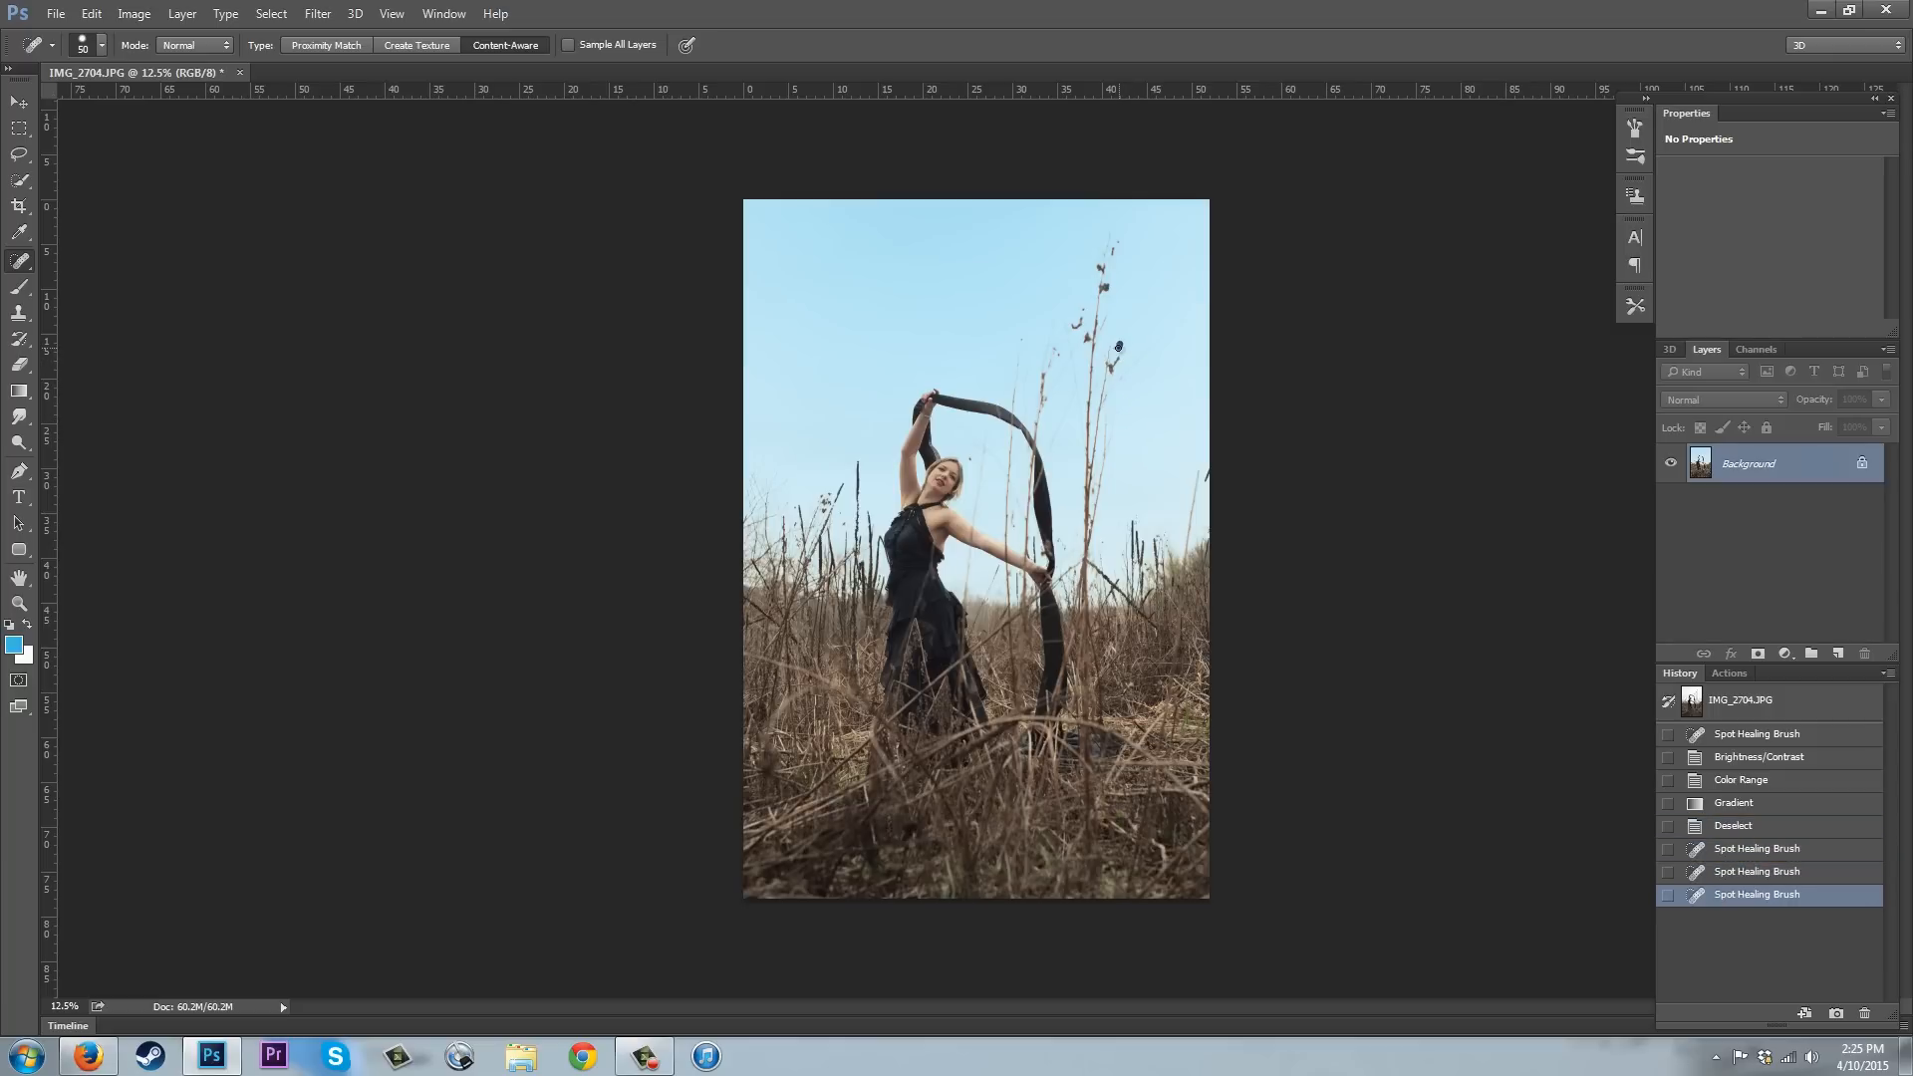
pyautogui.click(1080, 309)
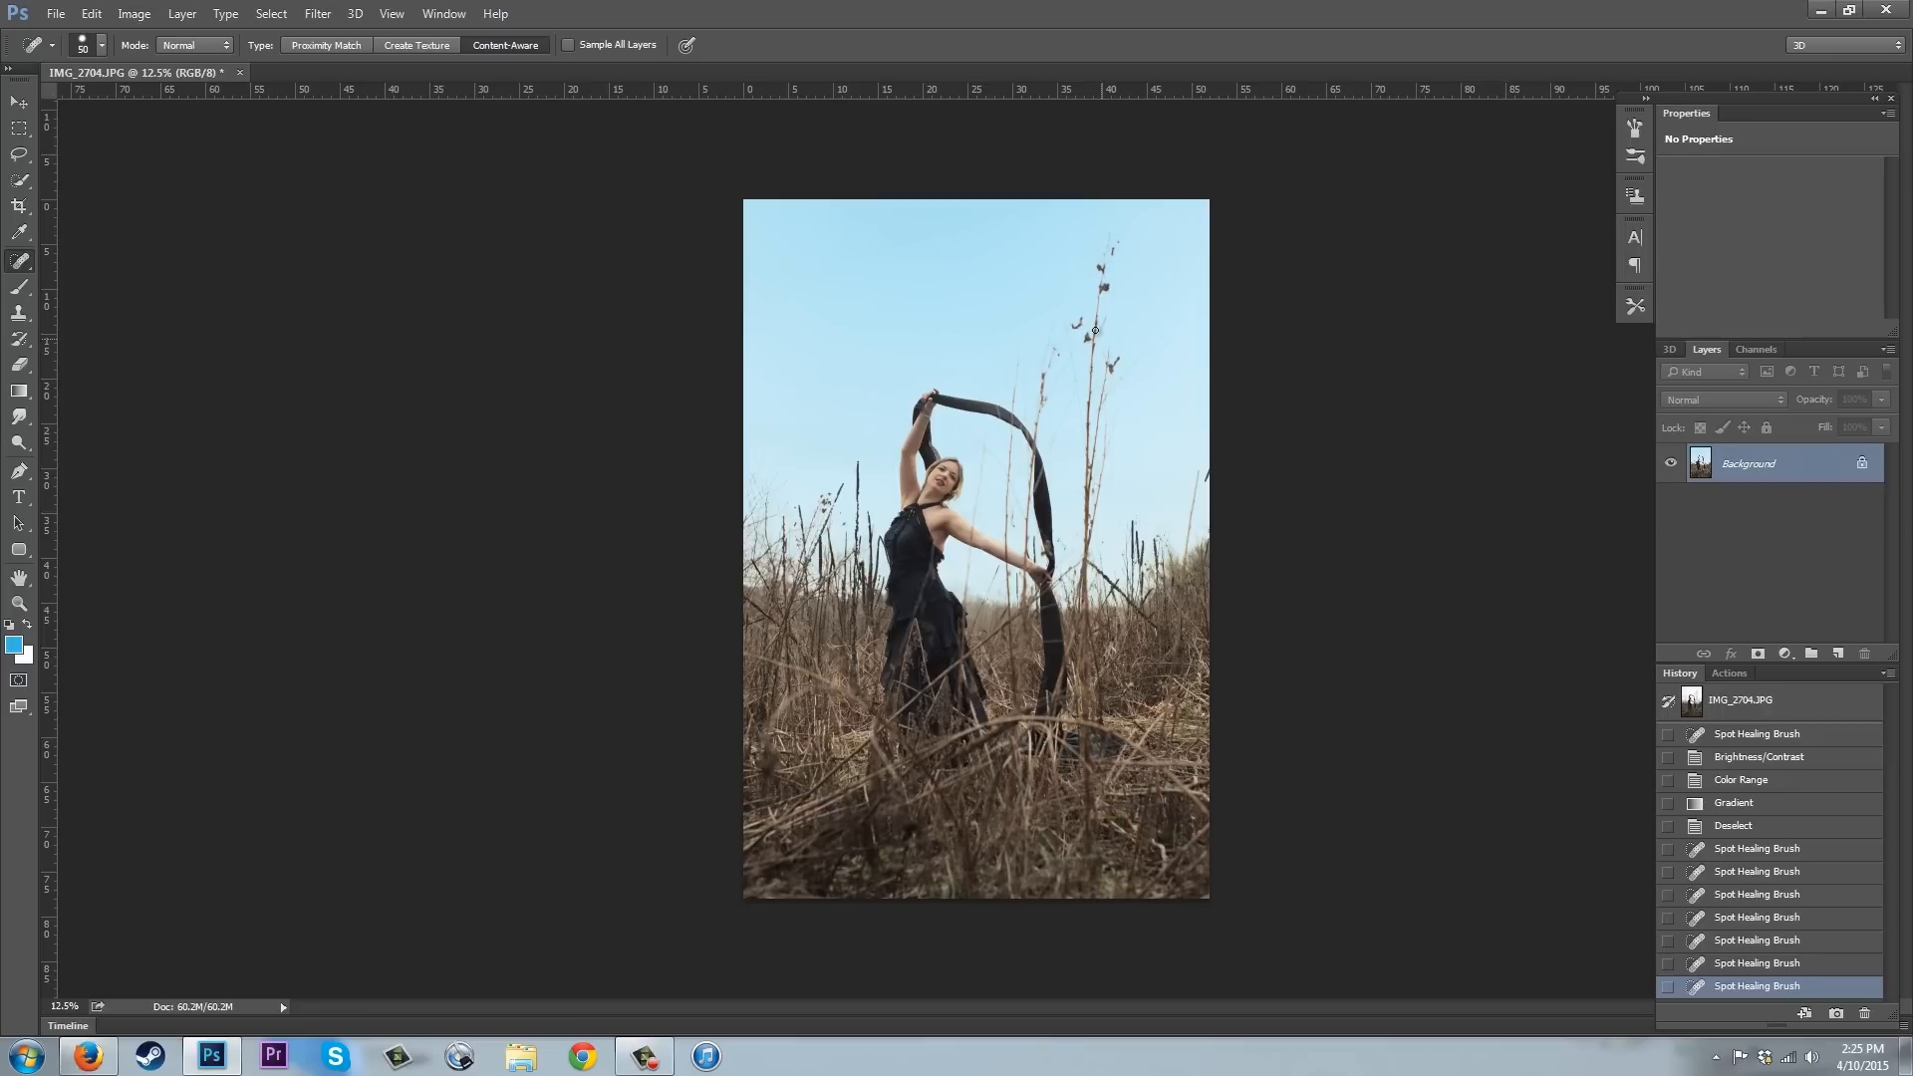
pyautogui.moveTo(1078, 321)
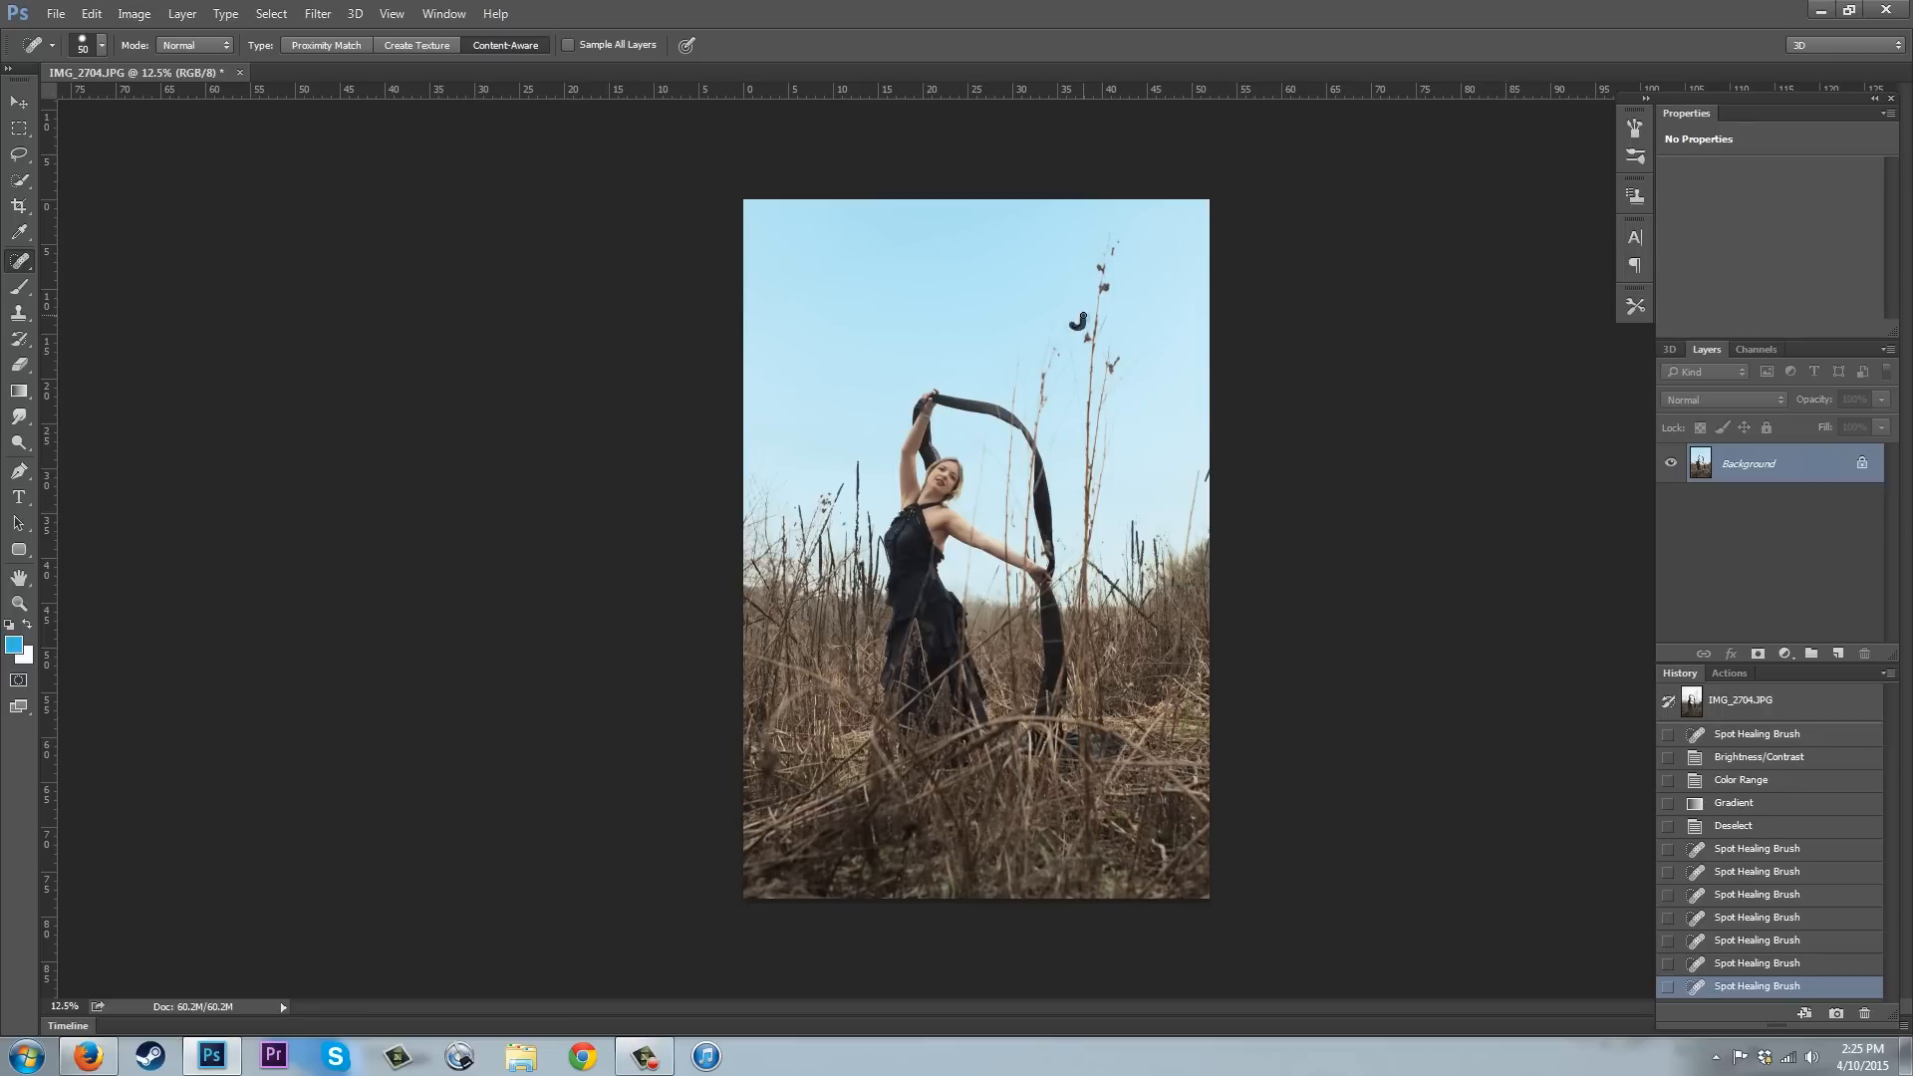
pyautogui.click(1079, 321)
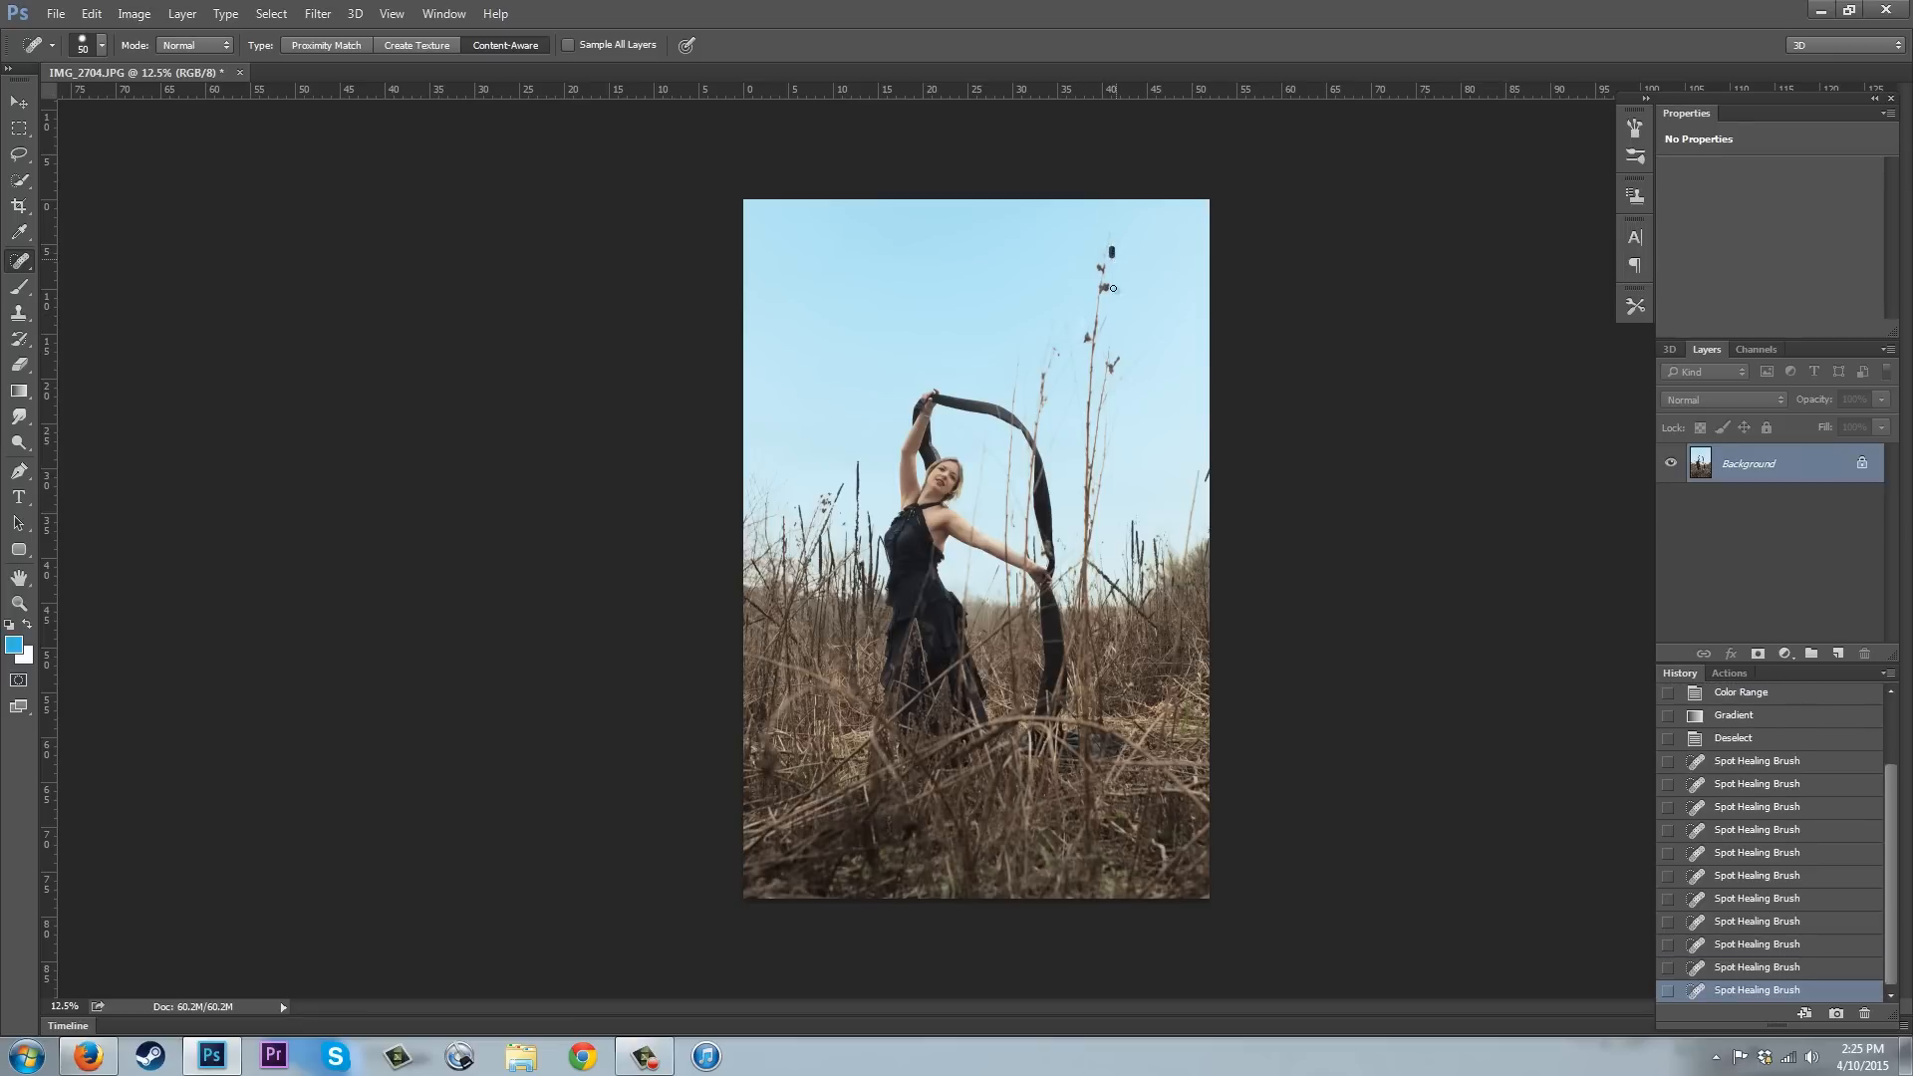
pyautogui.click(1105, 287)
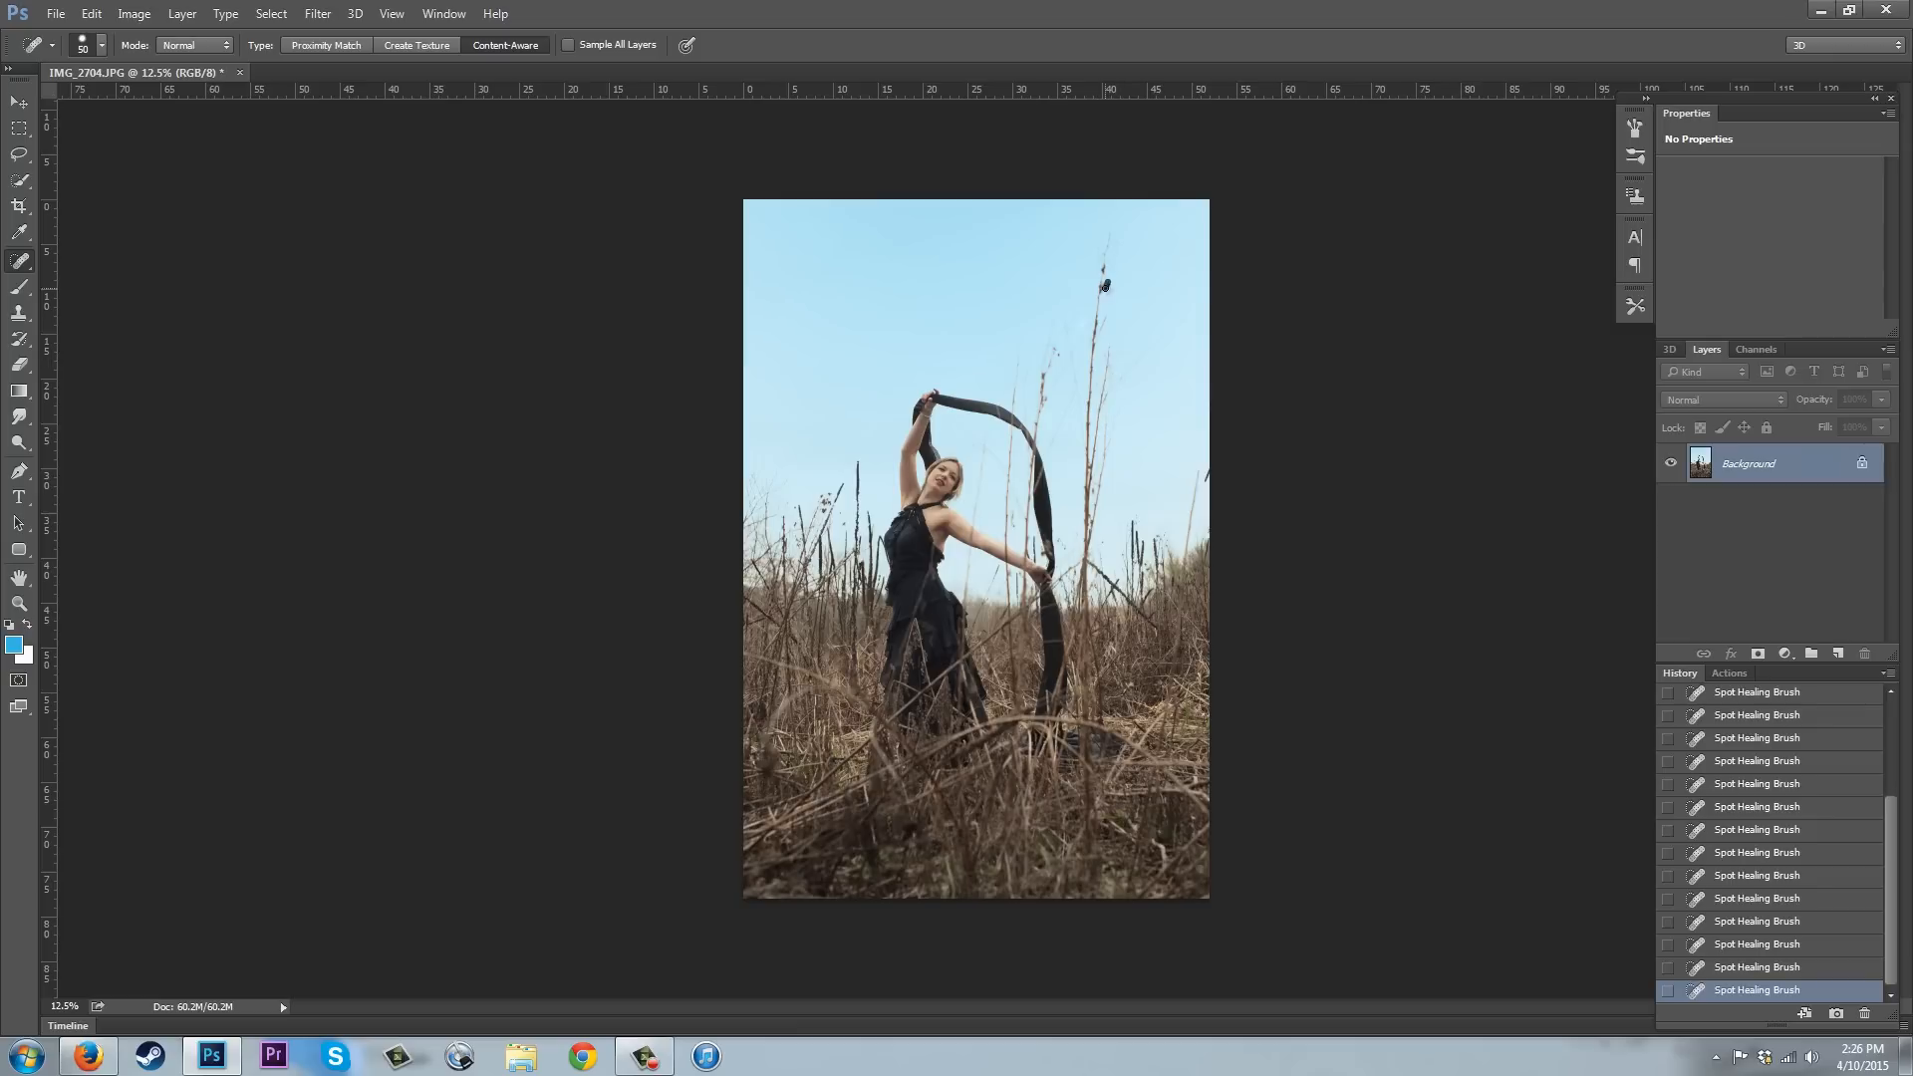
pyautogui.click(1104, 287)
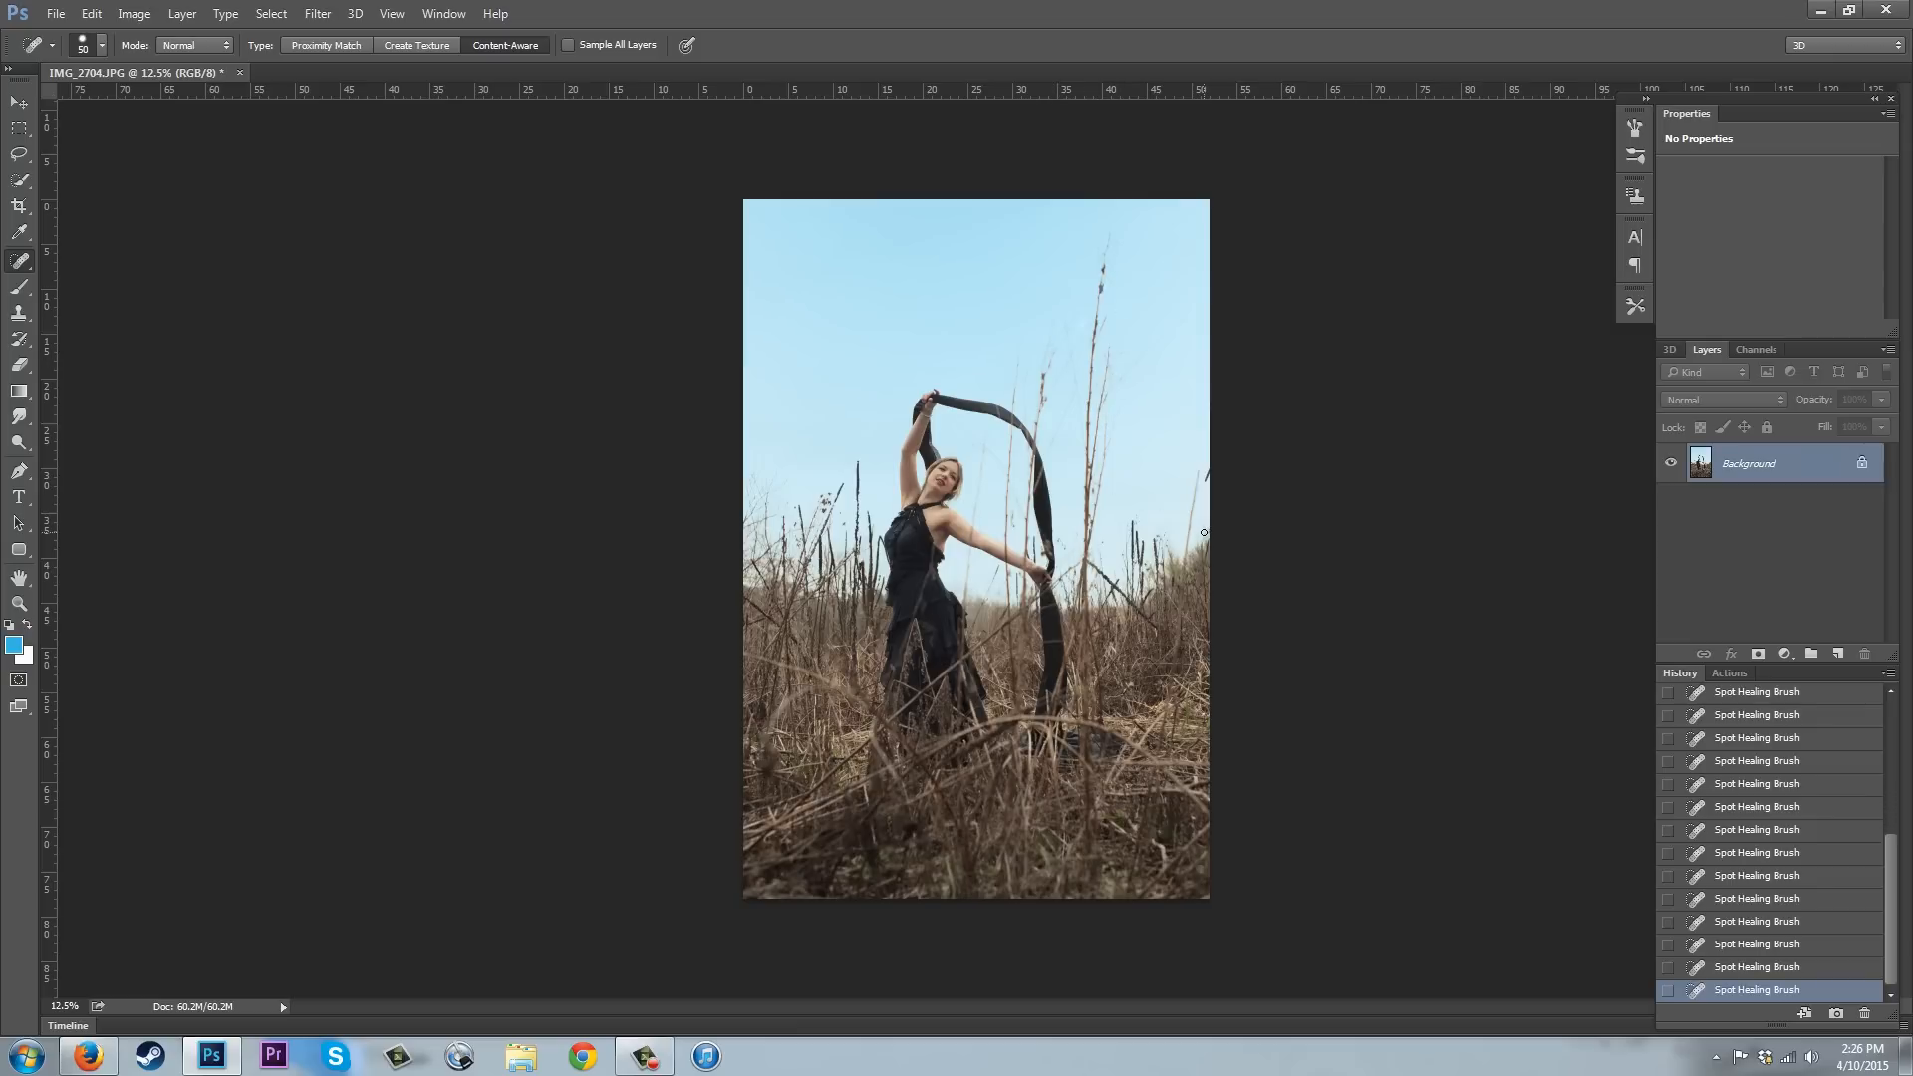
pyautogui.moveTo(1094, 524)
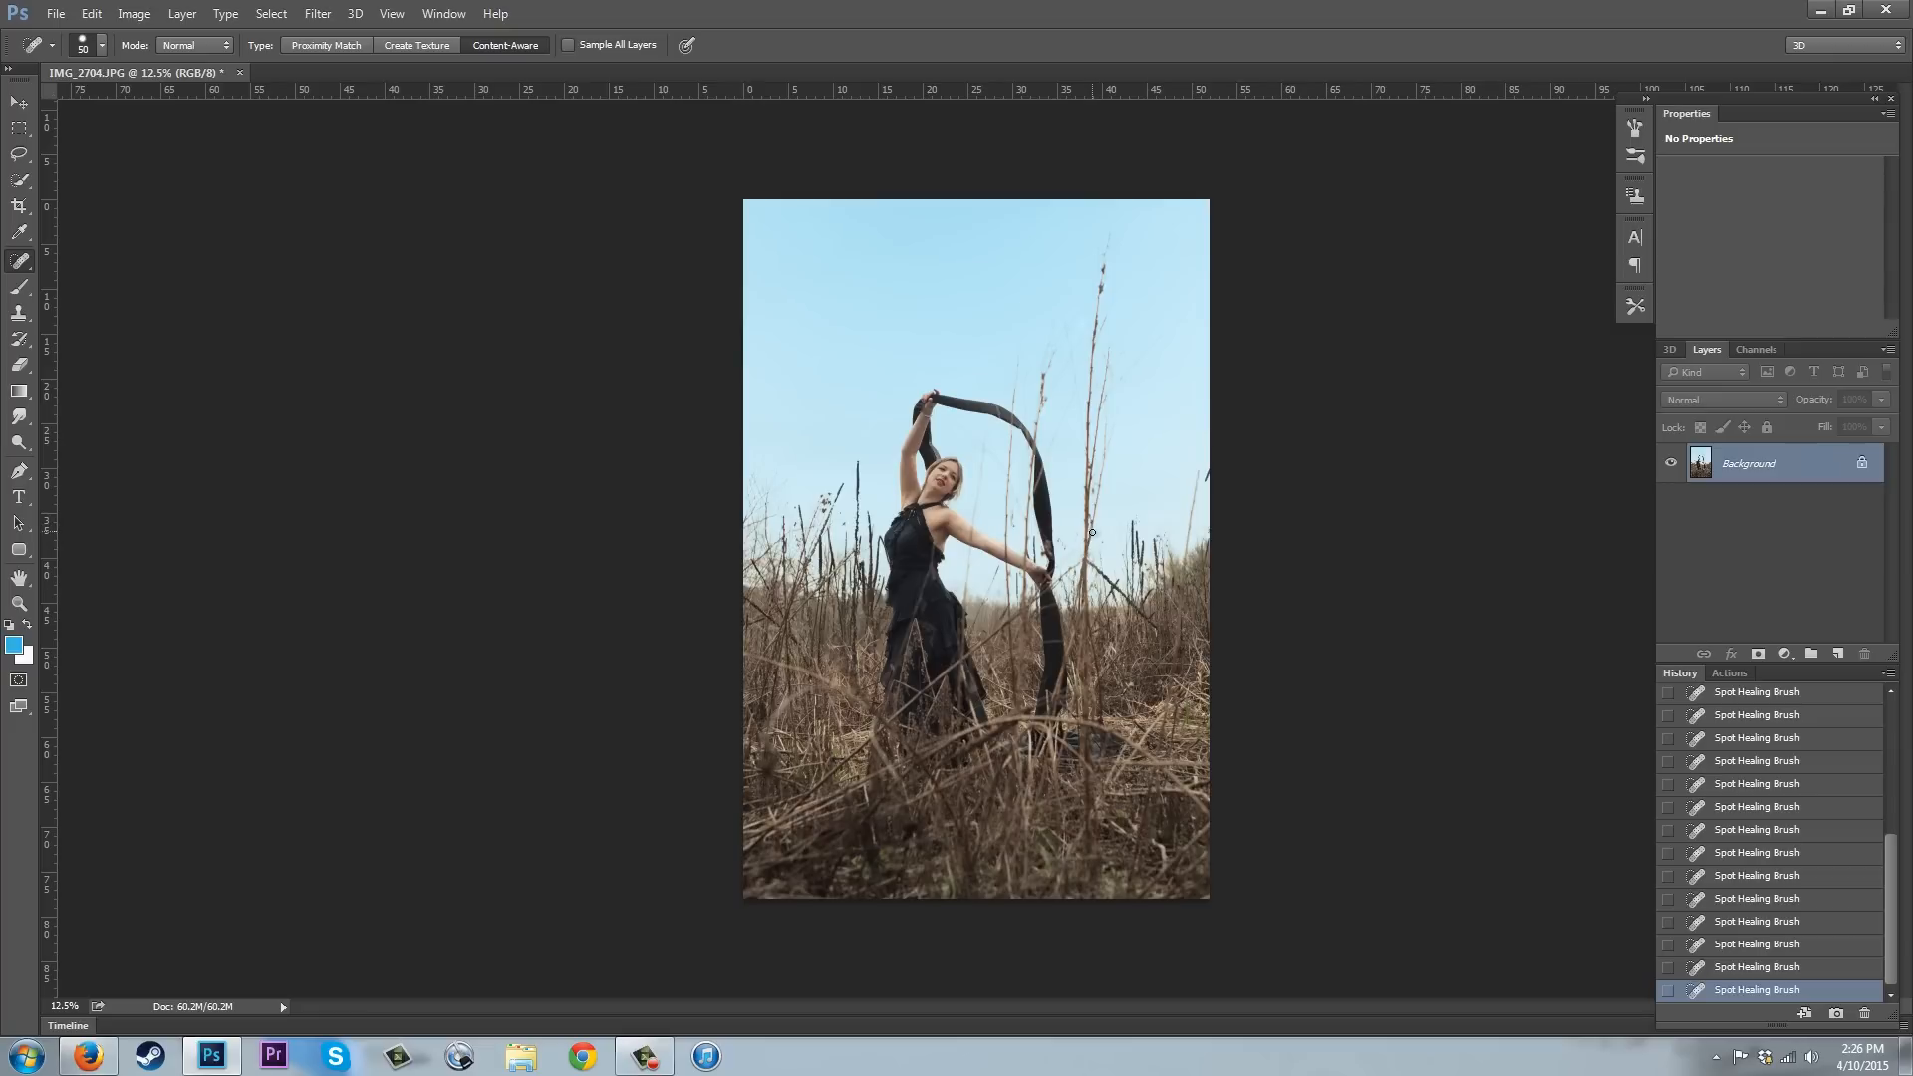
pyautogui.moveTo(1351, 484)
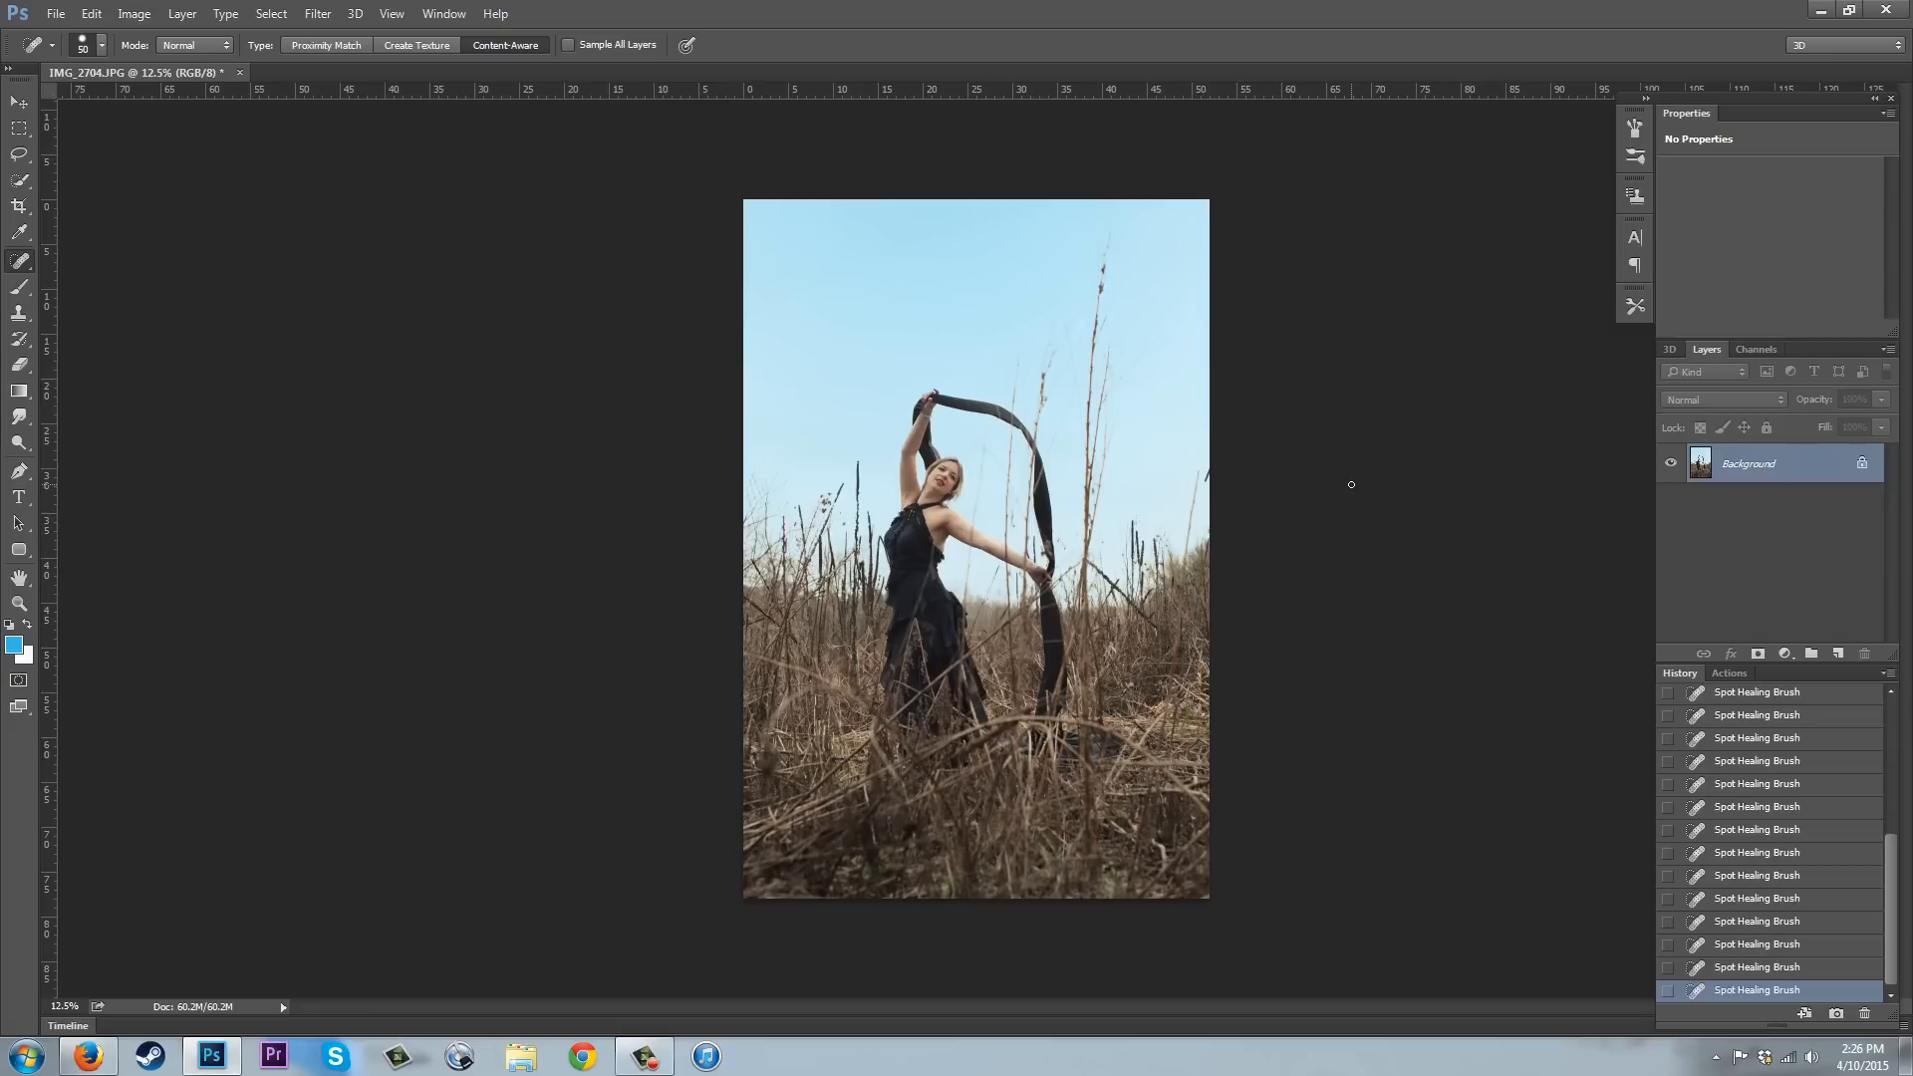
pyautogui.moveTo(1296, 461)
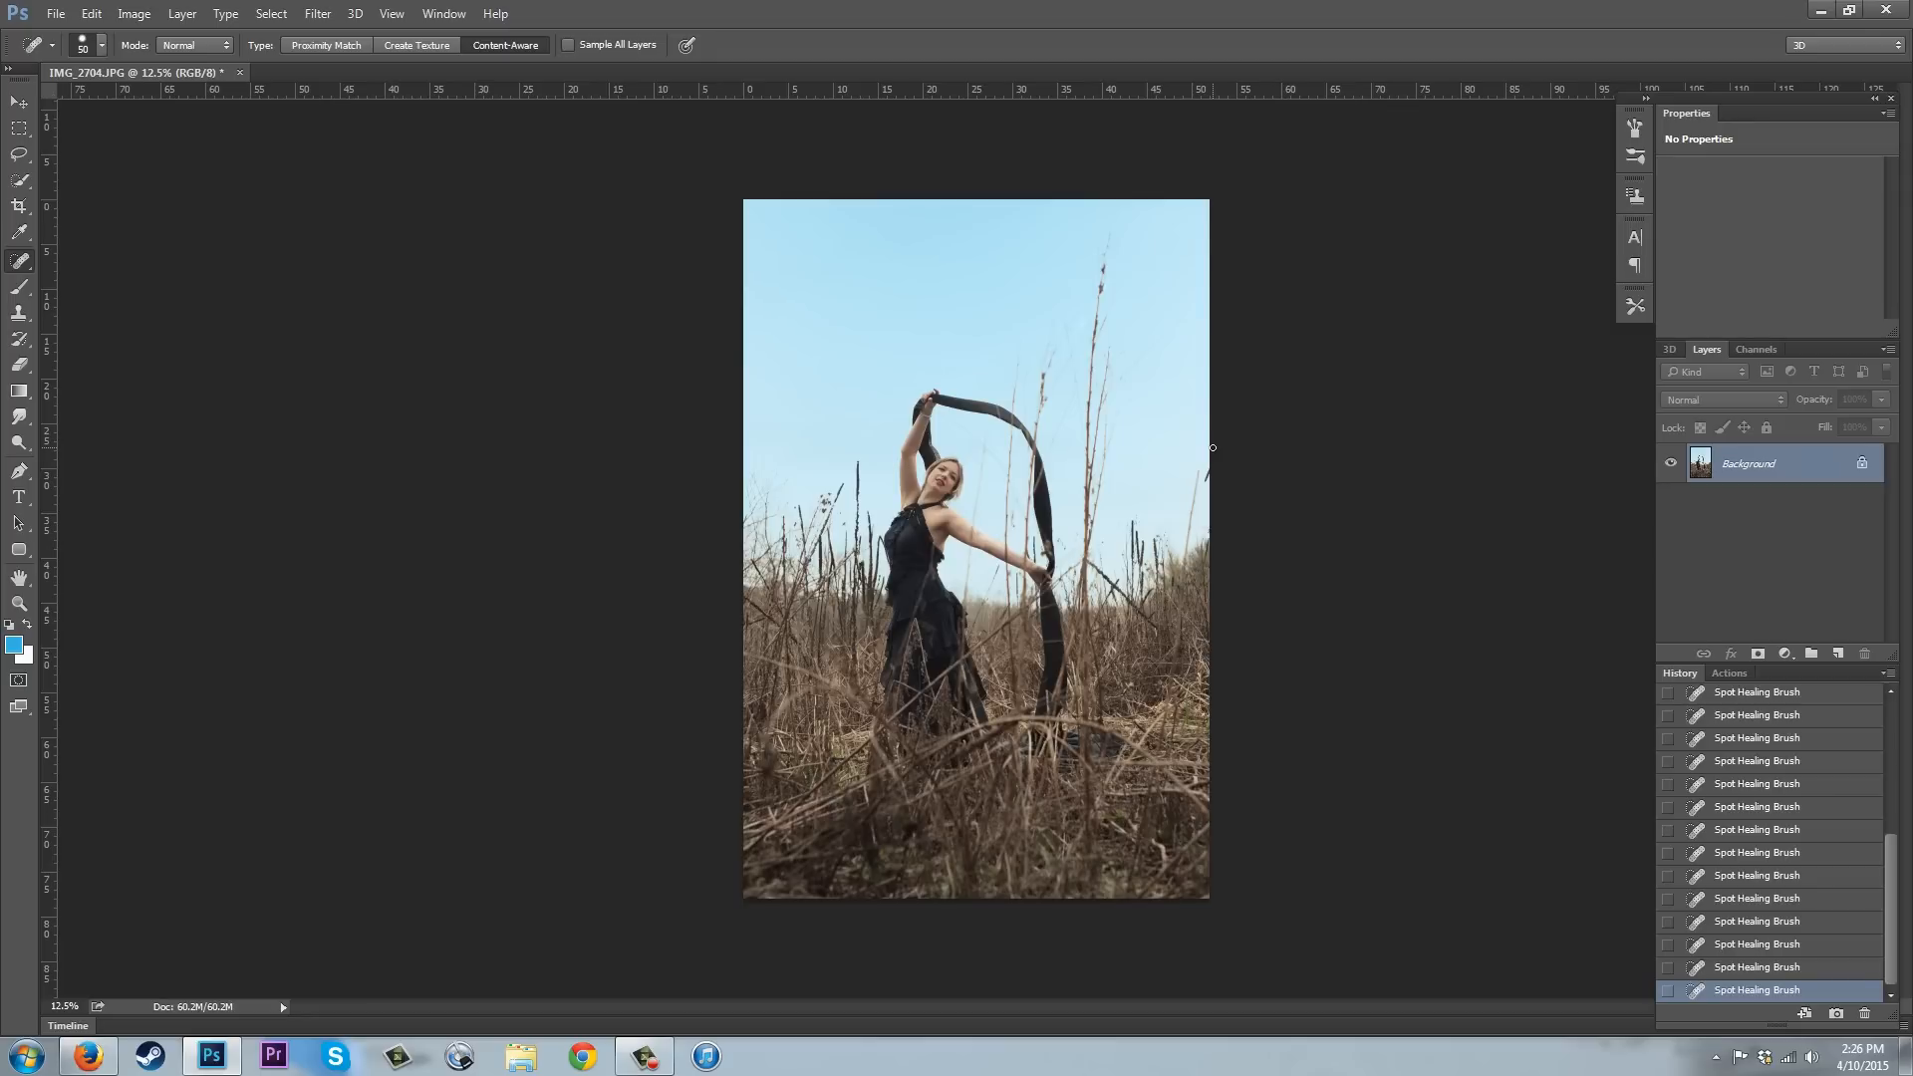
pyautogui.moveTo(986, 119)
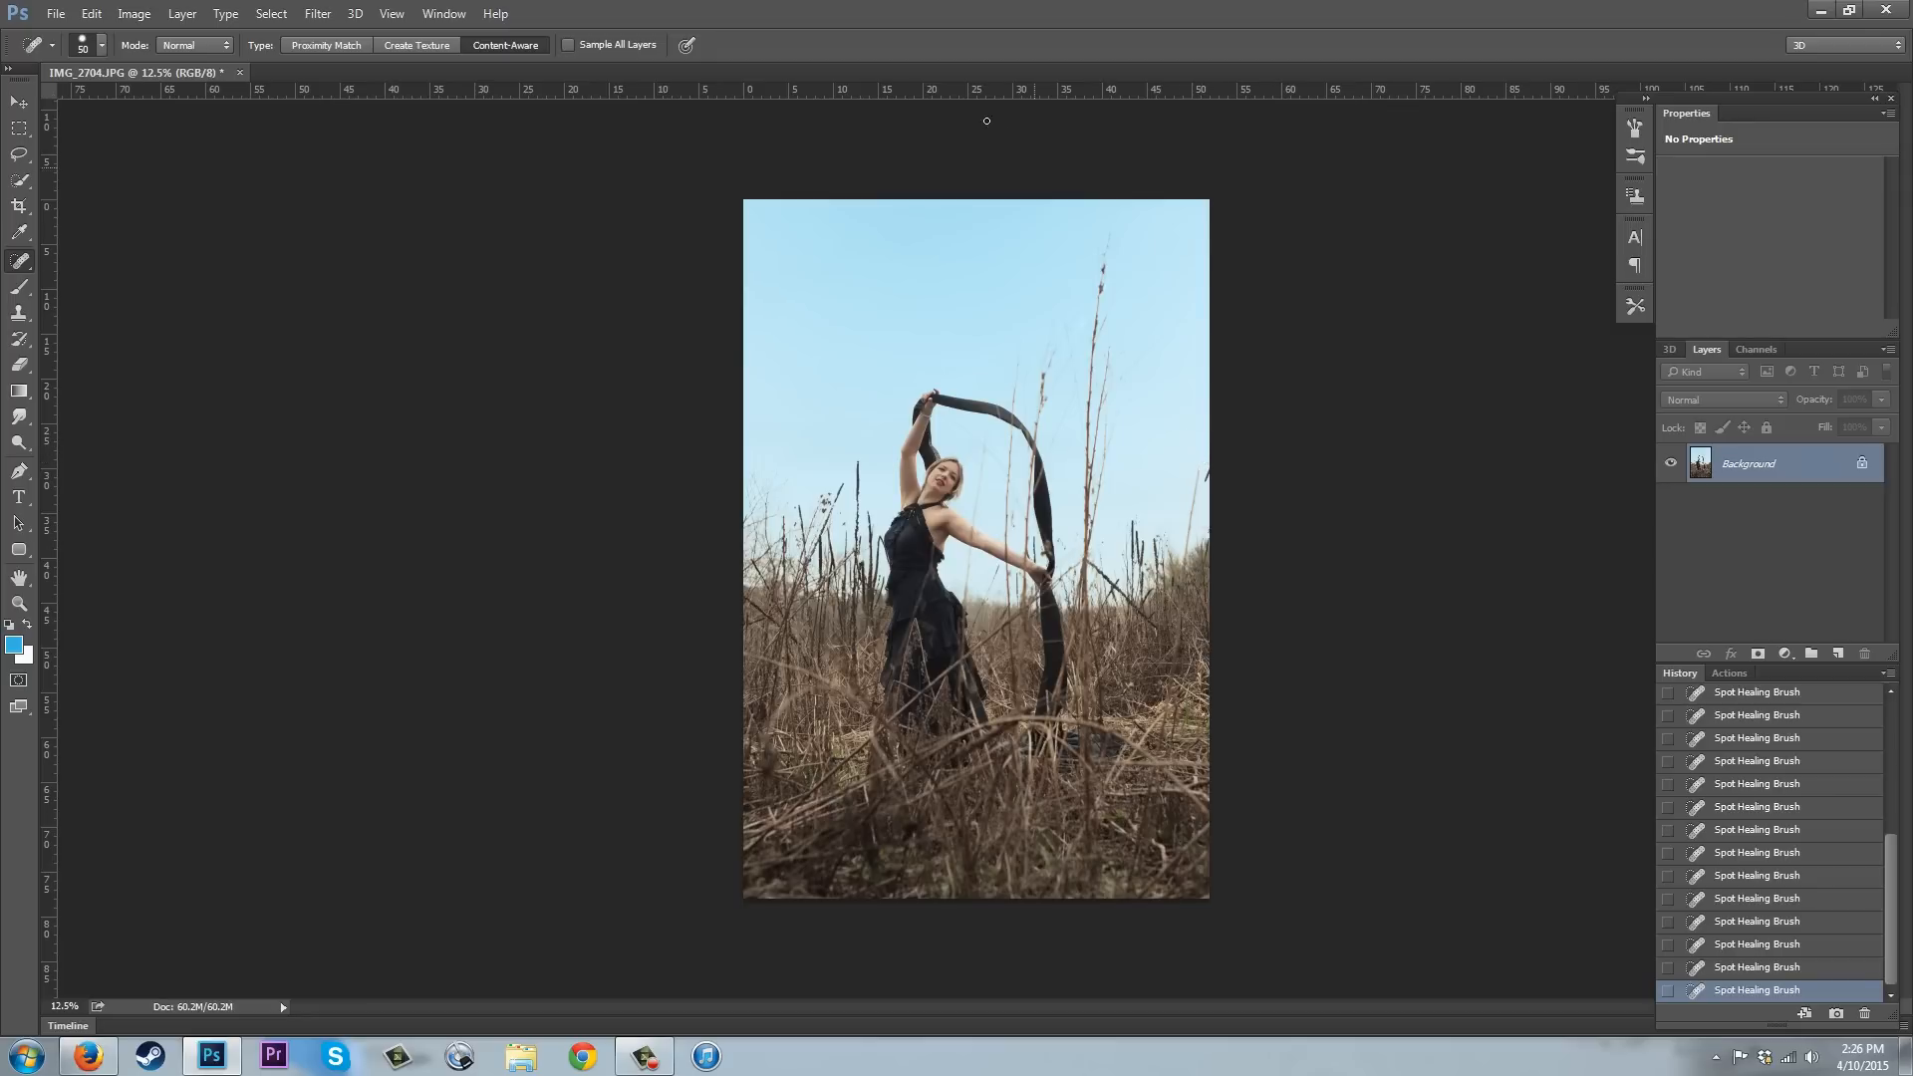
pyautogui.moveTo(833, 684)
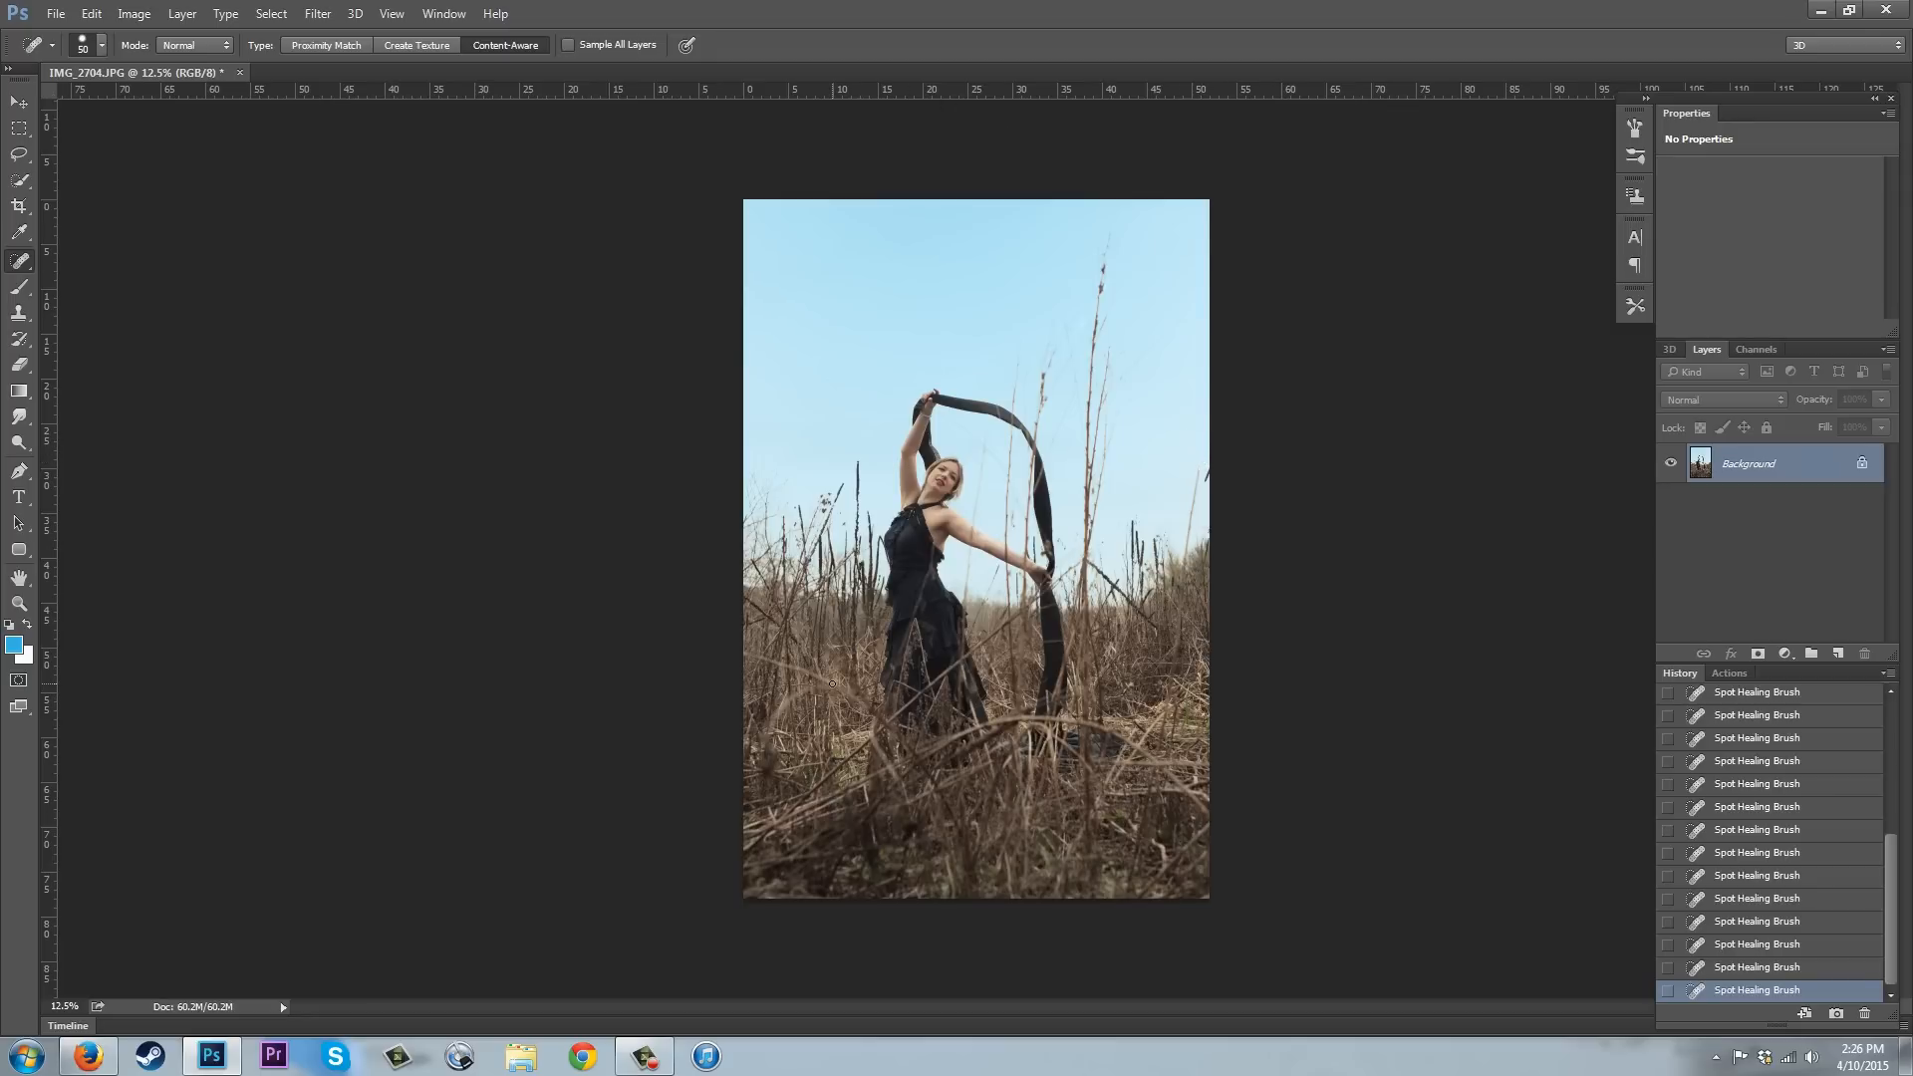
pyautogui.moveTo(295, 400)
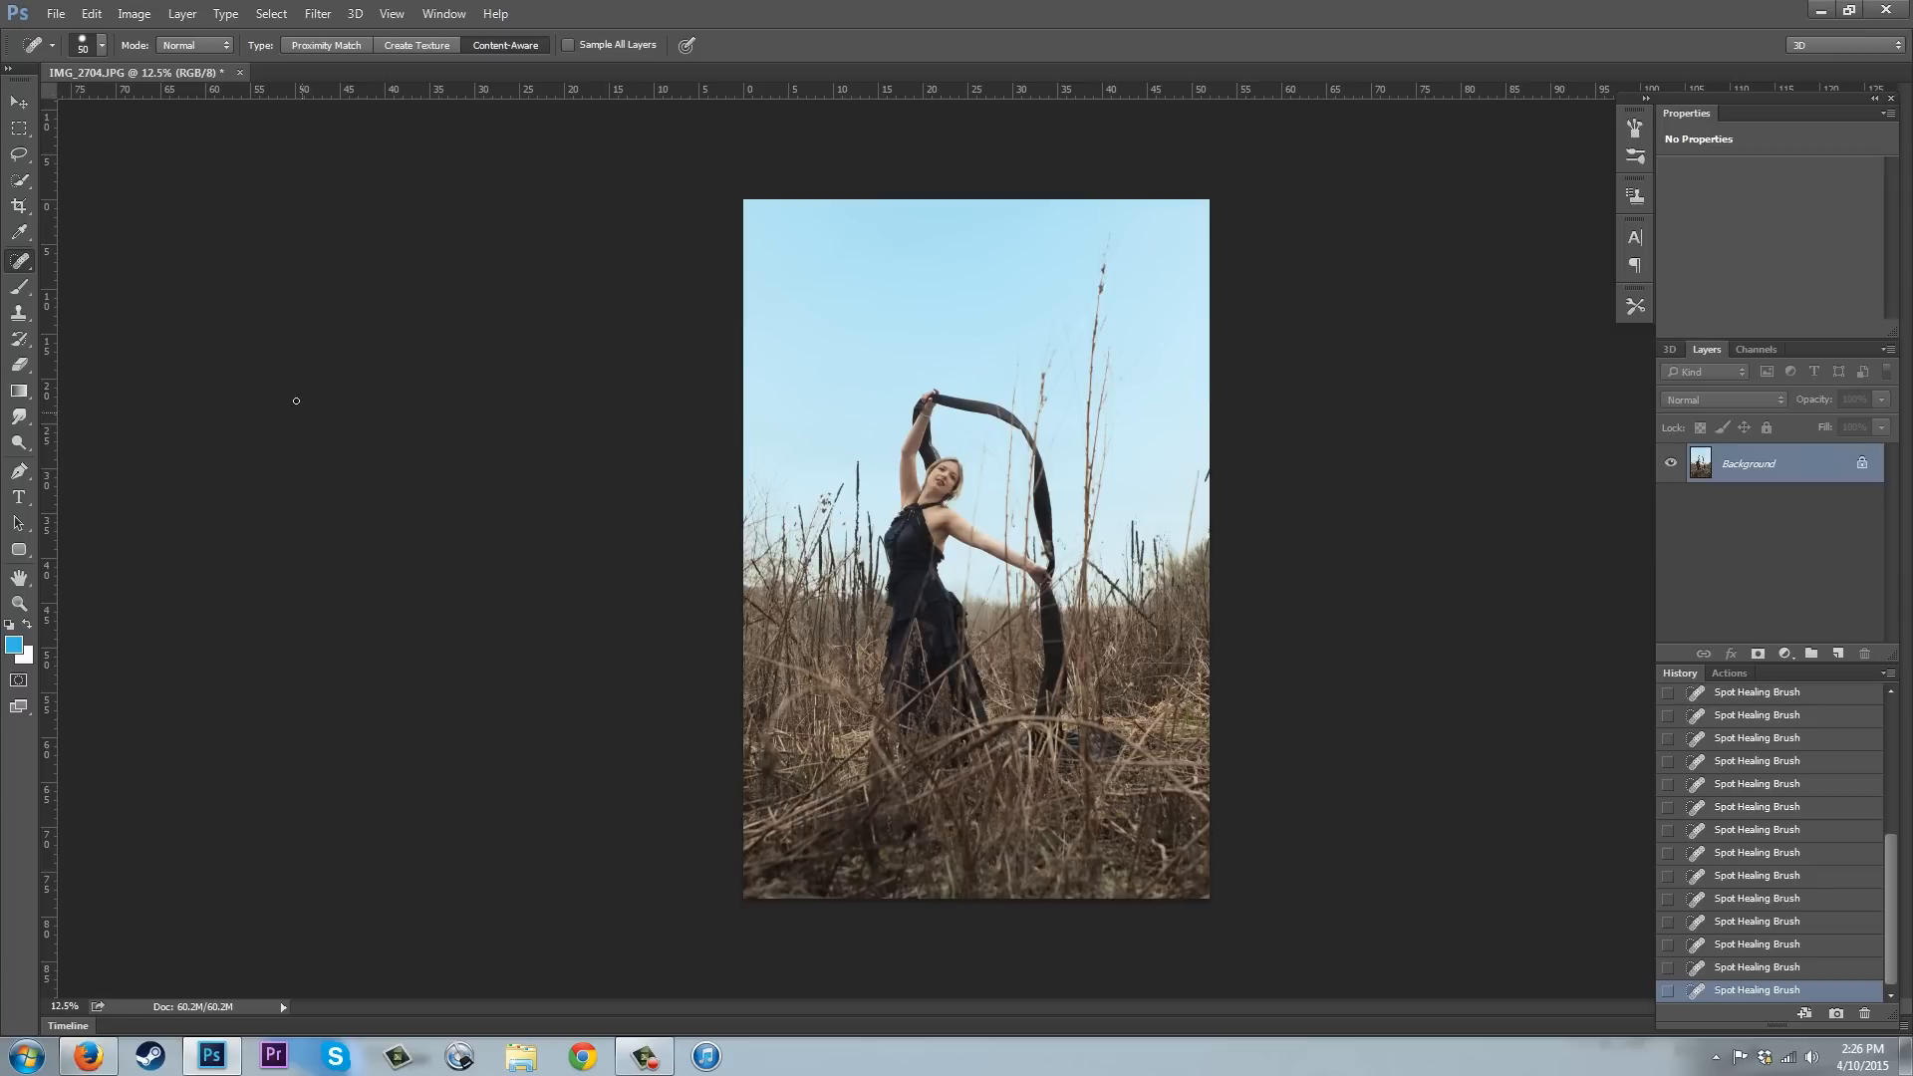
# Apply a Hue/Saturation tweak to Cyans with a slight hue shift and Saturation +5.
pyautogui.click(133, 14)
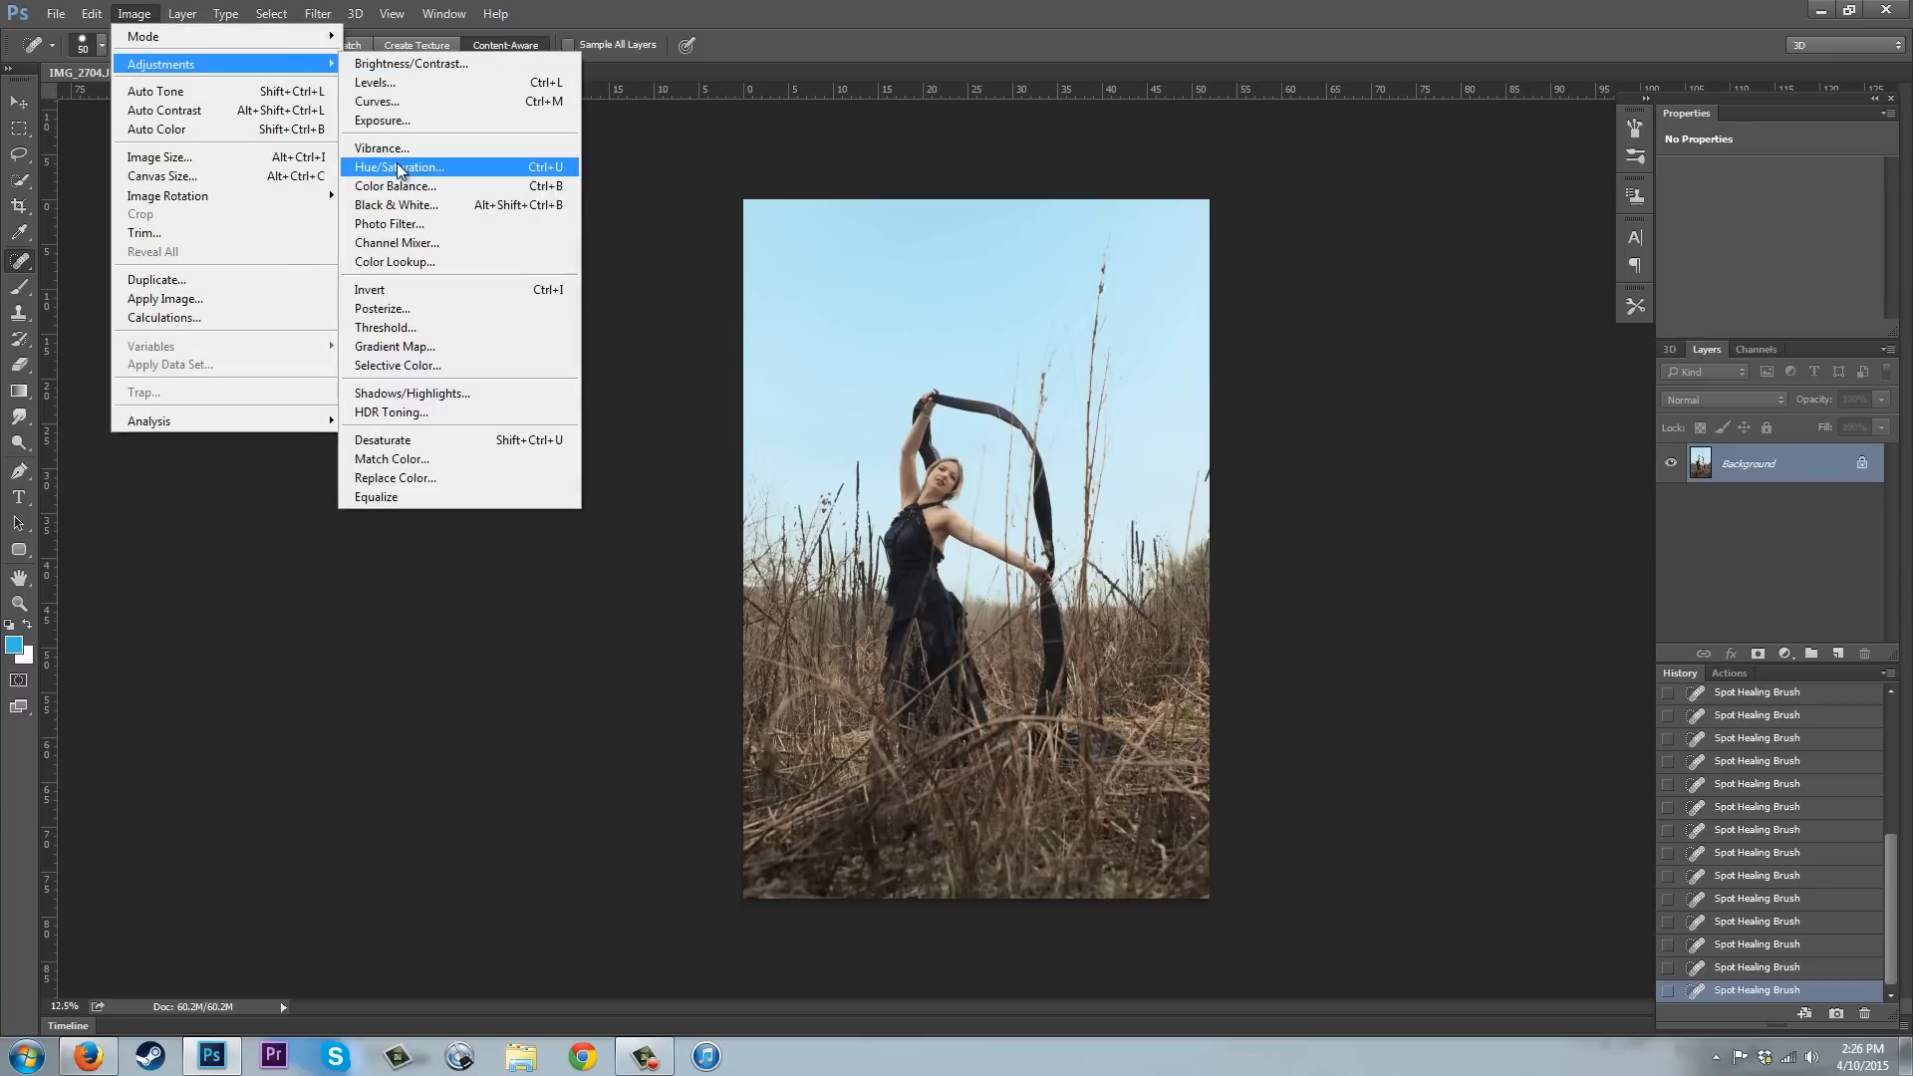
pyautogui.click(398, 165)
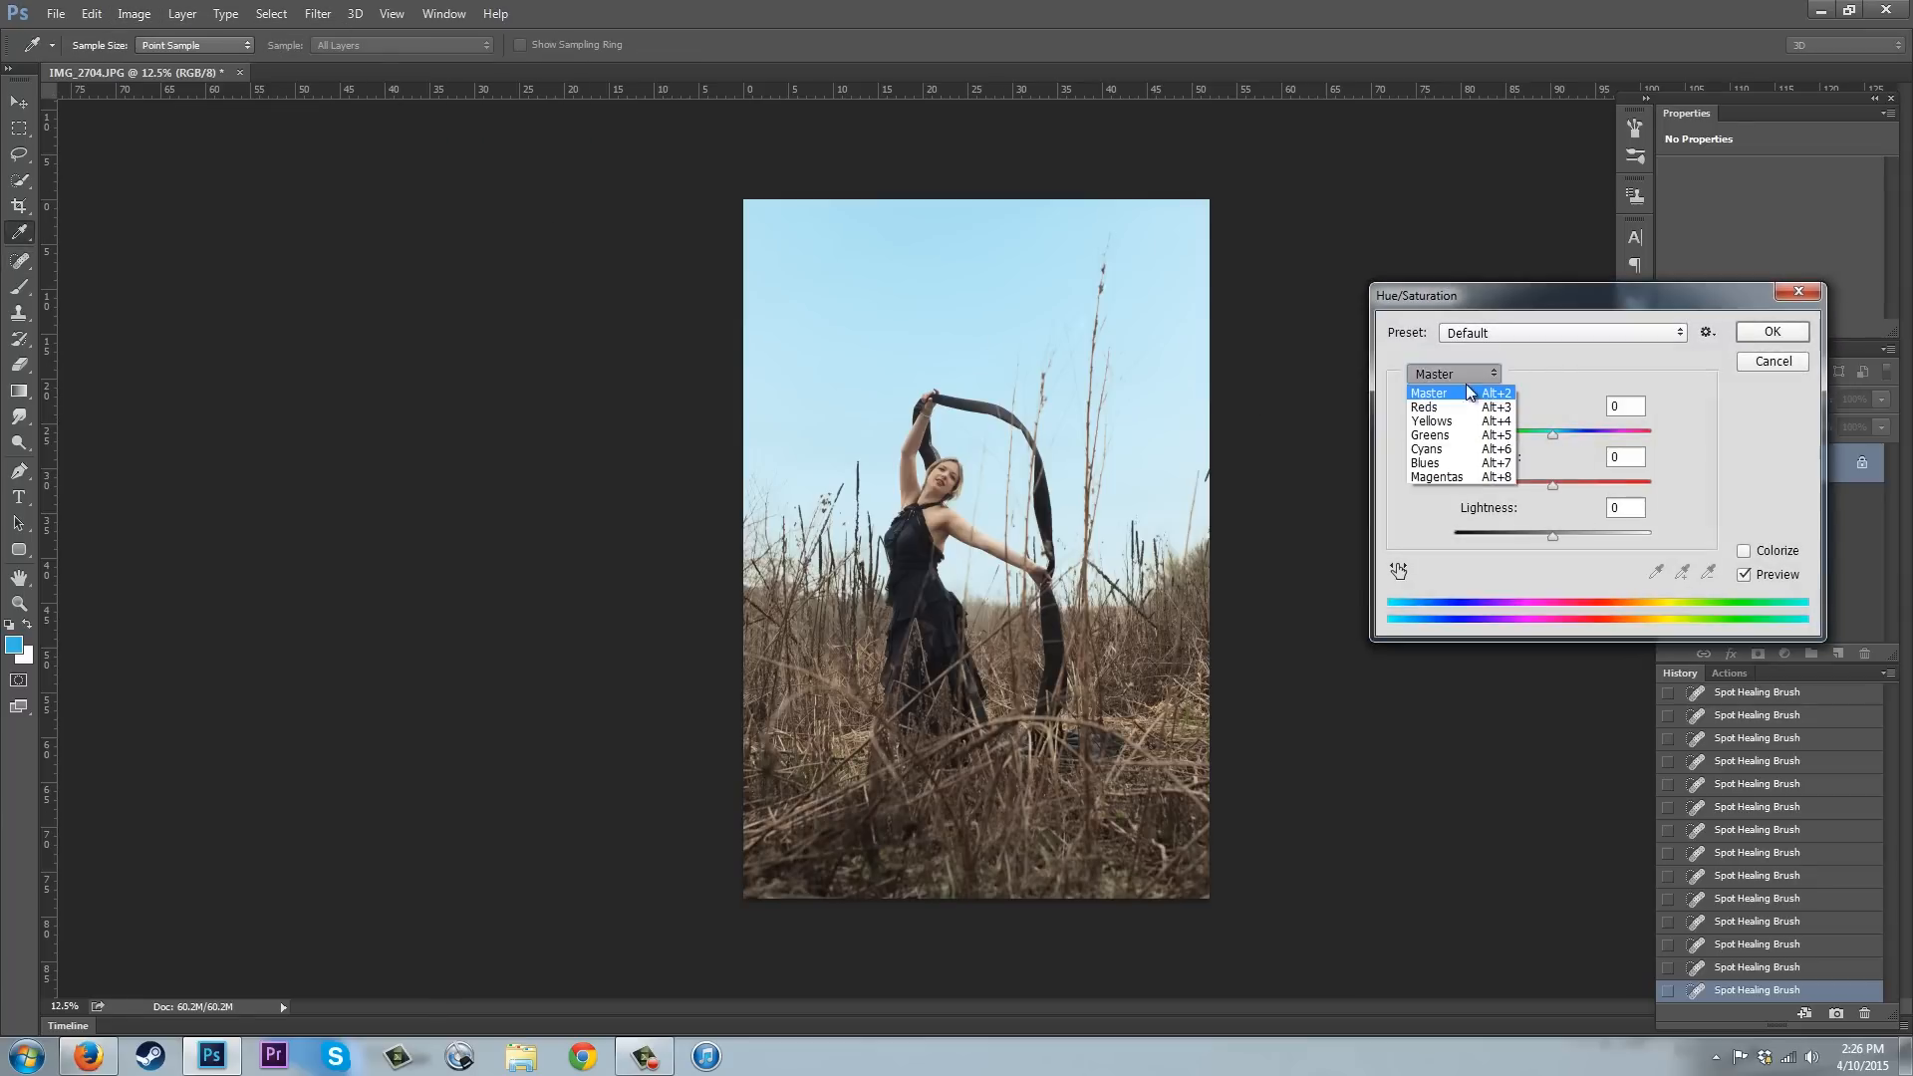
pyautogui.click(1425, 449)
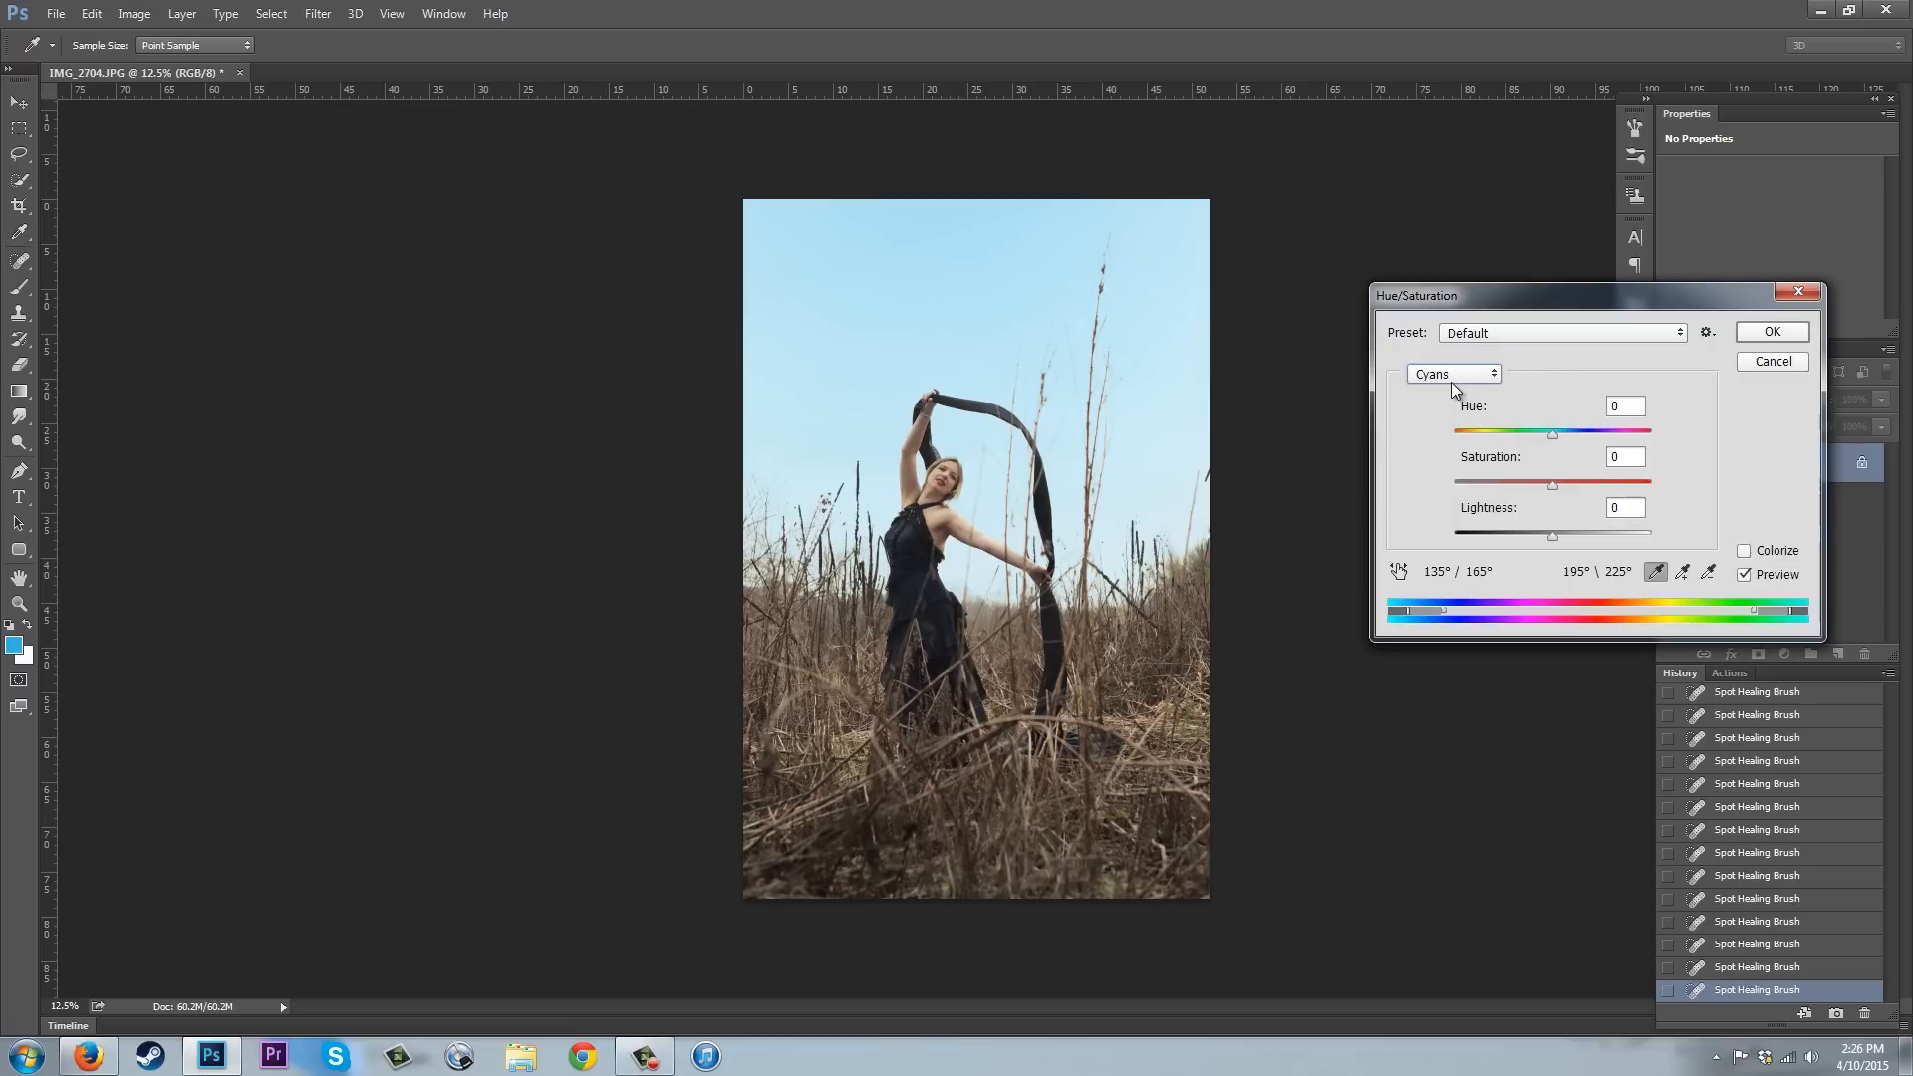
pyautogui.moveTo(1557, 445)
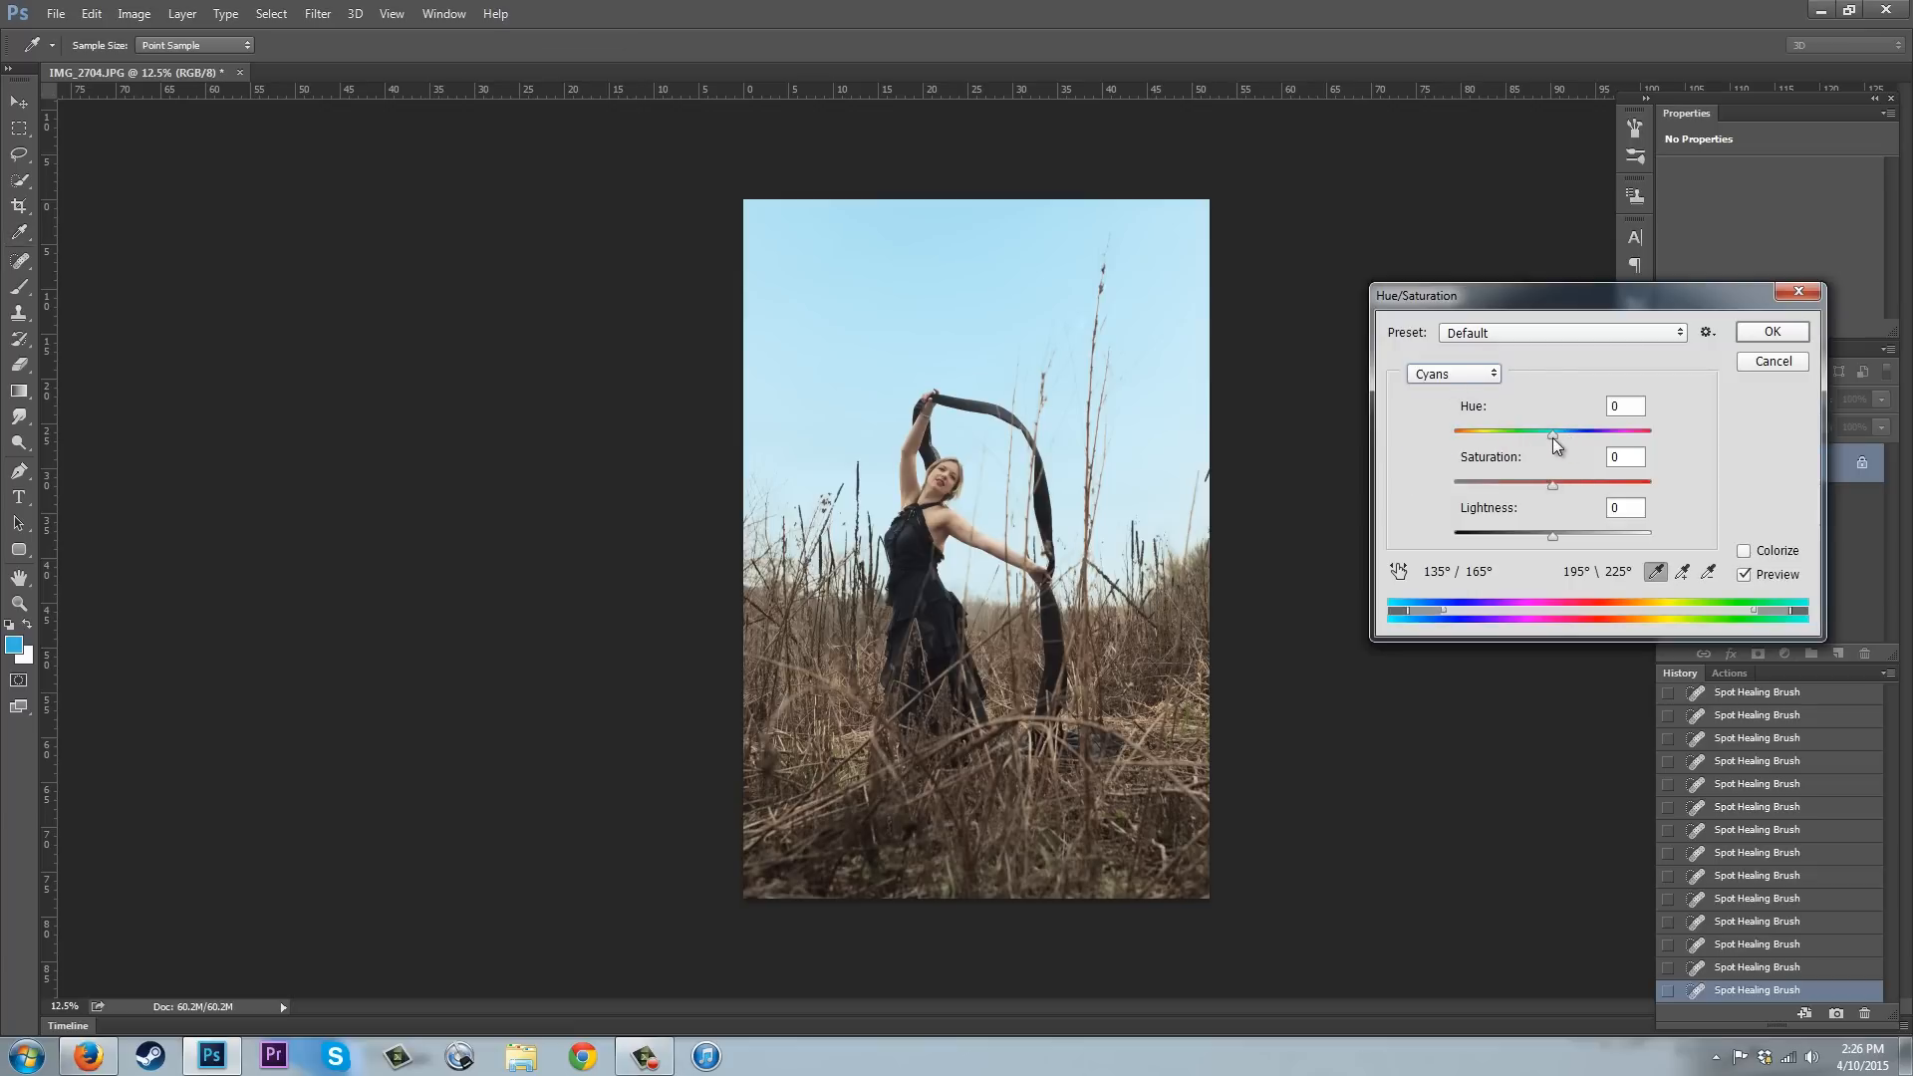
pyautogui.moveTo(1552, 488)
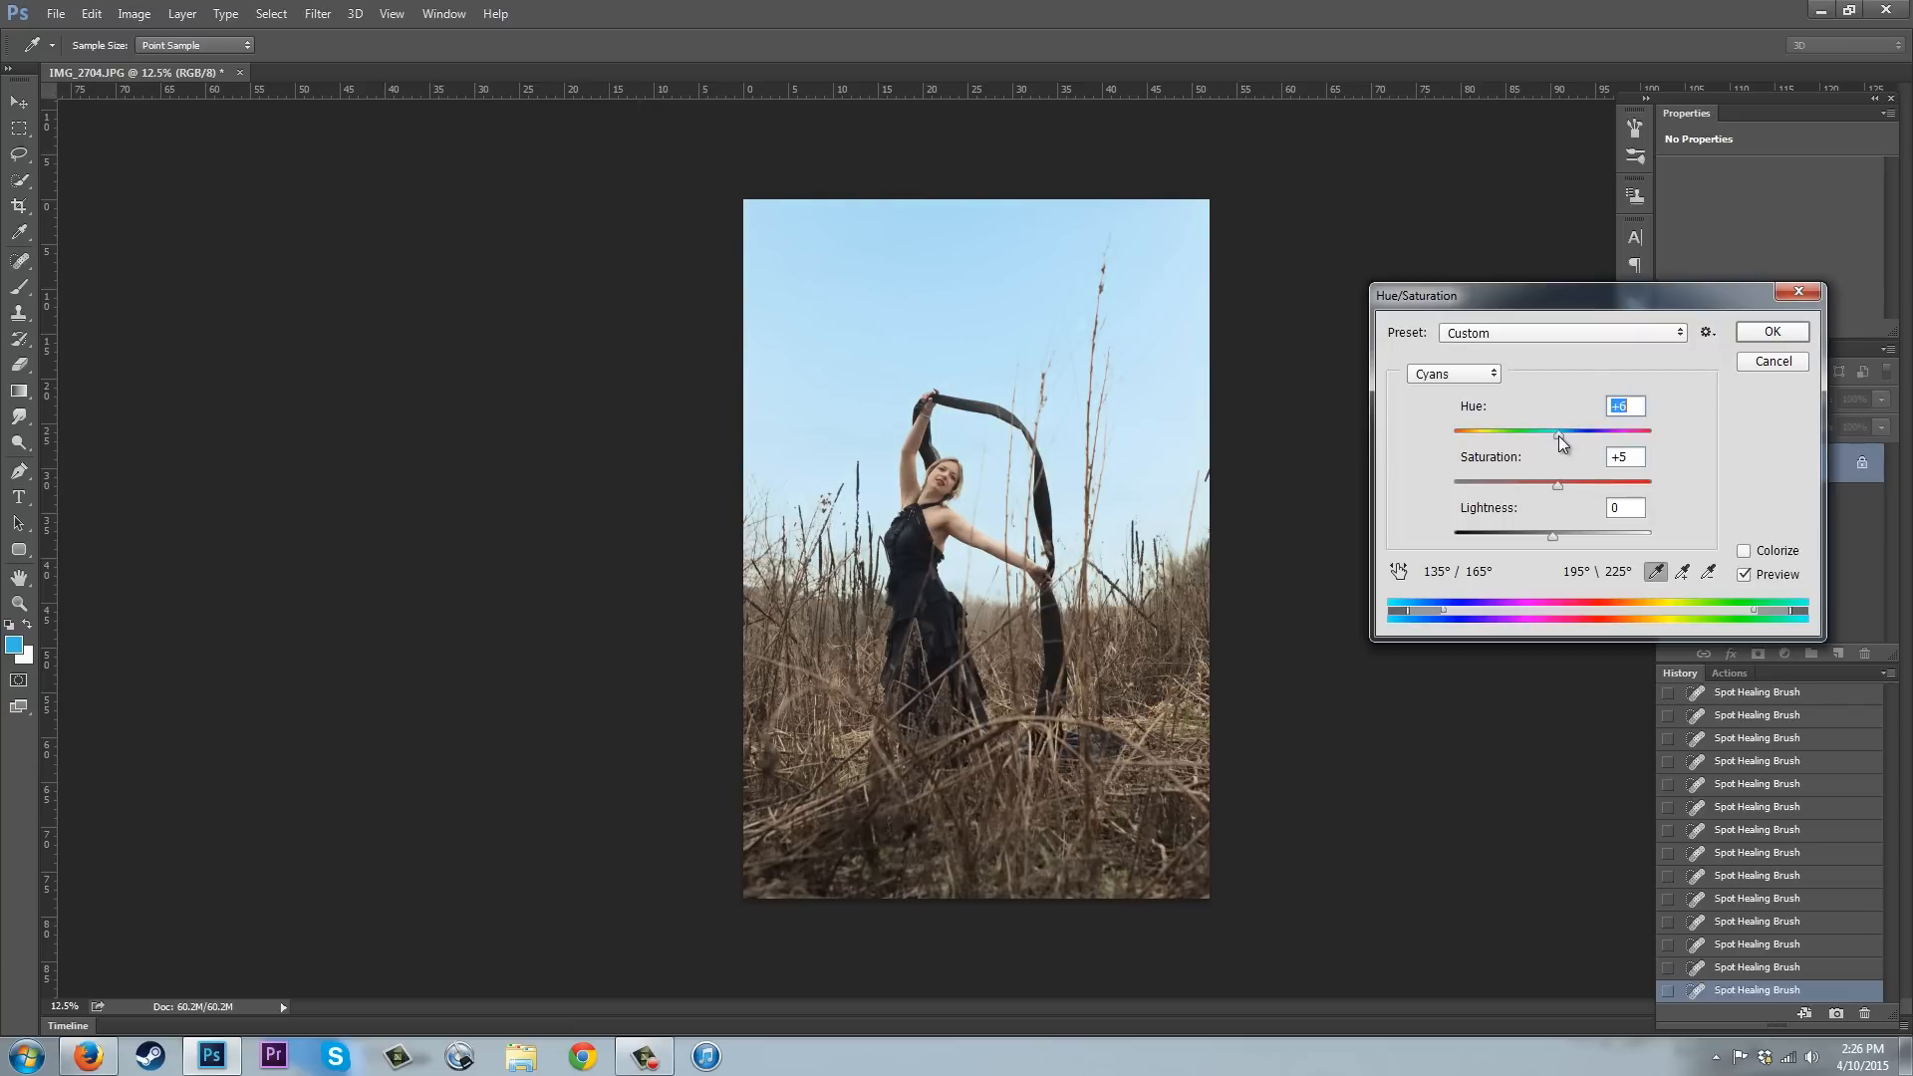
pyautogui.moveTo(1108, 339)
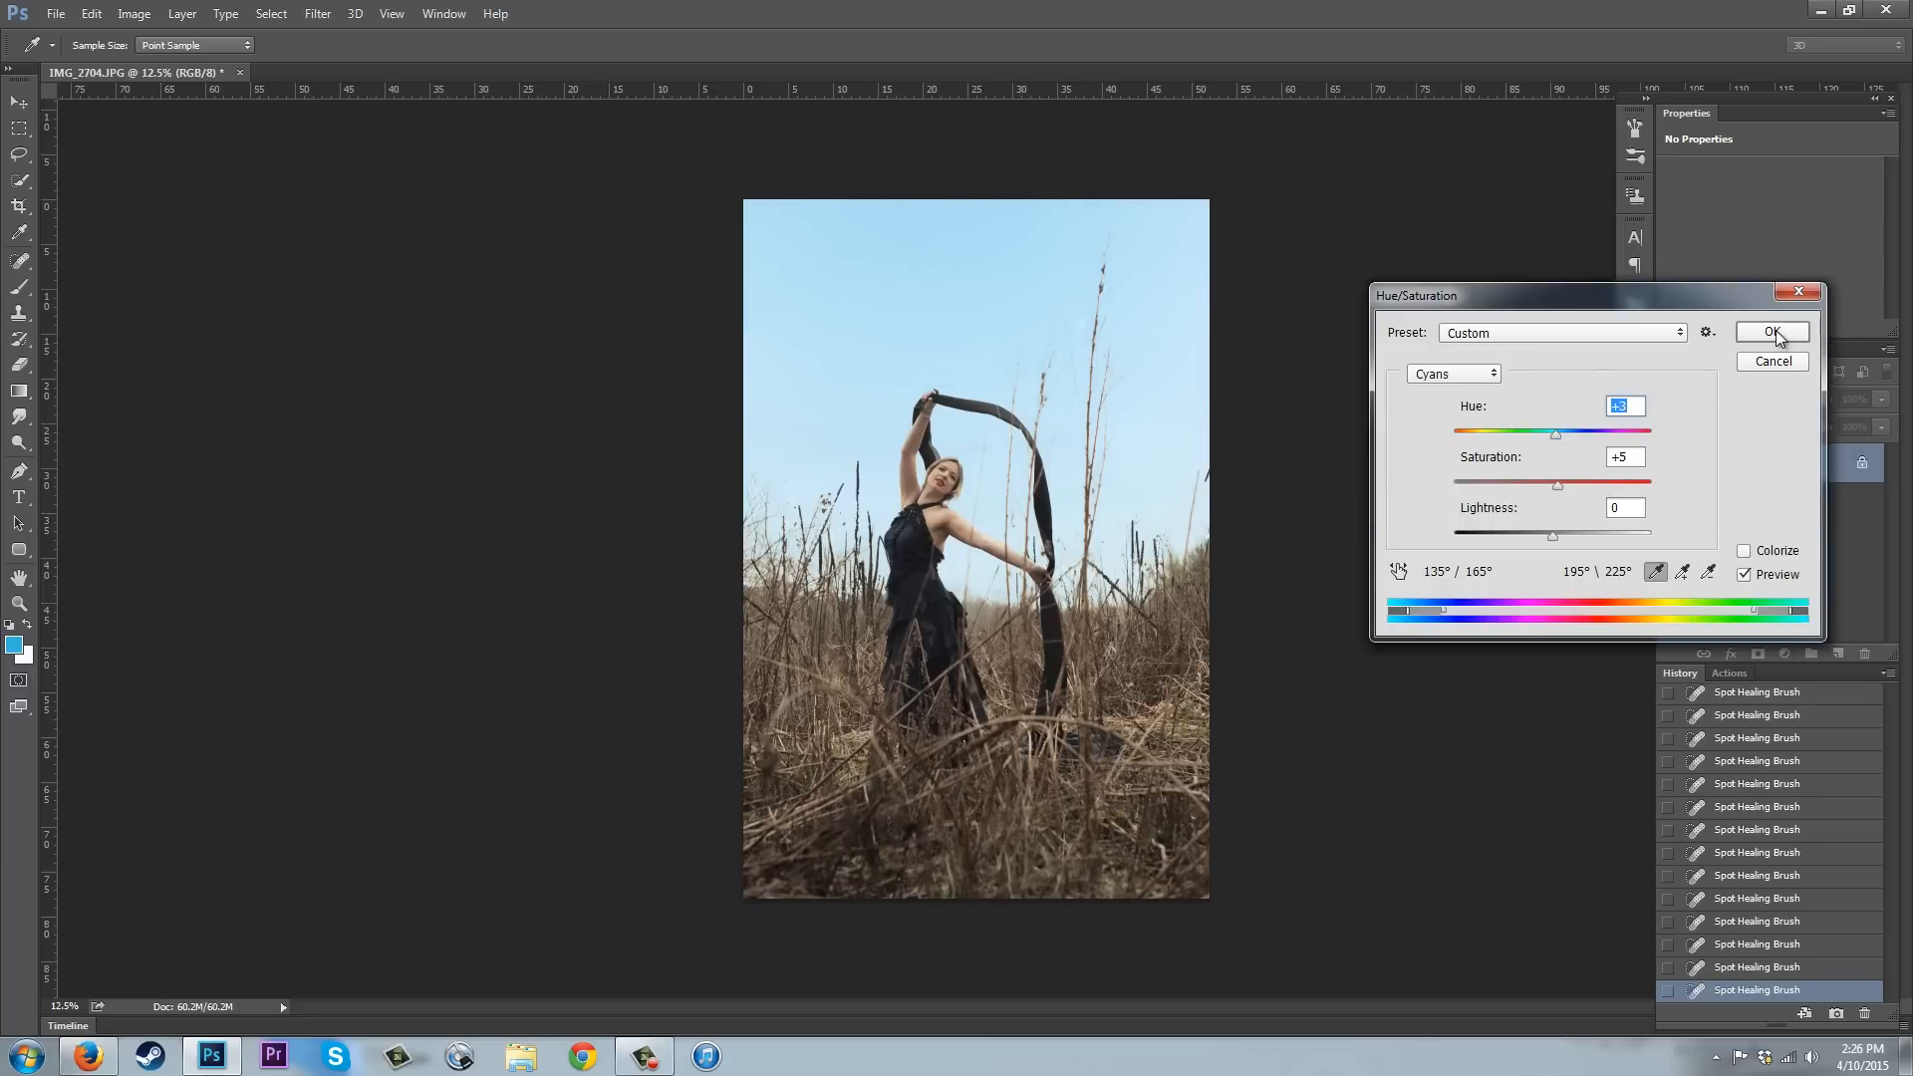
pyautogui.click(1773, 333)
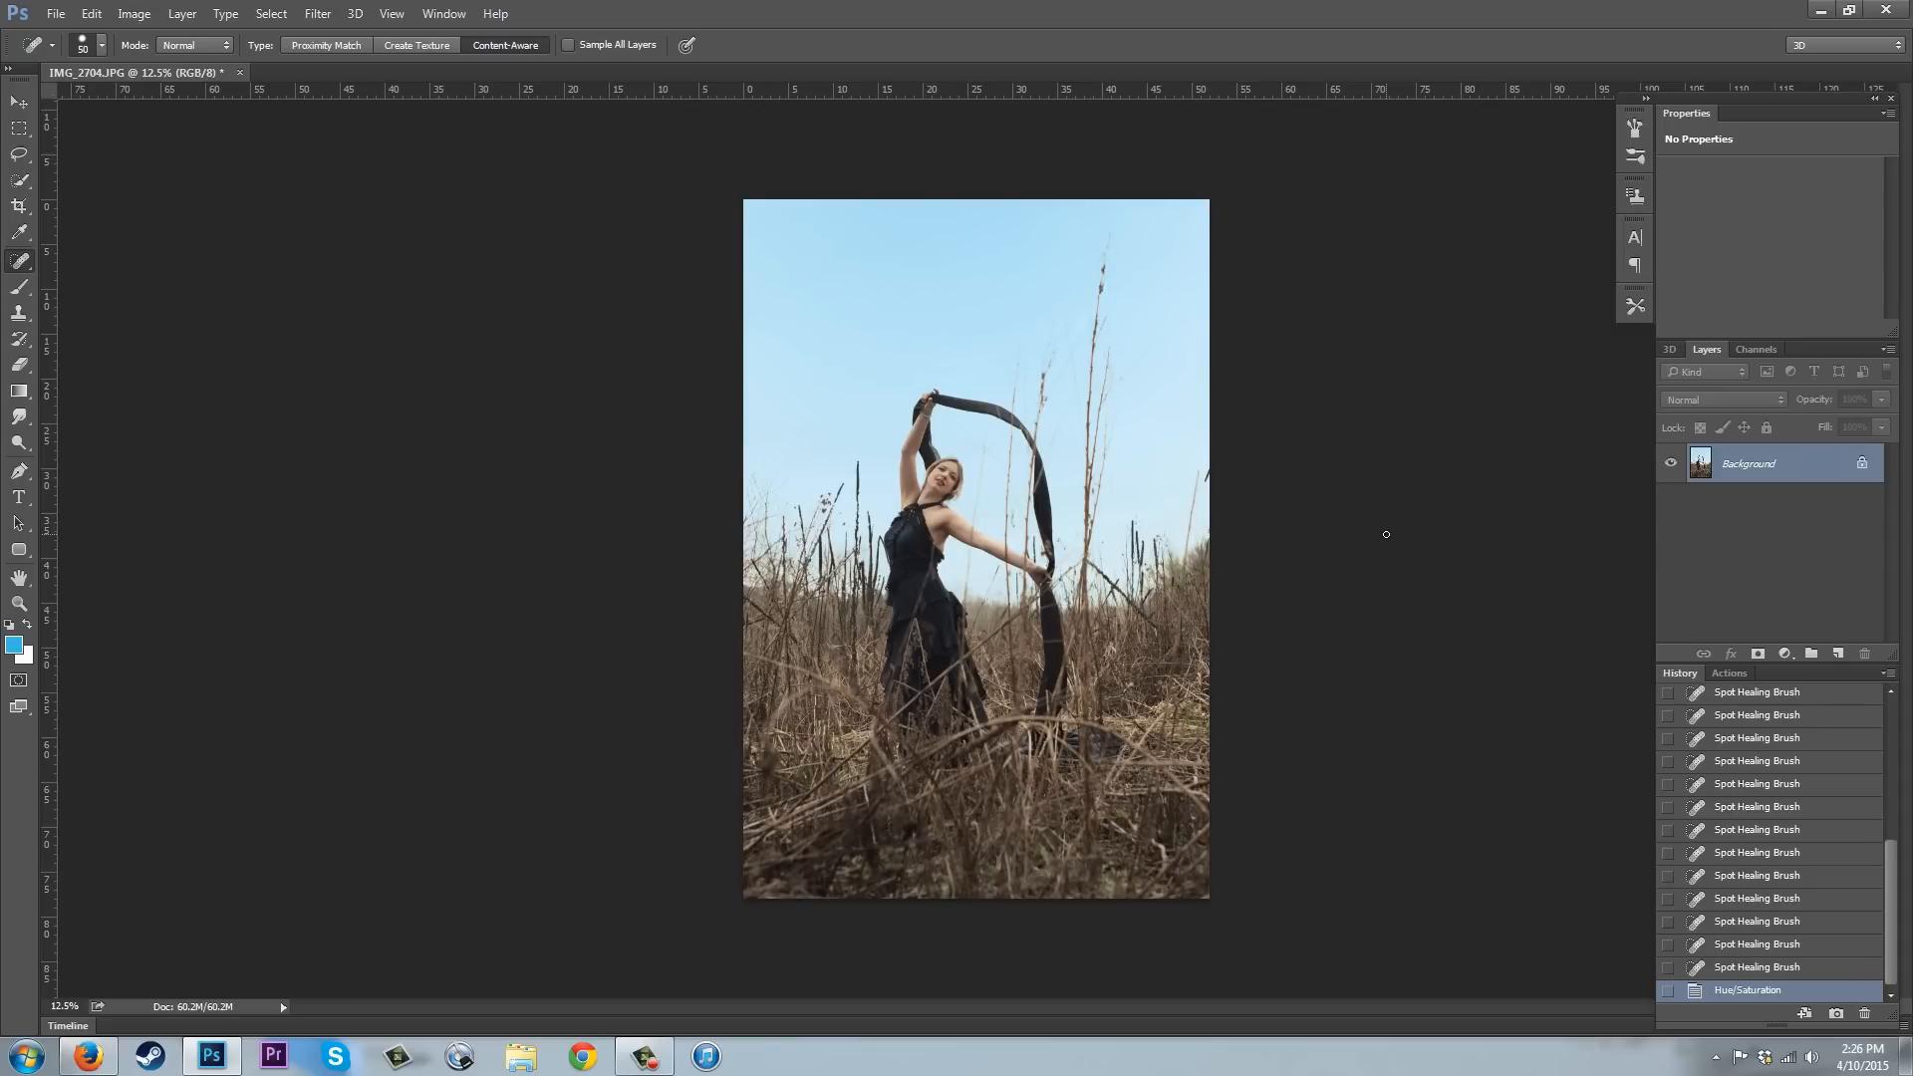
pyautogui.moveTo(1311, 574)
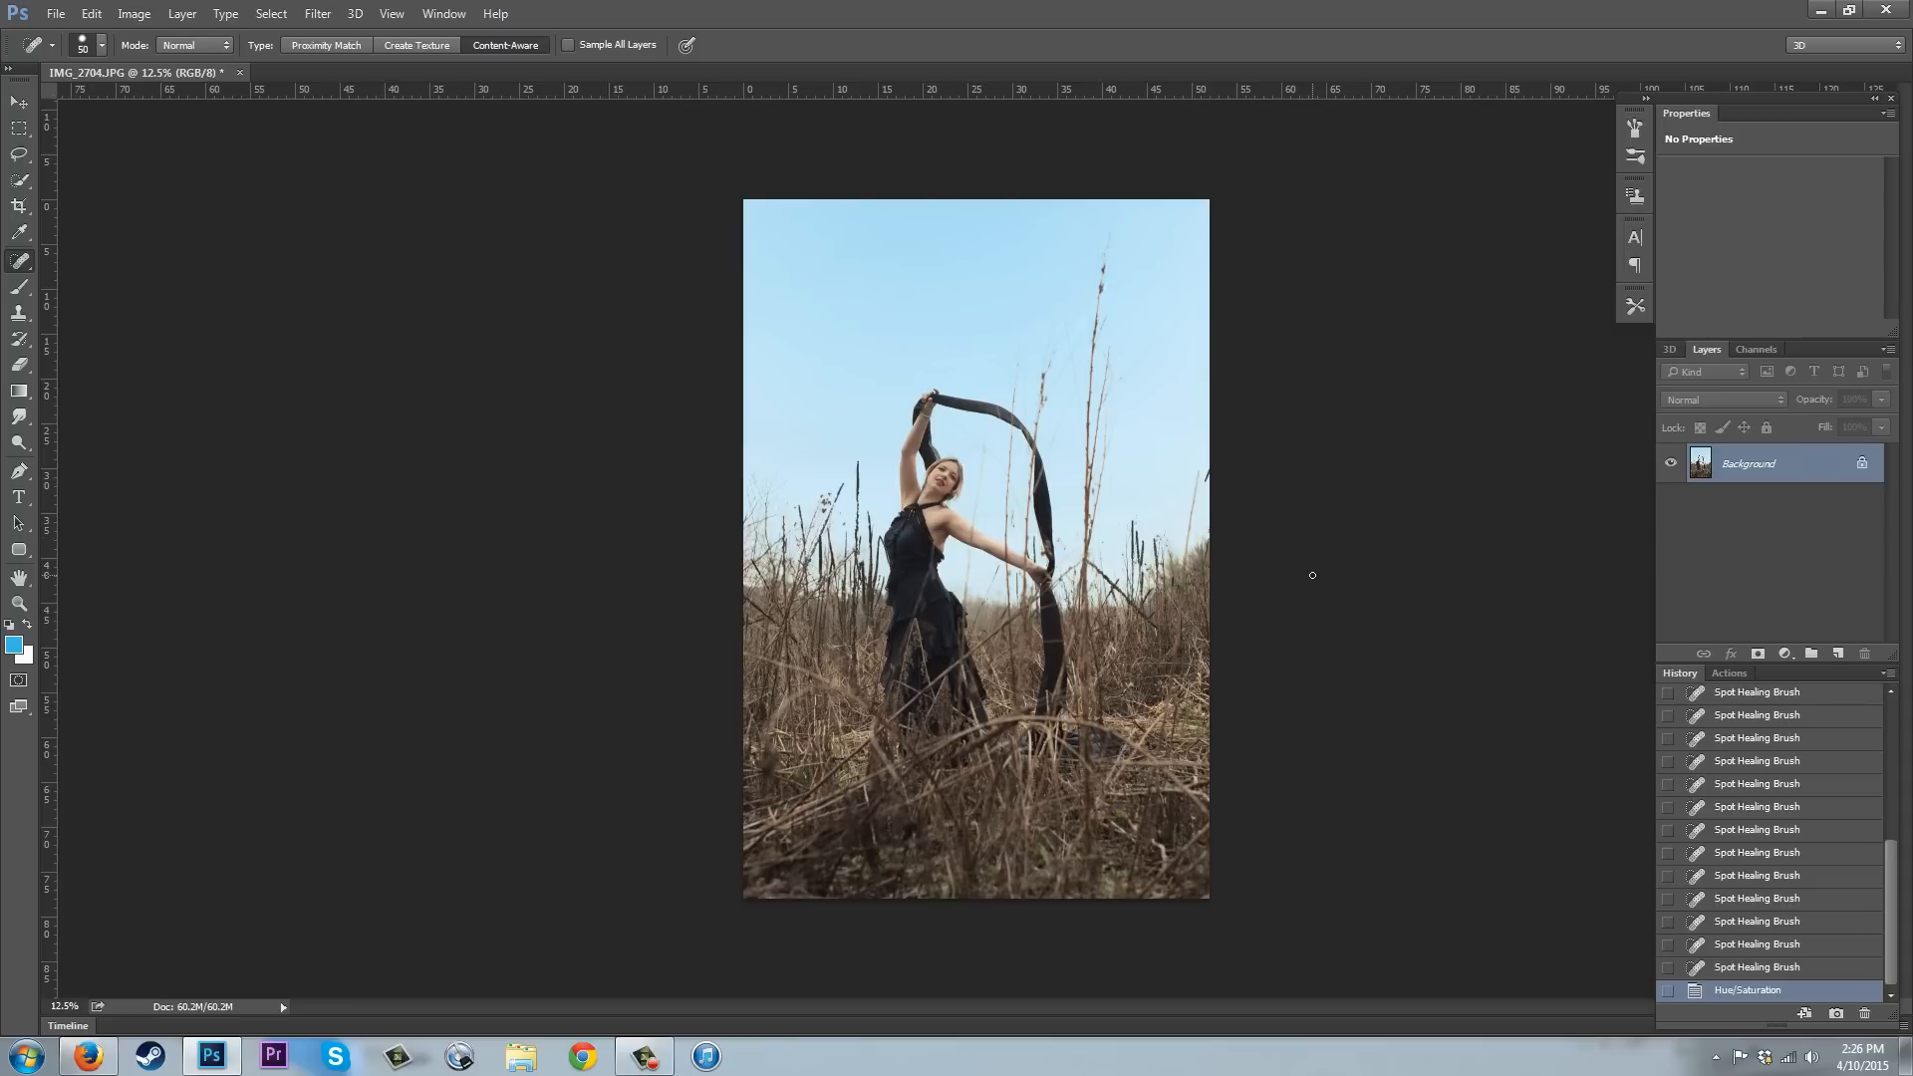